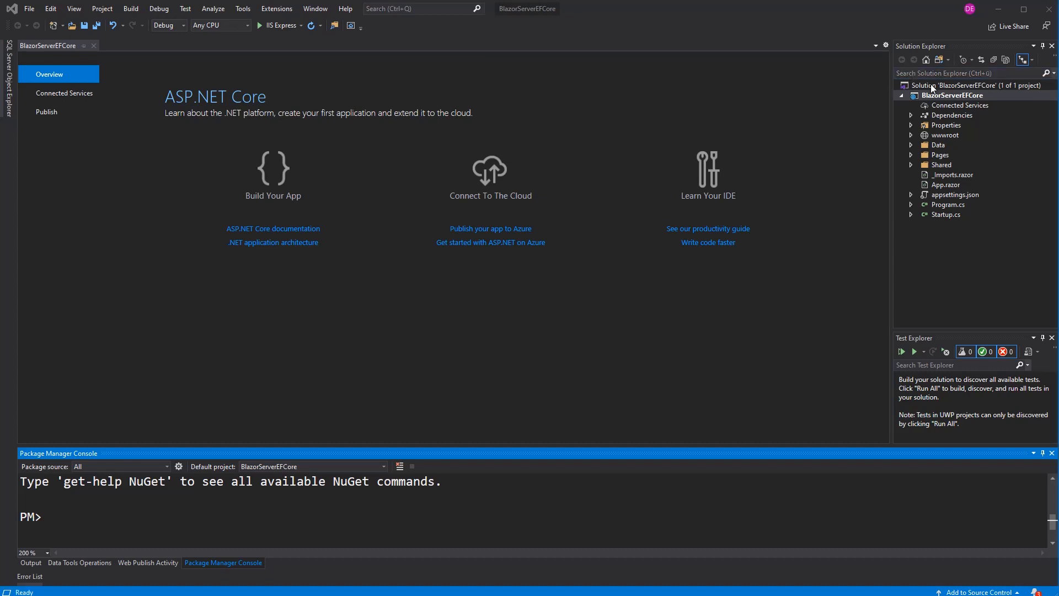
Step: Search NuGet for 'entity framework core' and install Microsoft.EntityFrameworkCore at latest stable 3.1.8
right_click(954, 96)
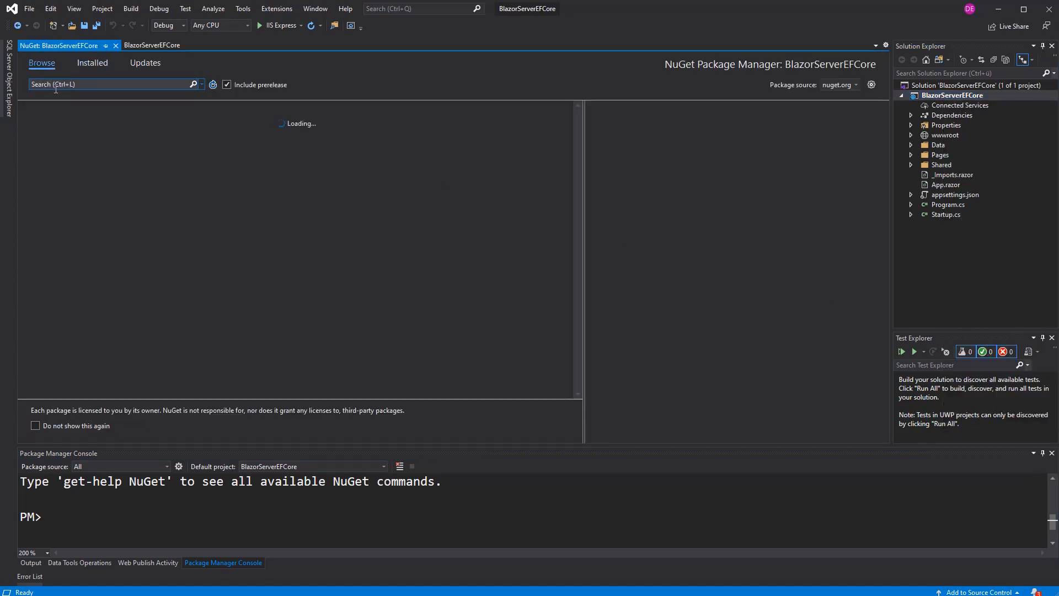
type("en")
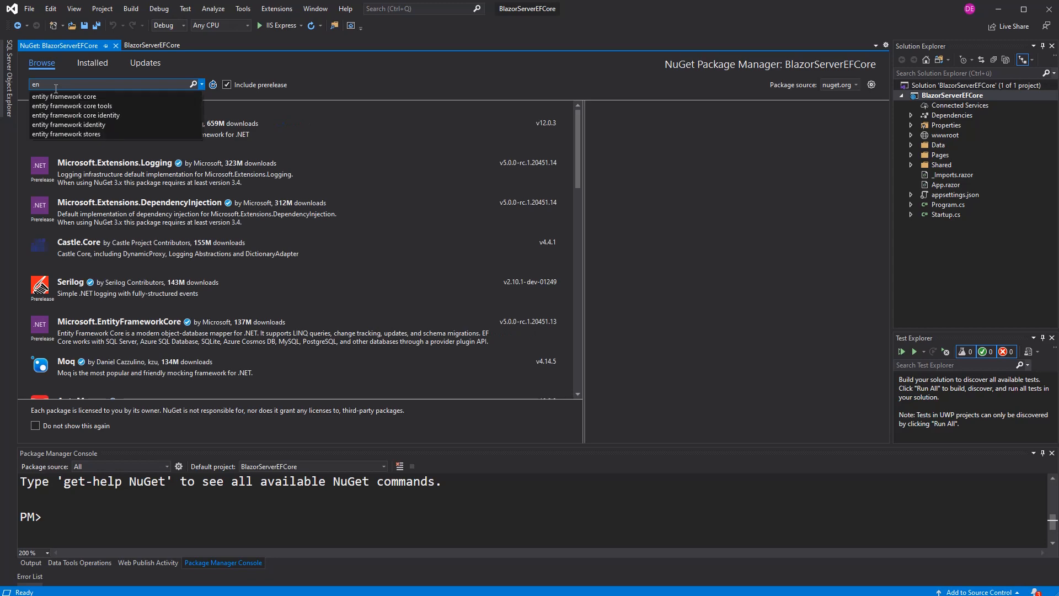
type("entity framework core")
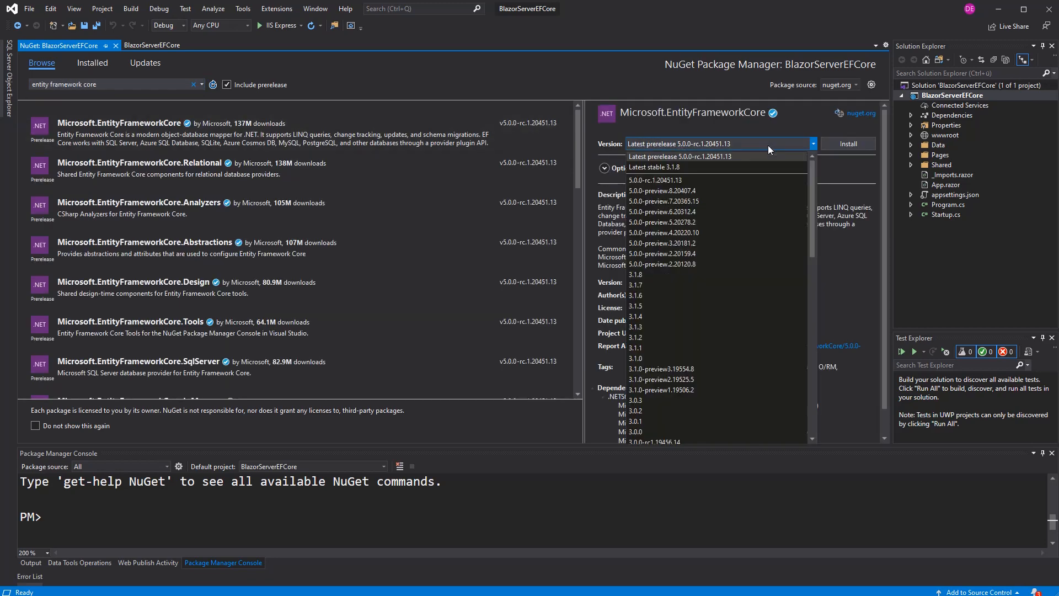
left_click(653, 166)
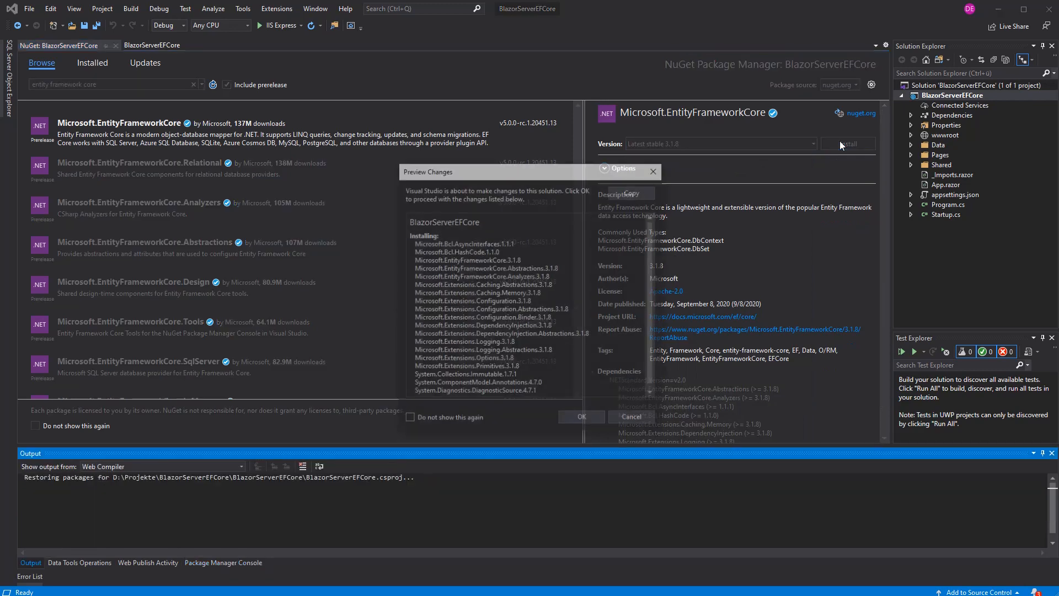
left_click(580, 418)
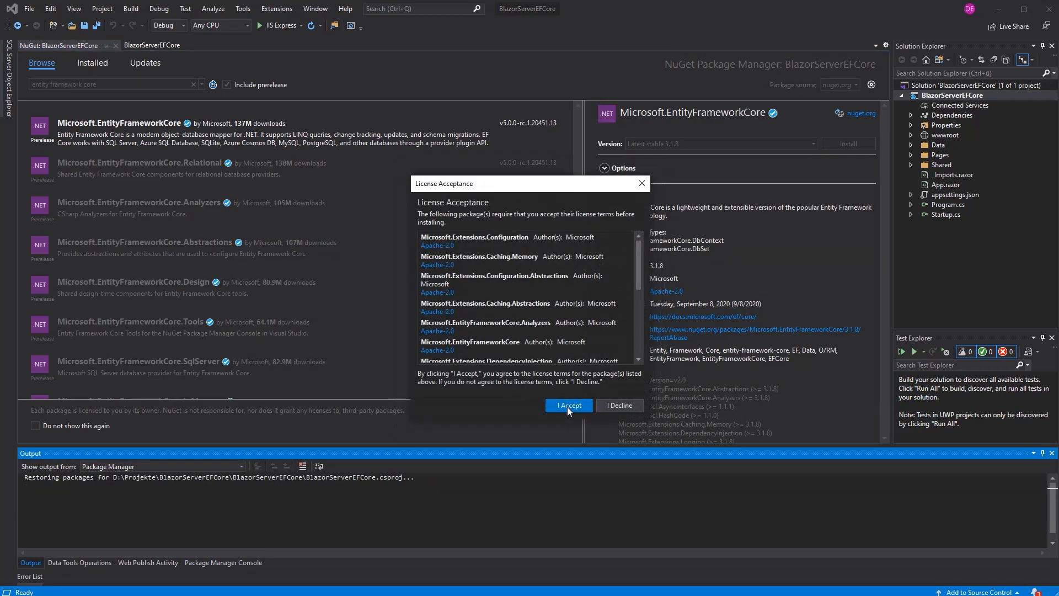
Step: Accept the EF Core license, then install Microsoft.EntityFrameworkCore.Tools 3.1.8 and accept its license
left_click(568, 406)
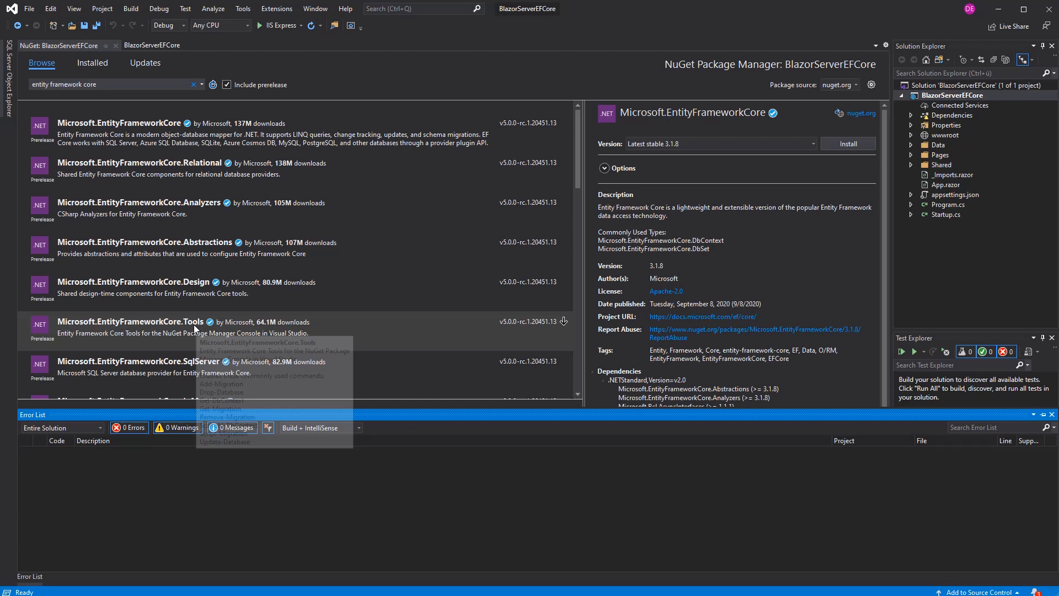
left_click(813, 144)
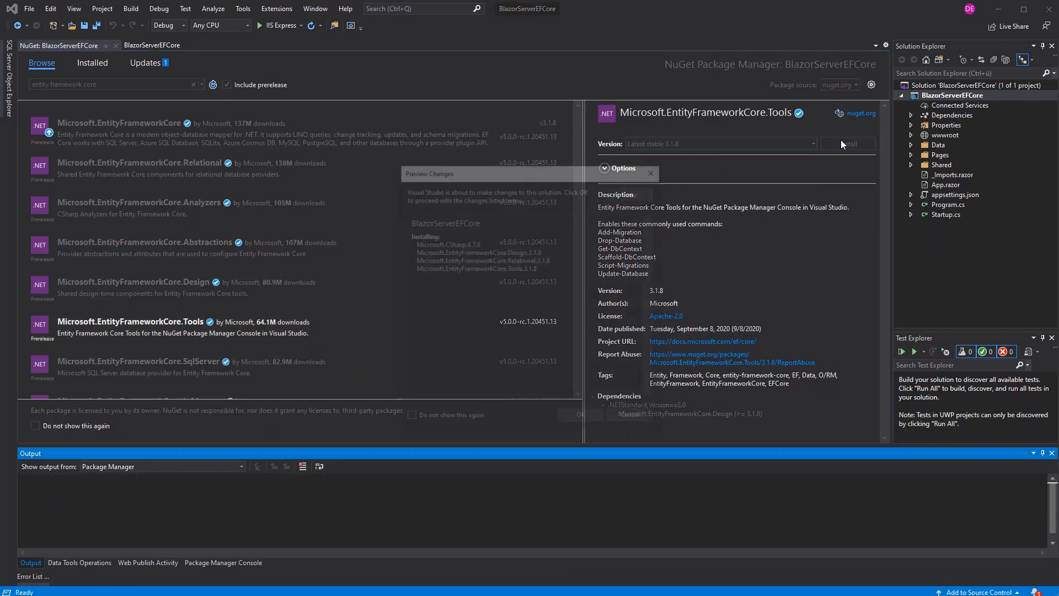
left_click(580, 414)
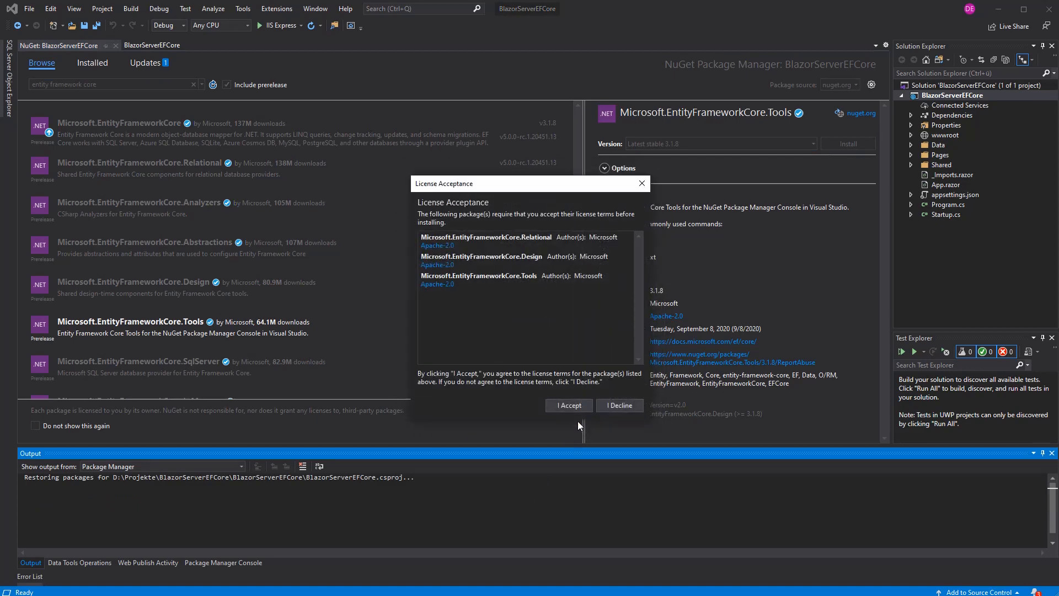
left_click(569, 405)
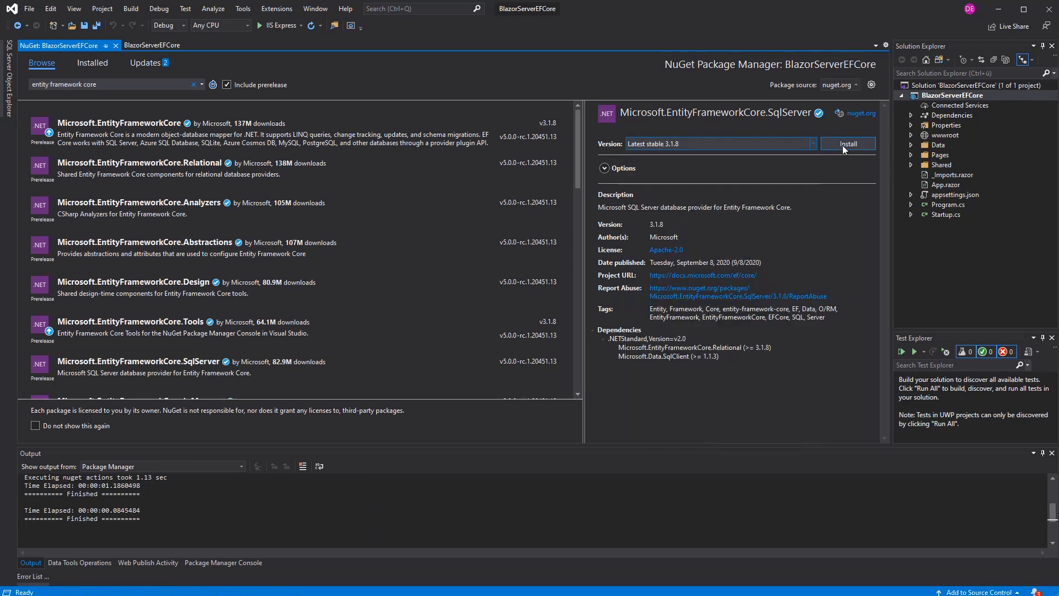
Step: Install Microsoft.EntityFrameworkCore.SqlServer 3.1.8, confirming the changes and accepting its license
left_click(848, 143)
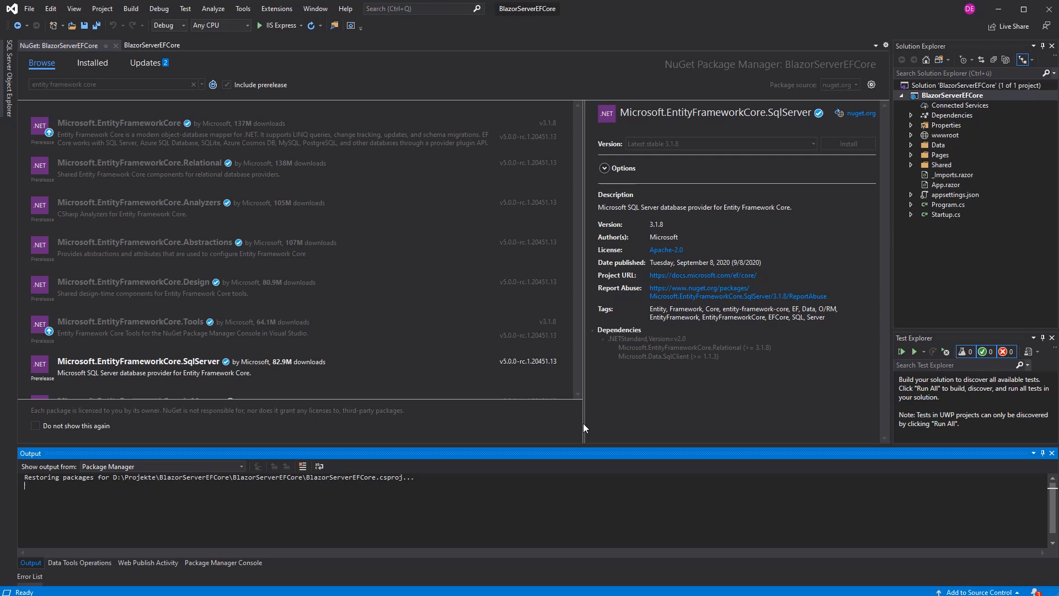
left_click(846, 144)
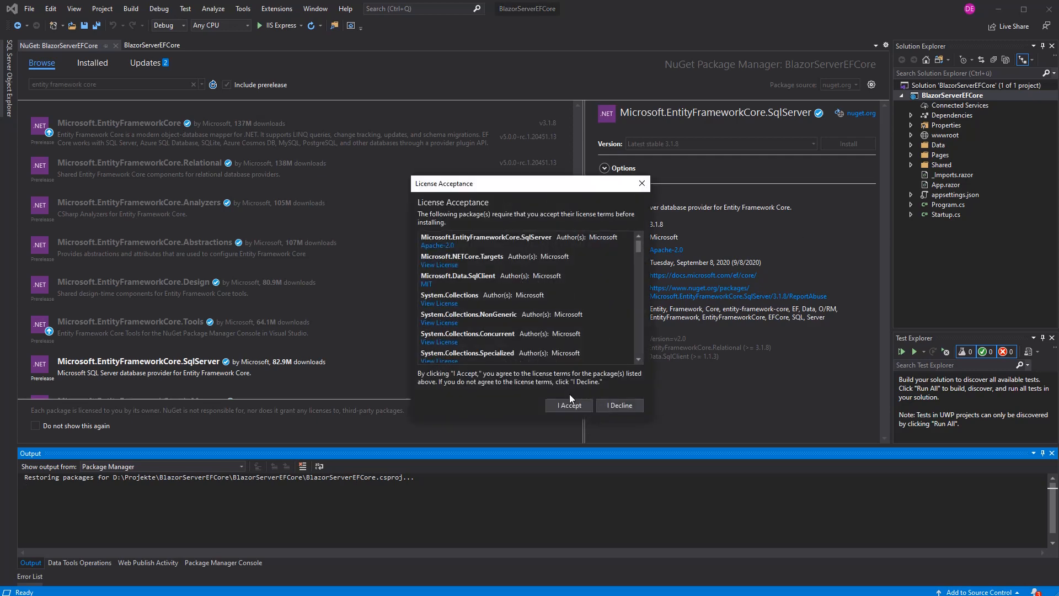
left_click(568, 406)
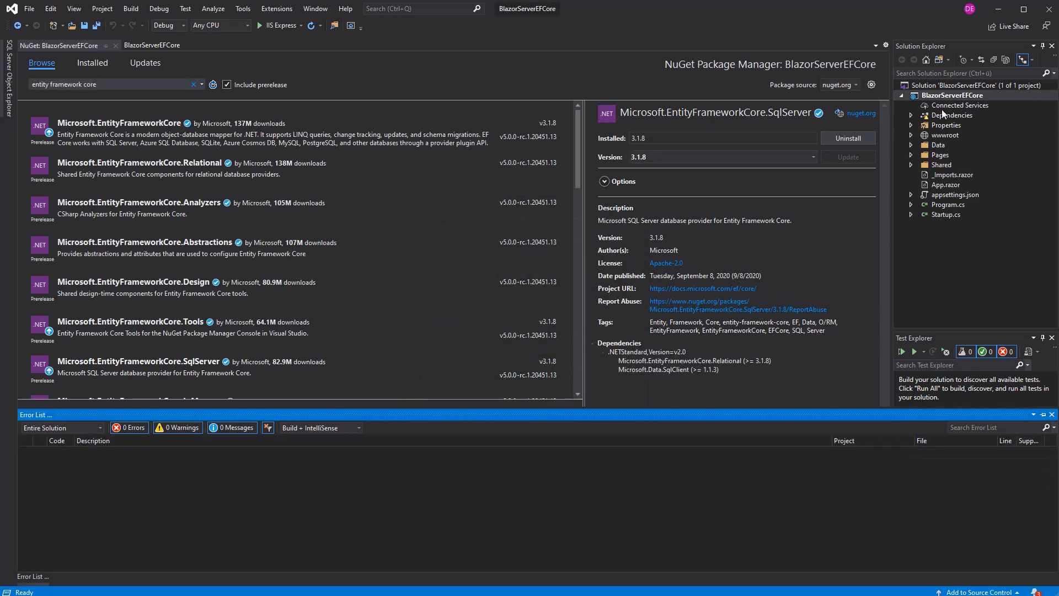
Step: Add a new class item named PageVisit.cs to the BlazorServerEFCore project
right_click(953, 95)
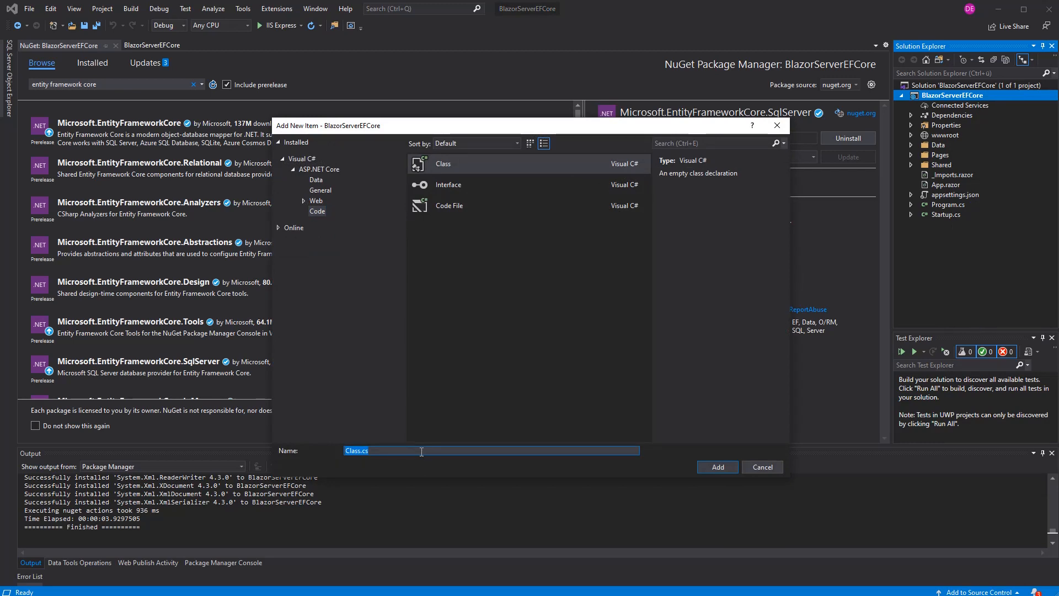
type("PageV")
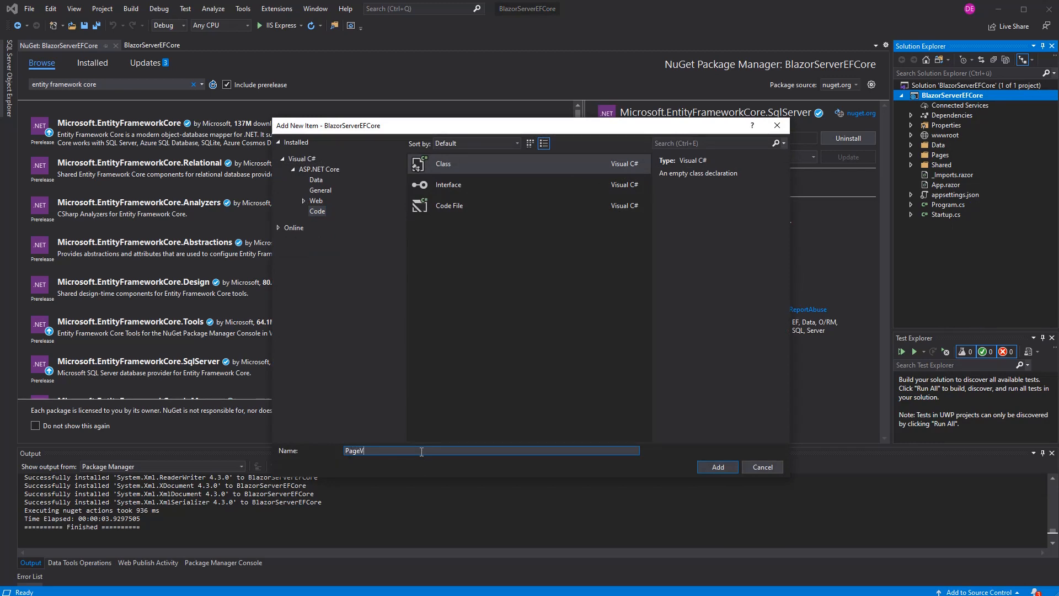
left_click(717, 467)
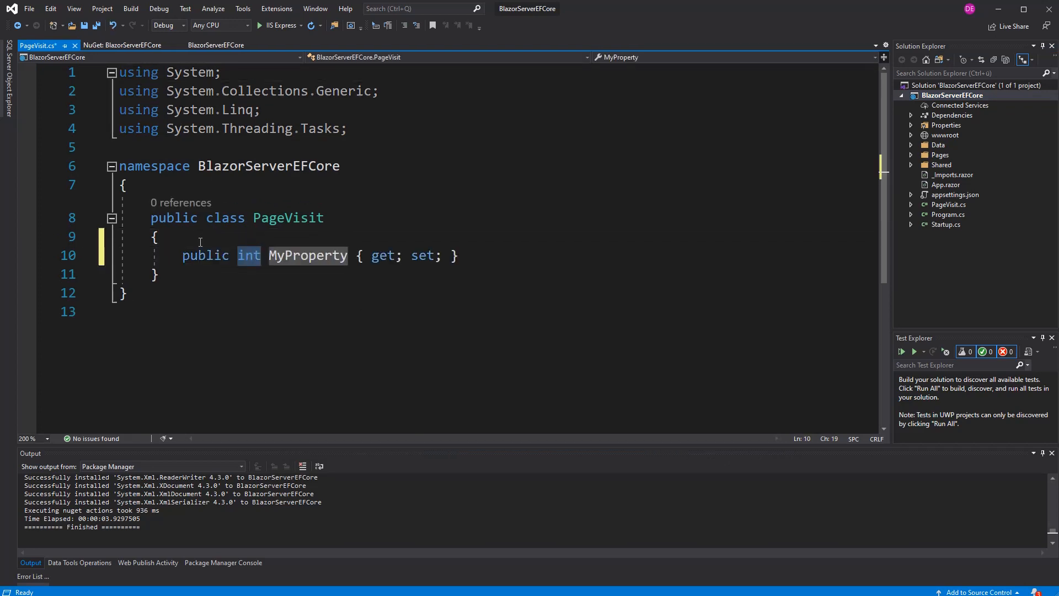
Step: Write auto-properties Guid PageVisitId, DateTime TimeOfVisit and string NameOfPage using prop snippets
type("Guid")
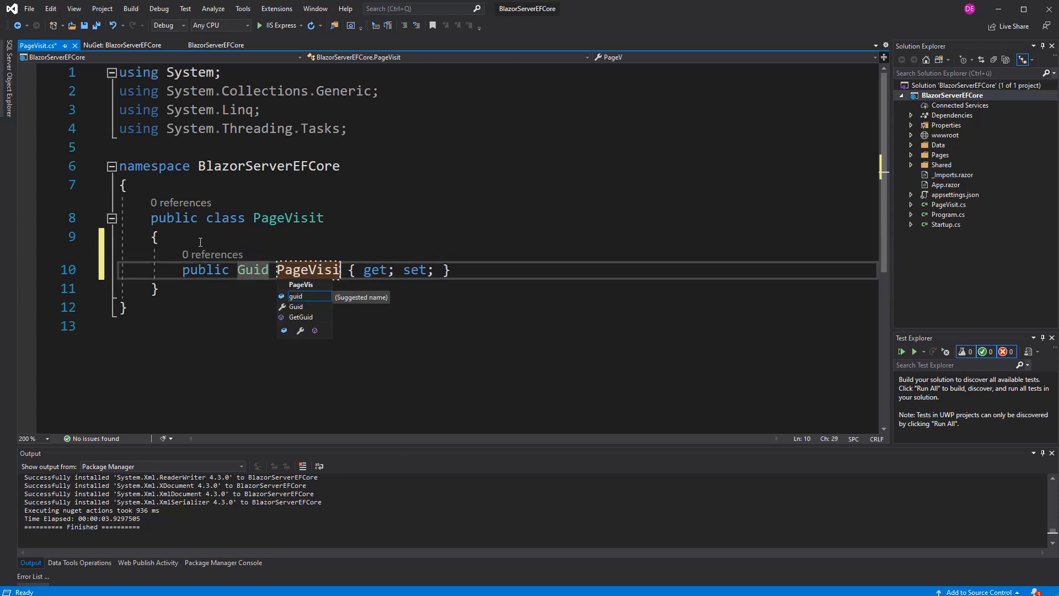
type("tId")
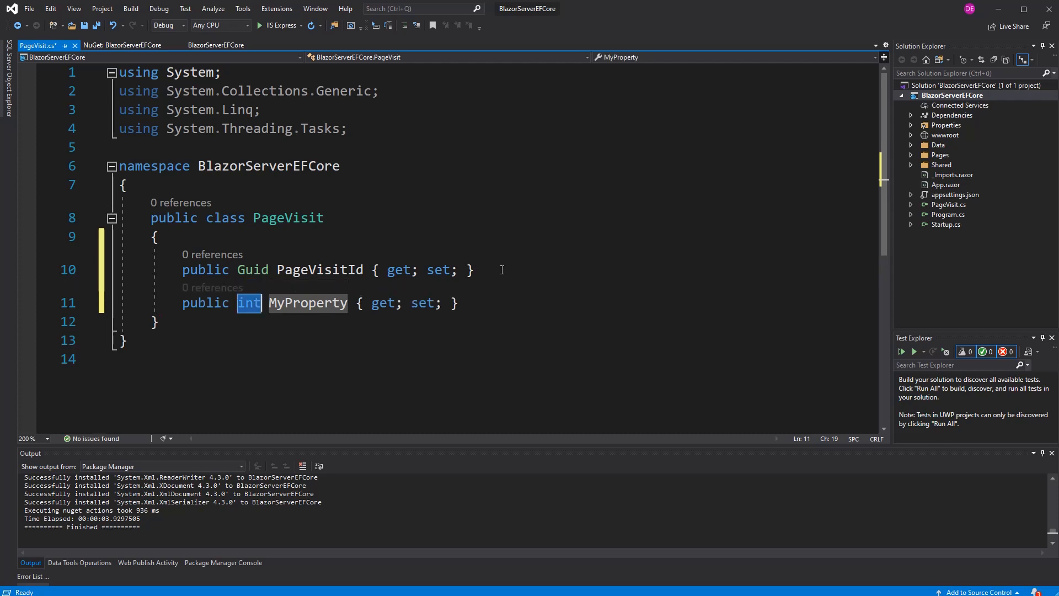
type("DateT")
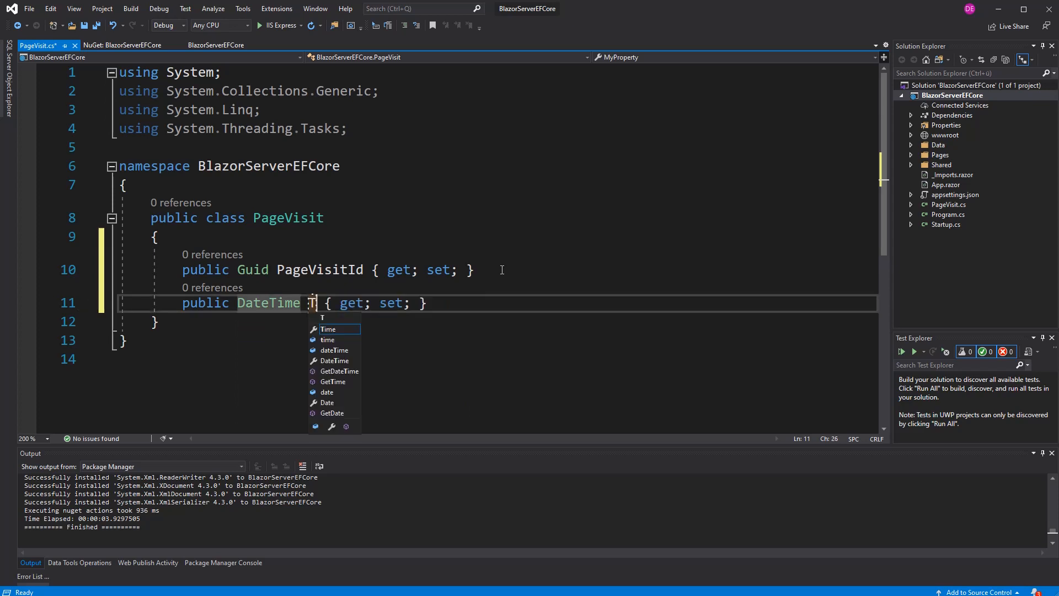
type("imeOfVisit")
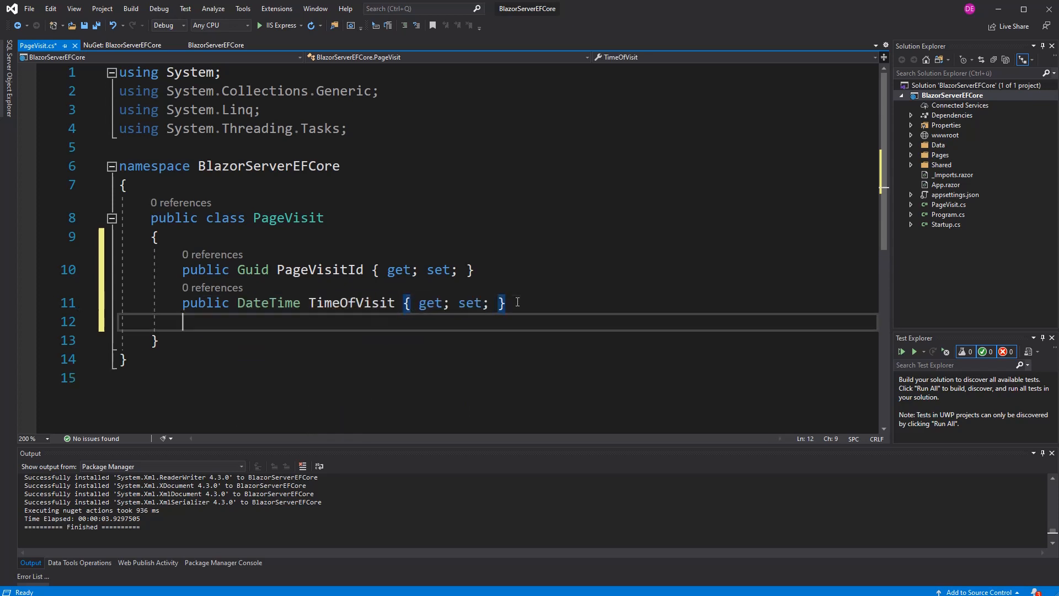
type("public string MyProperty { get; set; }")
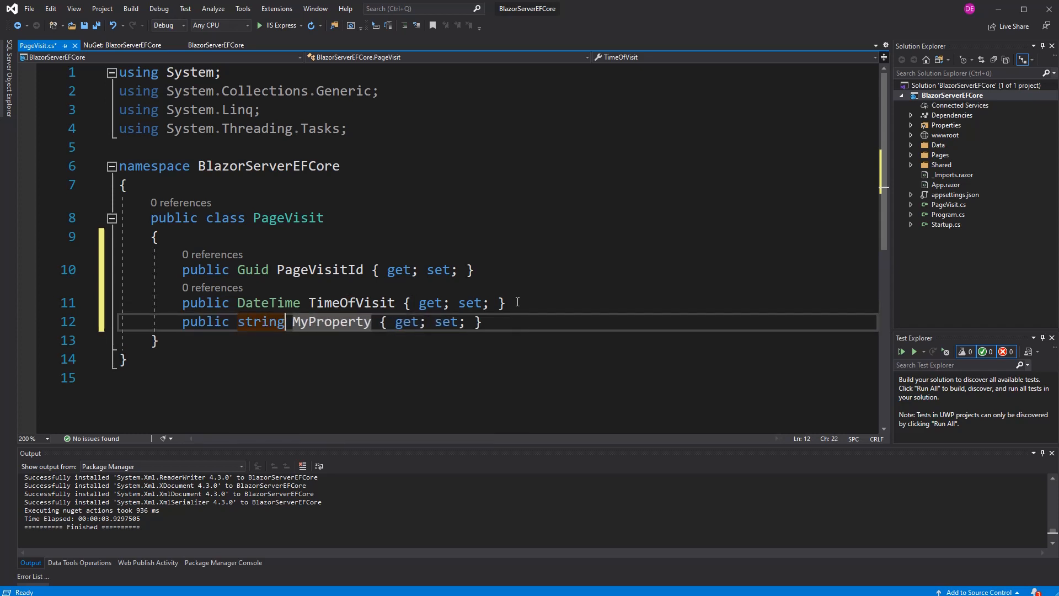
type("Na")
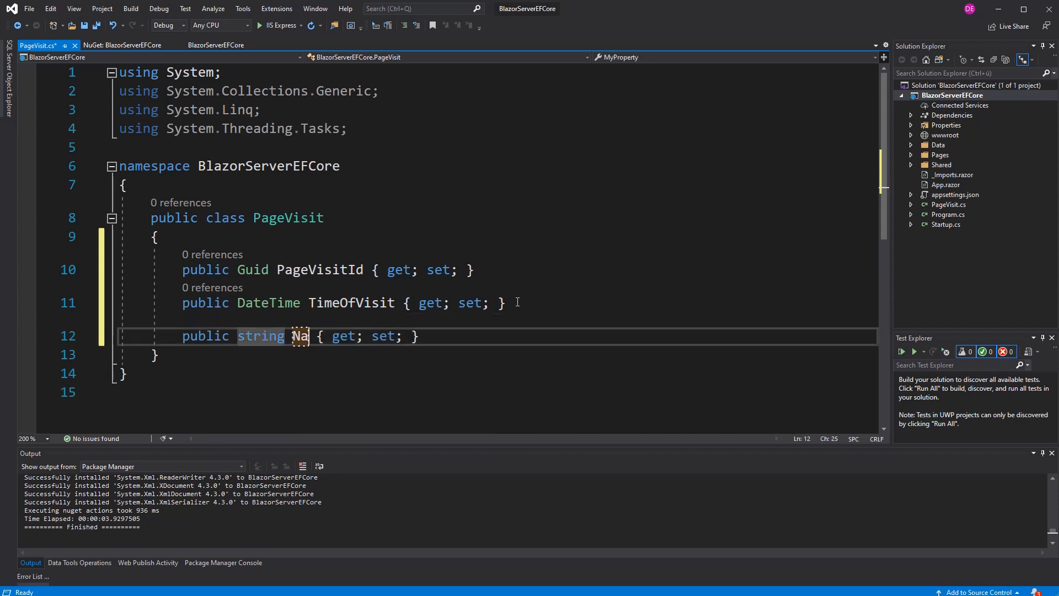
type("meOf")
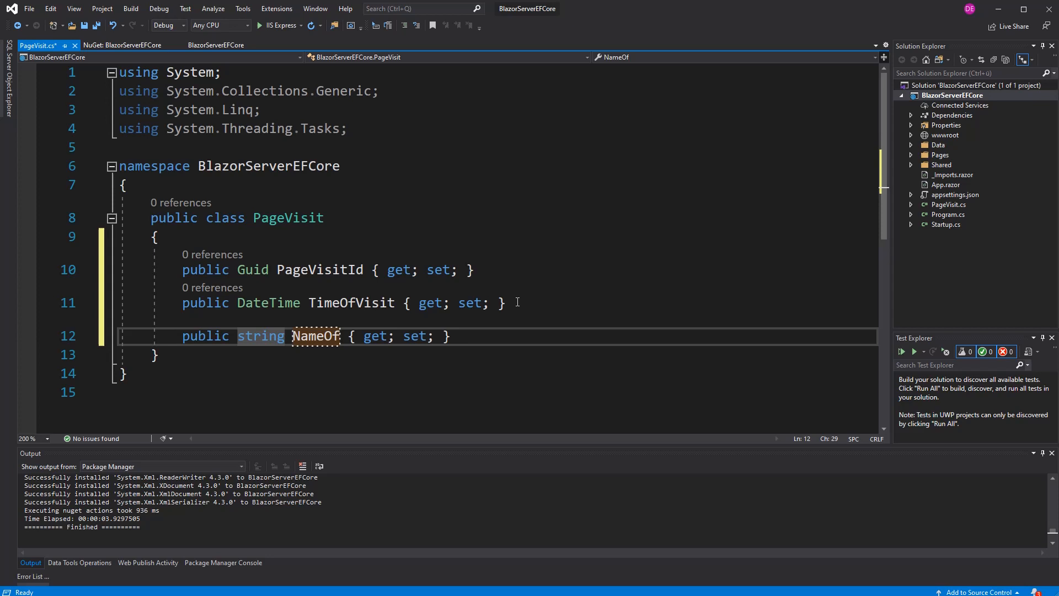
type("Page")
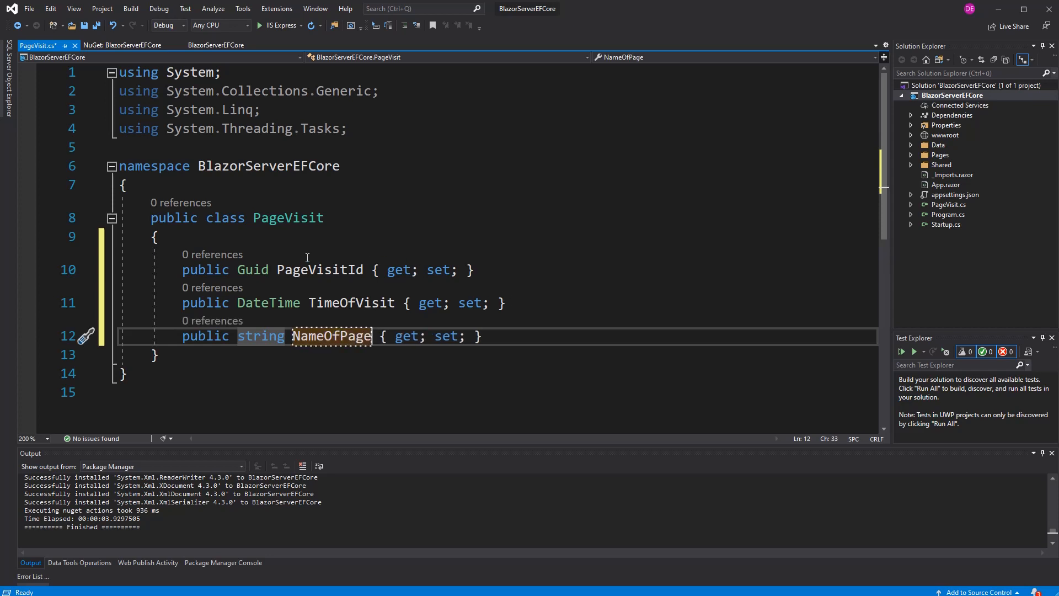
Step: Add a new class item named PageVisitContext to the project
right_click(953, 94)
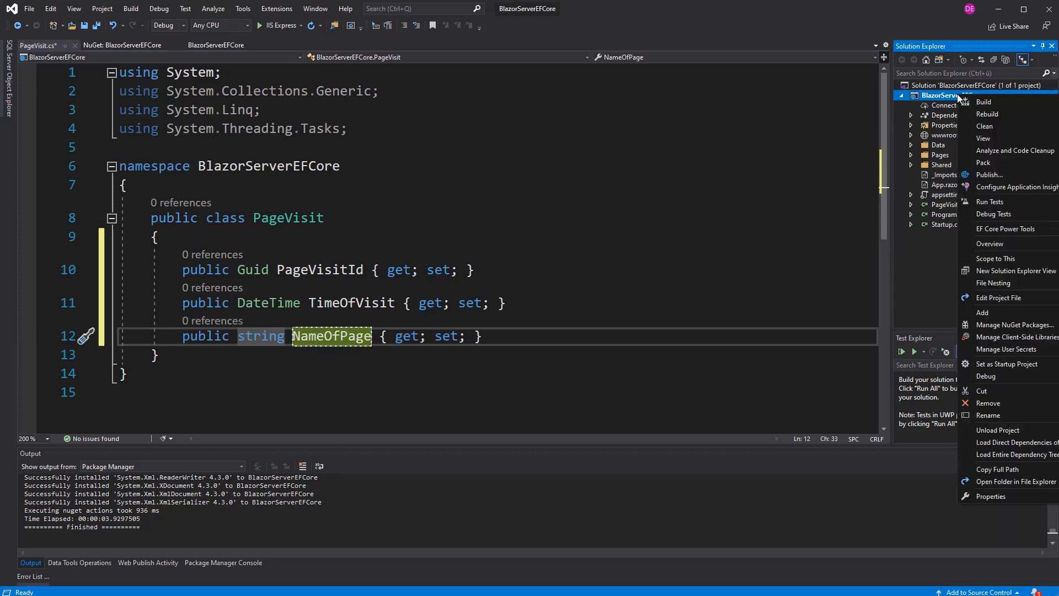
mouse_move(982, 313)
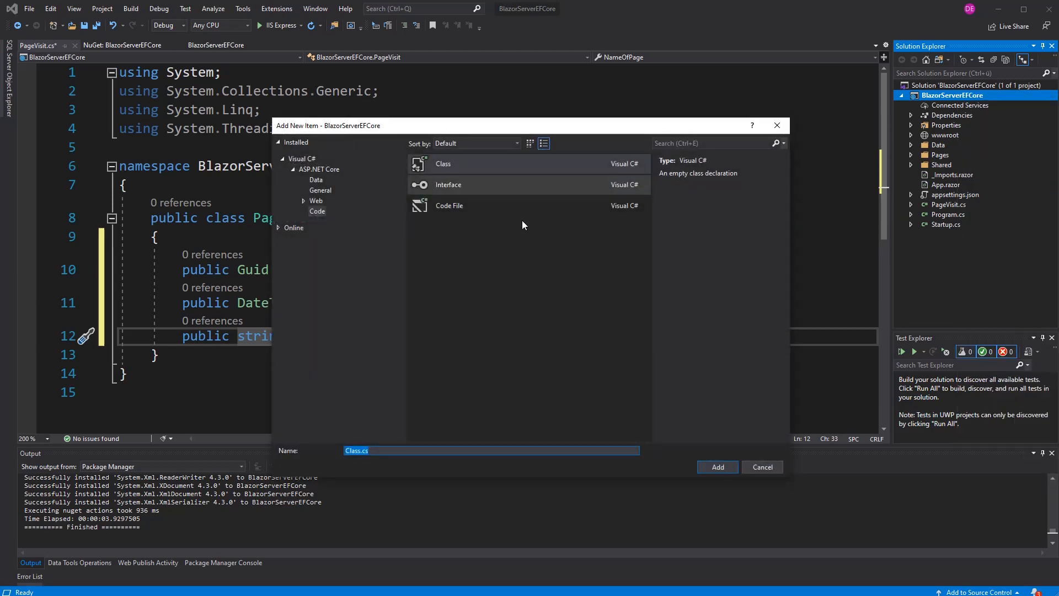
type("PageV")
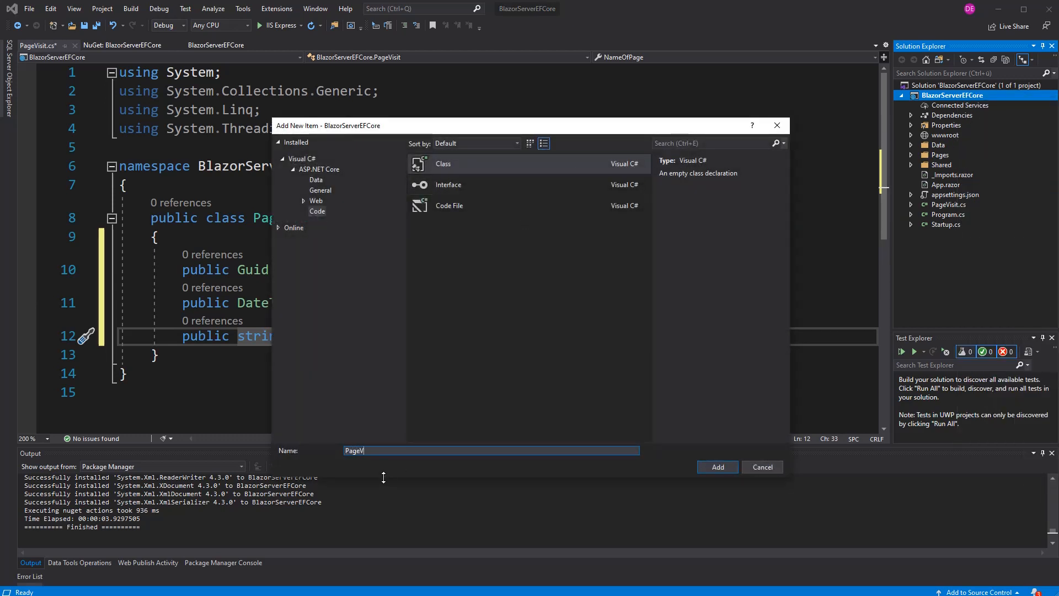
type("isitContext")
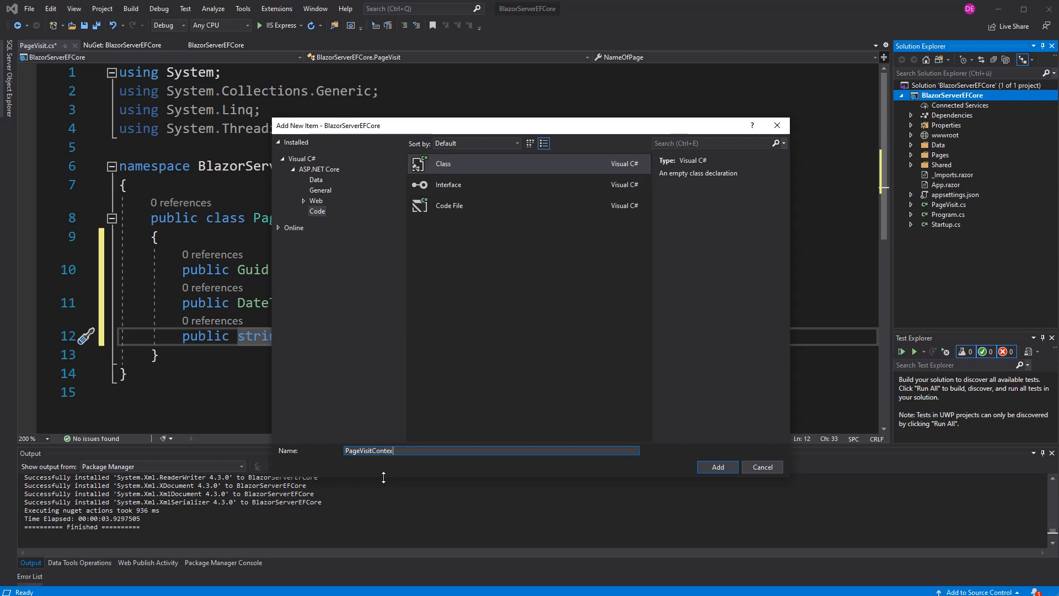
left_click(717, 467)
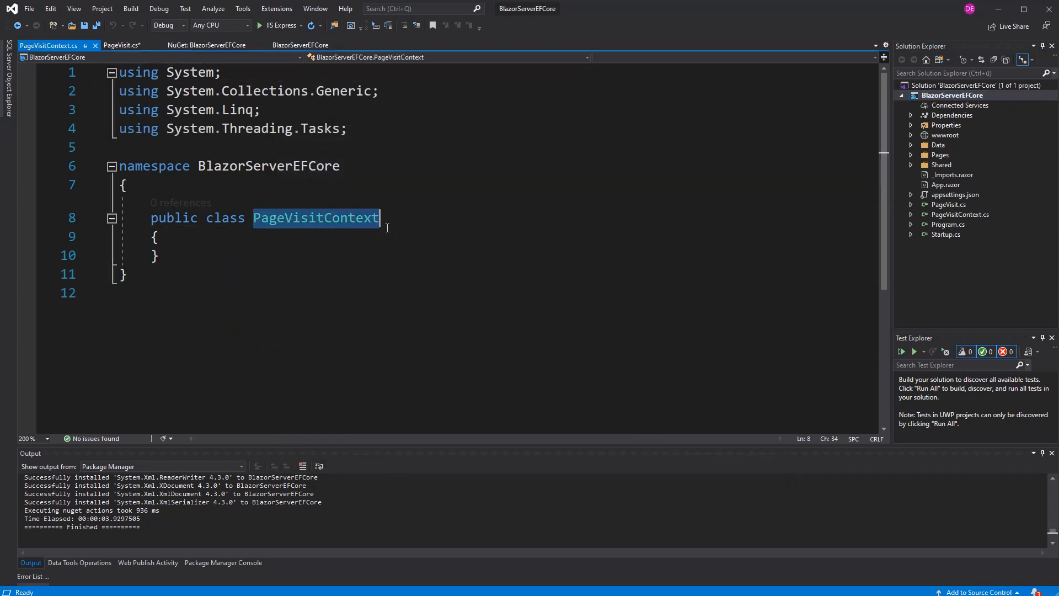
Step: Add ': DbContext' to the PageVisitContext declaration and insert a prop snippet in the body
type("Pa")
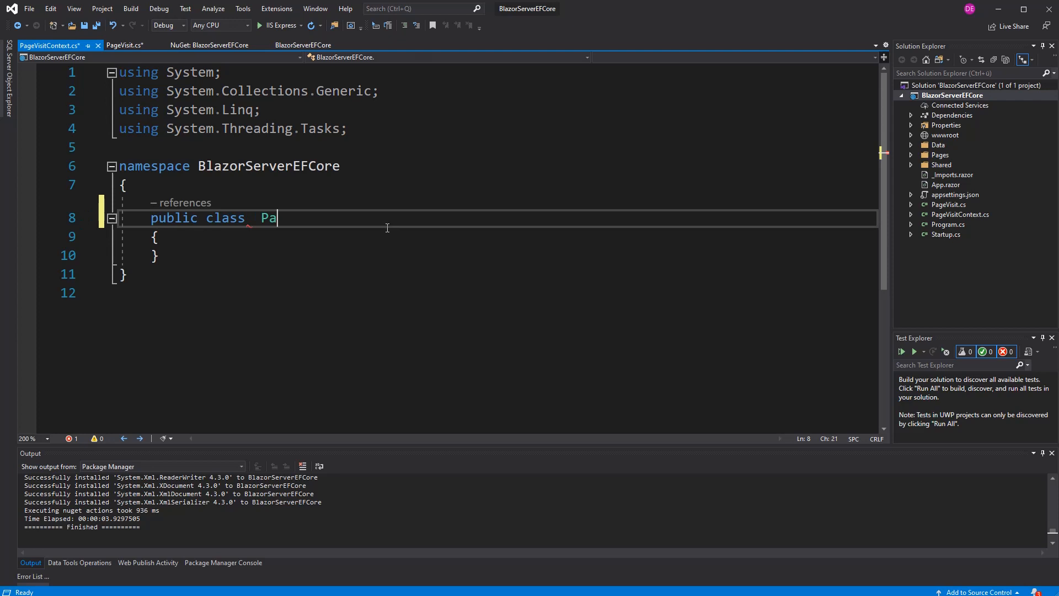
type("geVisitContext : D")
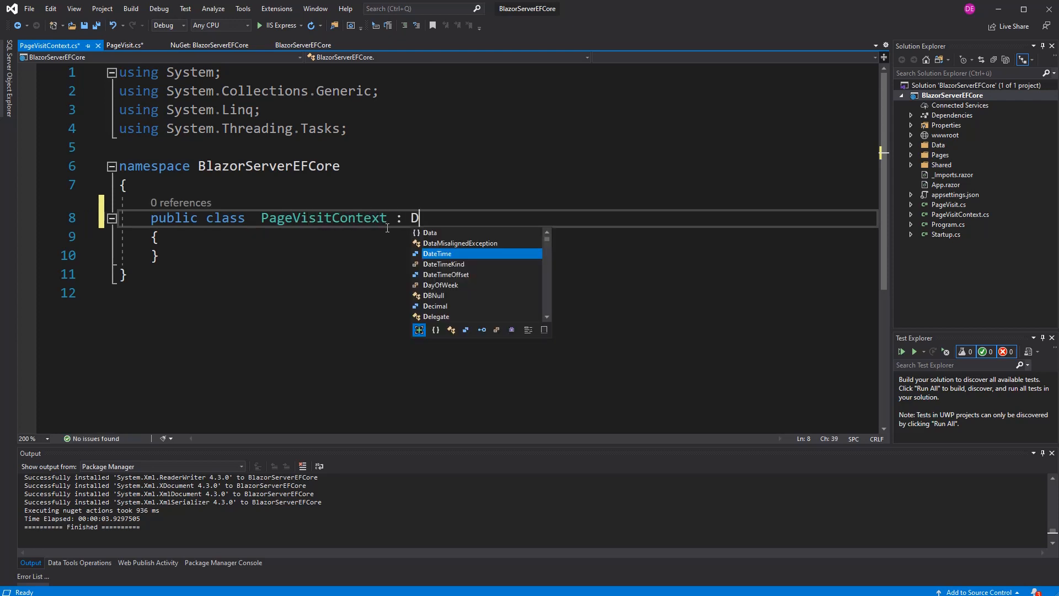
type("bContext")
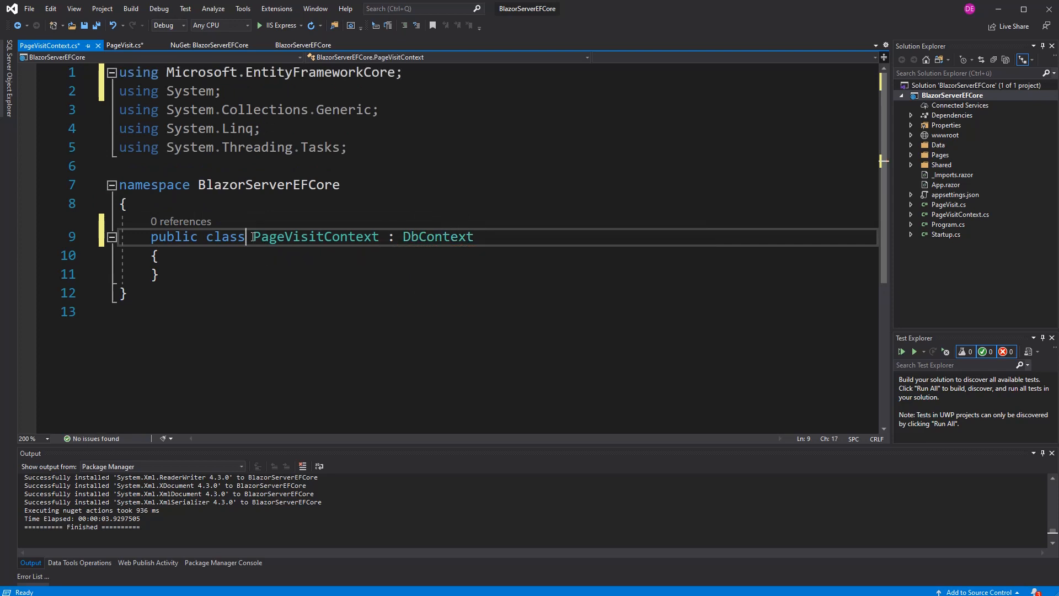
left_click(207, 256)
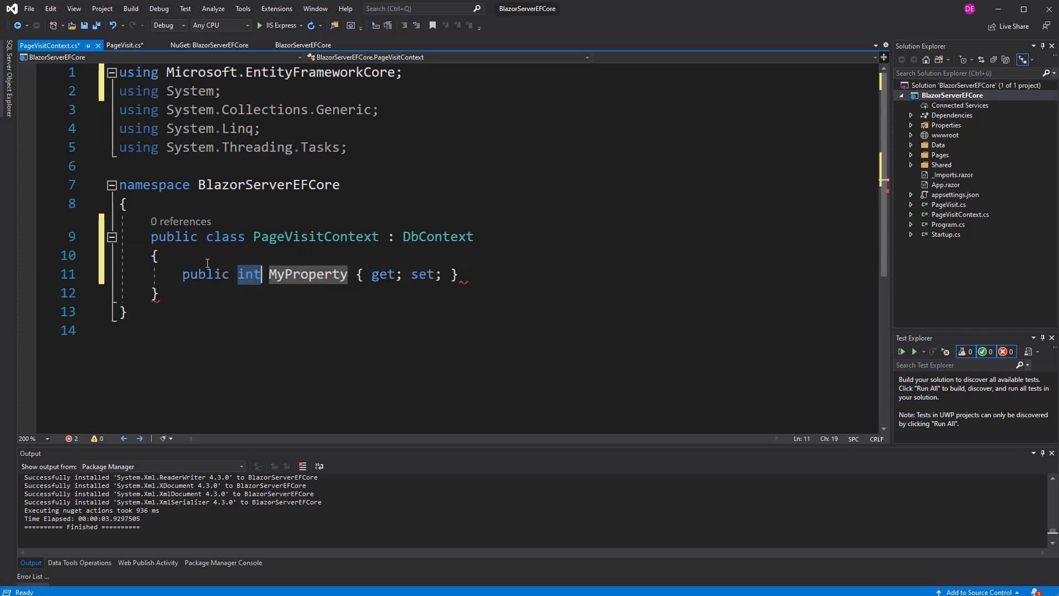
Step: Change the placeholder to DbSet<PageVisit> PageVisits and add an empty ctor constructor
type("DbSet<")
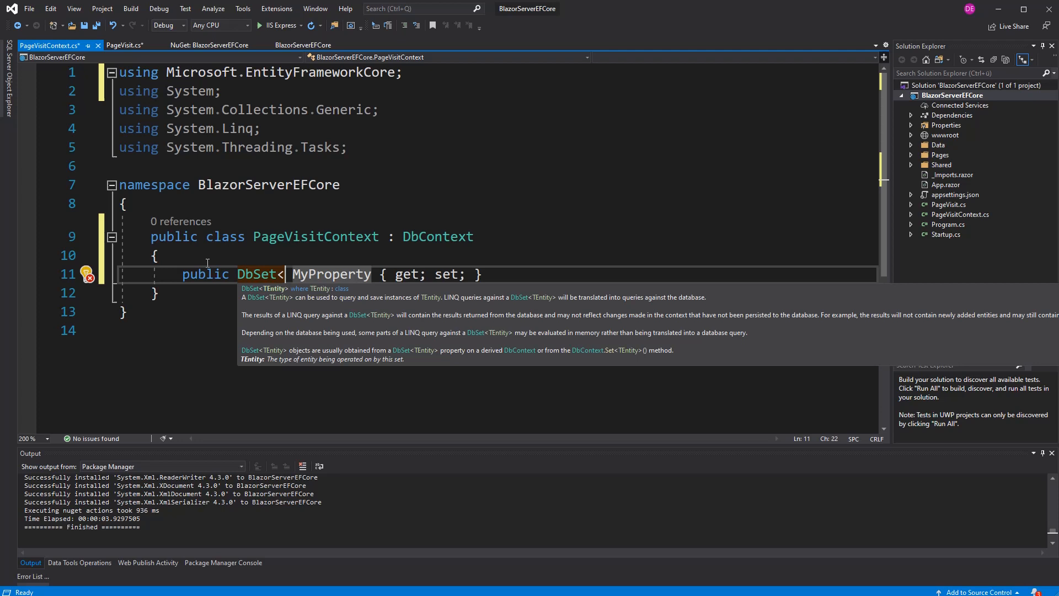
type("PageVisit>")
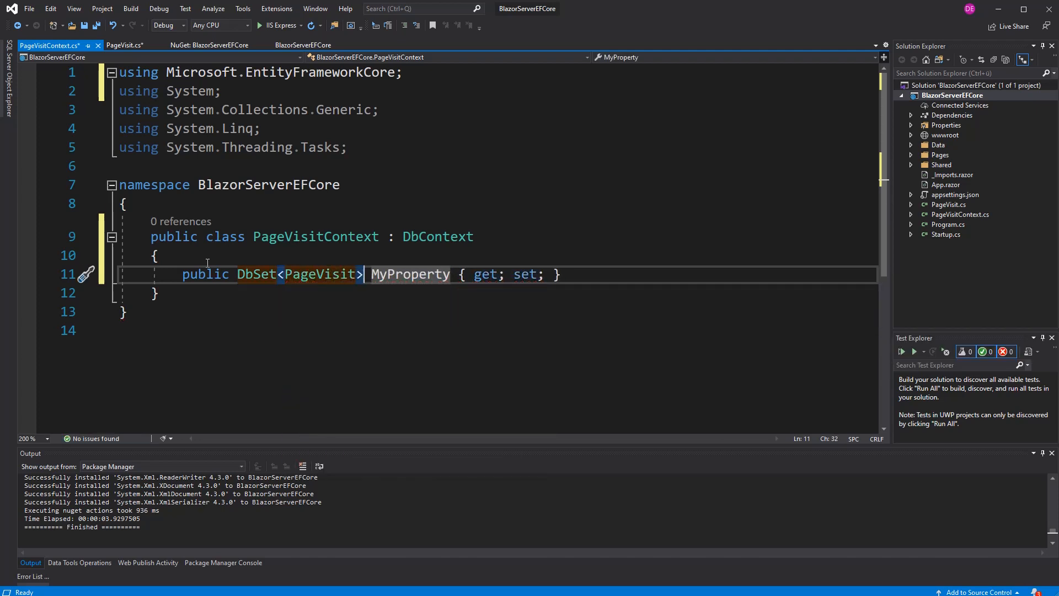
scroll("down", 3)
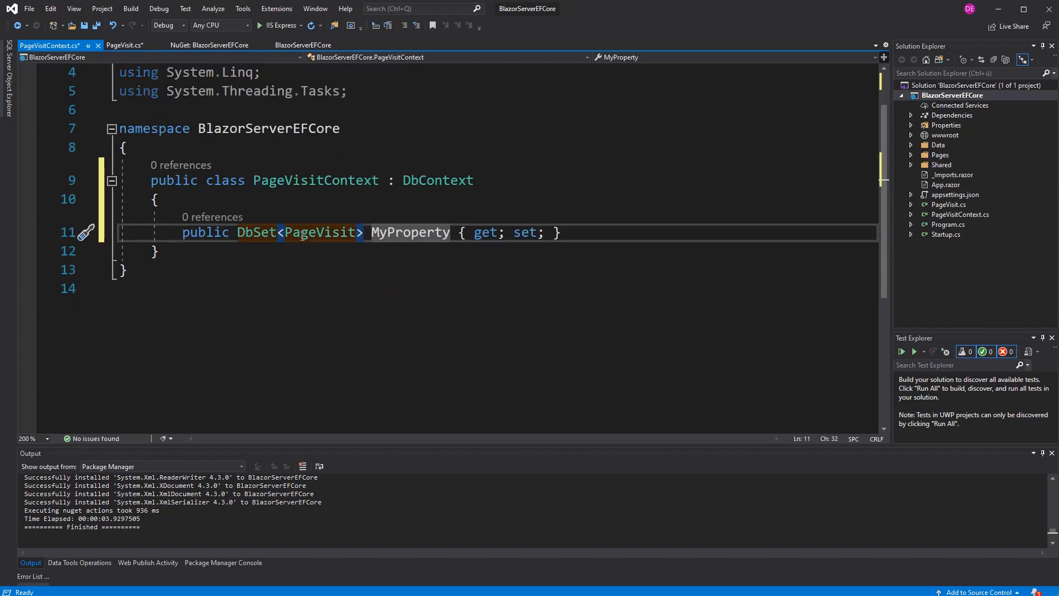
double_click(410, 232)
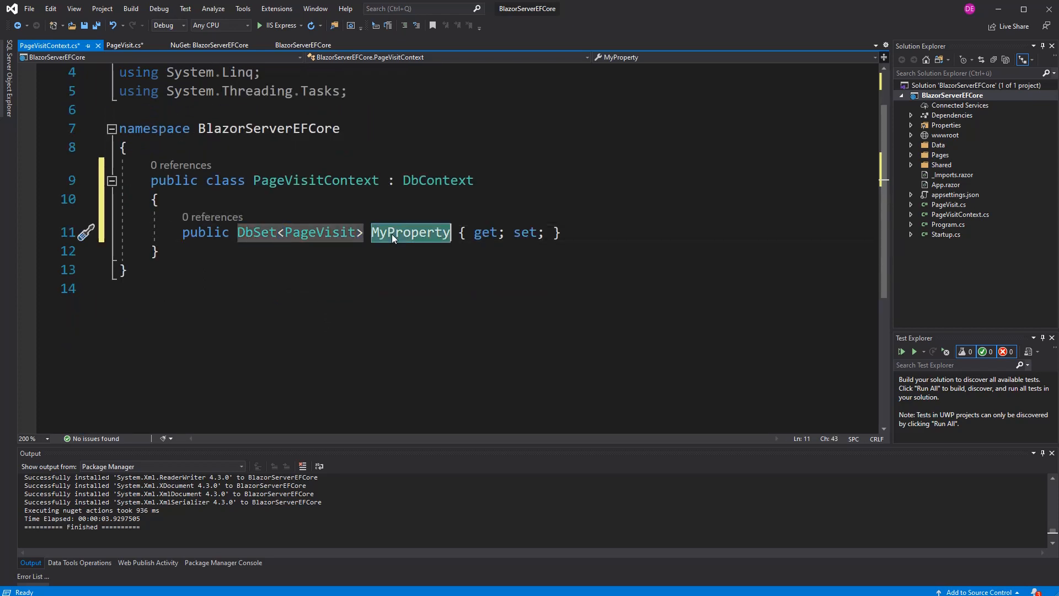
type("PageVisits")
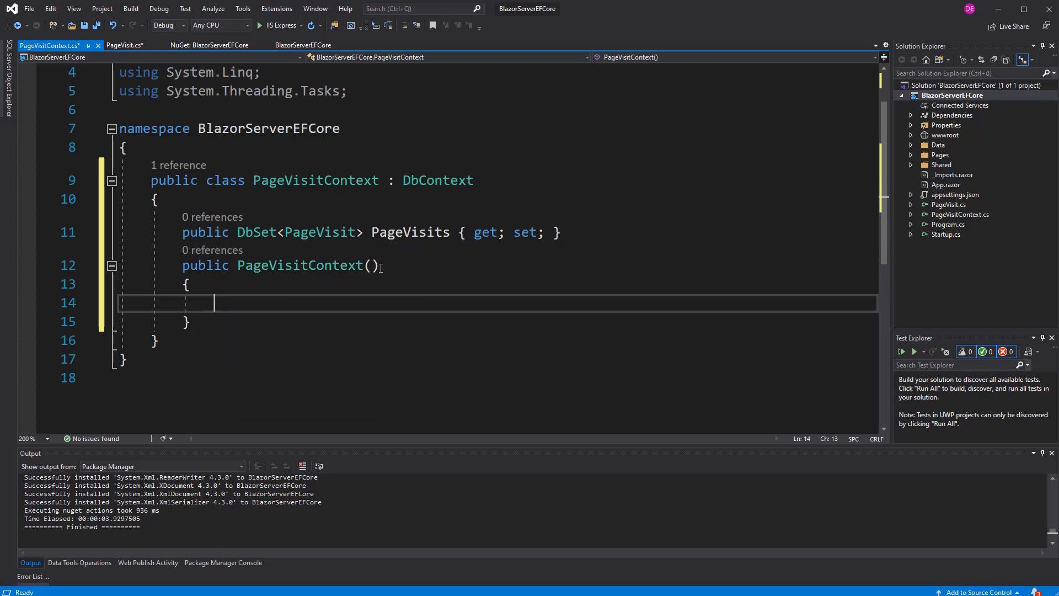
Step: Give the constructor a DbContextOptions opt parameter passed to base(opt)
type("DBC")
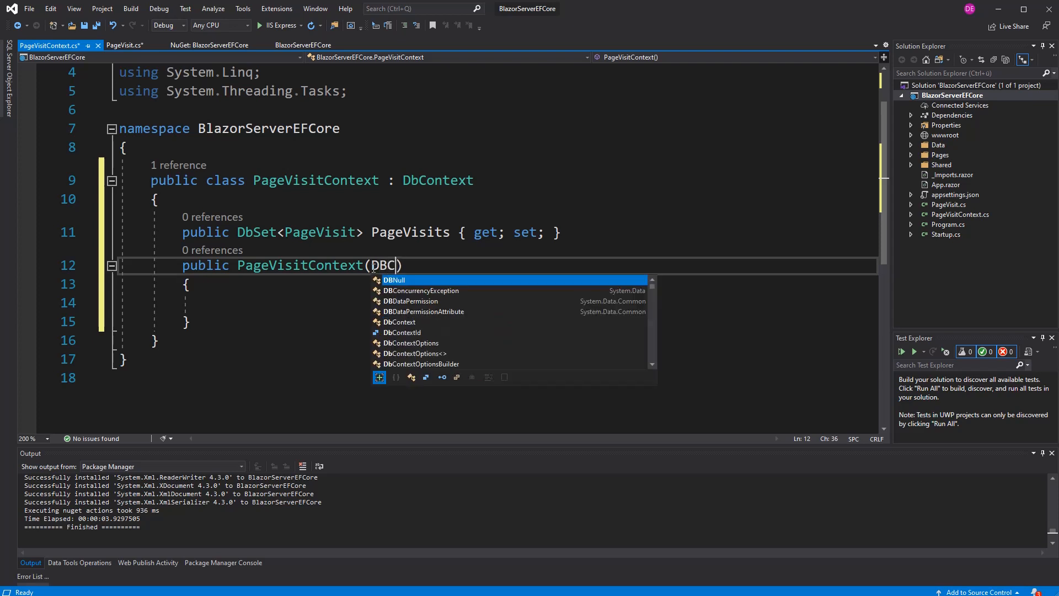
type("ontextop")
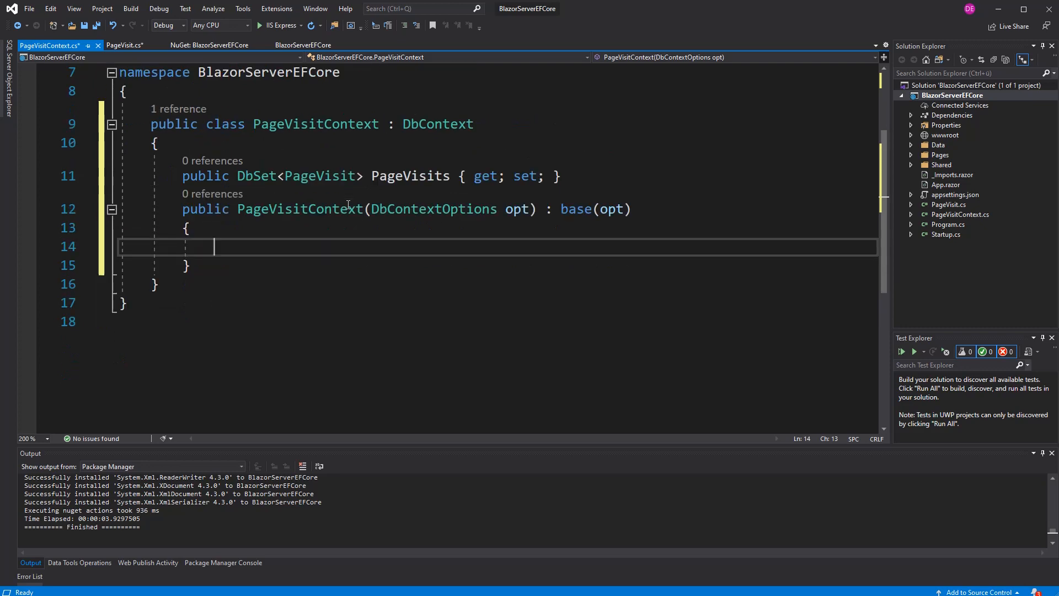
left_click(946, 235)
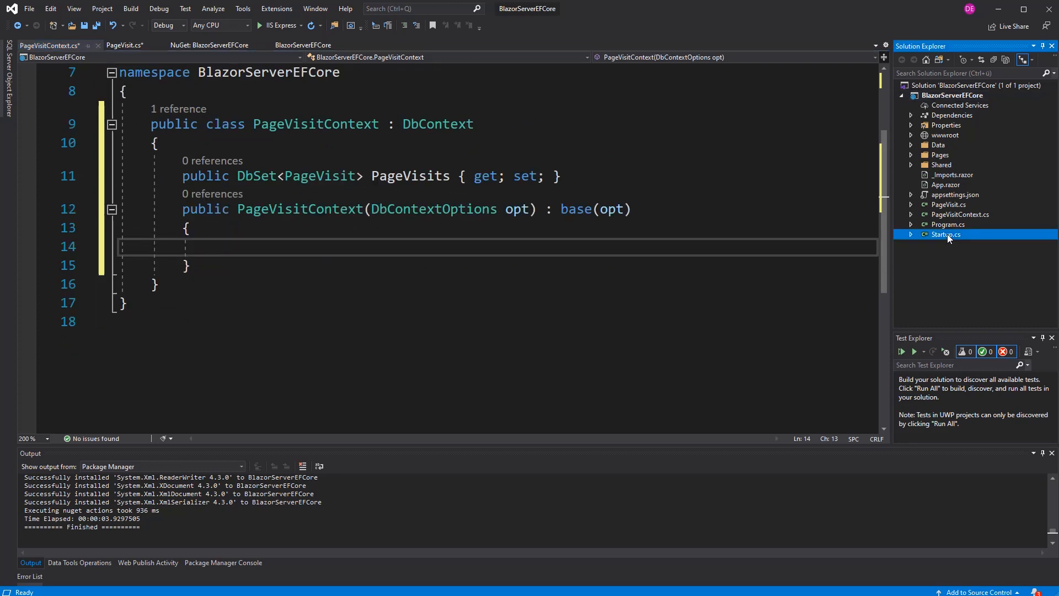
Step: Open Startup.cs and start services.AddDbContext<PageVisitContext> in ConfigureServices
double_click(946, 234)
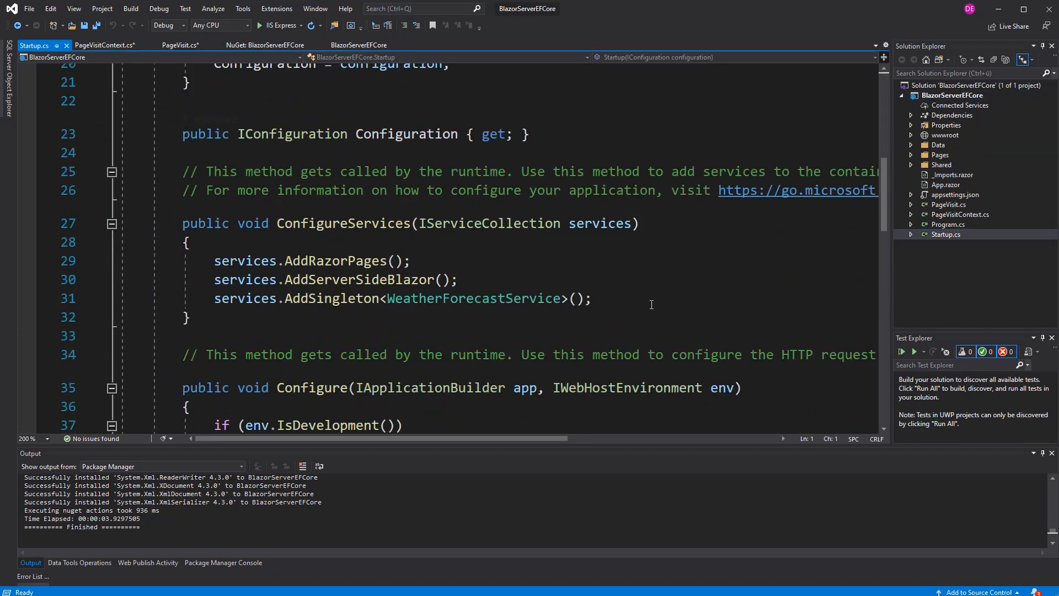
type("services")
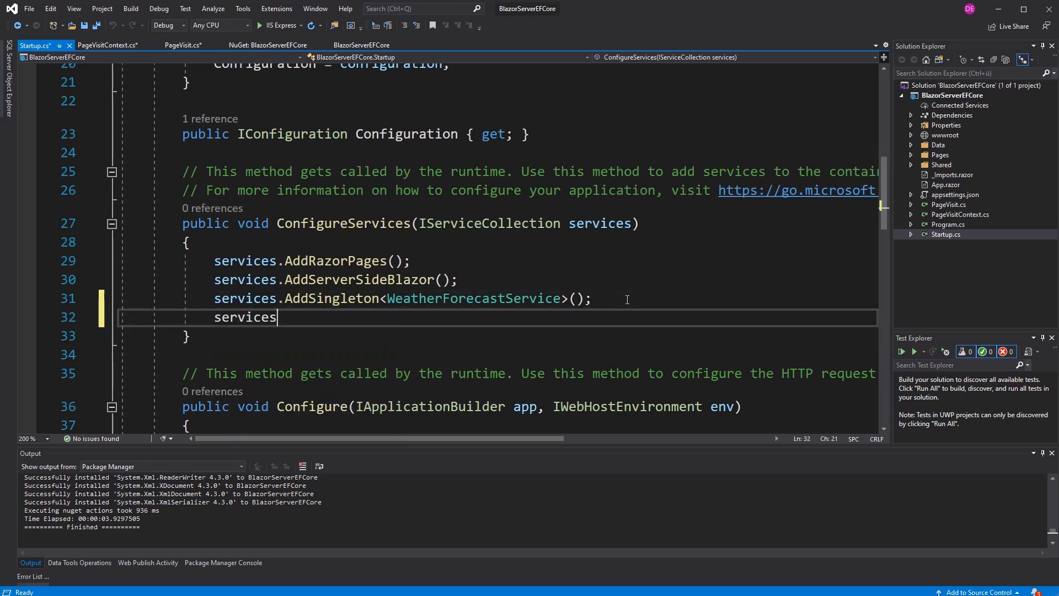
type(".Ad")
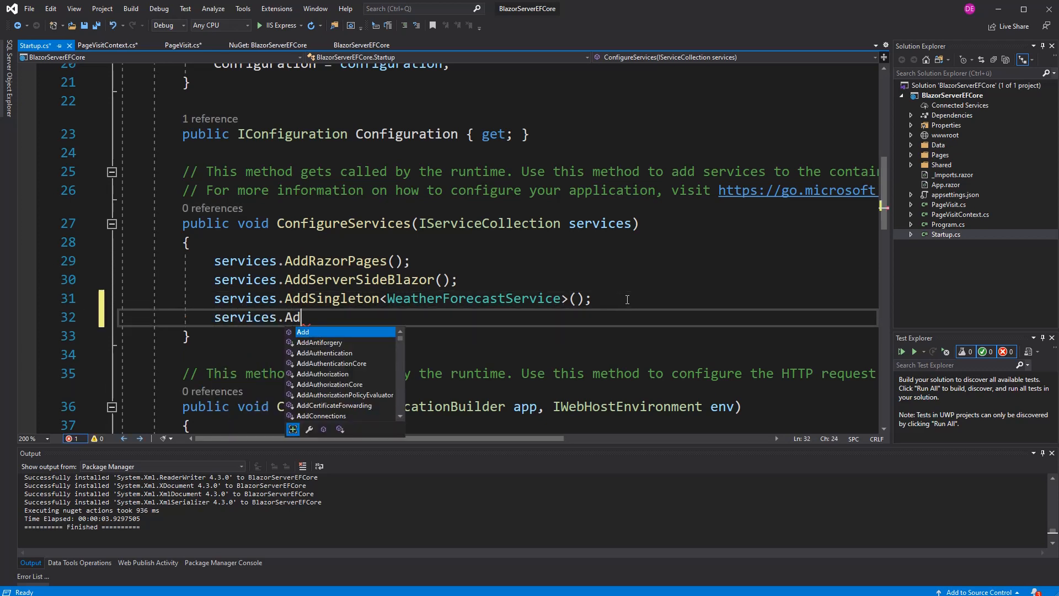
type("DbContext<>")
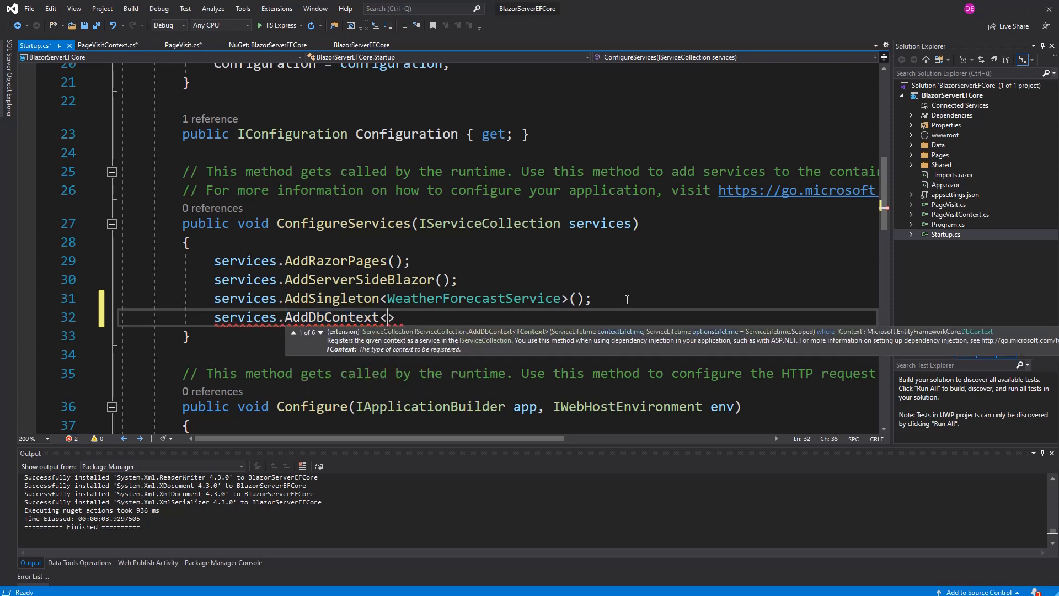
type("PageVisitContext")
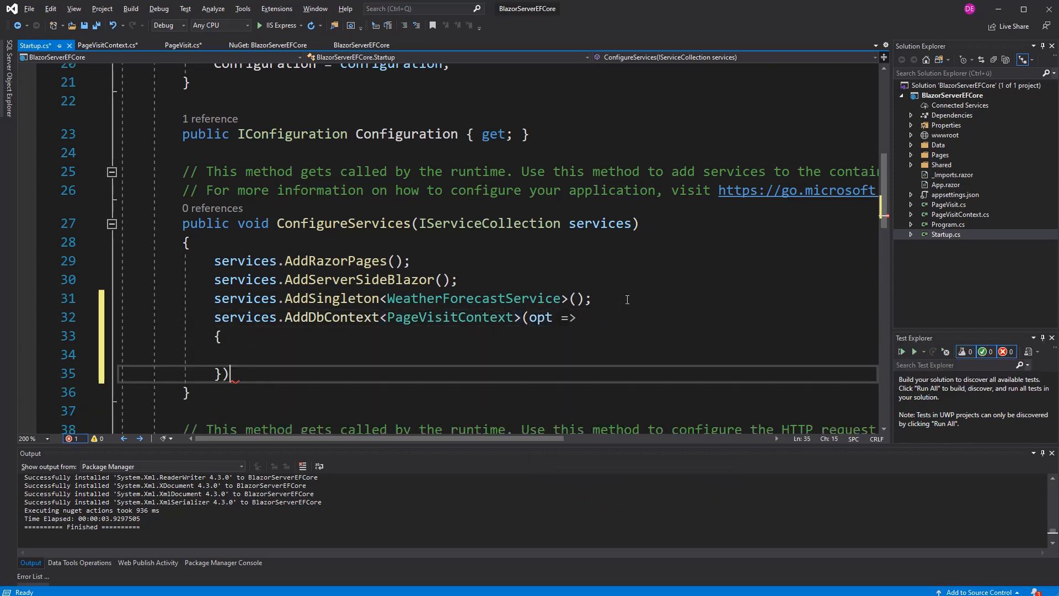
Step: Configure opt.UseSqlServer with the (localdb)\MSSQLLocalDB trusted-connection string
type("opt.")
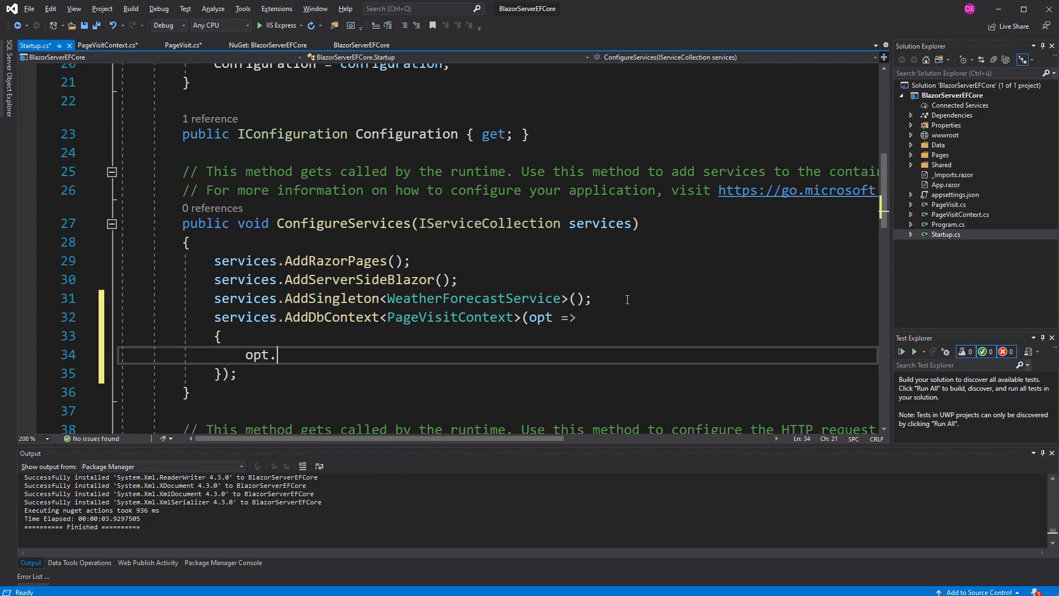
type("UseSql")
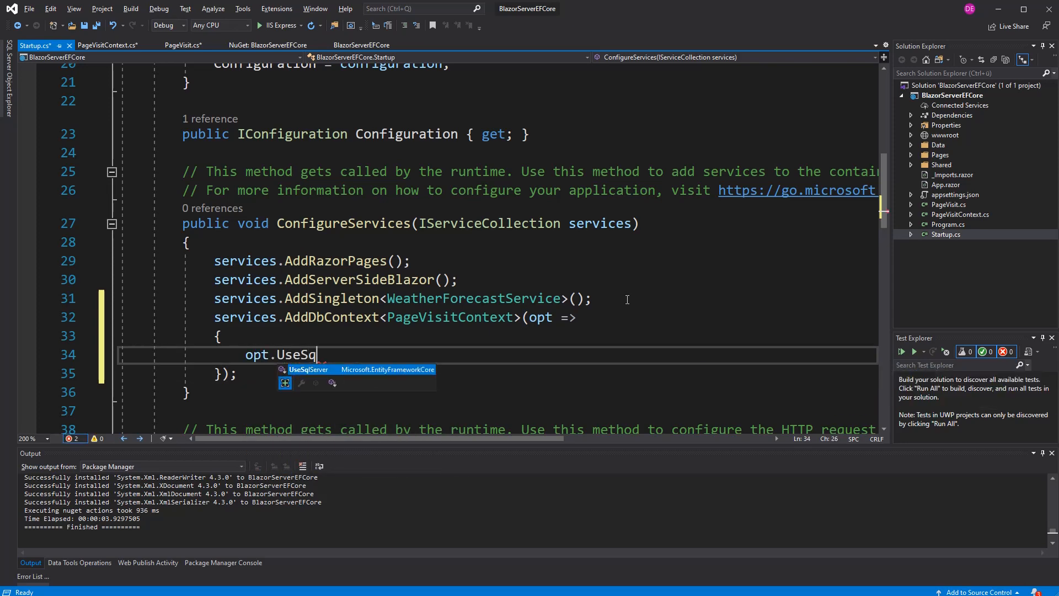
key("Tab")
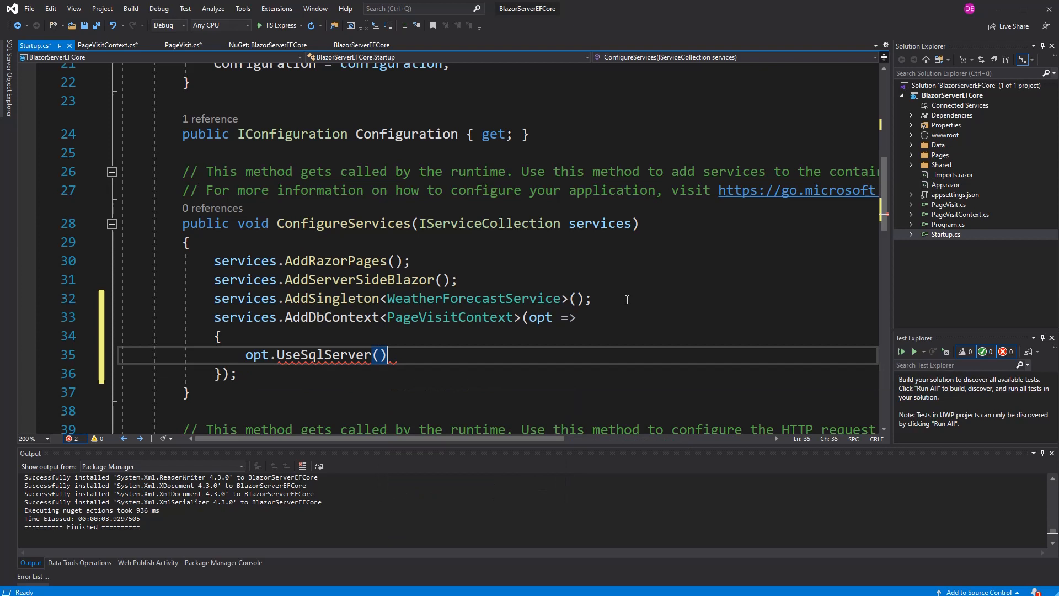
type(";")
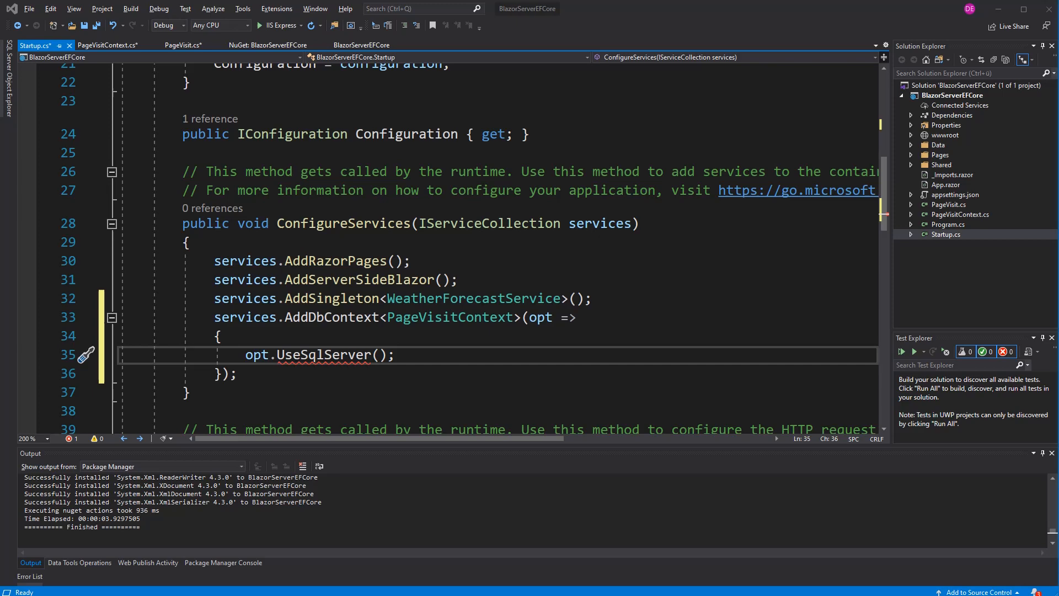
type("@\"Data Source=(localdb)\\MSSQLLocalDB;Database=;Trusted_Connection=True\")")
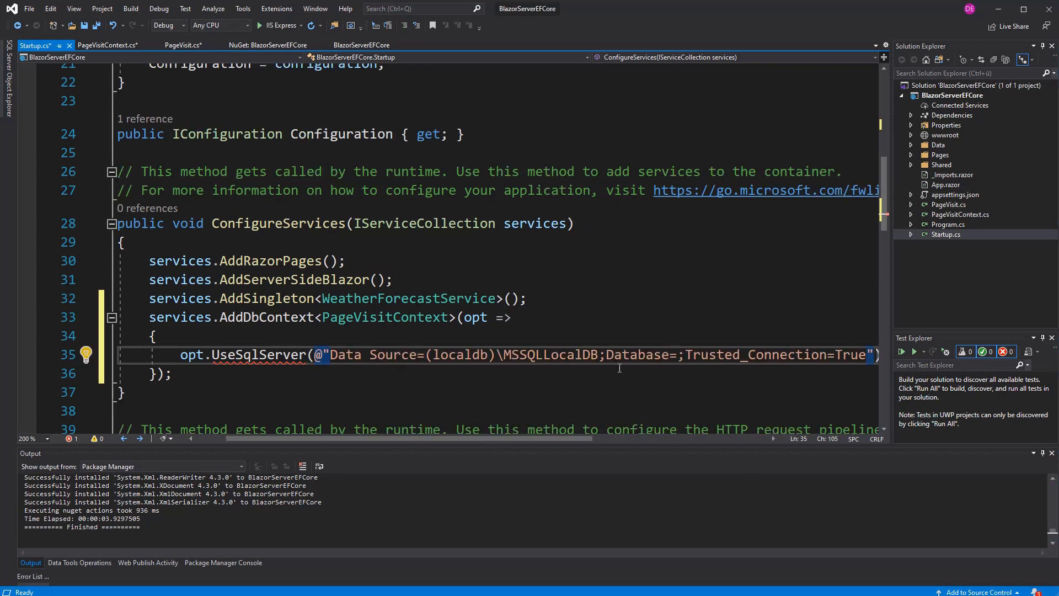
Step: Set Database=BlazorServerEFCore in the LocalDB connection string, then expand the Pages folder
type("BlazorServerEFCore")
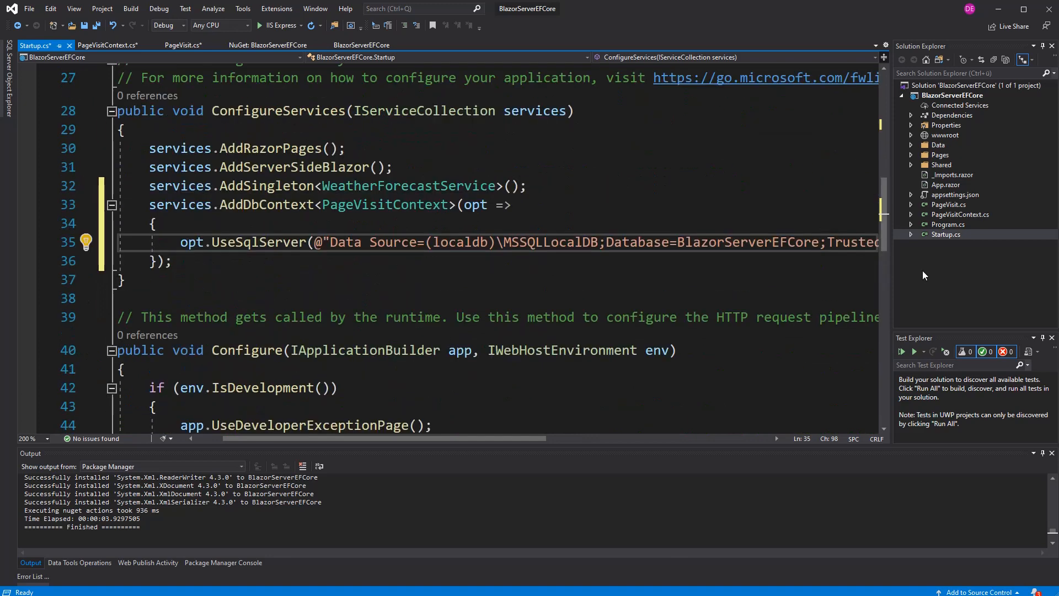
left_click(912, 155)
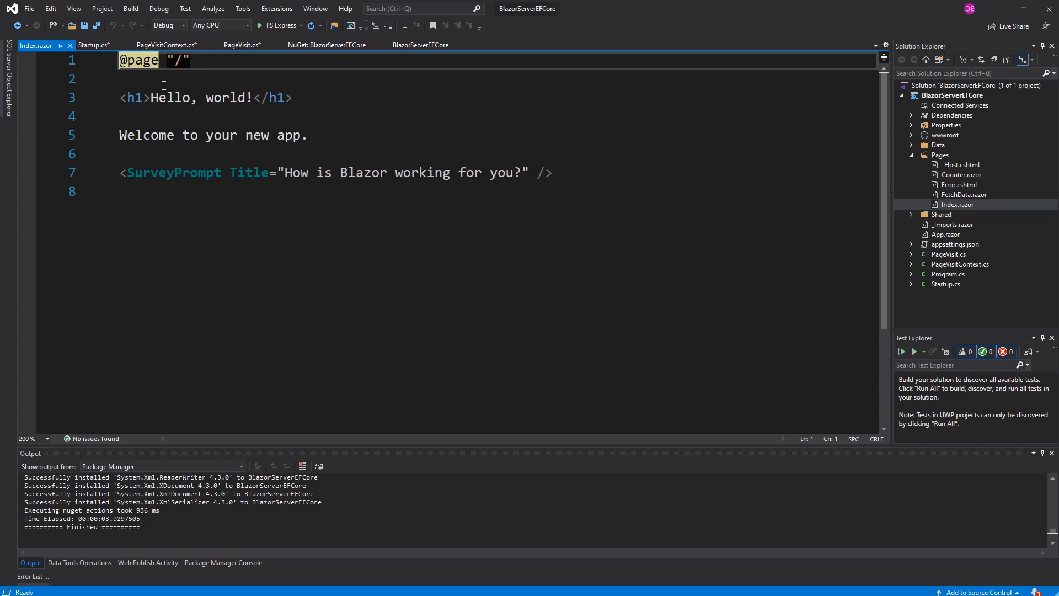
key("enter")
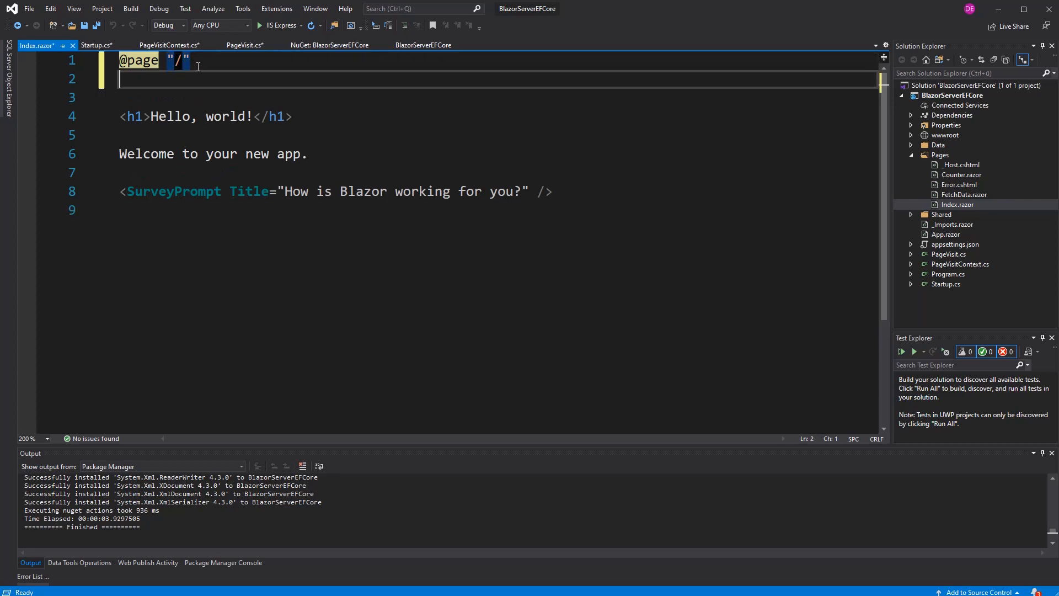
type("@inject")
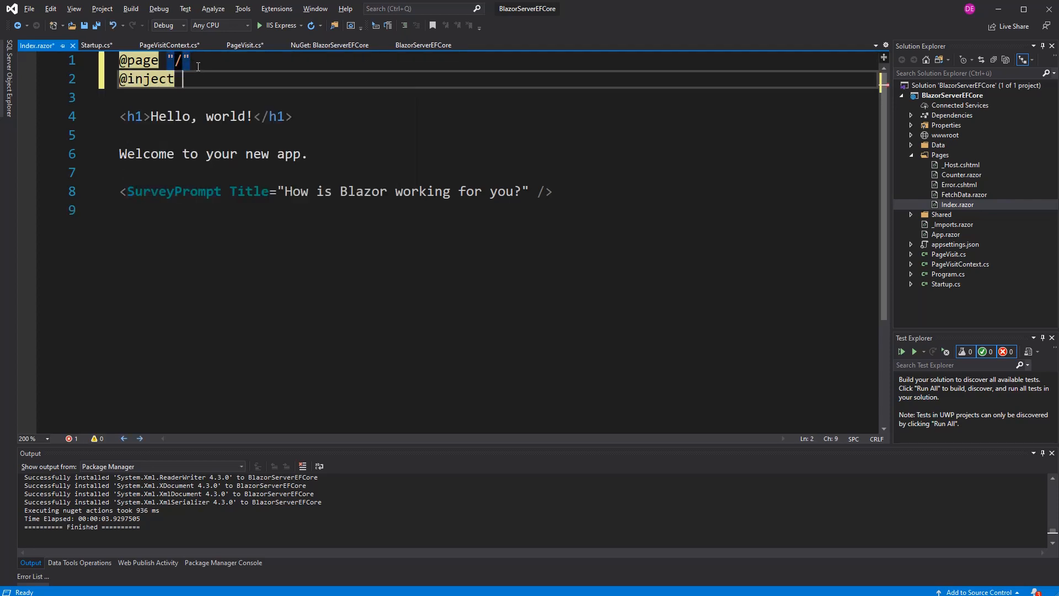
type("PageVisitContext pageVisit")
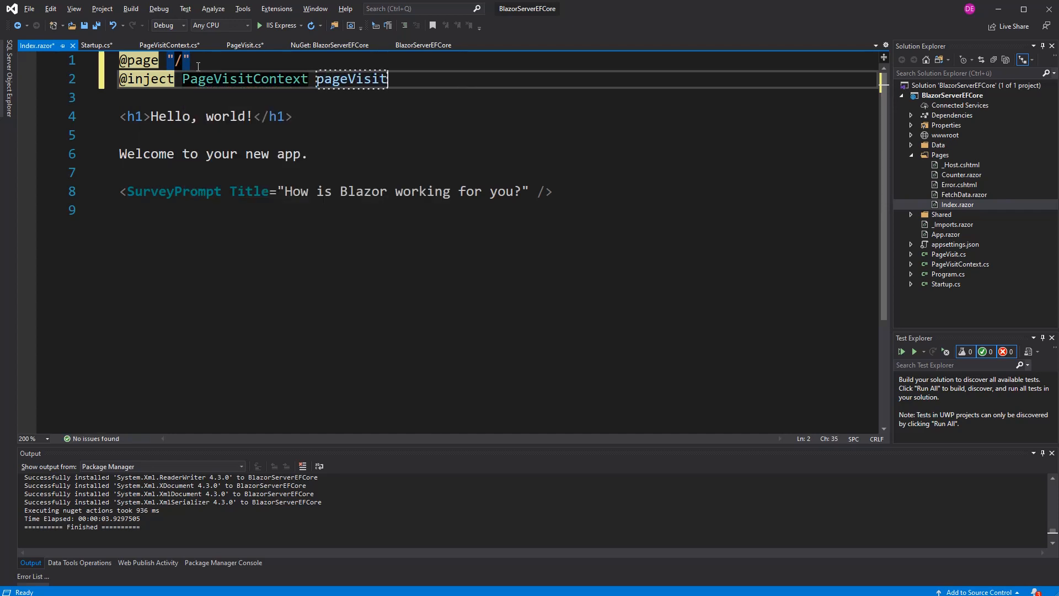
type("Con")
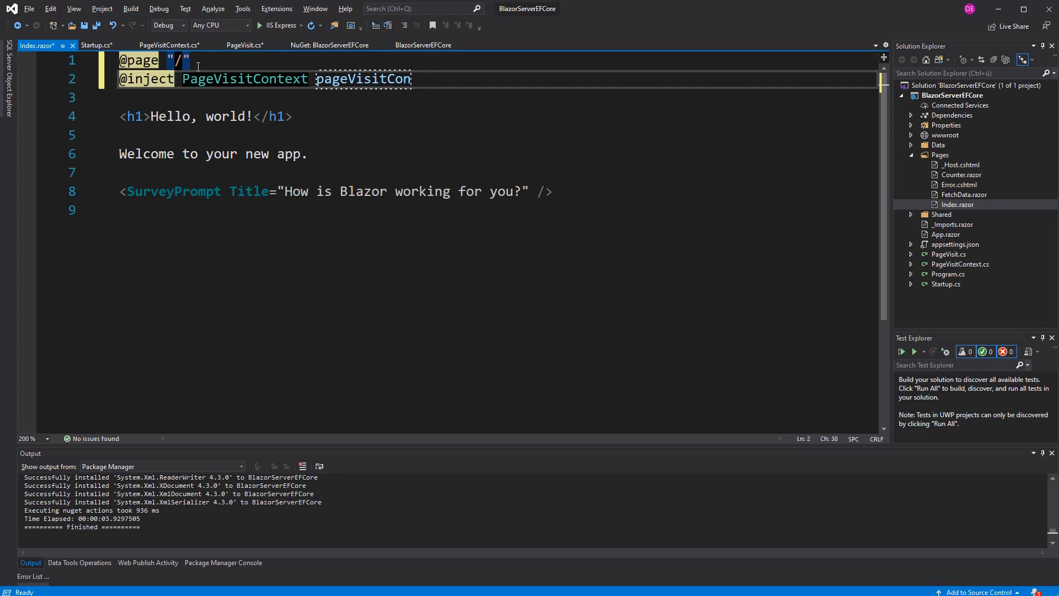
type("text")
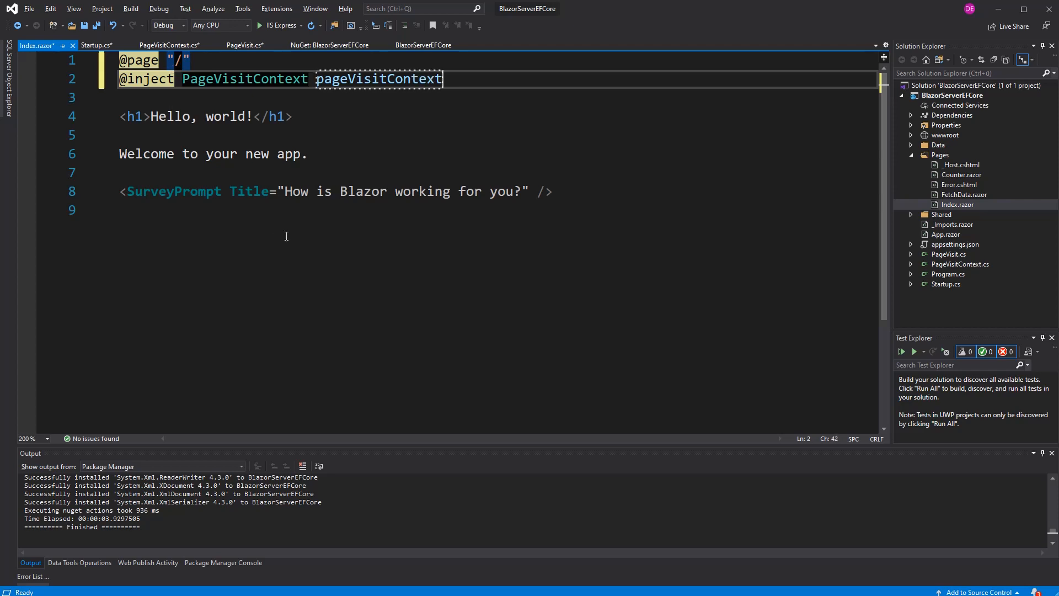
type("@c")
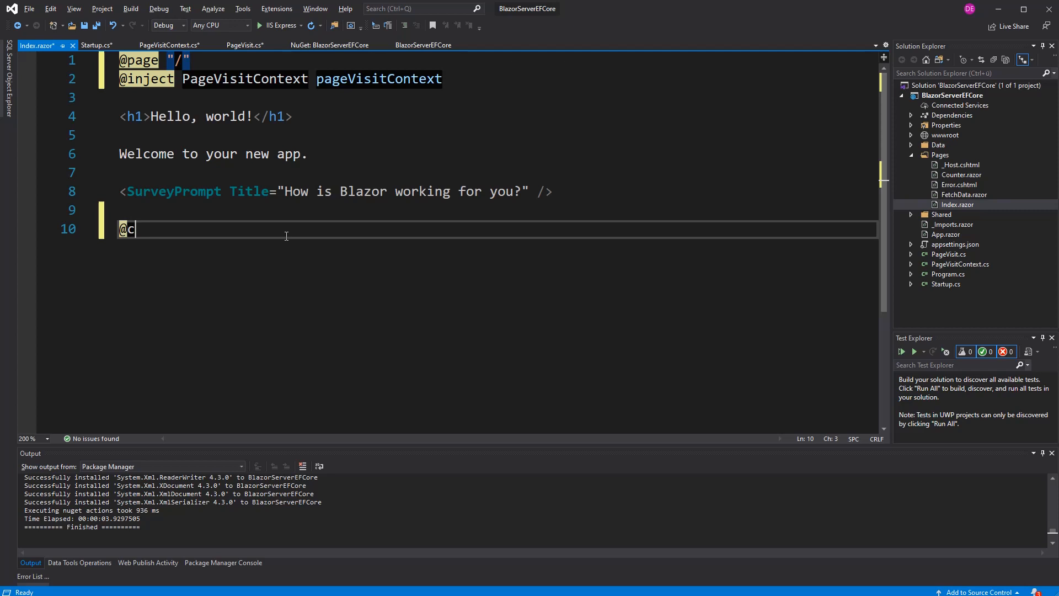
type("ode{")
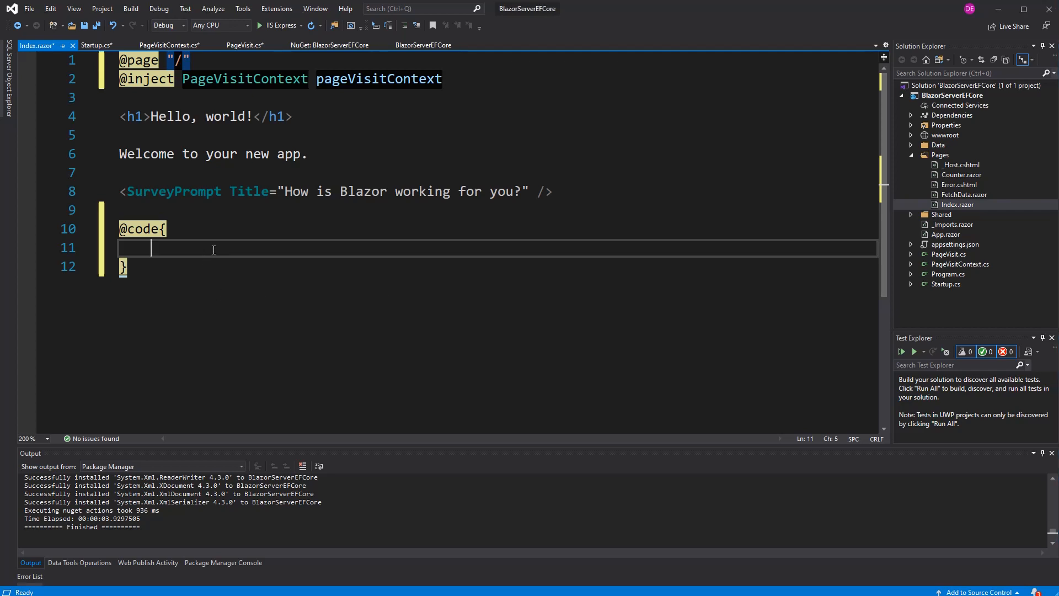
type("protected")
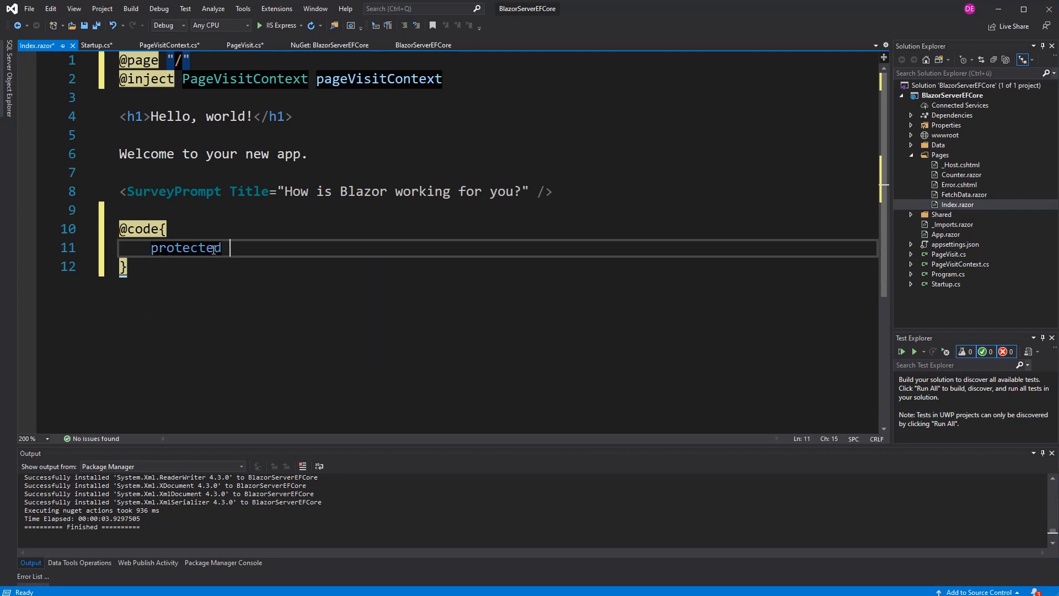
type("ov")
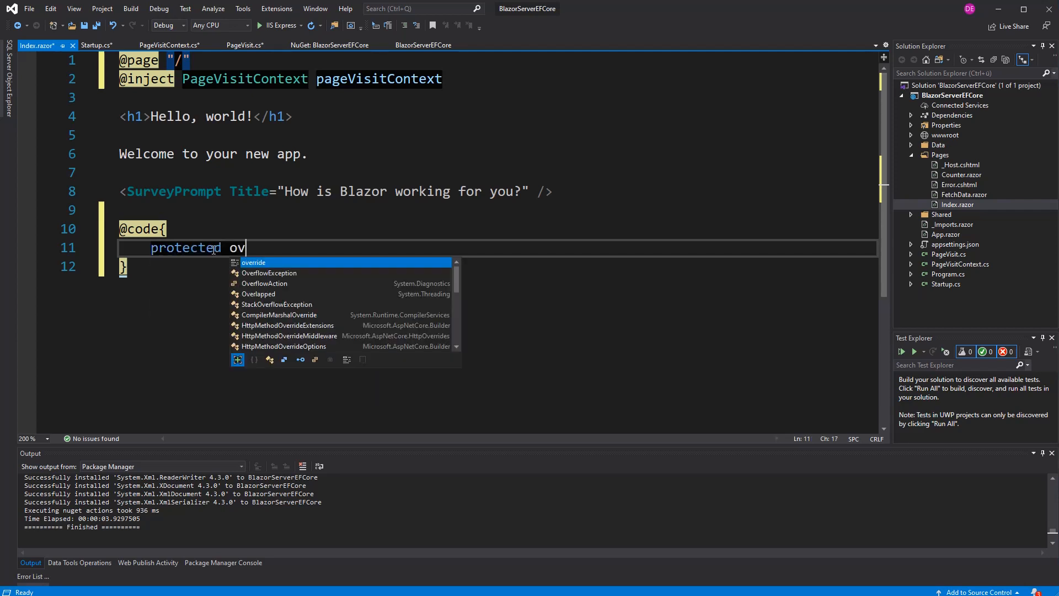
type("erride O")
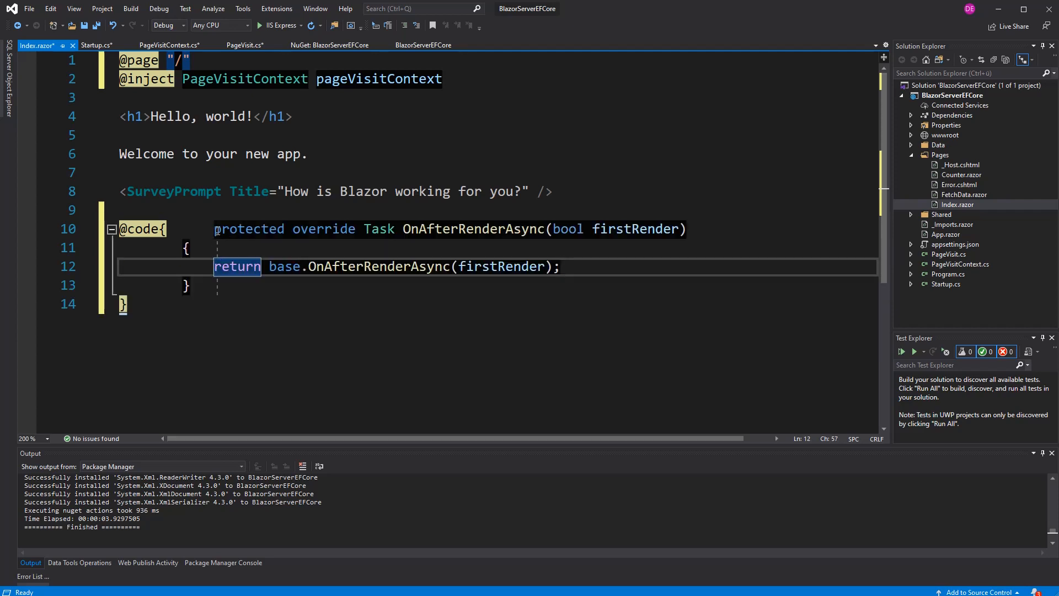
key("enter")
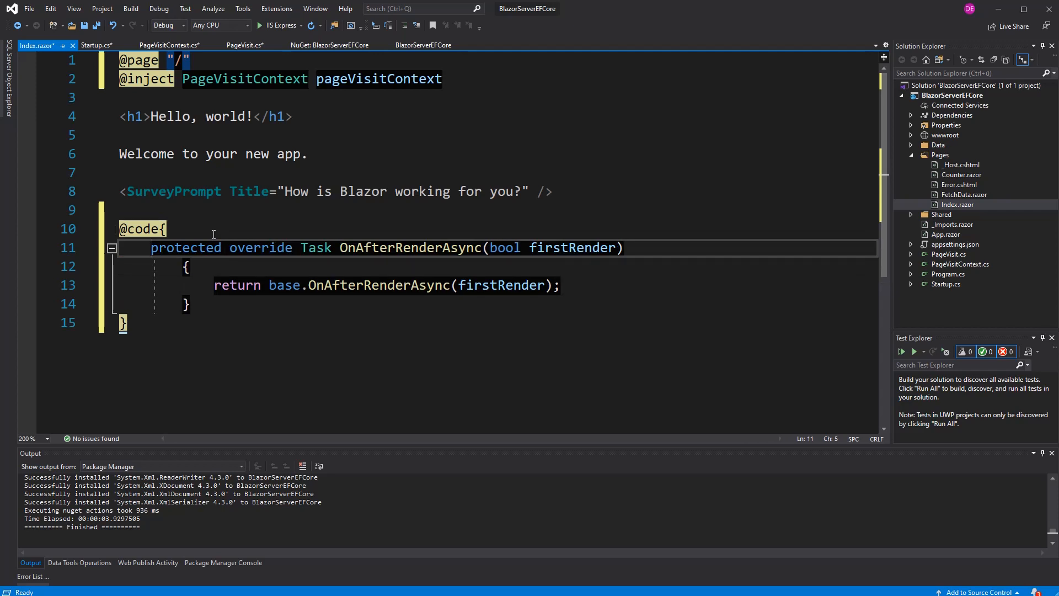
type("async")
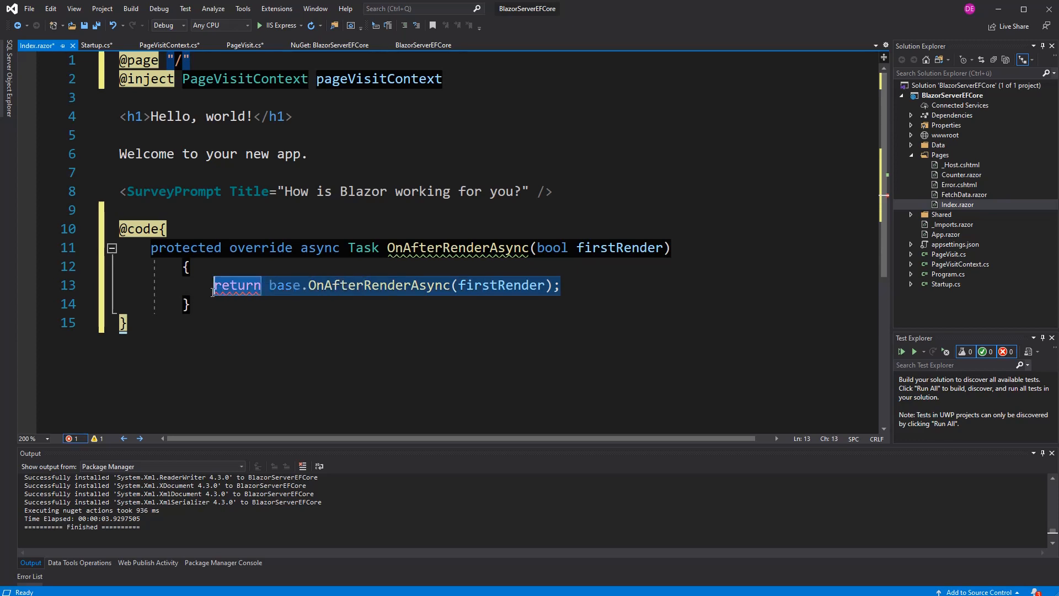
key("Delete")
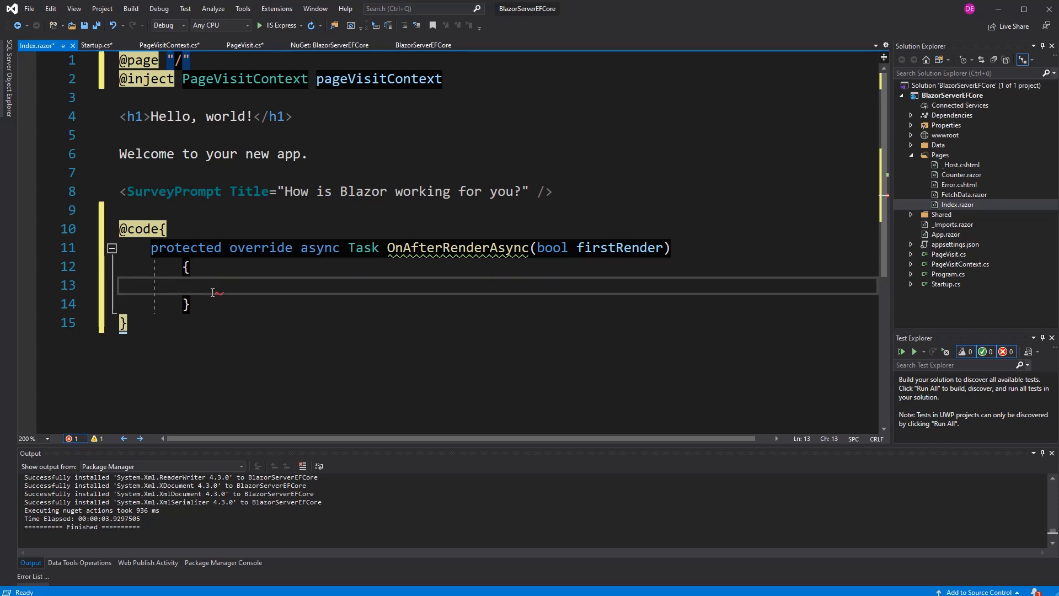
type("if(firstRender")
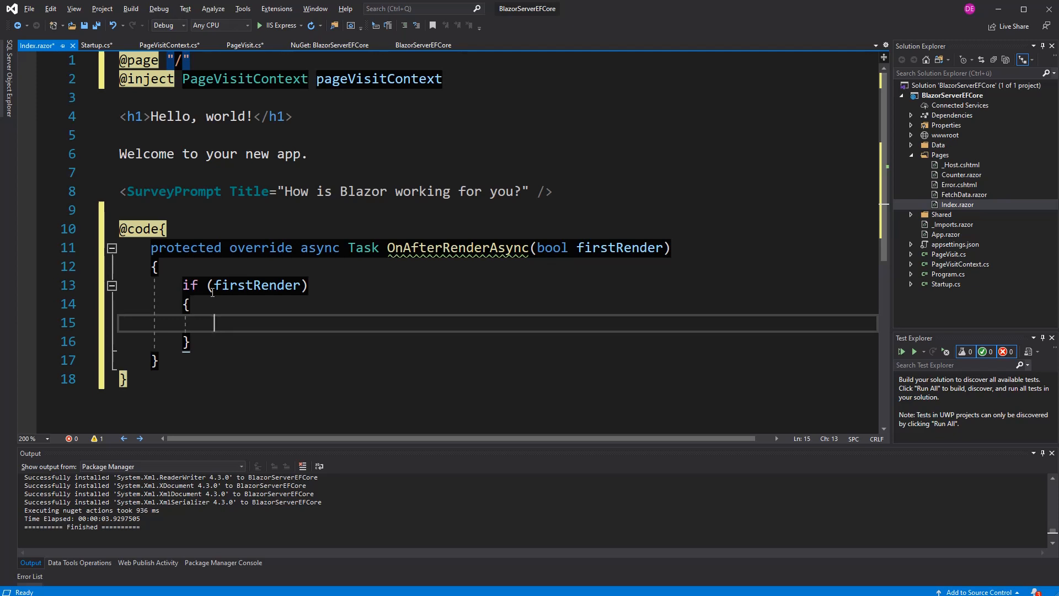
Step: Add a PageVisit with TimeOfVisit = DateTime.Now and NameOfPage = "Index" to pageVisitContext.PageVisits
scroll("down", 3)
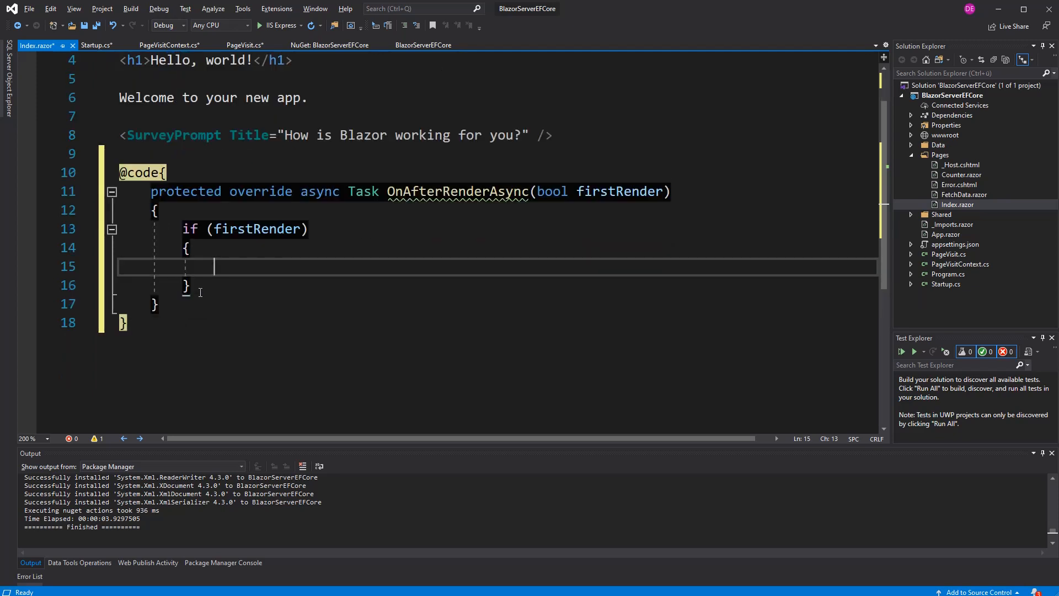
type("pageVisitContext.")
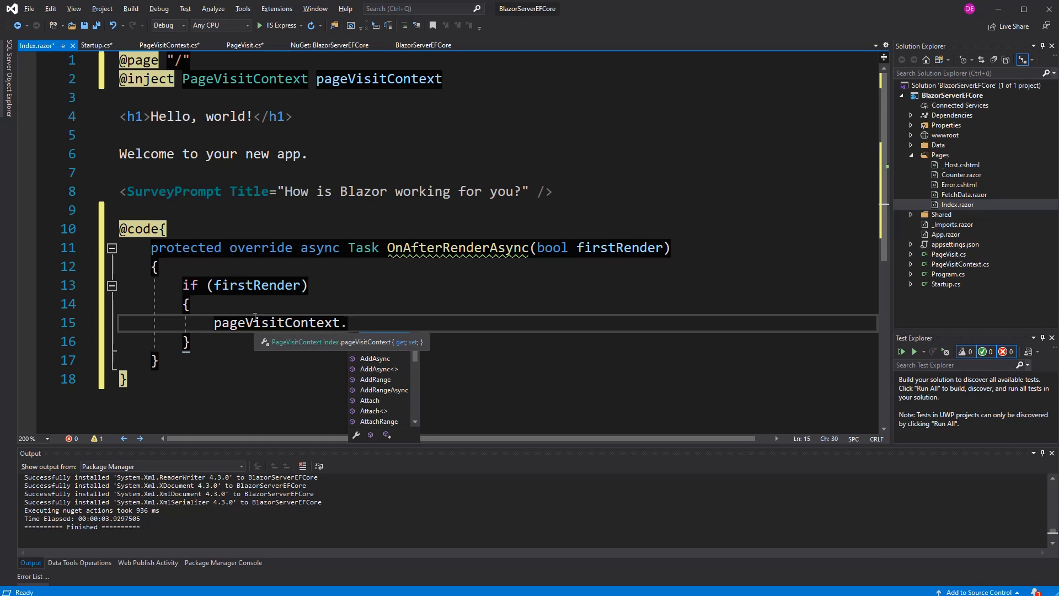
type("Pa")
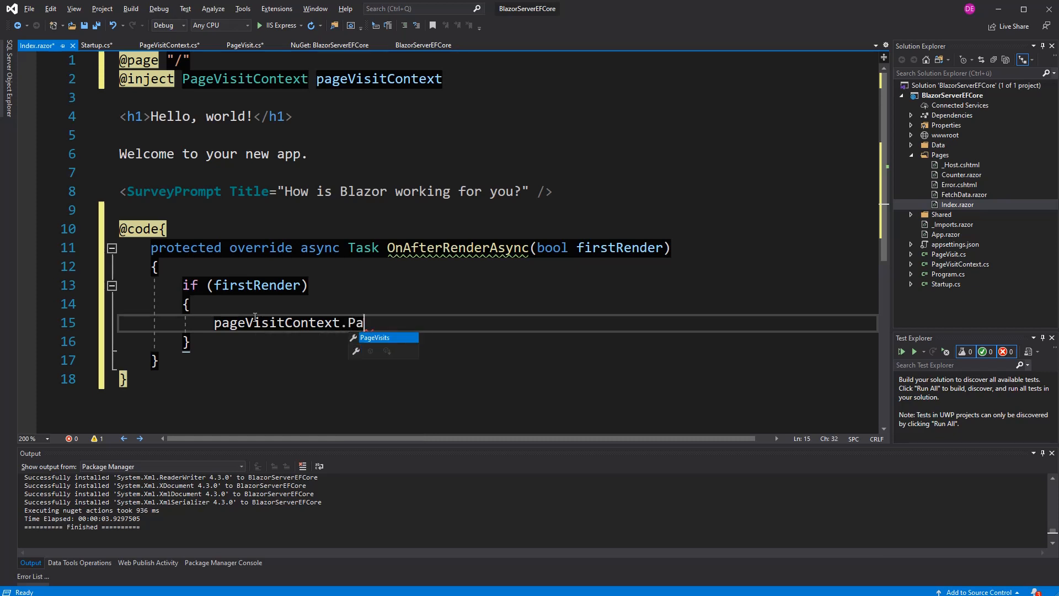
type("geVisits.Add(")
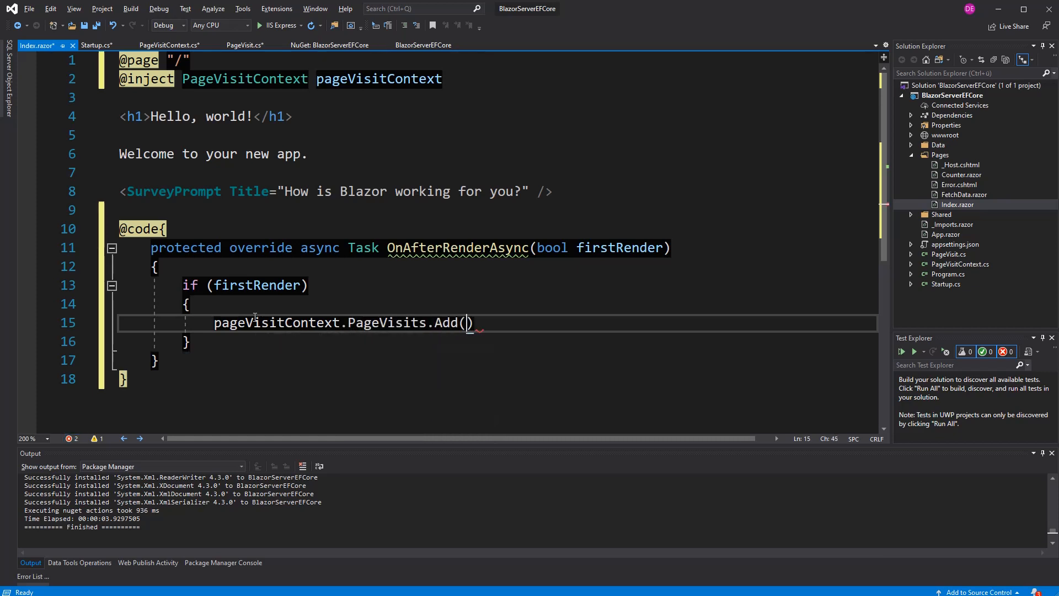
type("new PageVisit")
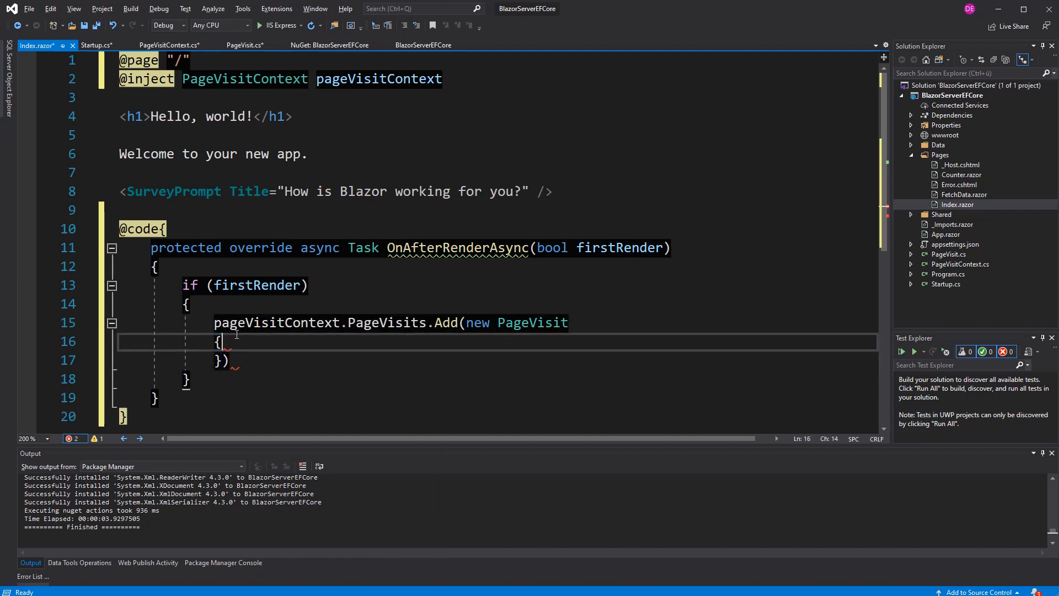
type("T")
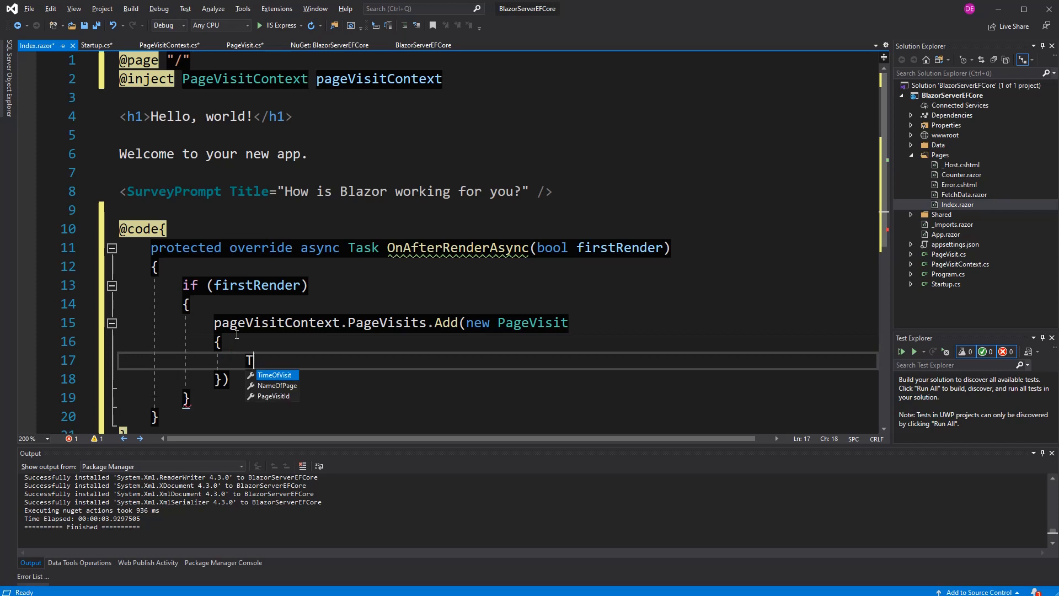
type("imeOfVisit = DateTime.")
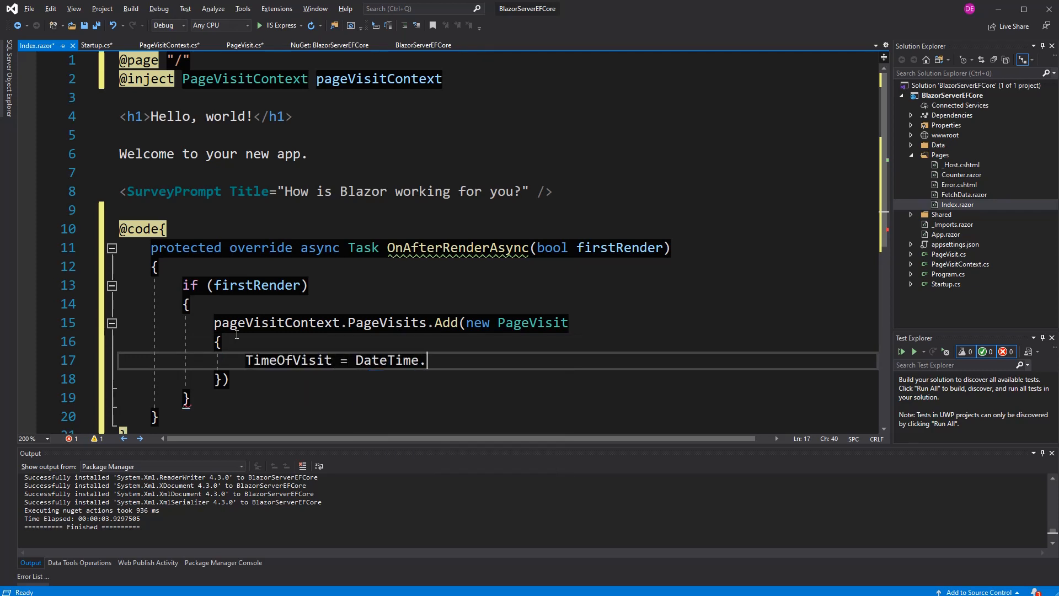
type("Now,")
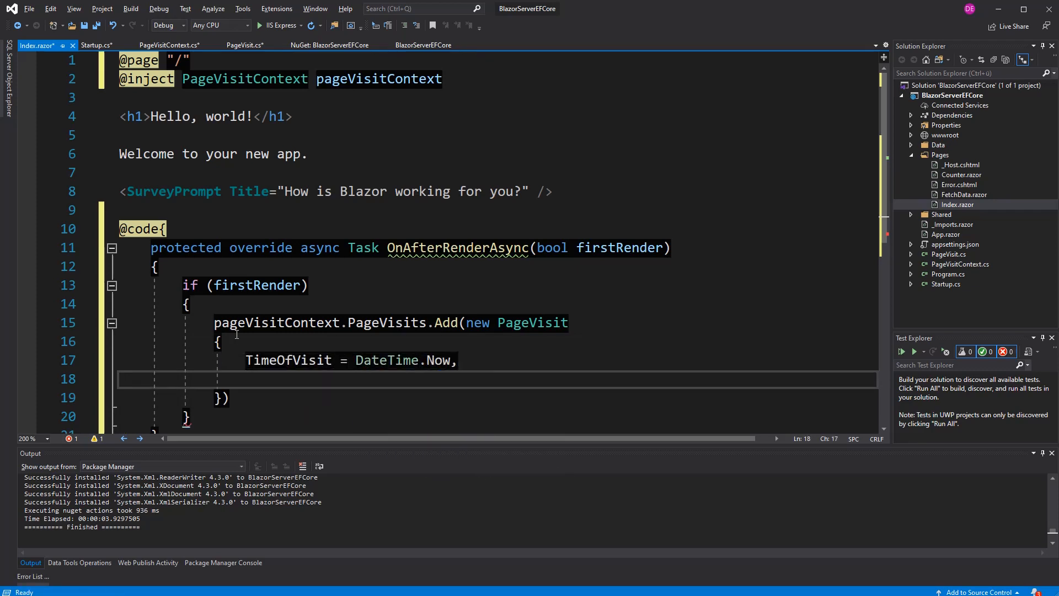
type("Page =")
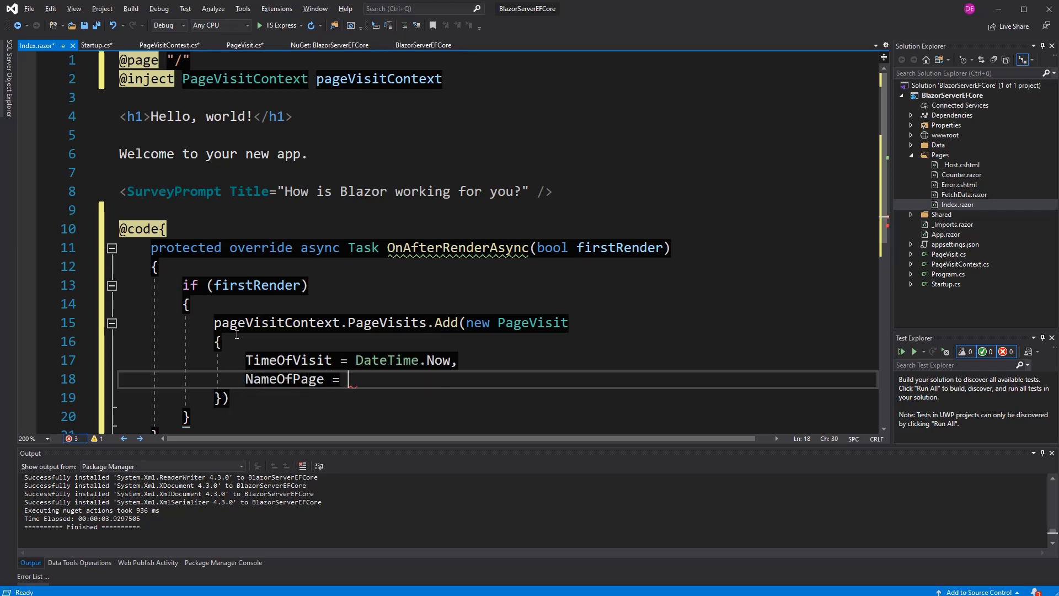
type("\"Index\"")
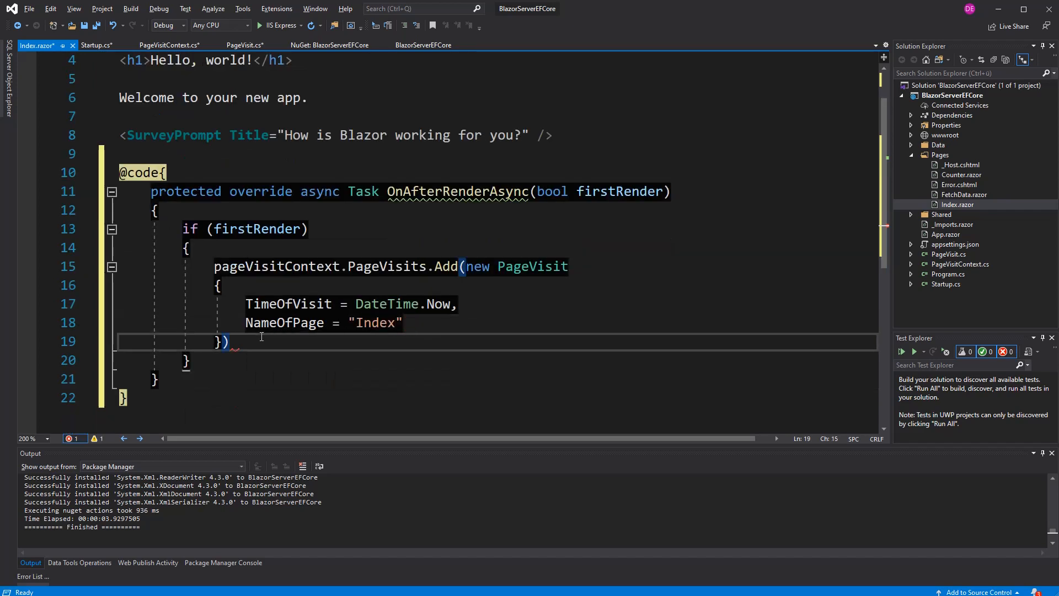
type(";")
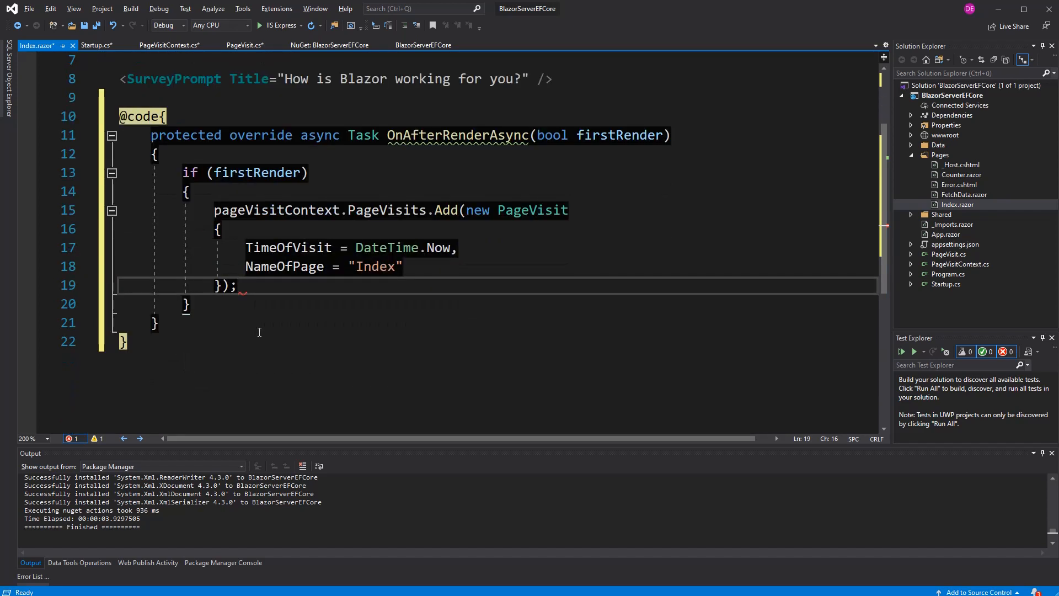
Step: Add 'await pageVisitContext.SaveChangesAsync();' after the Add call and copy the block into FetchData.razor
type("await")
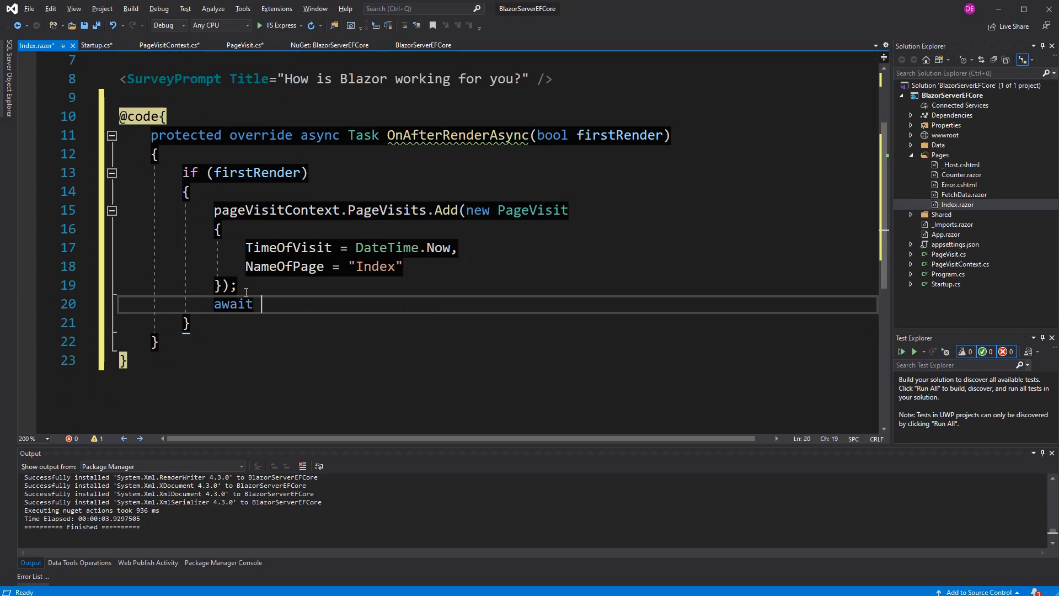
type("pageVisitContext.")
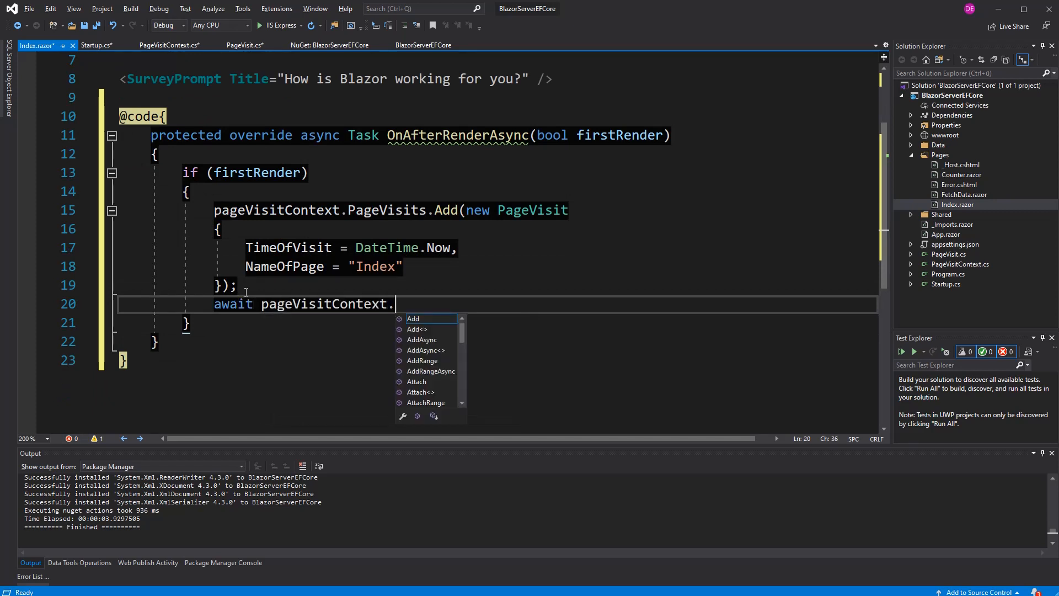
type("SaveChangesAsync();")
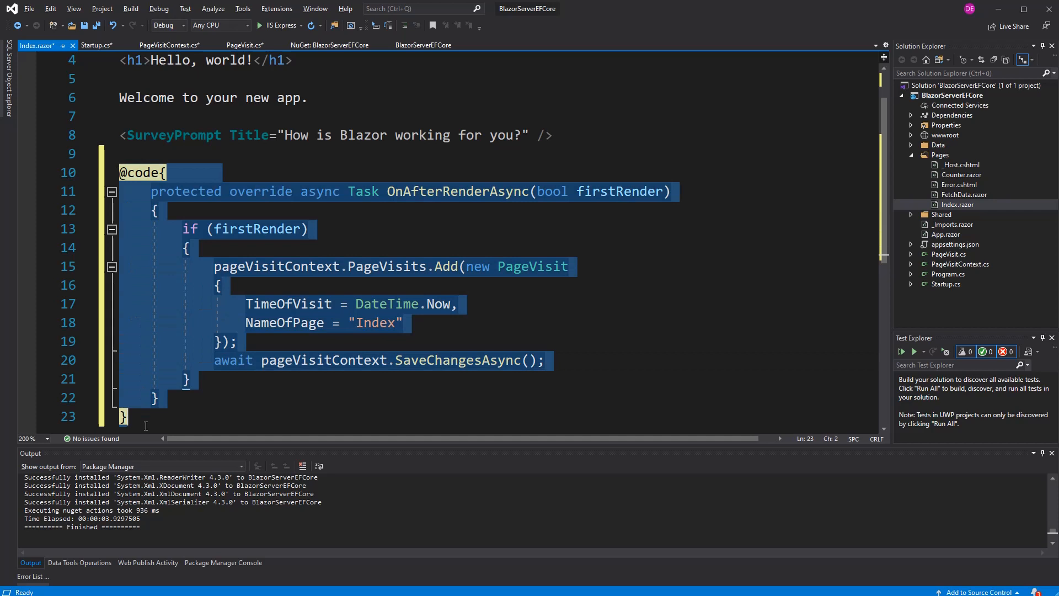
mouse_move(144, 202)
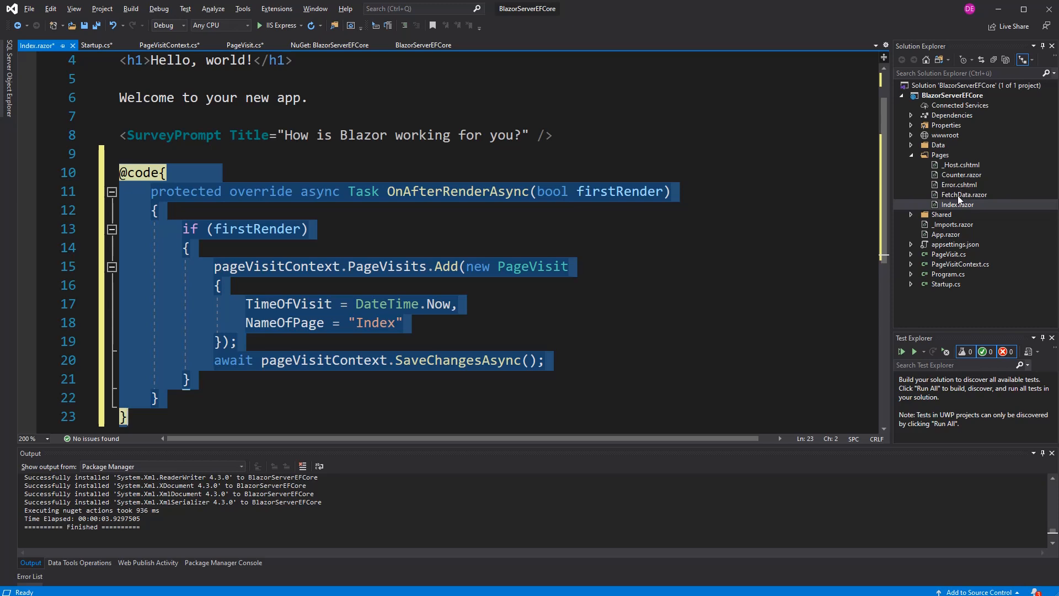
left_click(963, 194)
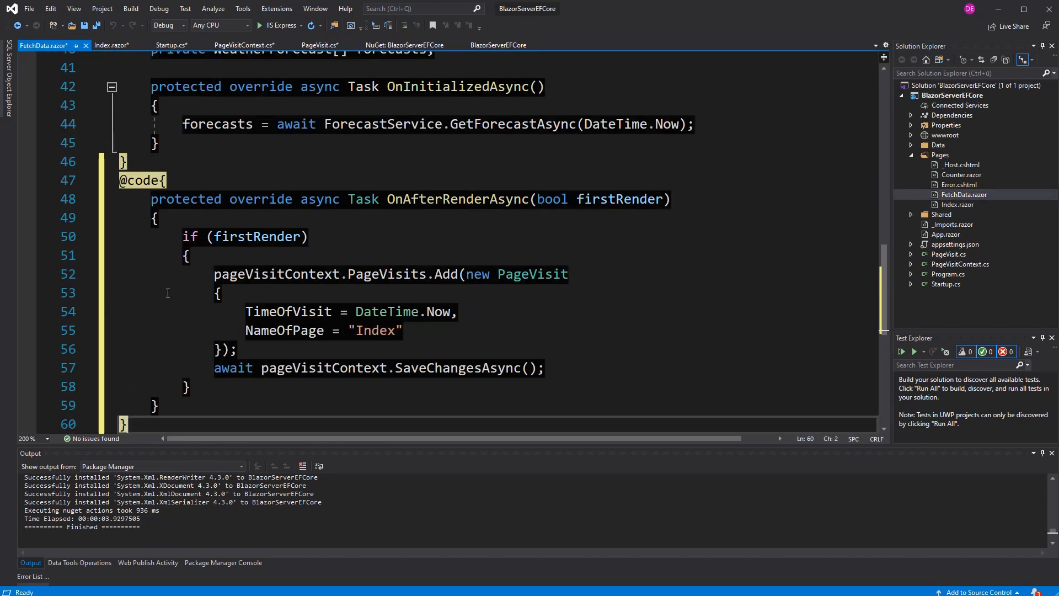
Step: Change the pasted block's NameOfPage to "FetchData" and paste the block into Counter.razor
type("Fet")
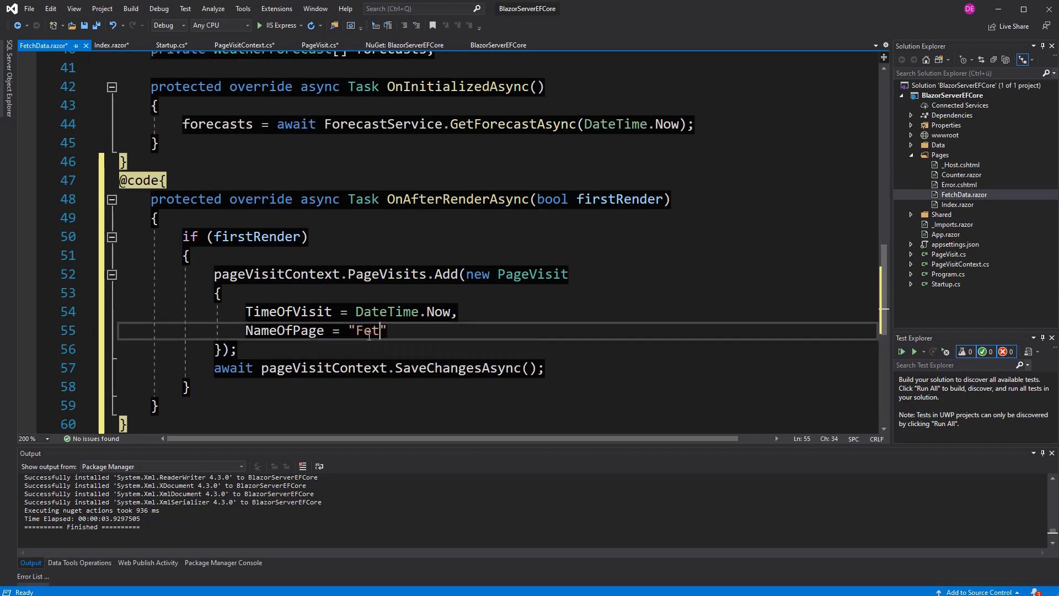
type("chData")
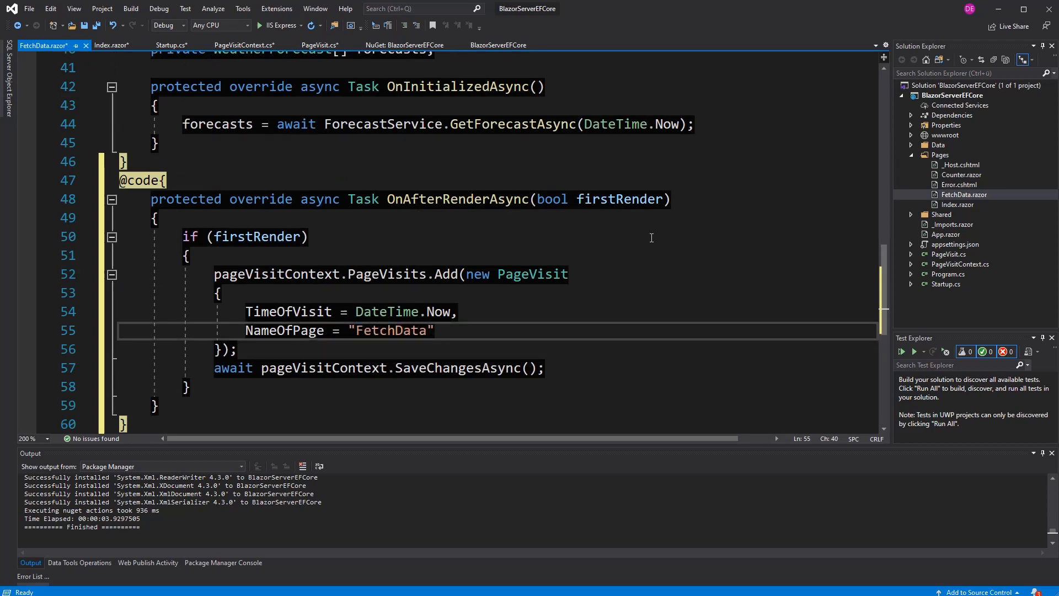
left_click(40, 45)
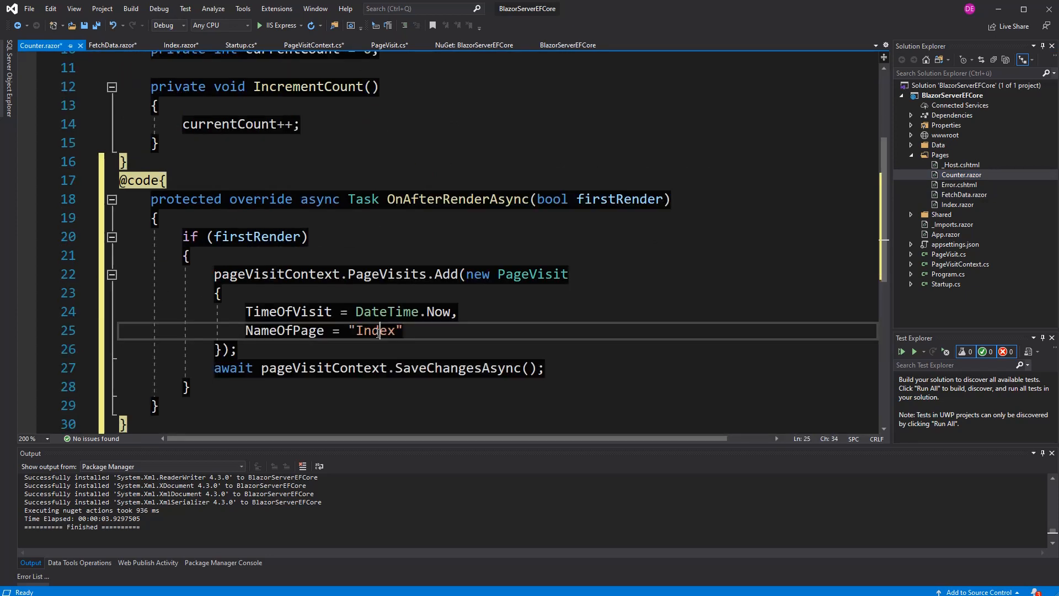
Step: Set Counter's NameOfPage to "Counter", inject PageVisitContext as pageVisitContext, then return to FetchData.razor
type("Counter")
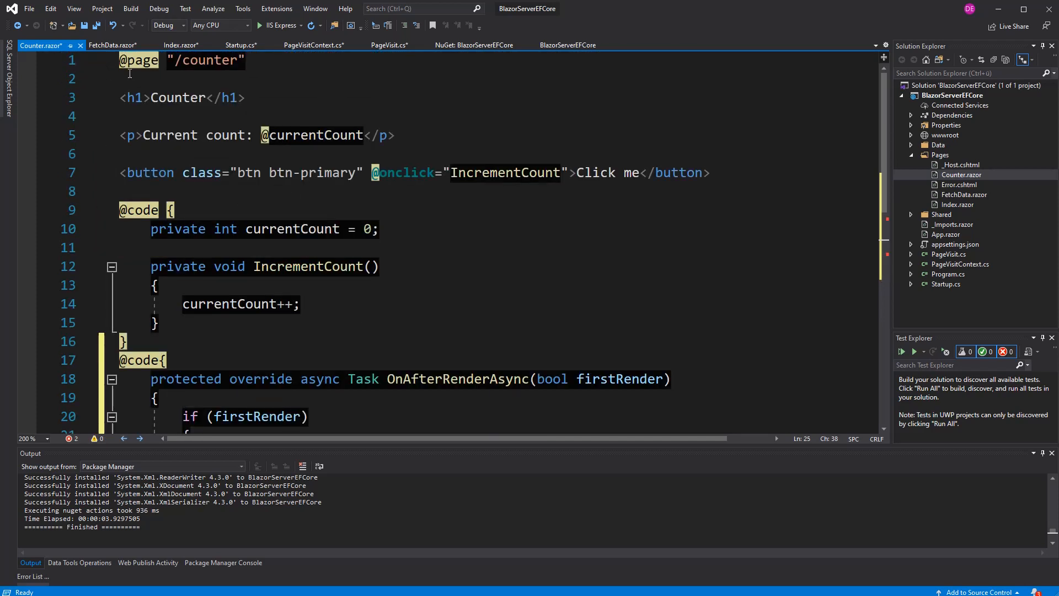
type("@inject")
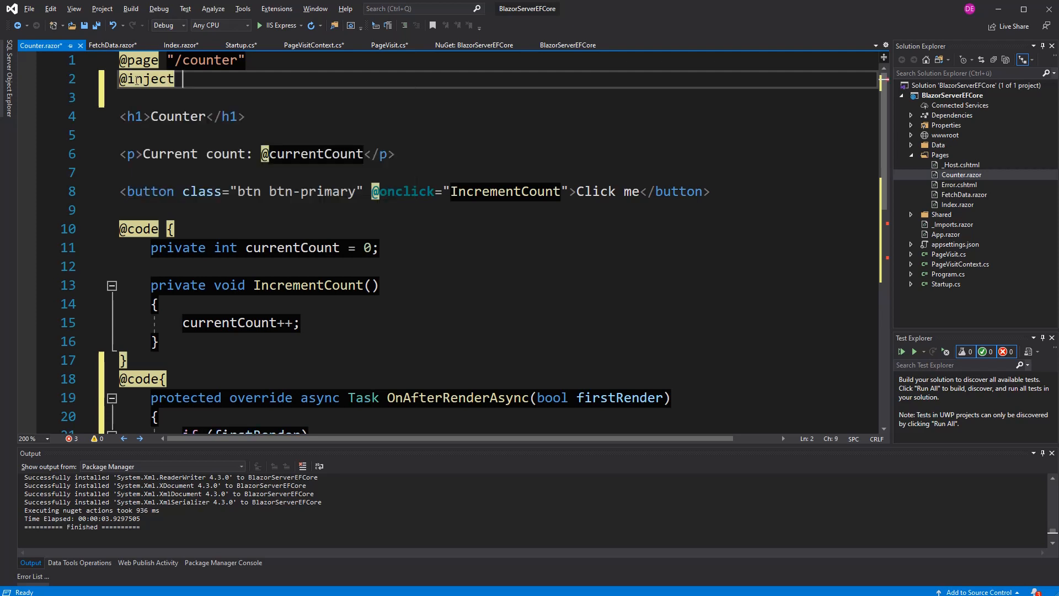
type("PageVisitContext")
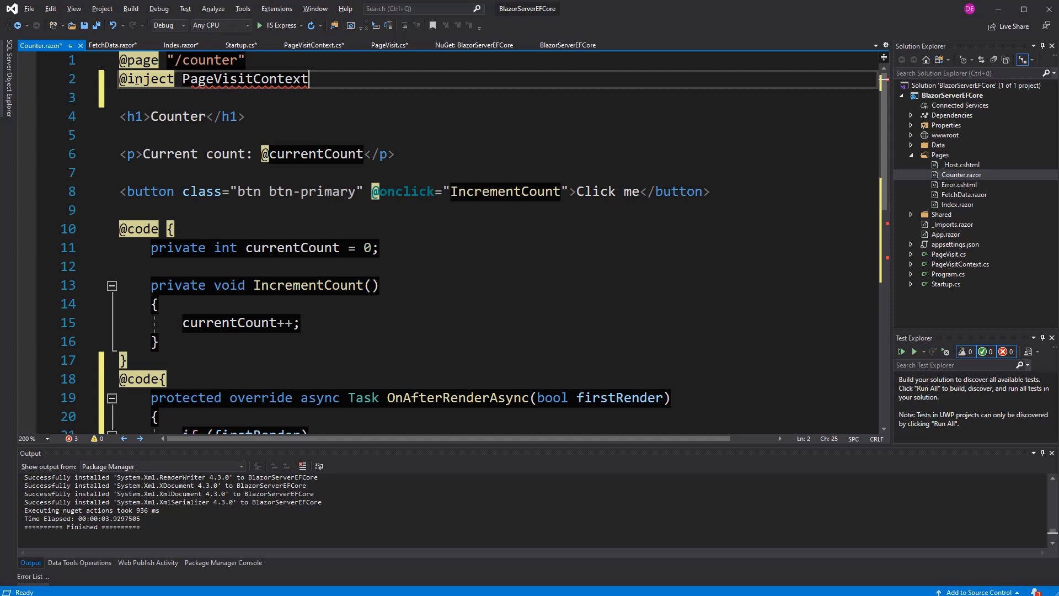
scroll("down", 3)
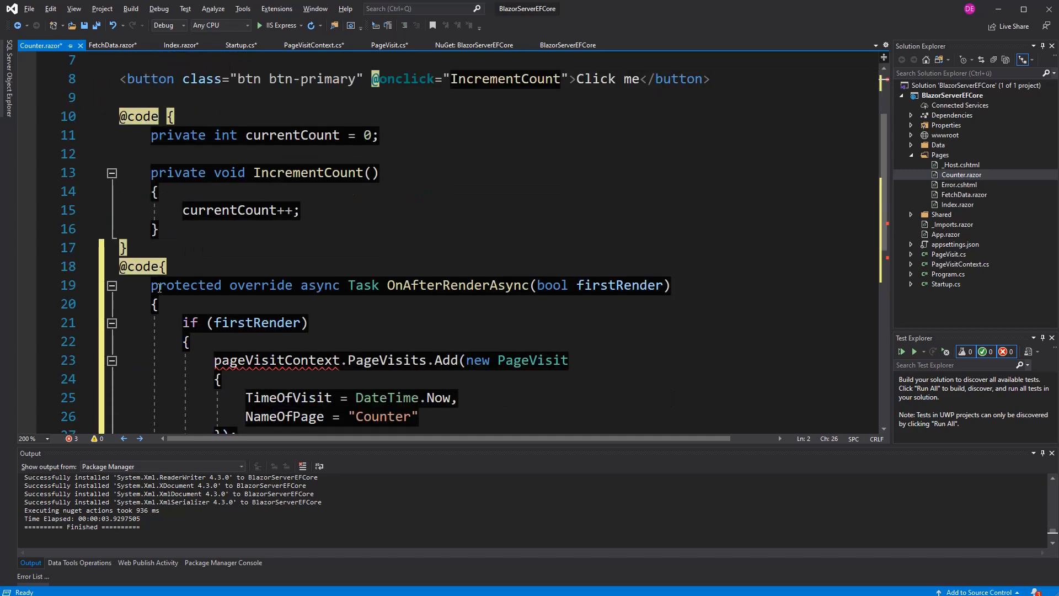
type("pageVisitContext")
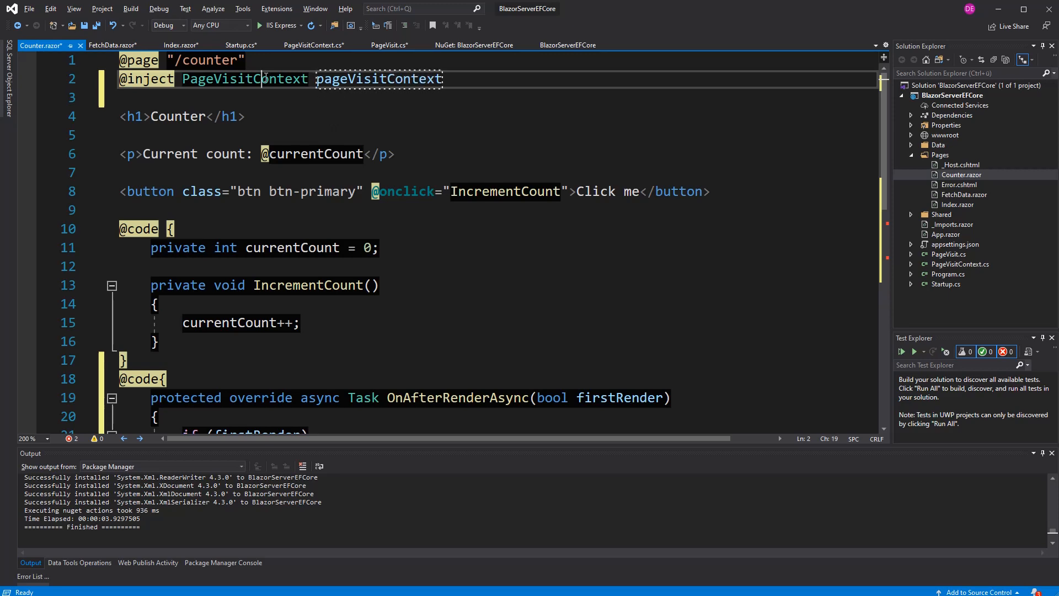
left_click(118, 45)
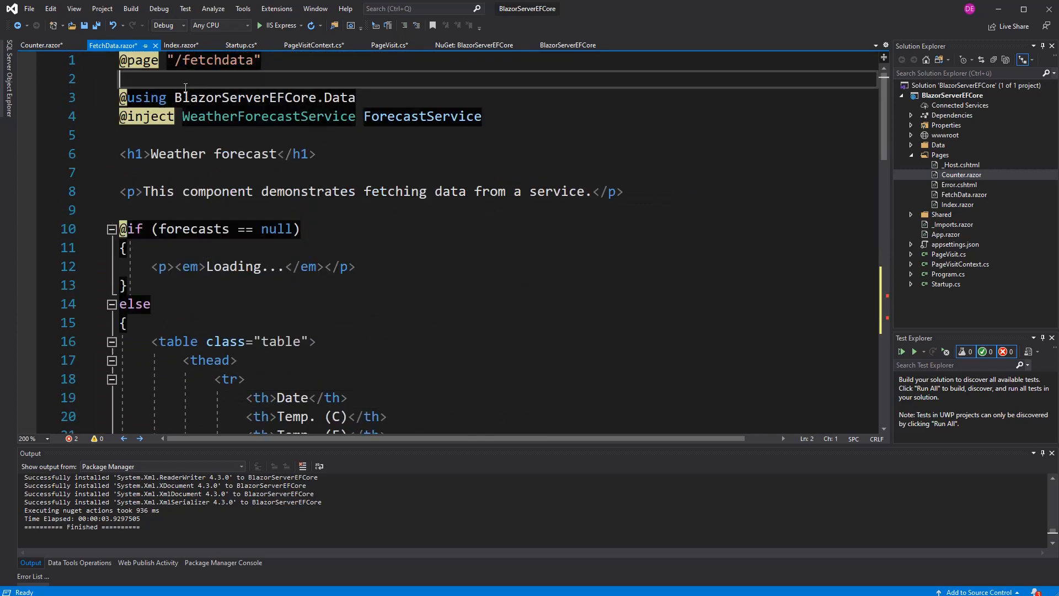
type("@inject PageVisitContext pageVisitContext")
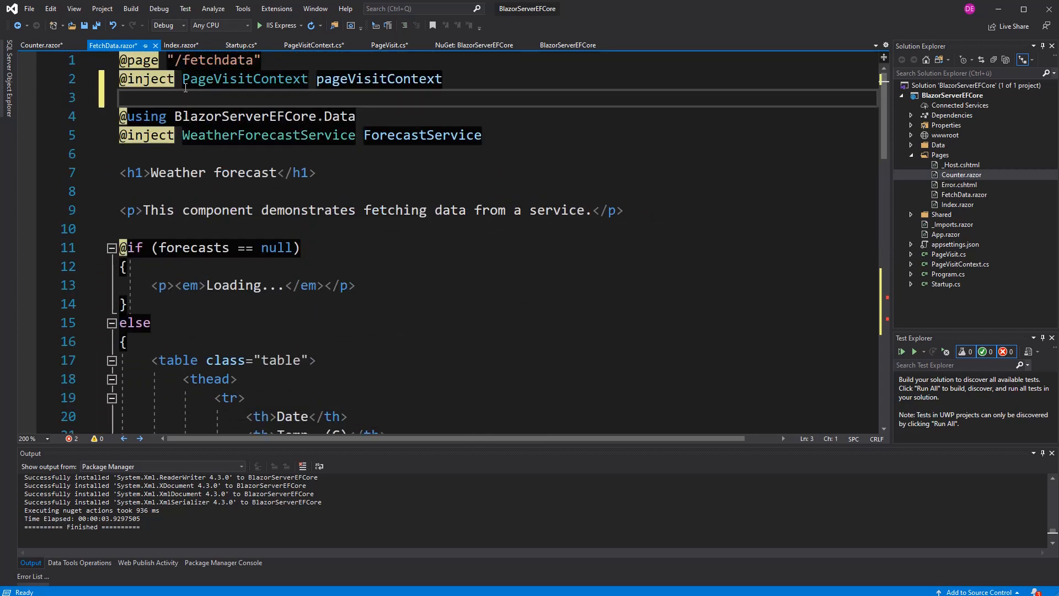
scroll("down", 3)
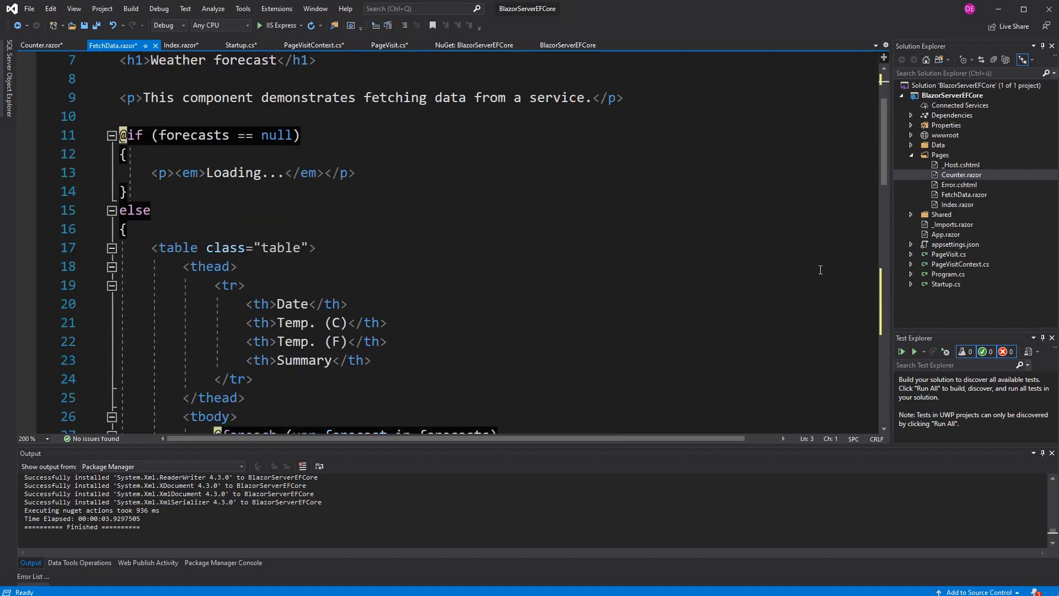
scroll("down", 3)
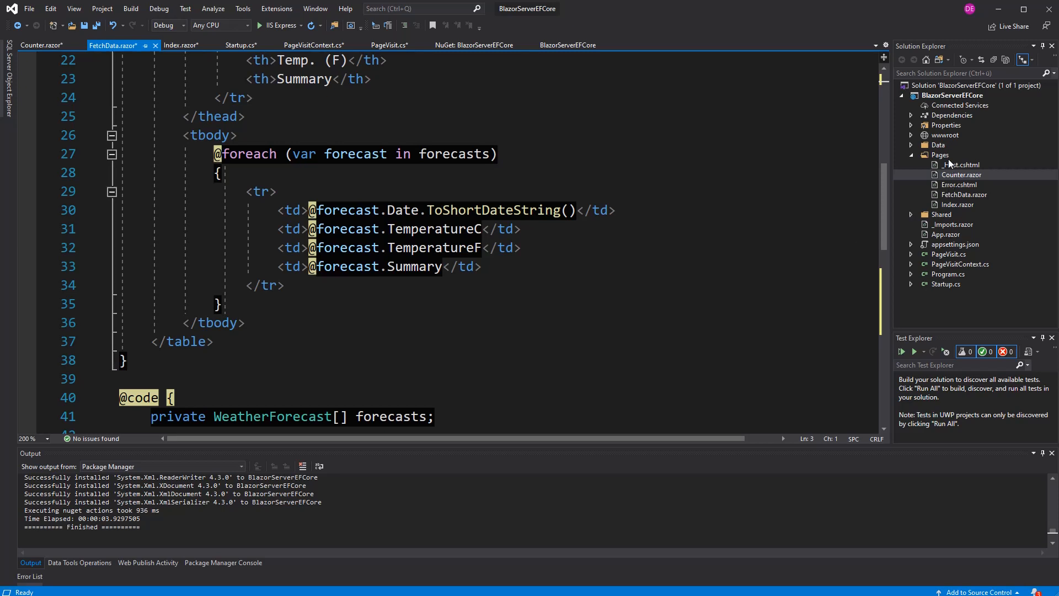
Step: Add a Razor Component named PageVisits to the Pages folder, then return to FetchData.razor
right_click(940, 155)
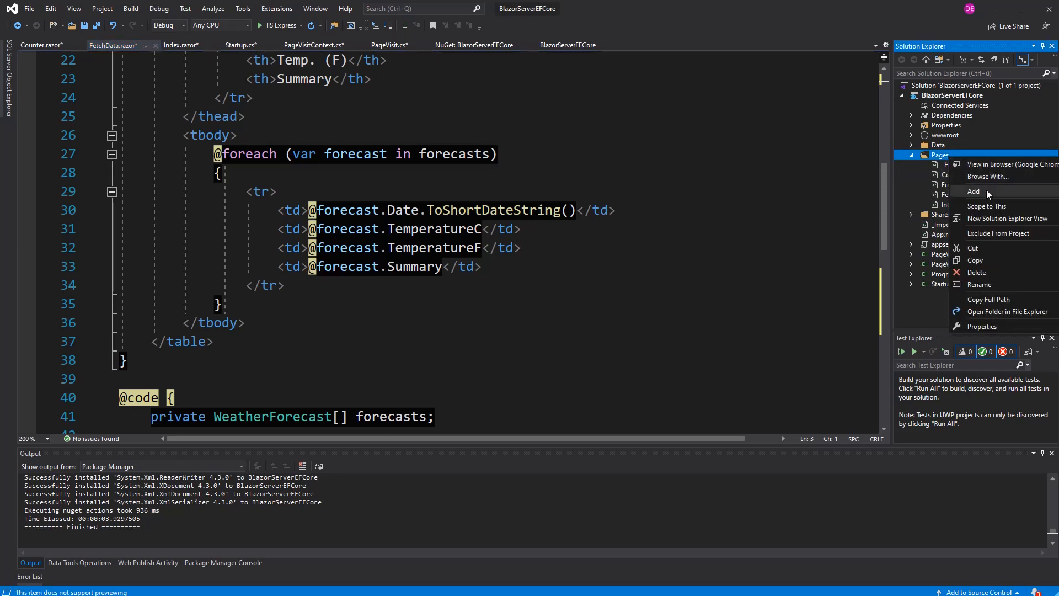
left_click(975, 192)
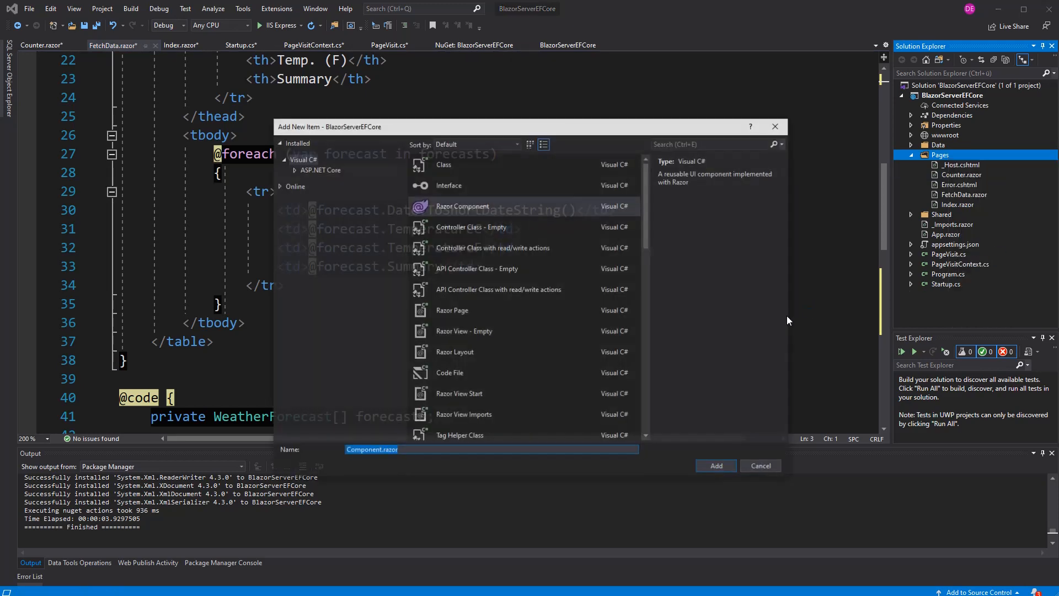
type("Page")
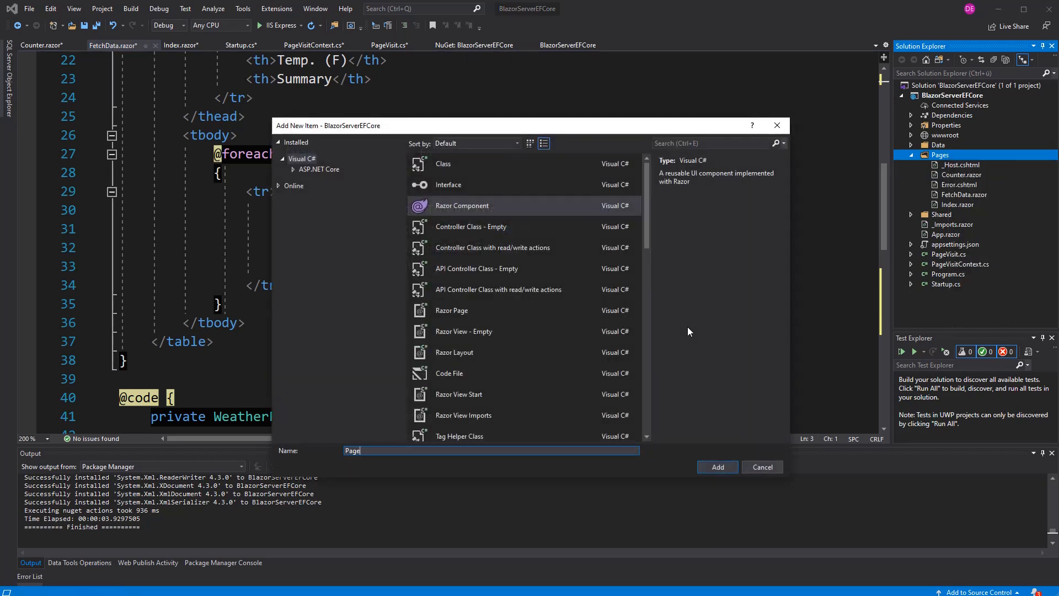
left_click(717, 467)
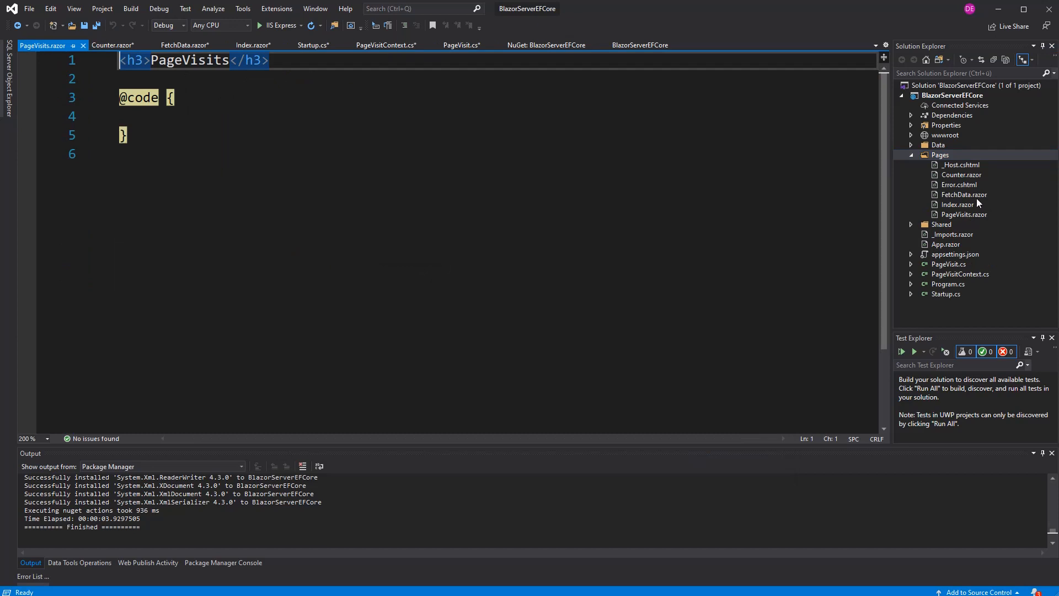
left_click(184, 45)
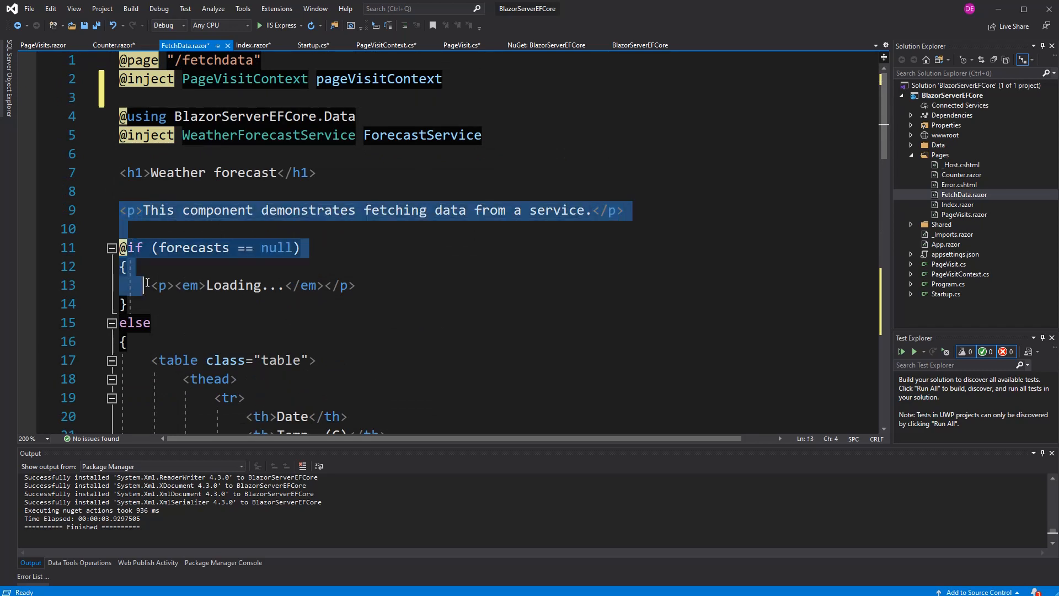
Step: Copy all of FetchData.razor's code and paste it into PageVisits.razor
scroll("down", 3)
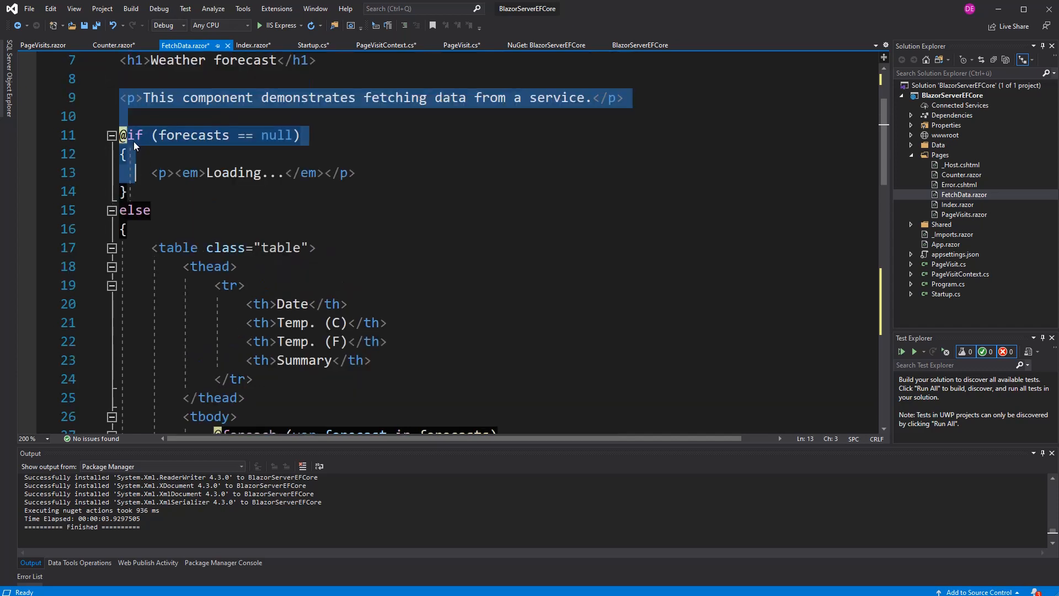
scroll("down", 3)
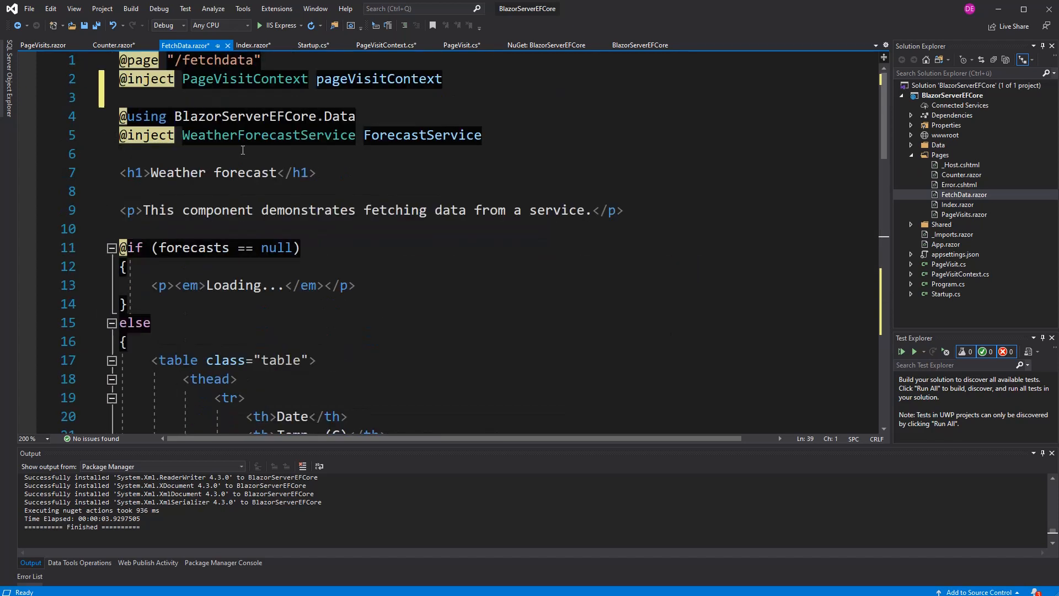
scroll("down", 3)
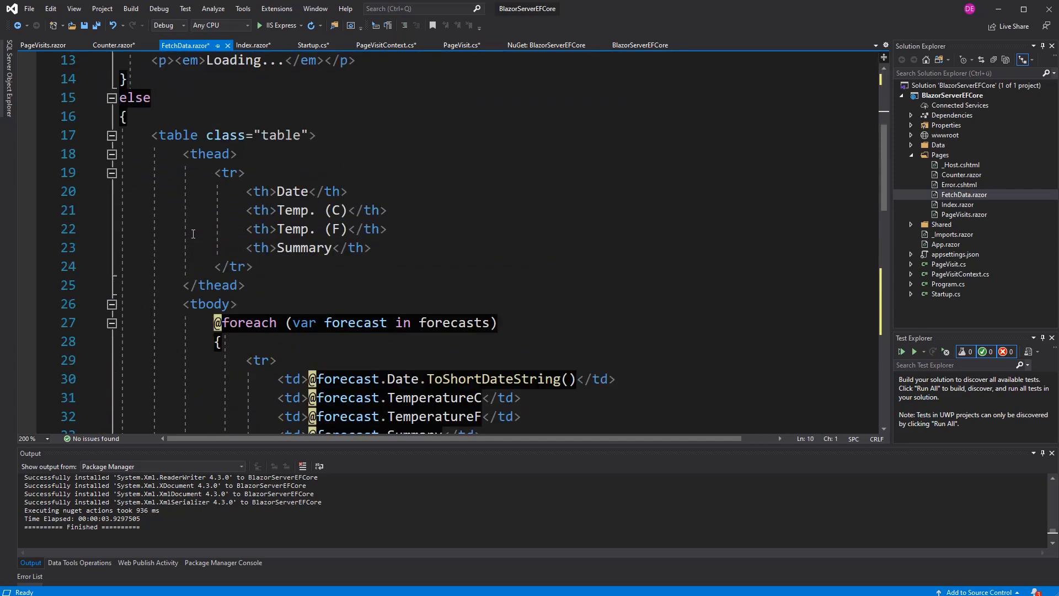
scroll("down", 3)
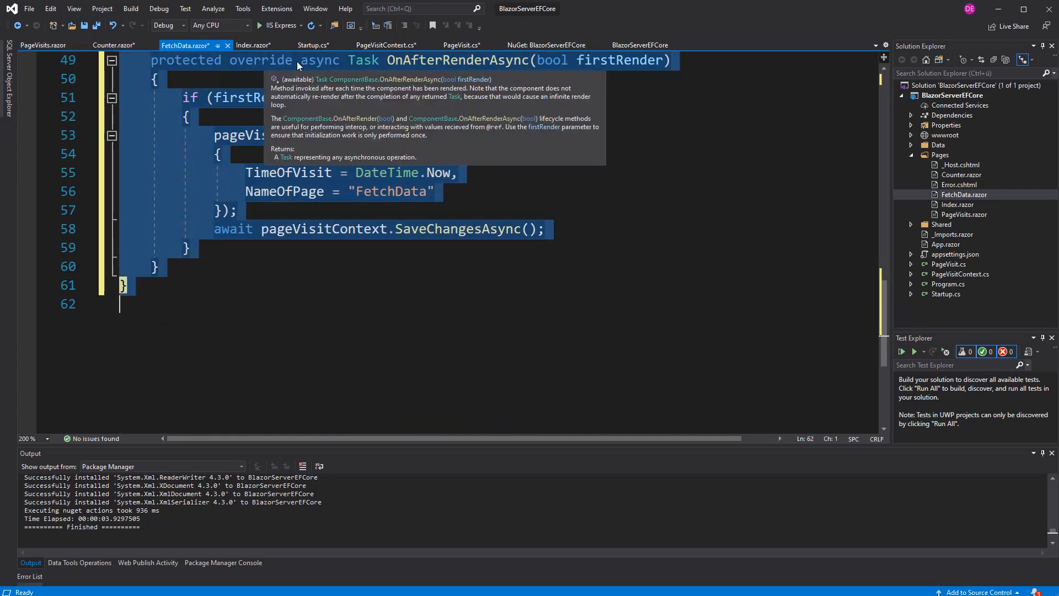
left_click(385, 44)
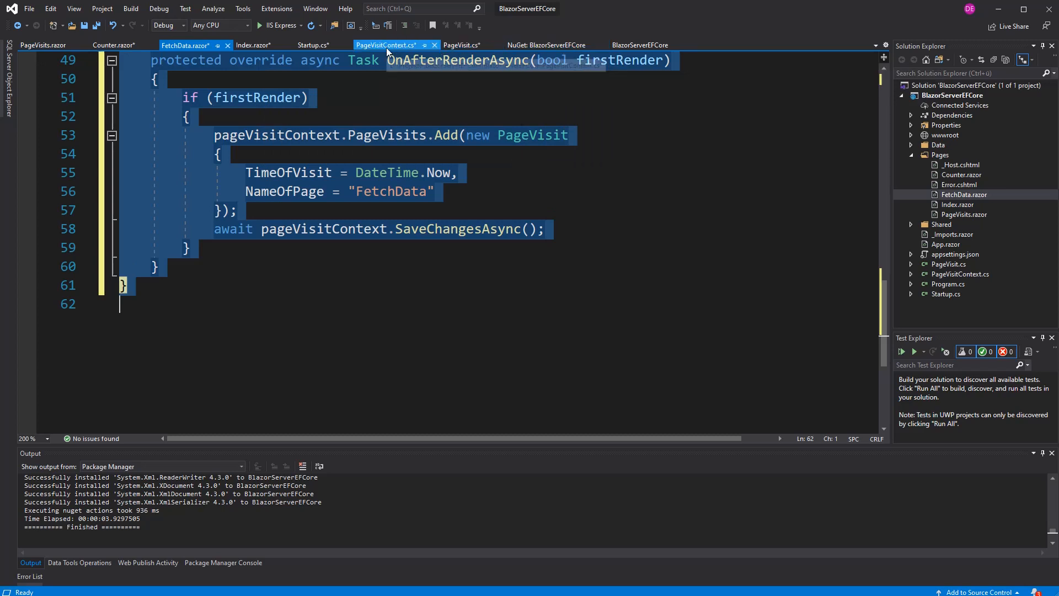
left_click(187, 45)
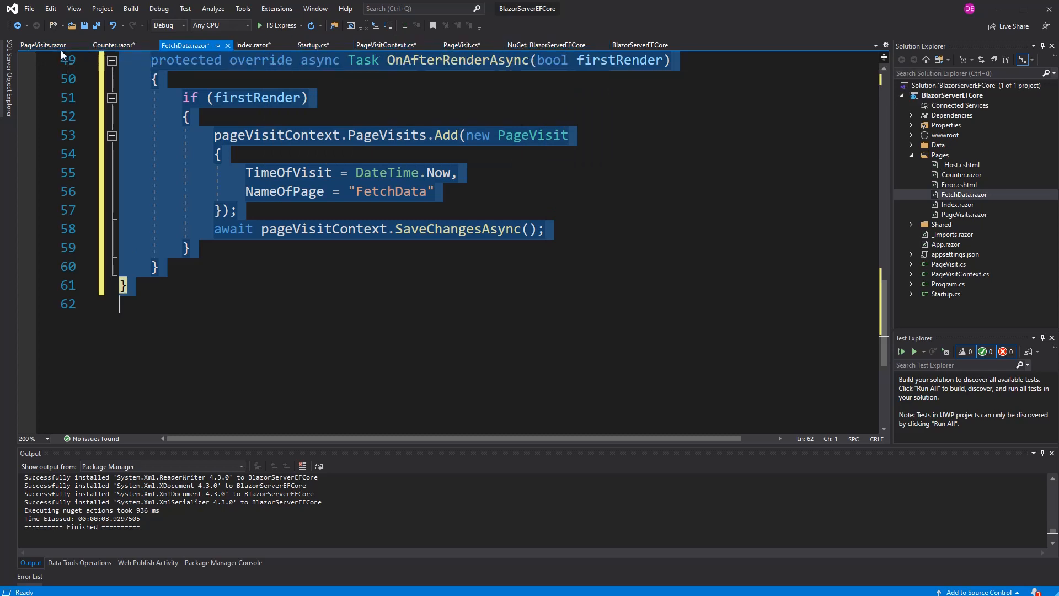
left_click(42, 45)
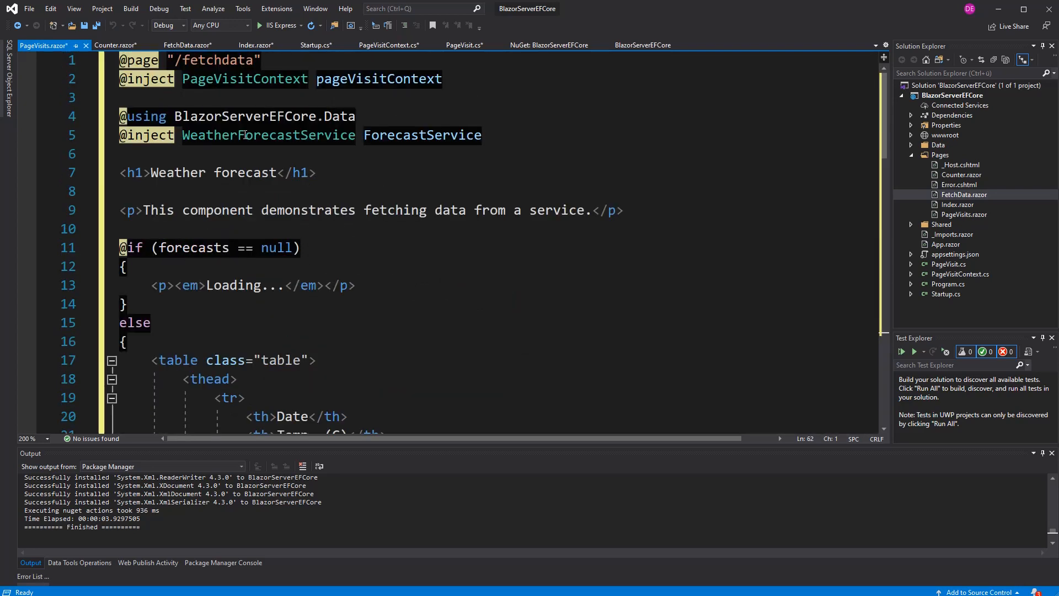
Step: Route PageVisits to "/pagevisits" and delete the weather service lines, heading, intro text and OnAfterRenderAsync
left_click_drag(119, 117, 482, 135)
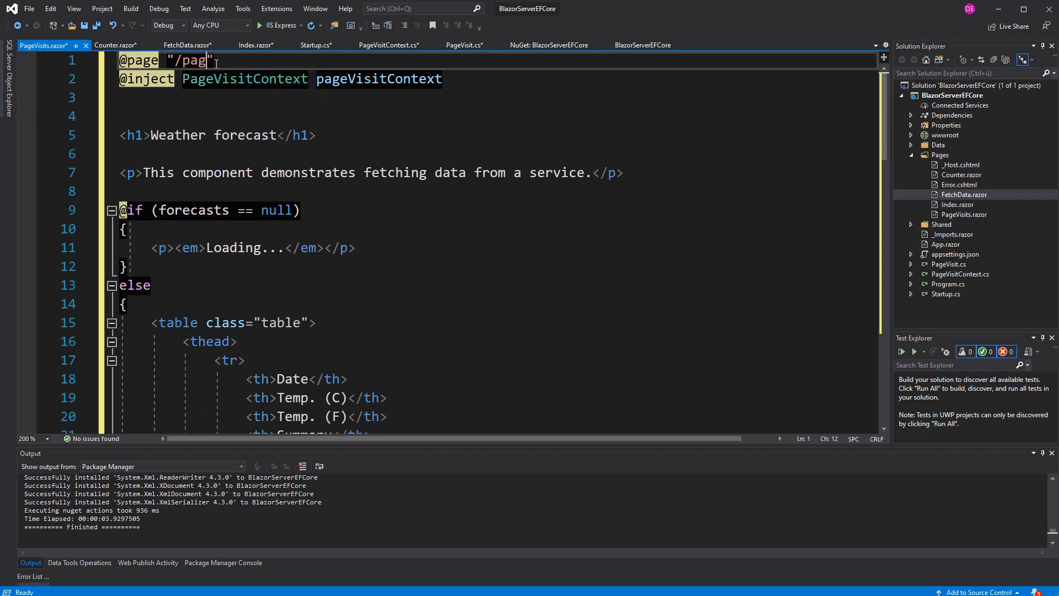
type("evisits")
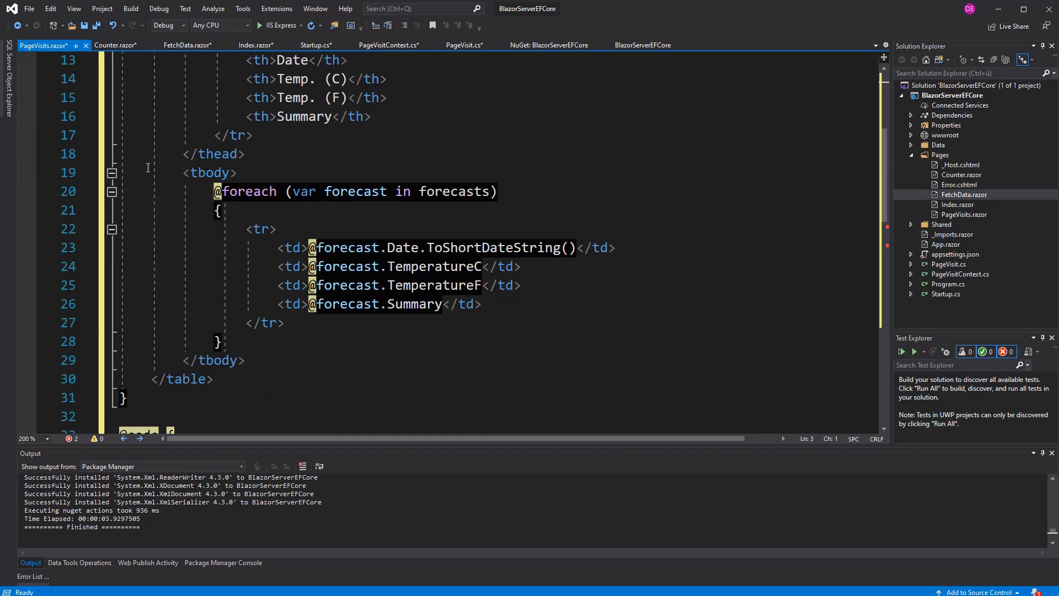
scroll("down", 3)
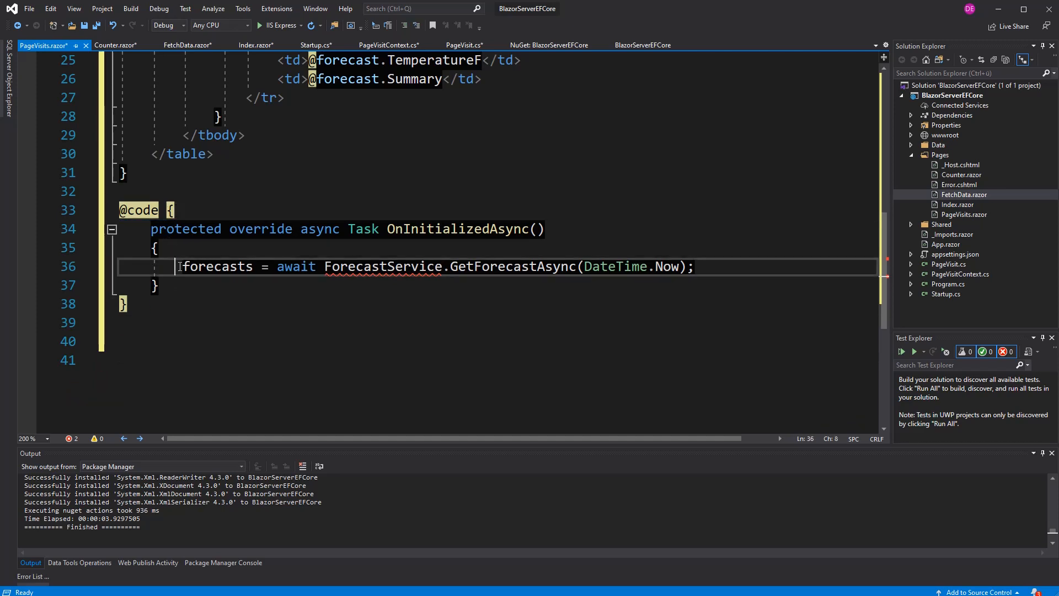
Step: Replace the forecast-loading line with a List<PageVisit> pageVisits field declaration
key("Delete")
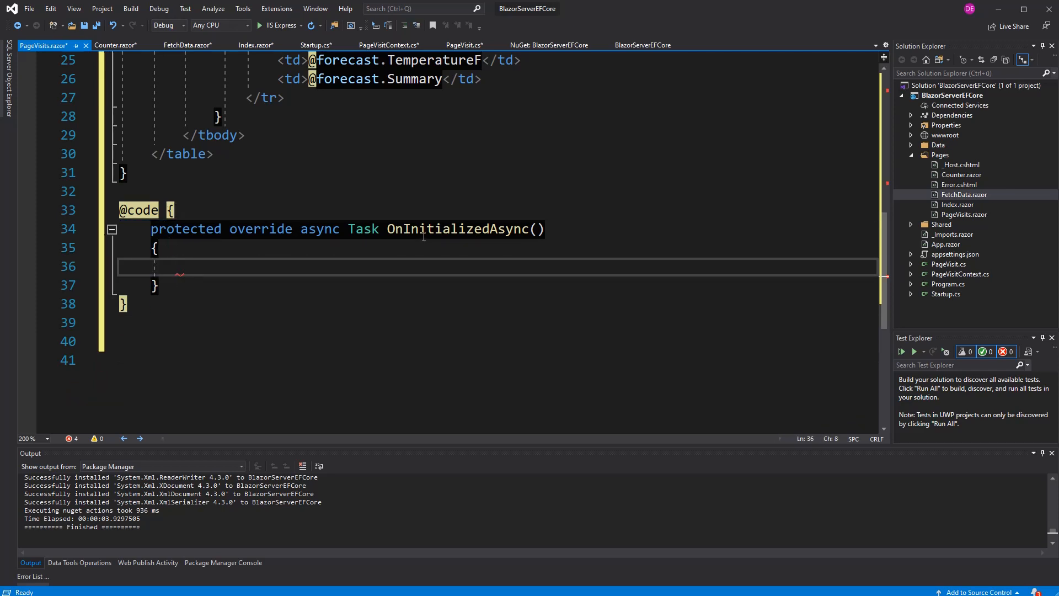
type("List")
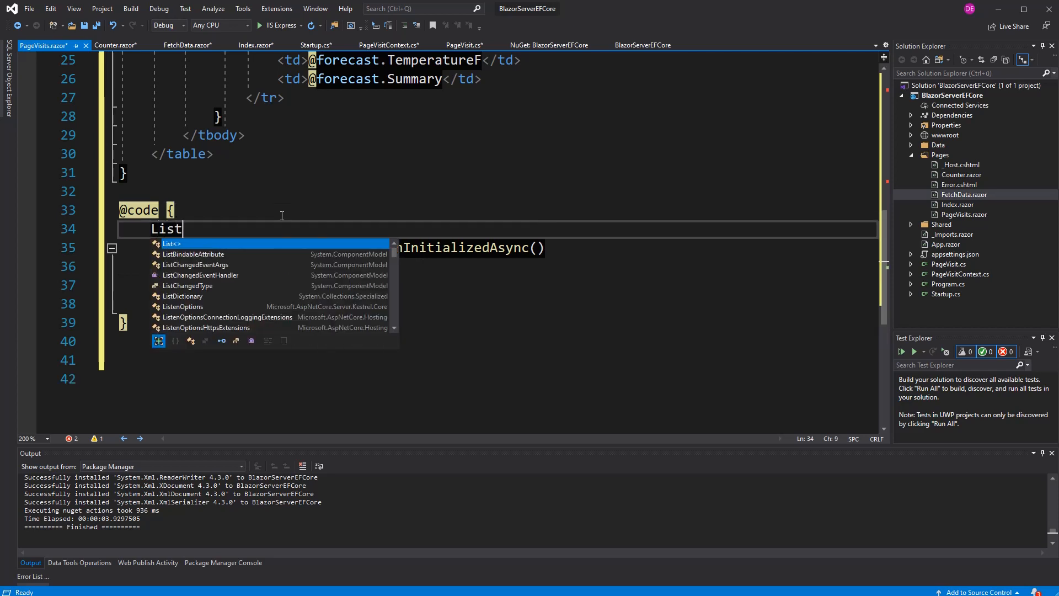
type("<Pag>")
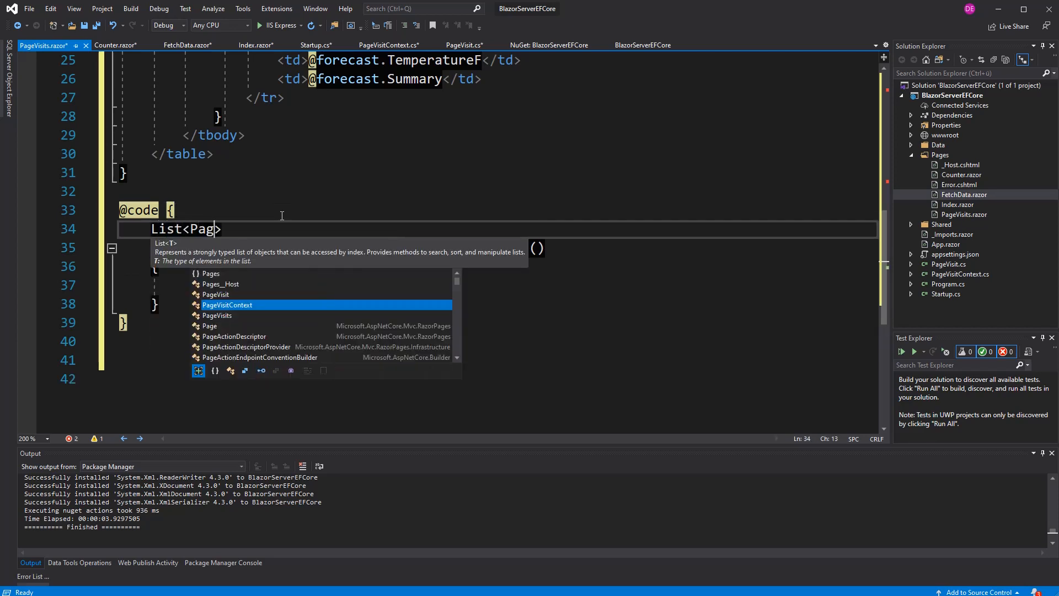
type("eVisit")
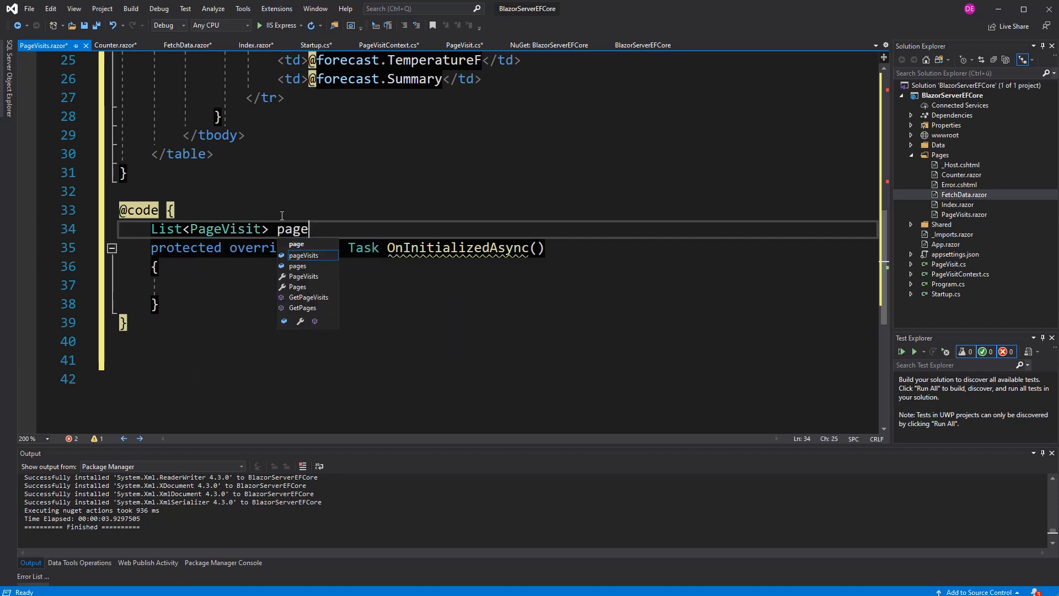
key("Tab")
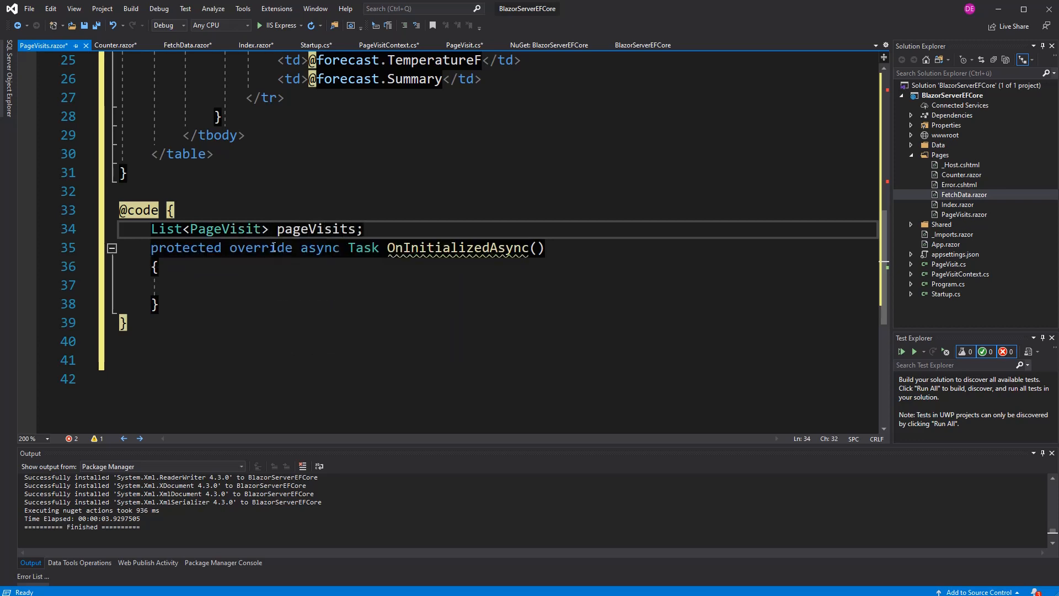
Step: In OnInitializedAsync, set pageVisits = pageVisitContext.PageVisits.ToList() without await
type("pageVisits =")
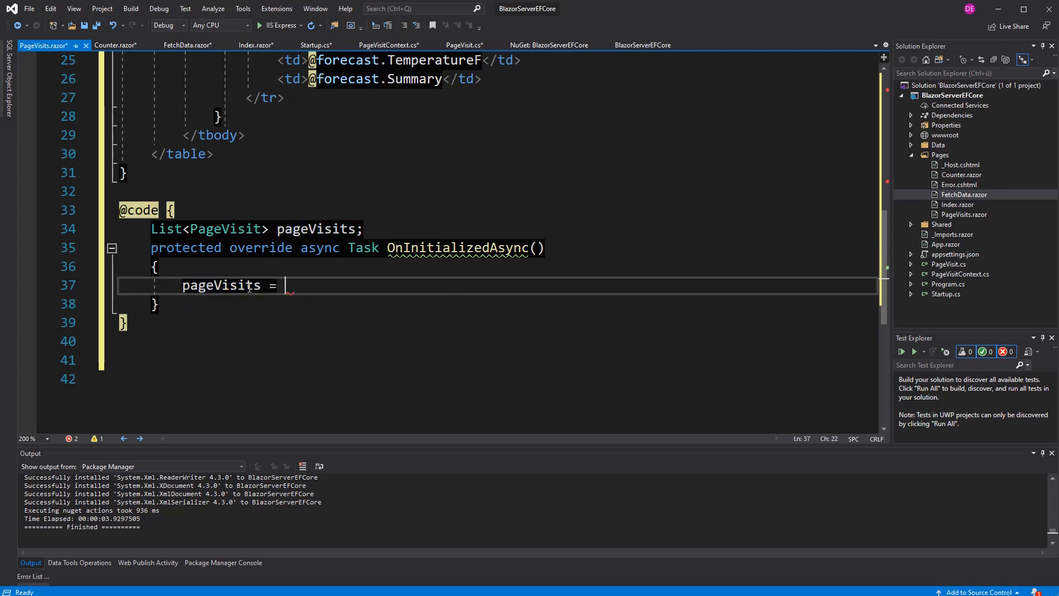
type("await pa")
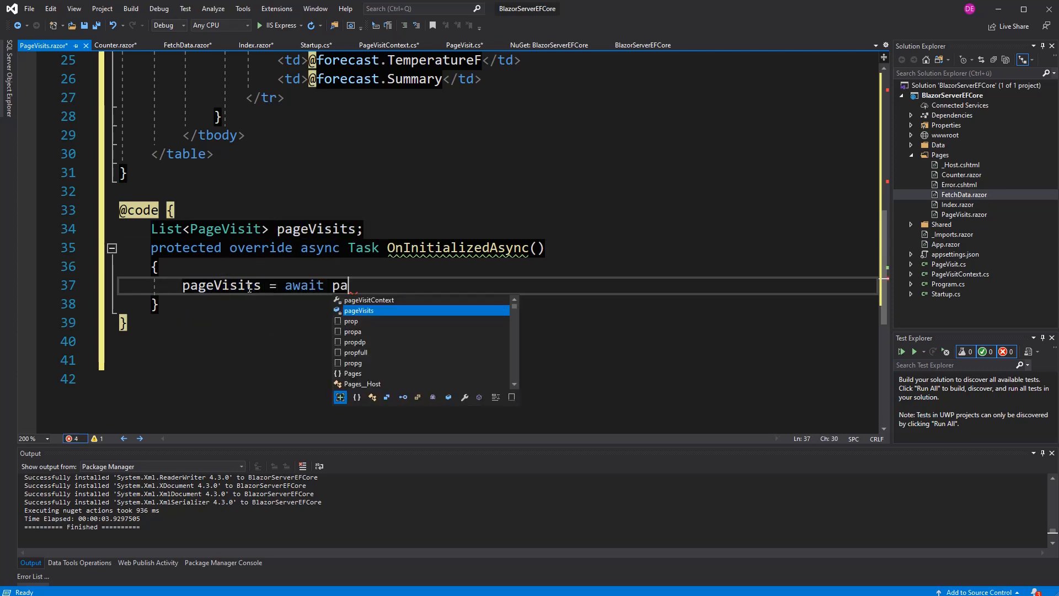
type("geVisitContext.")
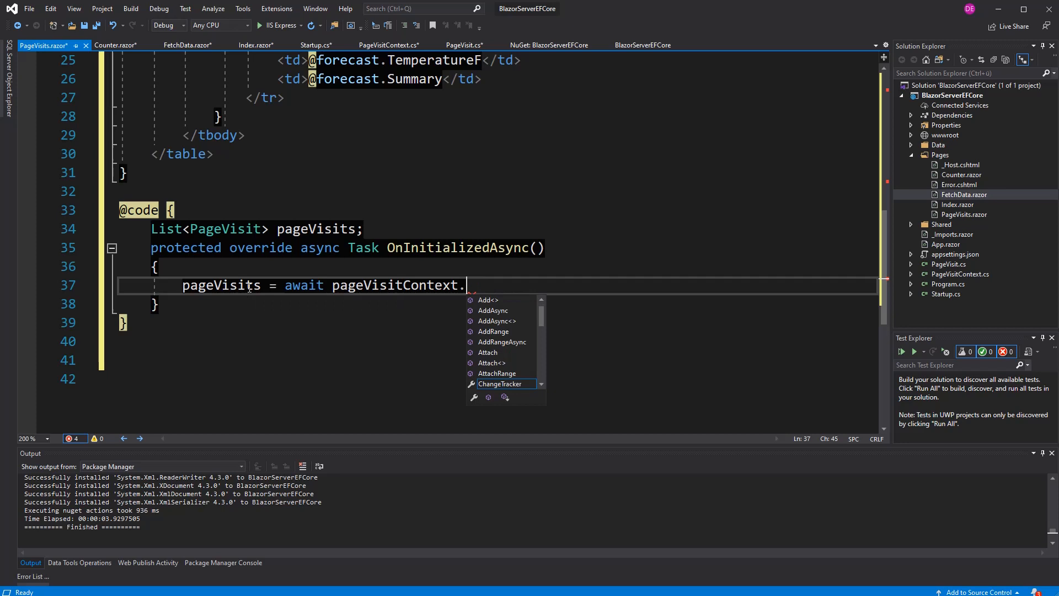
type("PageVisits.")
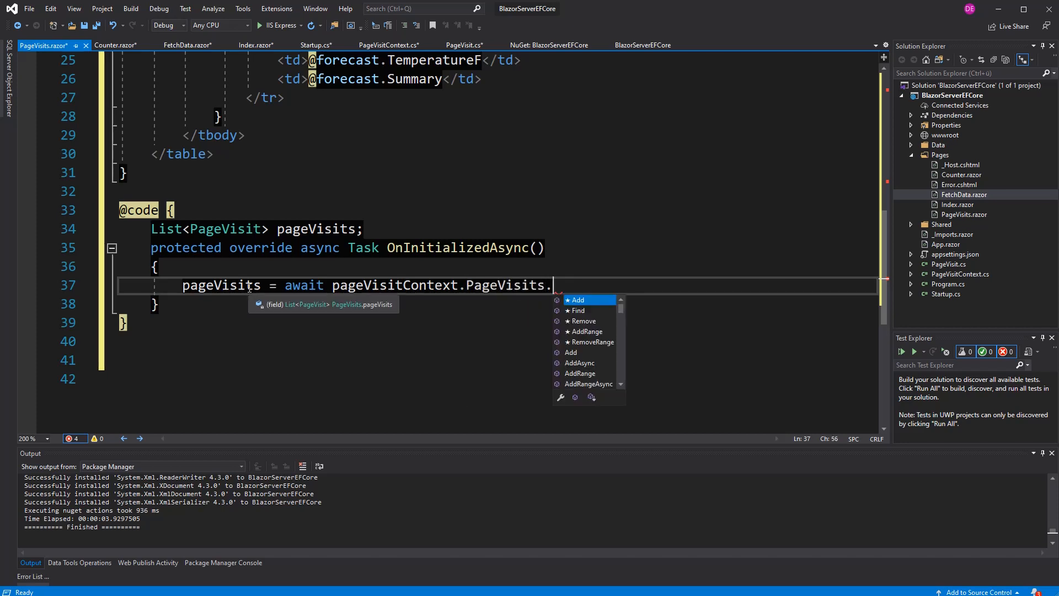
type("ToList();")
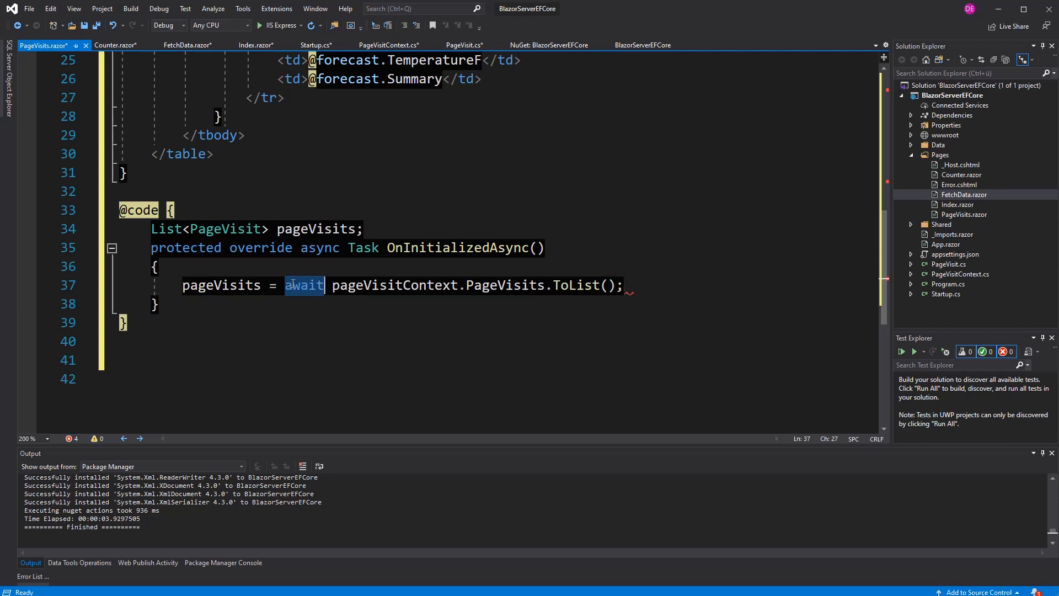
key("Delete")
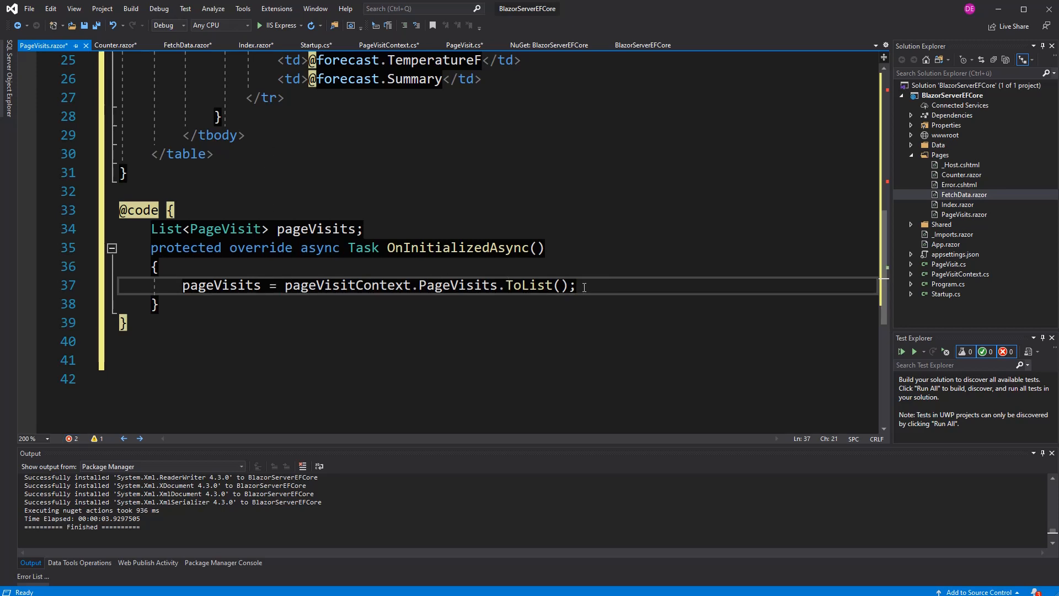
mouse_move(534, 285)
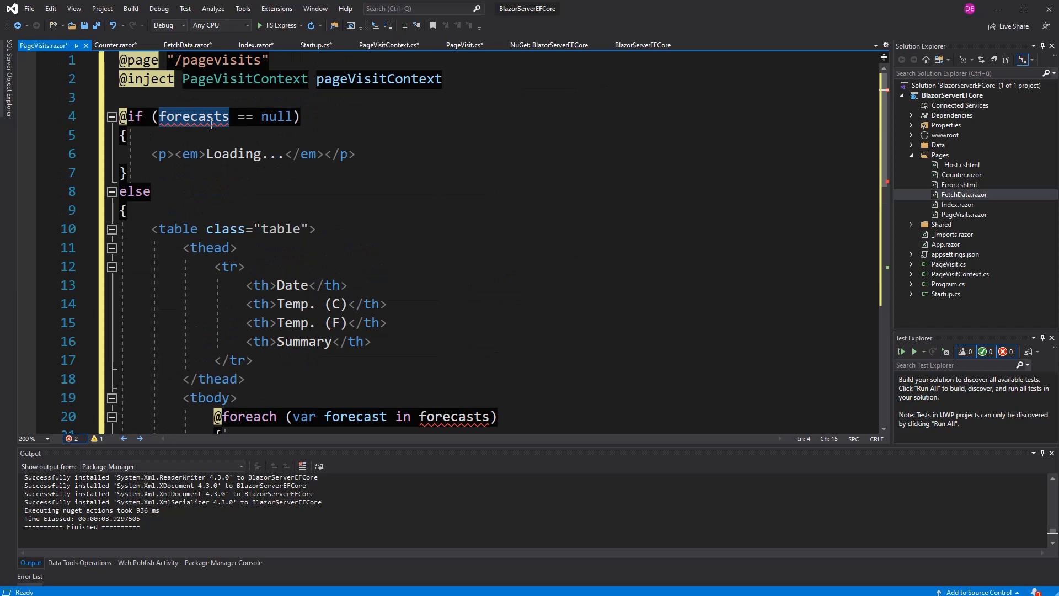
type("pageVisi")
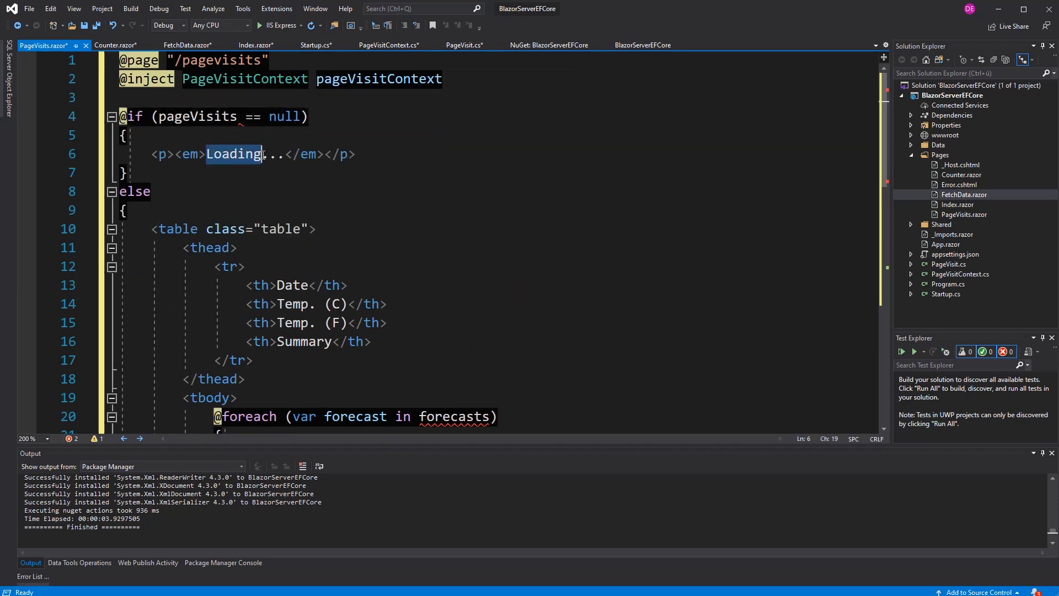
type("No visits yet")
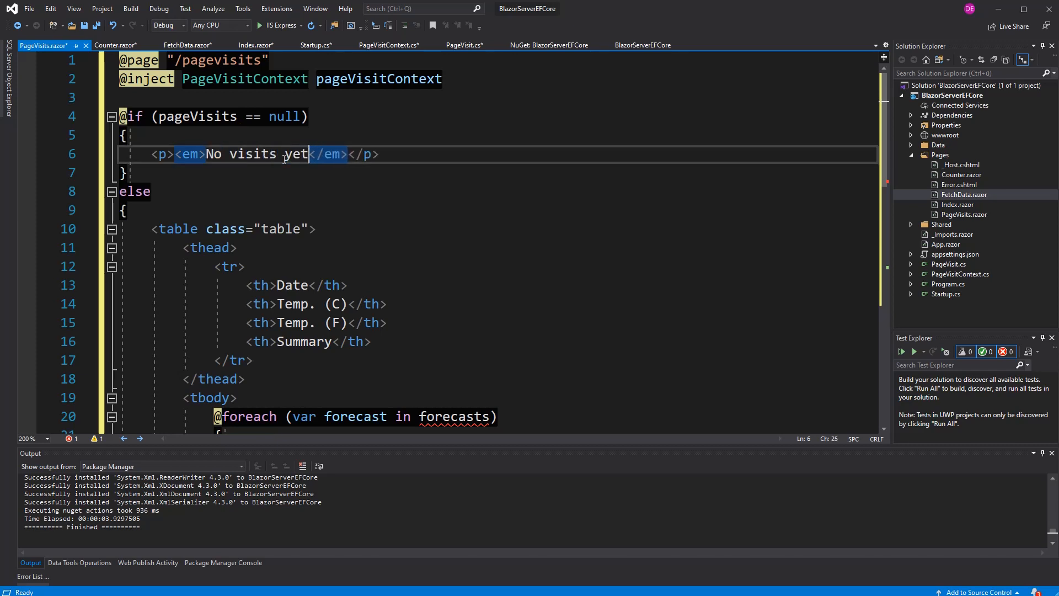
Step: Rename the first table headers to Id, Time and Name of Visited Page
scroll("down", 3)
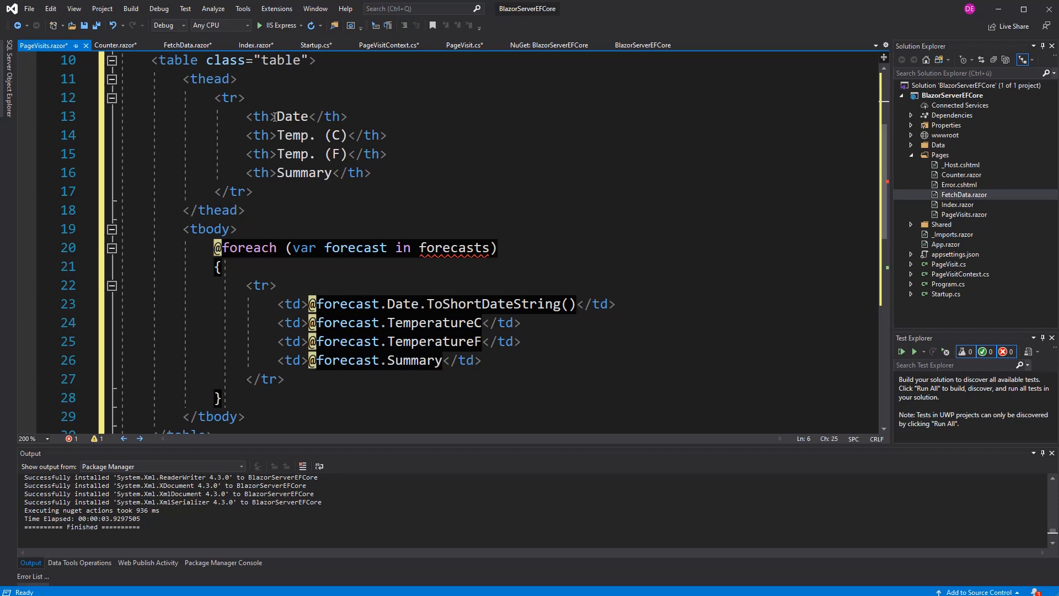
triple_click(295, 117)
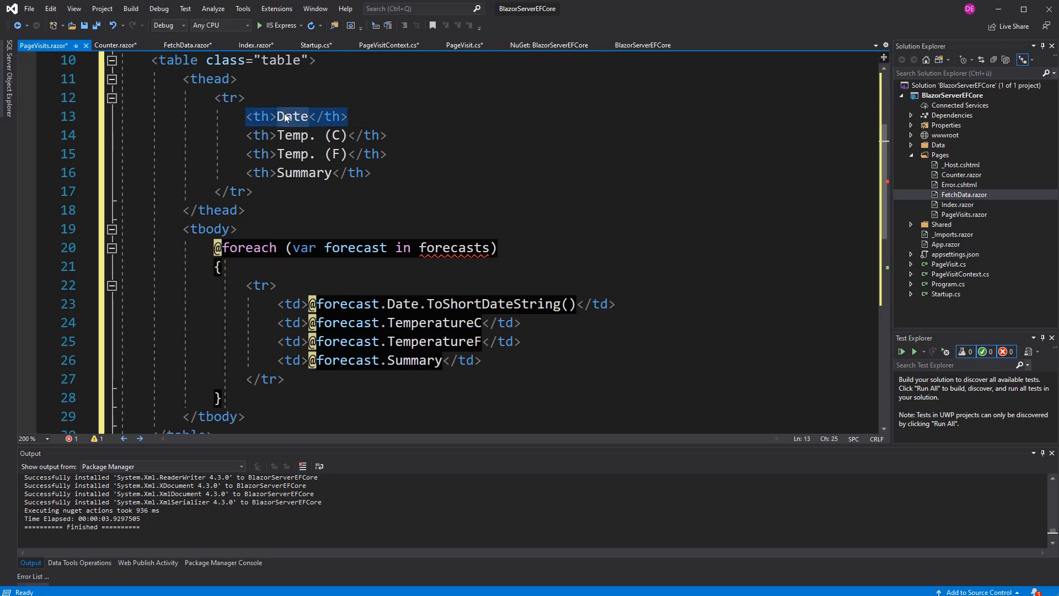
type("Id")
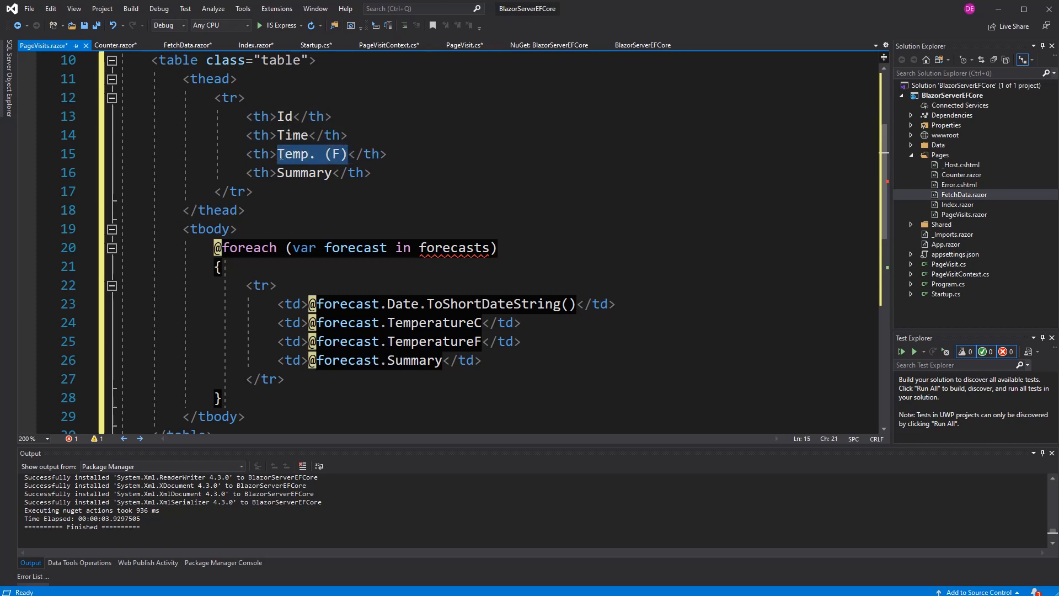
type("Name")
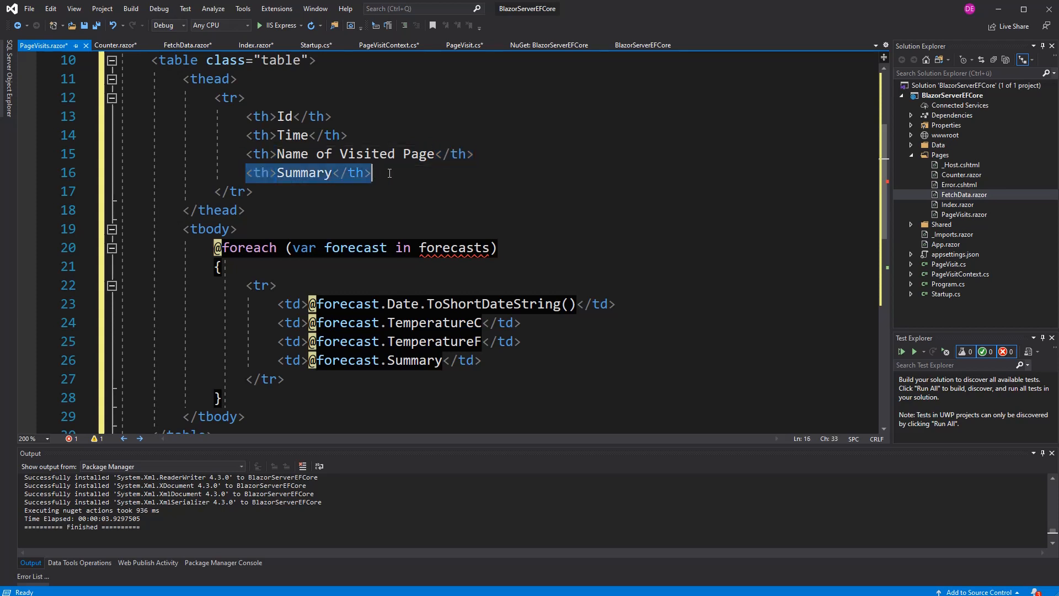
Step: Change the Summary header to Update and add a new Delete header
left_click(303, 173)
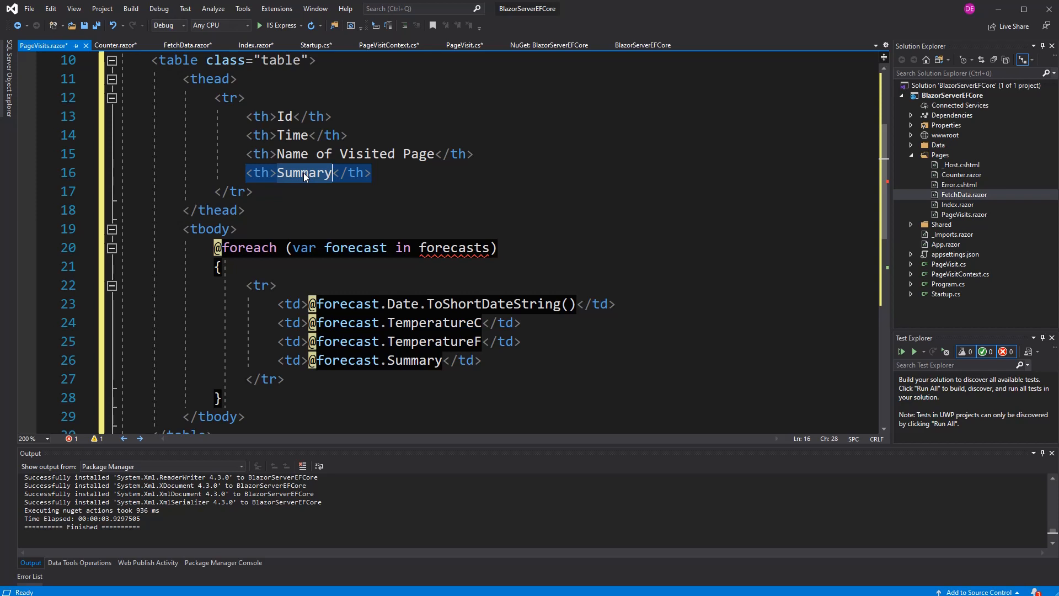
type("Upd")
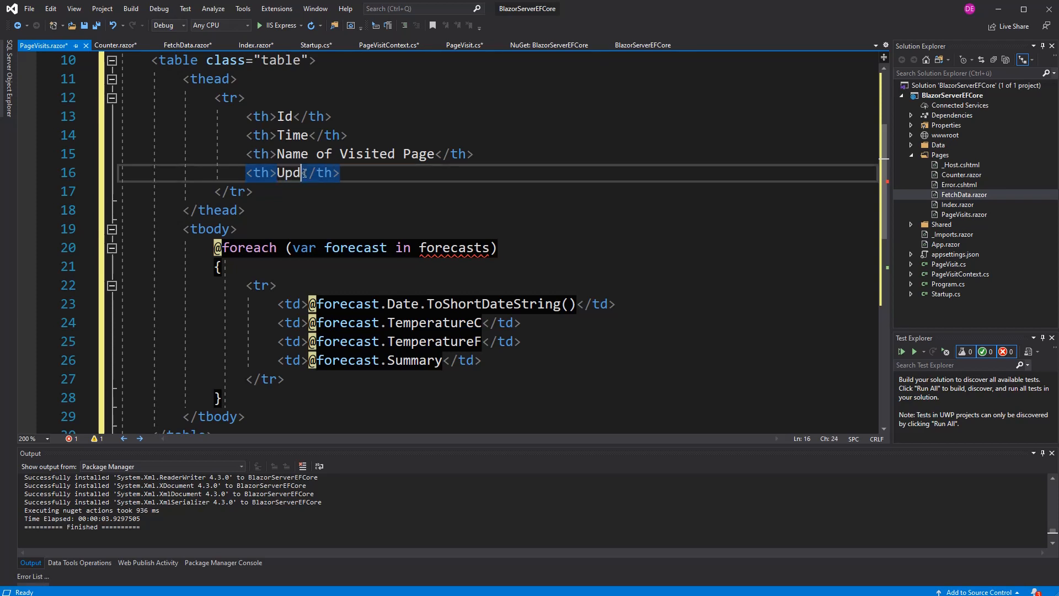
type("ate")
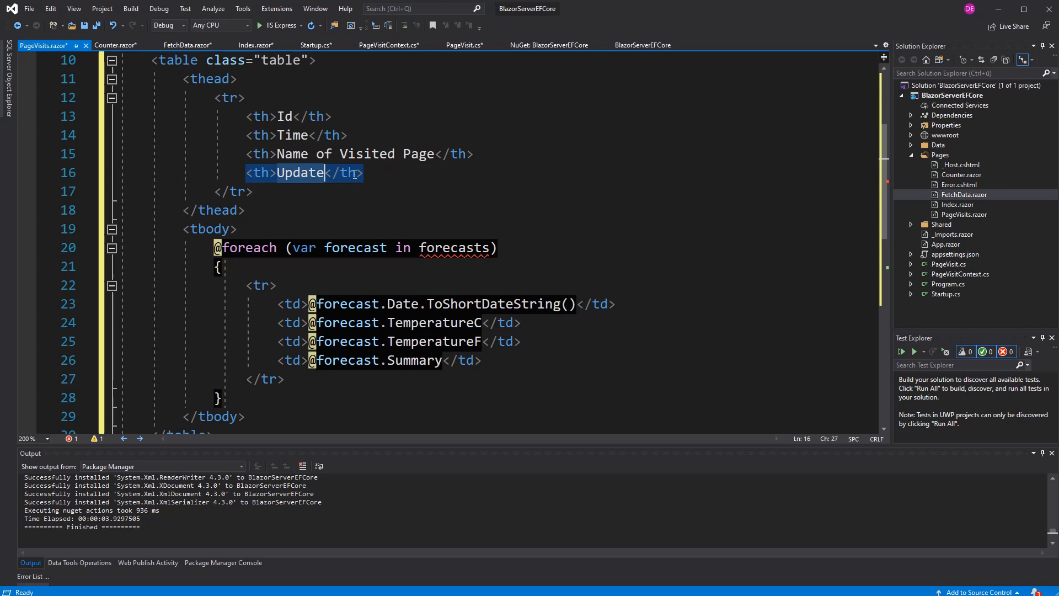
type("Update")
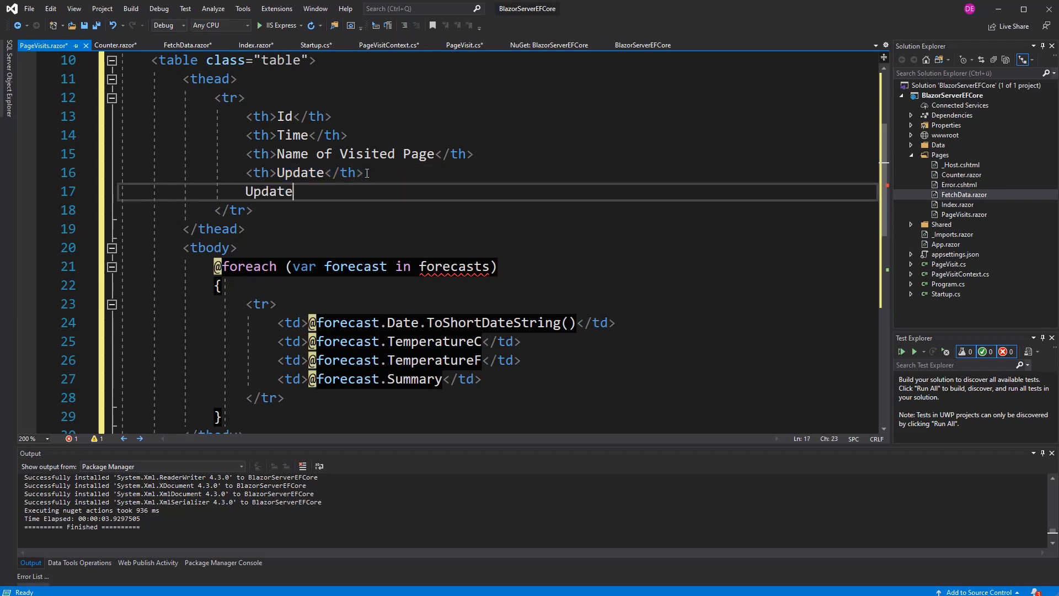
double_click(269, 192)
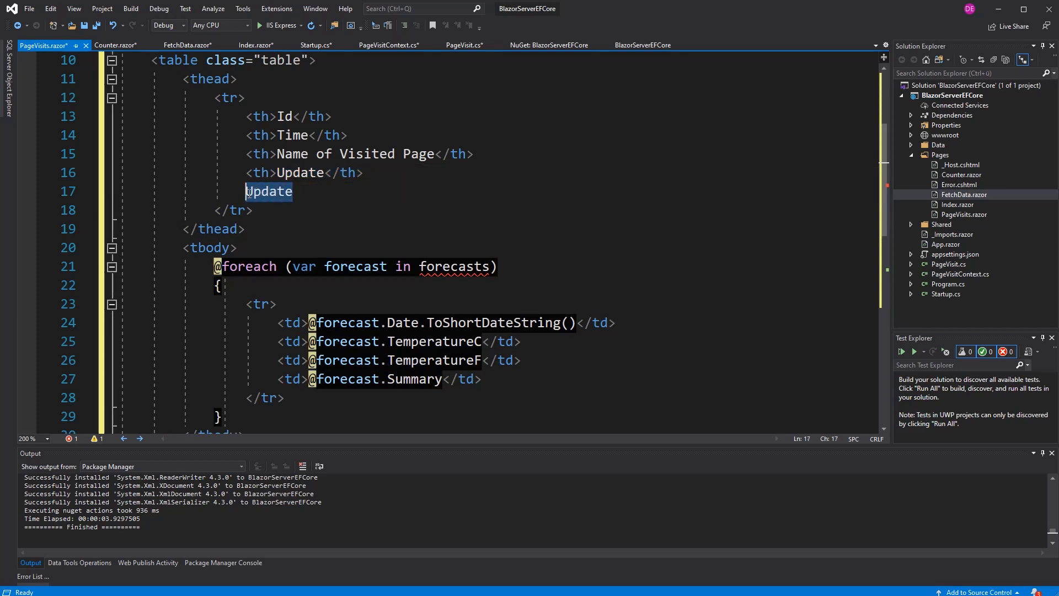
type("<th></th>")
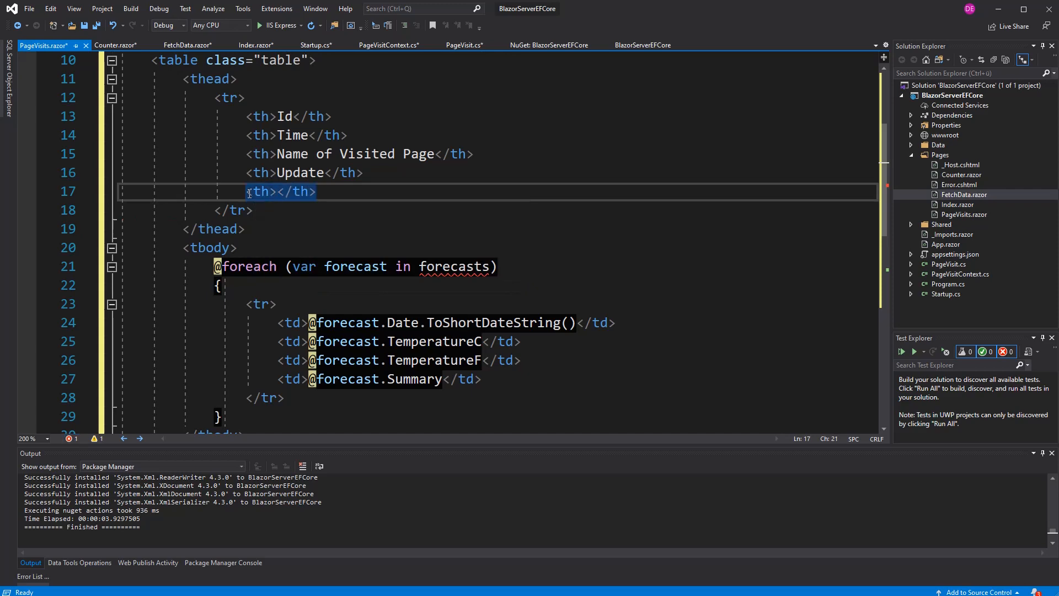
type("Delete")
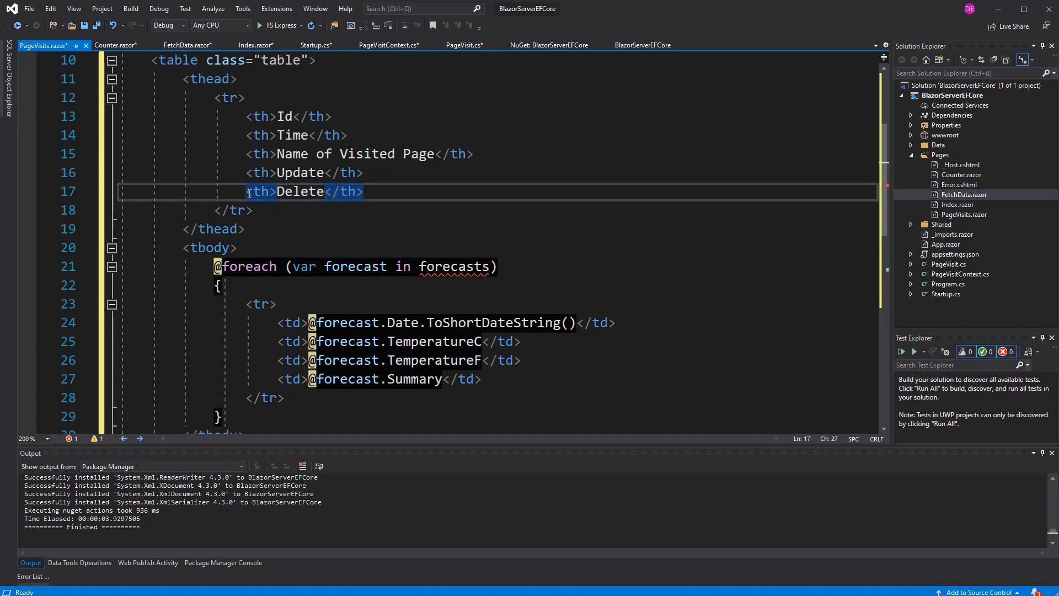
Step: Loop rows over pageVisits as pageVisit, showing PageVisitId, TimeOfVisit and NameOfPage cells
scroll("down", 3)
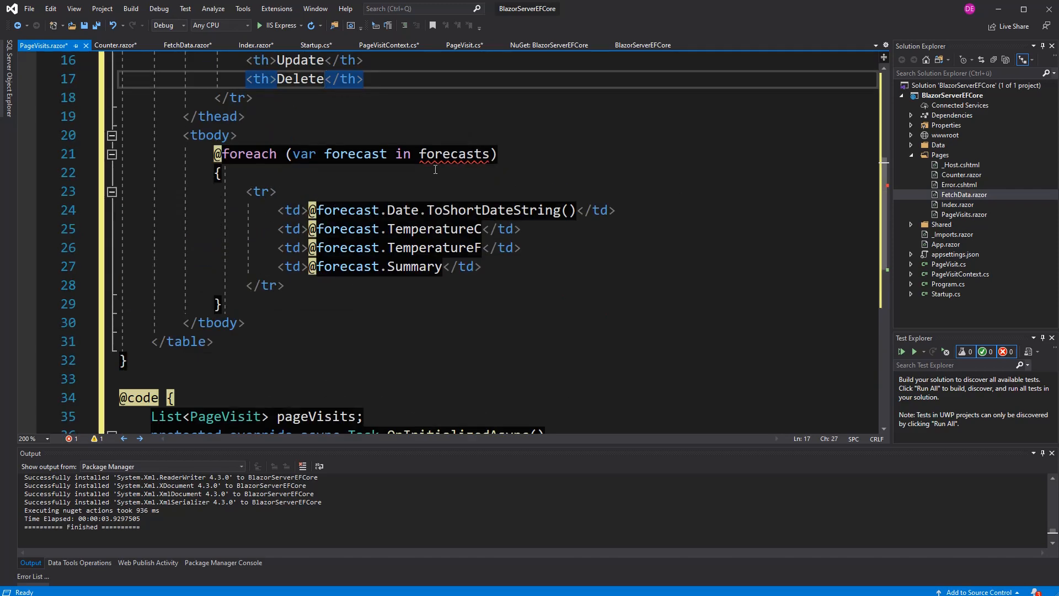
type("pageVisi")
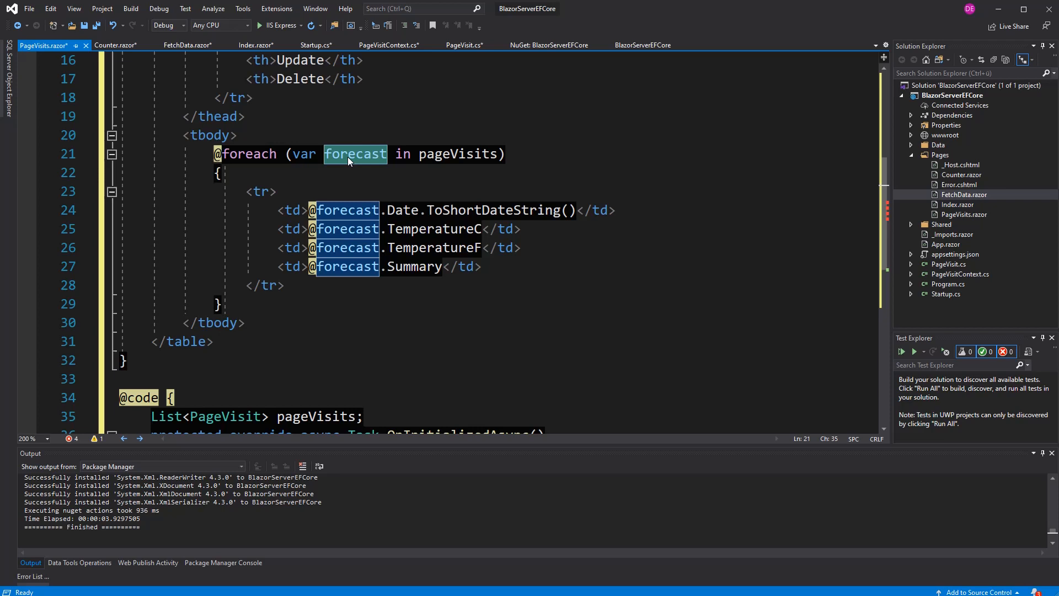
type("pageVisit")
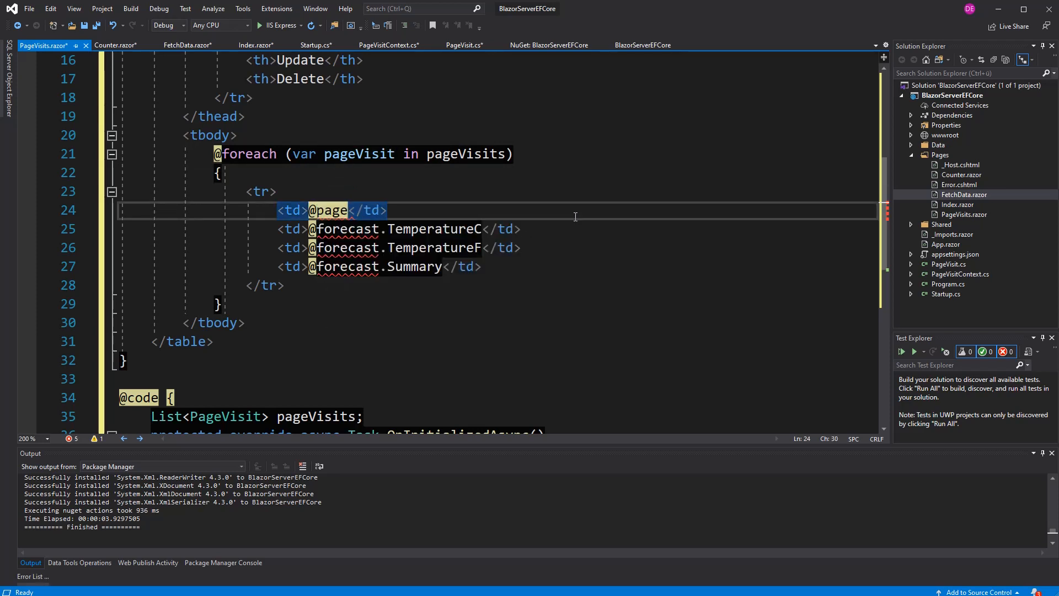
key("Backspace")
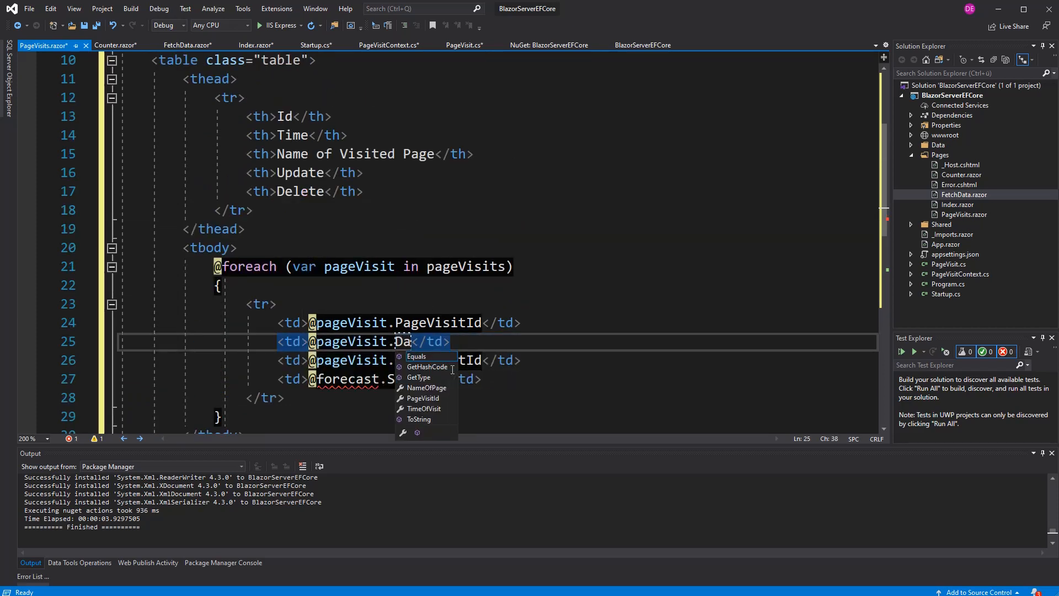
mouse_move(423, 398)
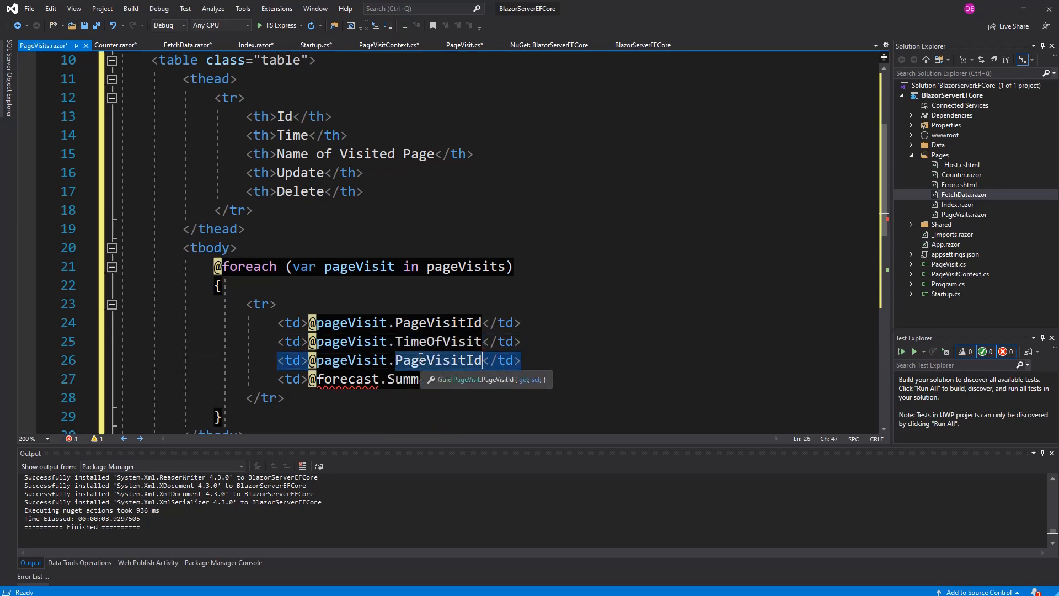
type("NameOfPage")
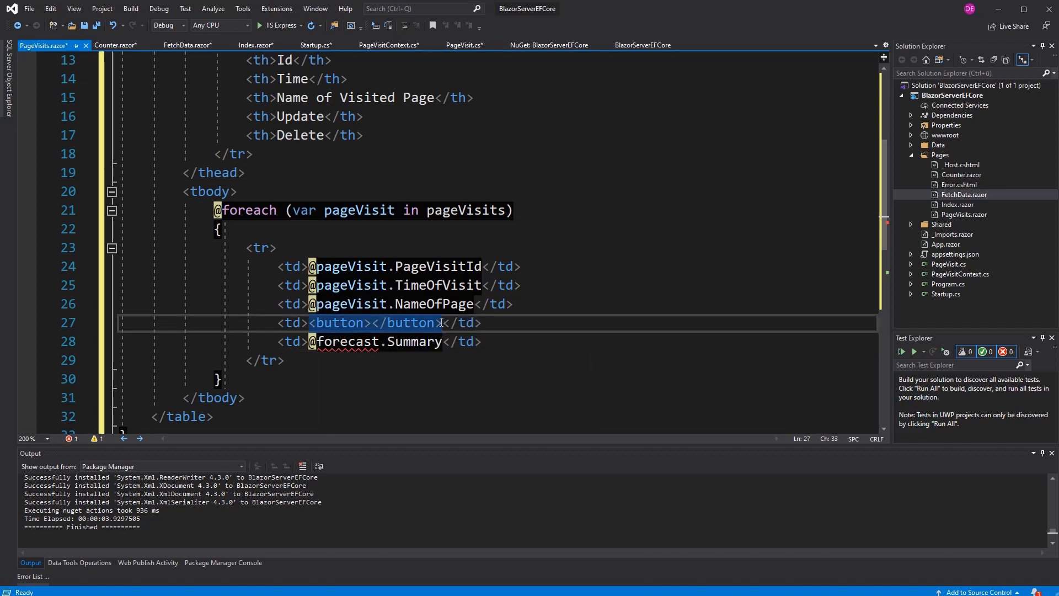
Step: Add an Update button with class 'btn btn-secondary' to the fourth cell
type("class=\"\"")
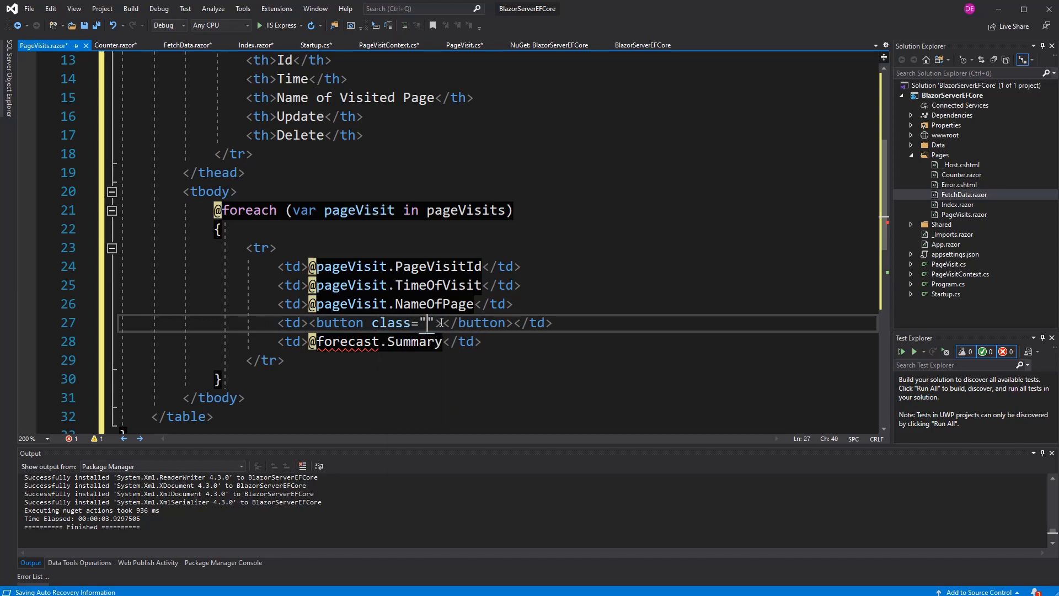
type("btn btn-")
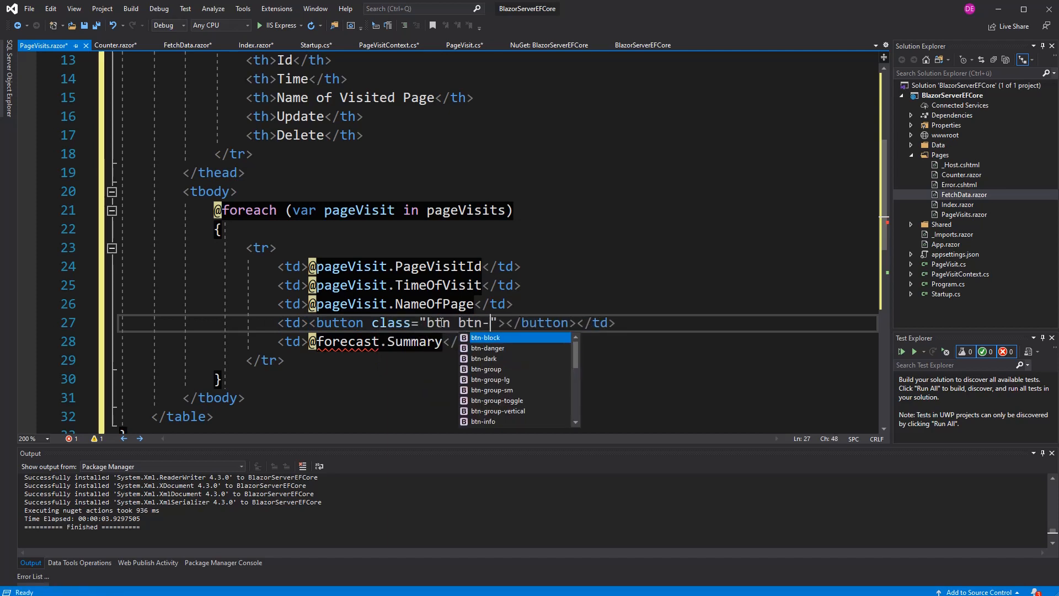
type("secondary")
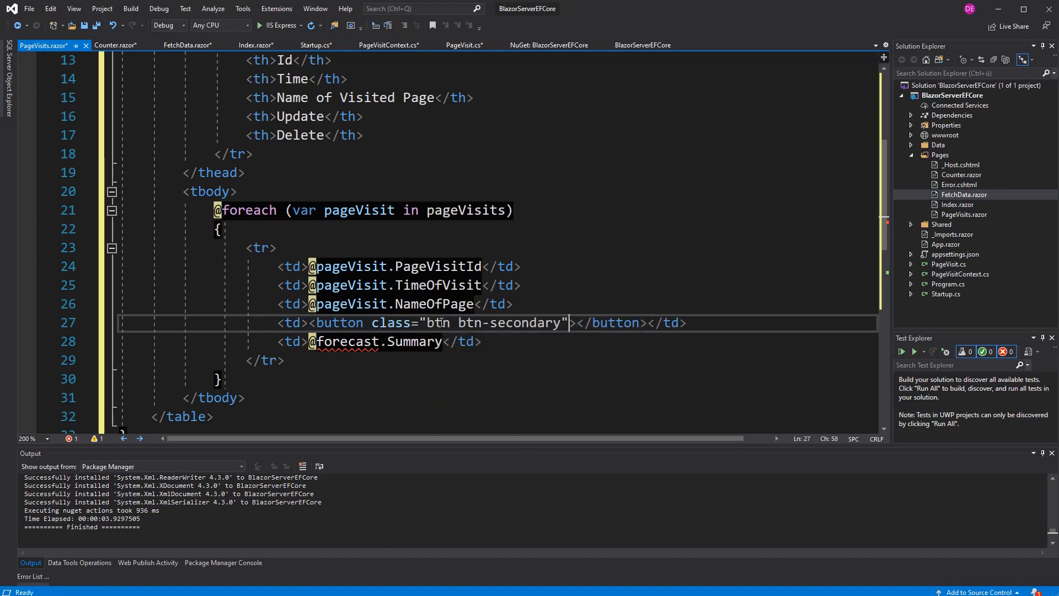
type("Update")
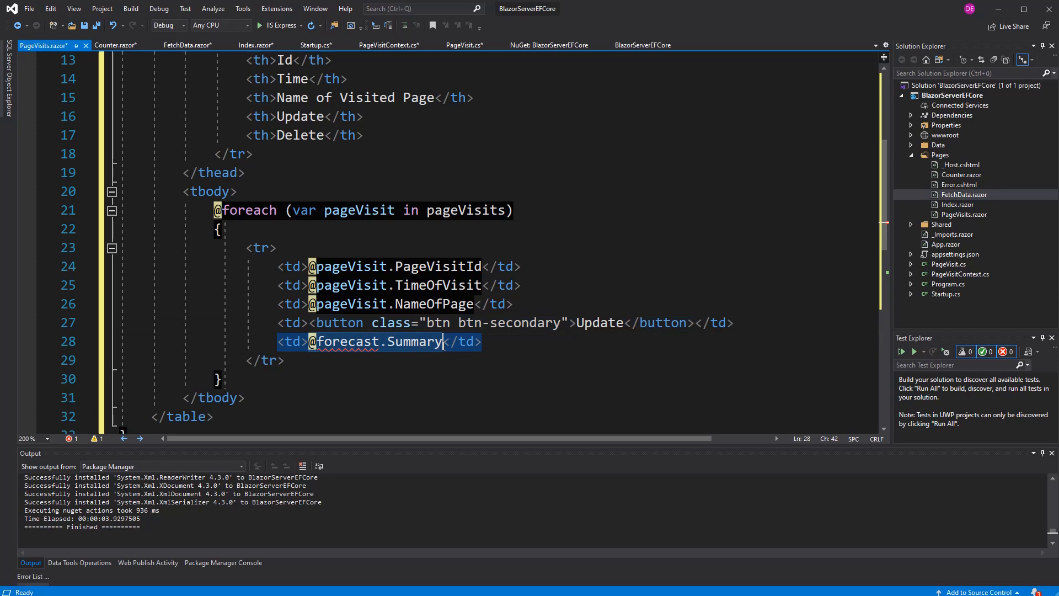
Step: Add a Delete button with class 'btn btn-danger' to the last cell
type("<button></button></td>")
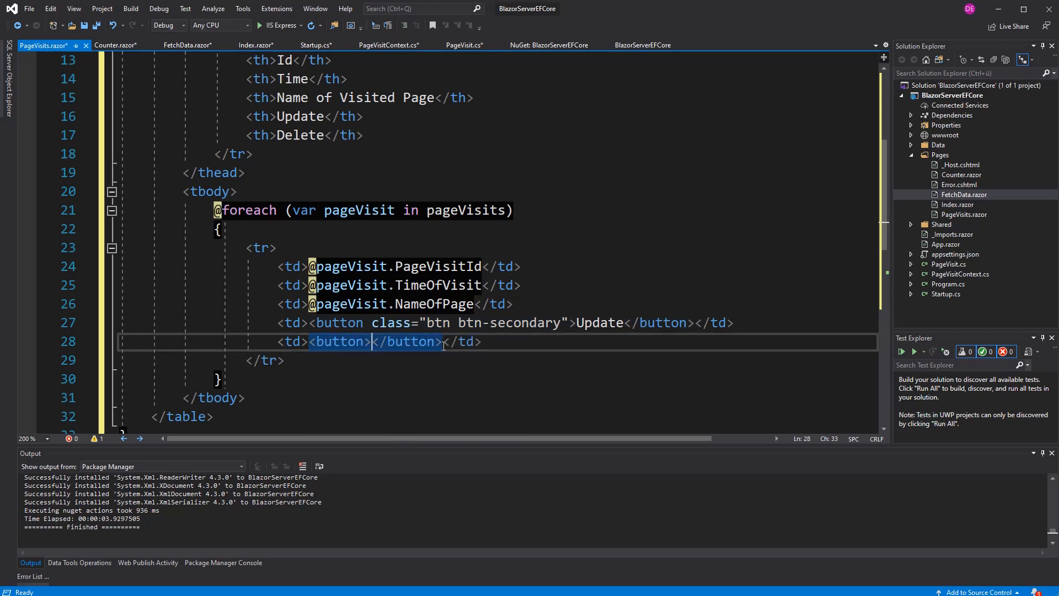
type("class=\"")
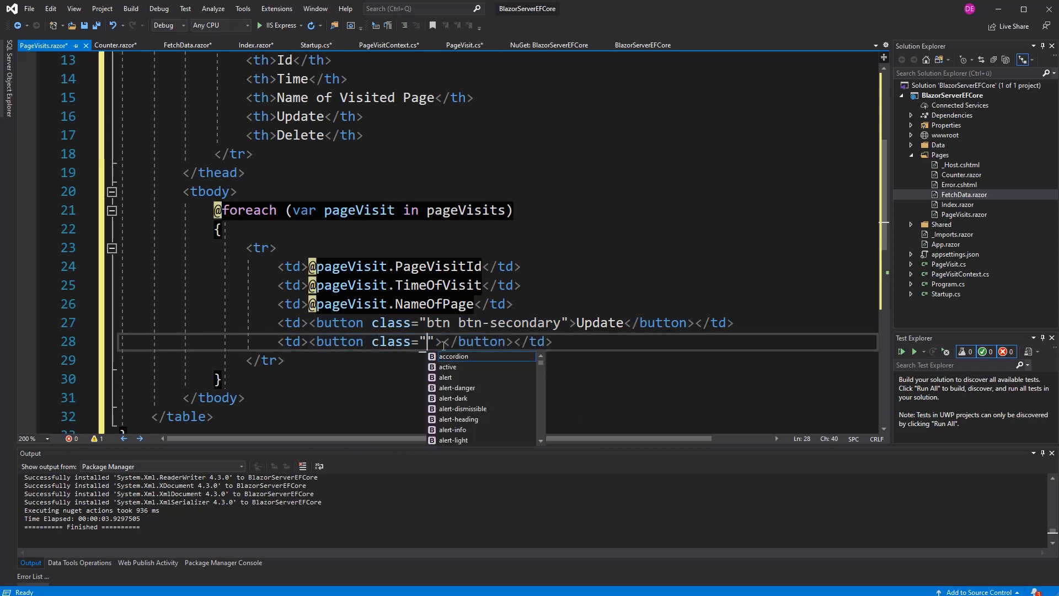
type("btn btn-de")
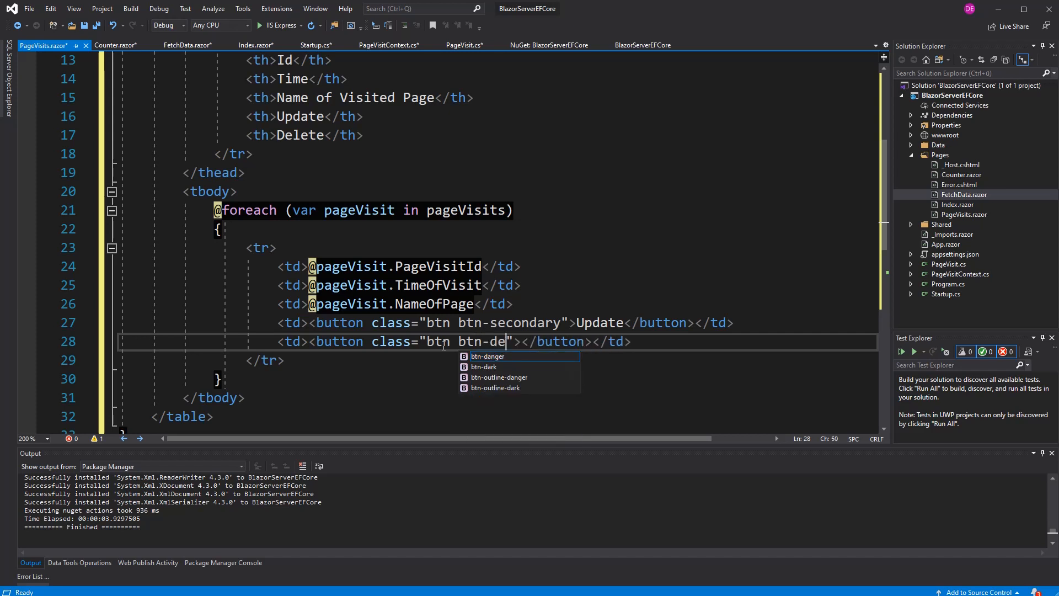
type("anger")
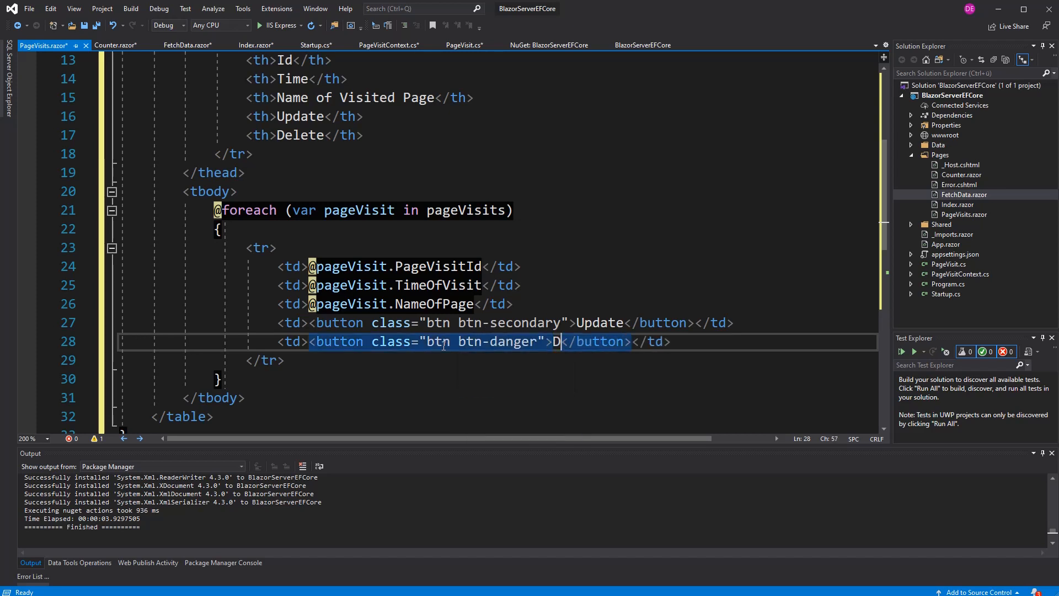
type("elete")
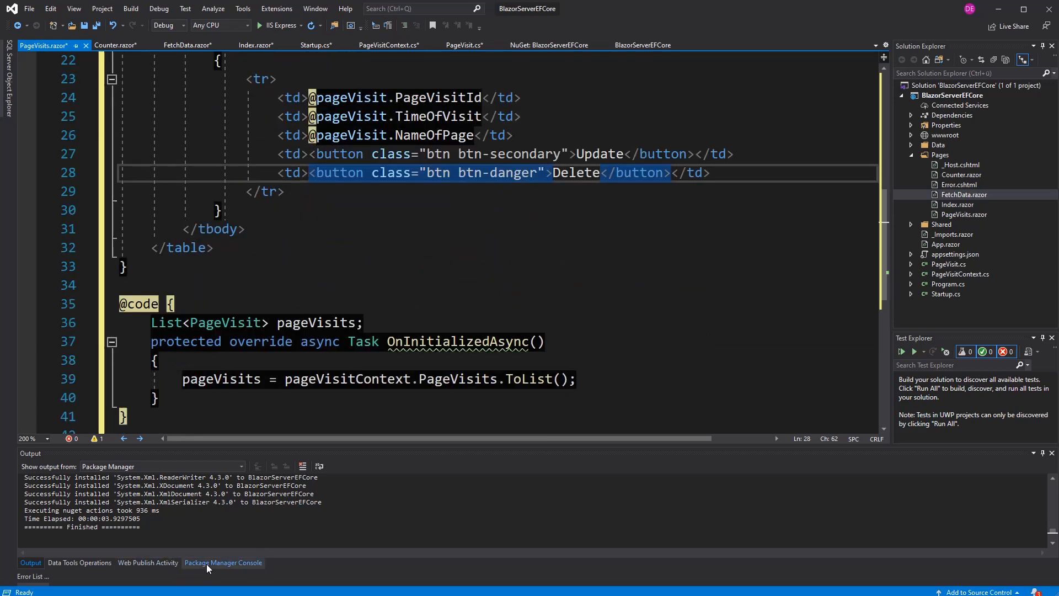
Step: In the Package Manager Console, add the 'initial' migration and run update-database
left_click(223, 563)
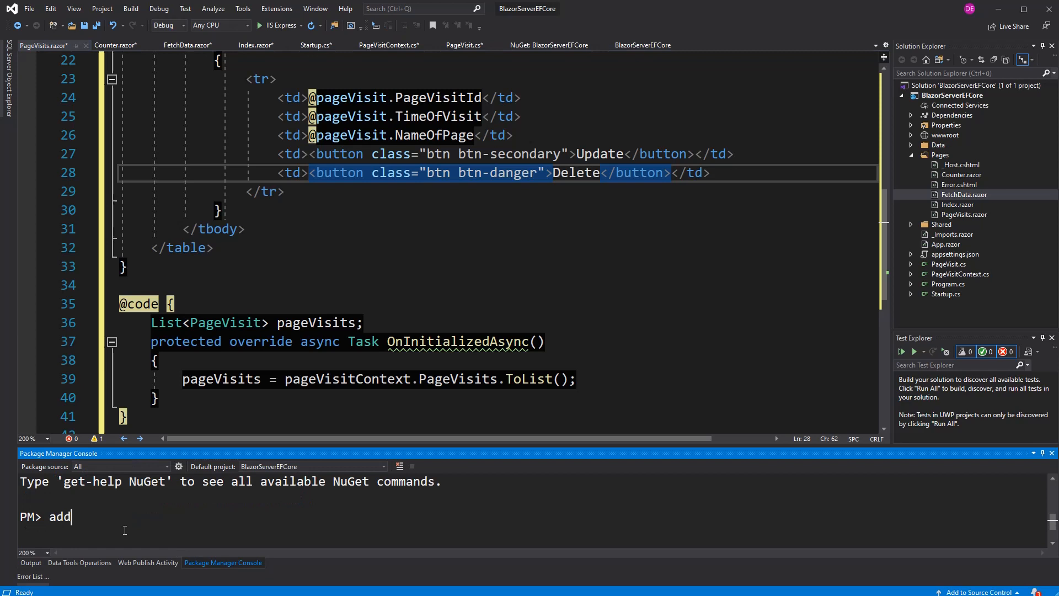
type("-migration")
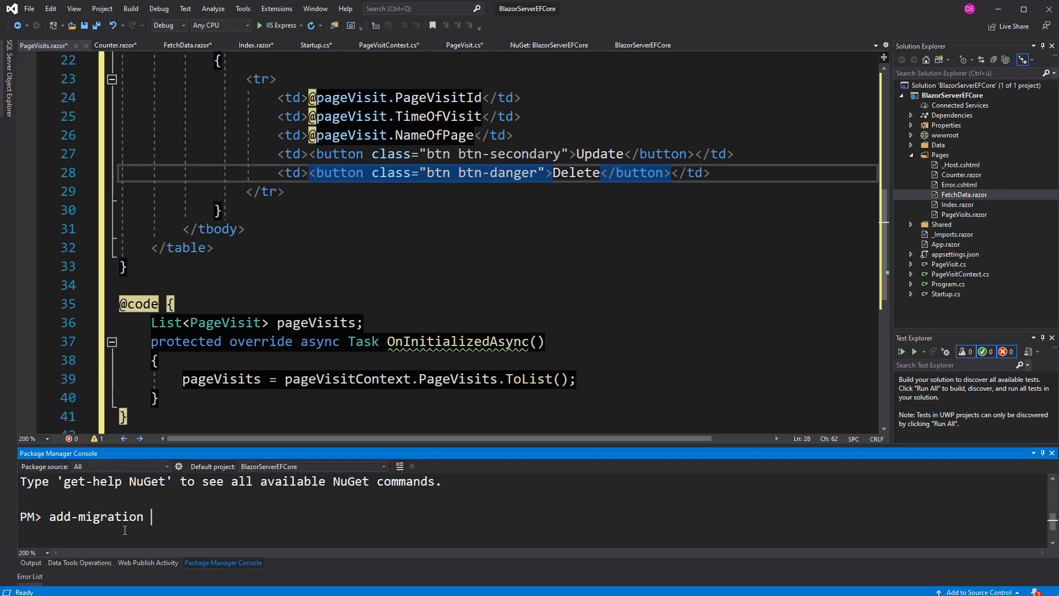
type("initial")
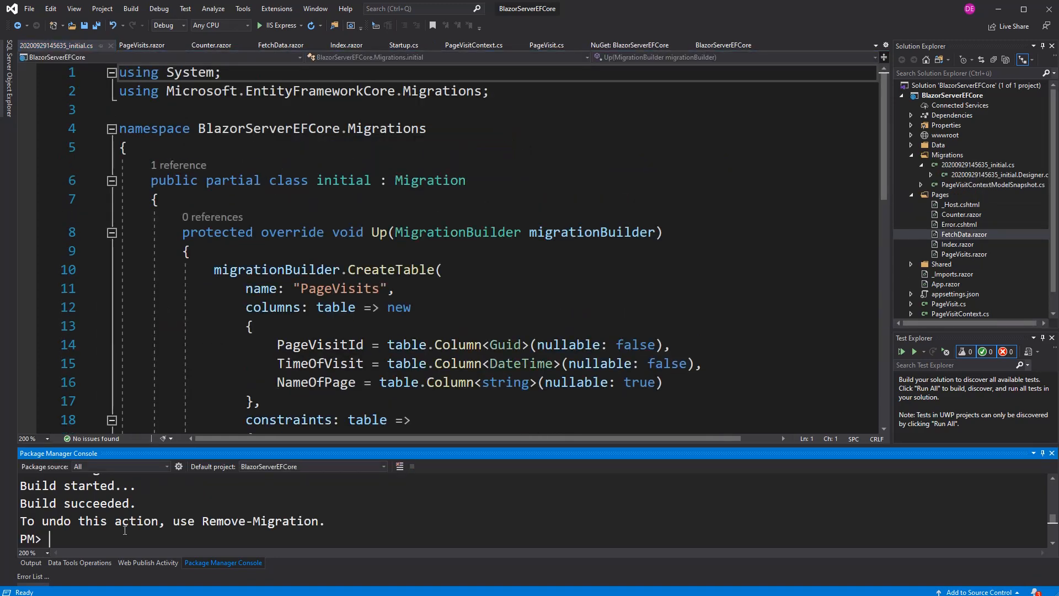
type("update-databa")
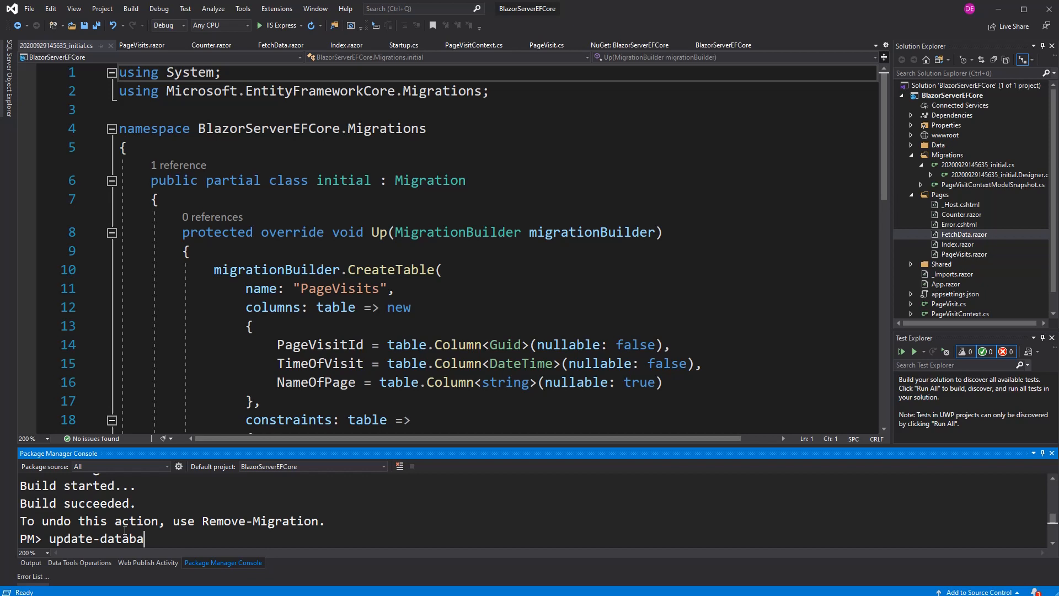
key("enter")
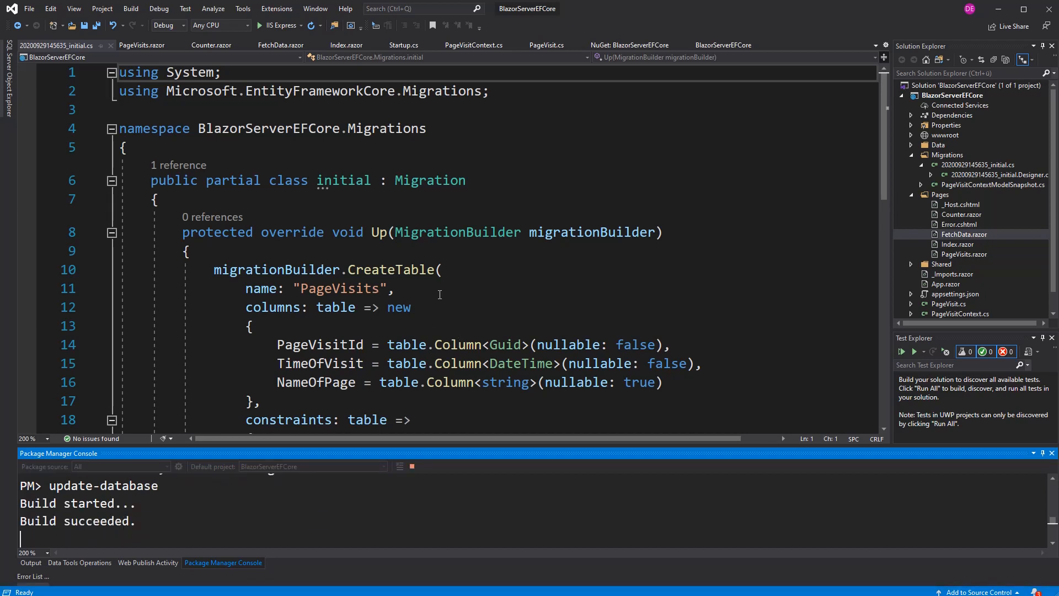
mouse_move(412, 289)
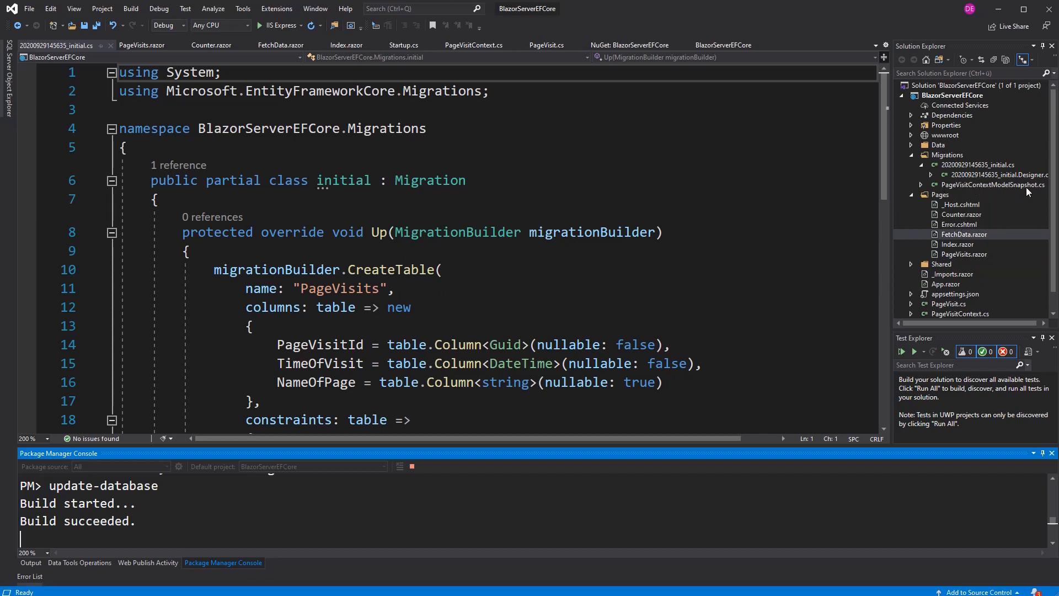
mouse_move(336, 307)
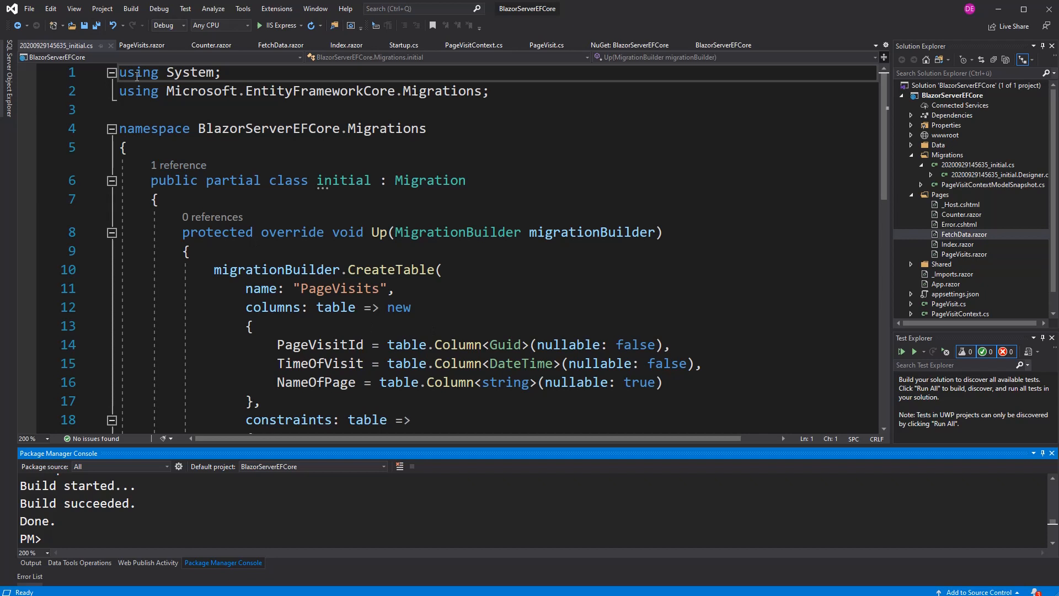
mouse_move(404, 44)
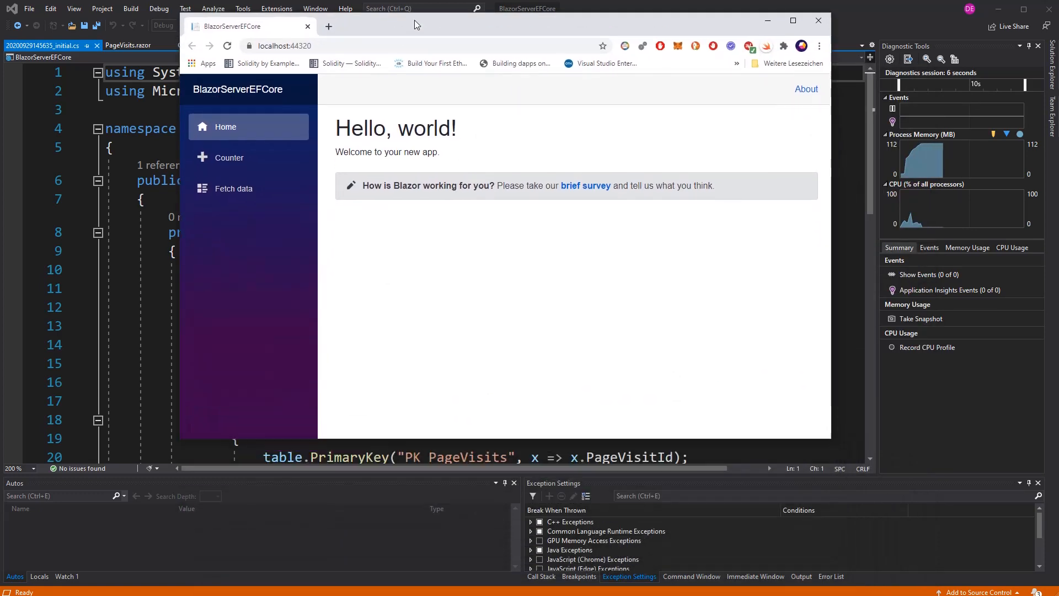
Step: Visit the Counter and Fetch data pages, then start entering the pagevisits URL
left_click(229, 157)
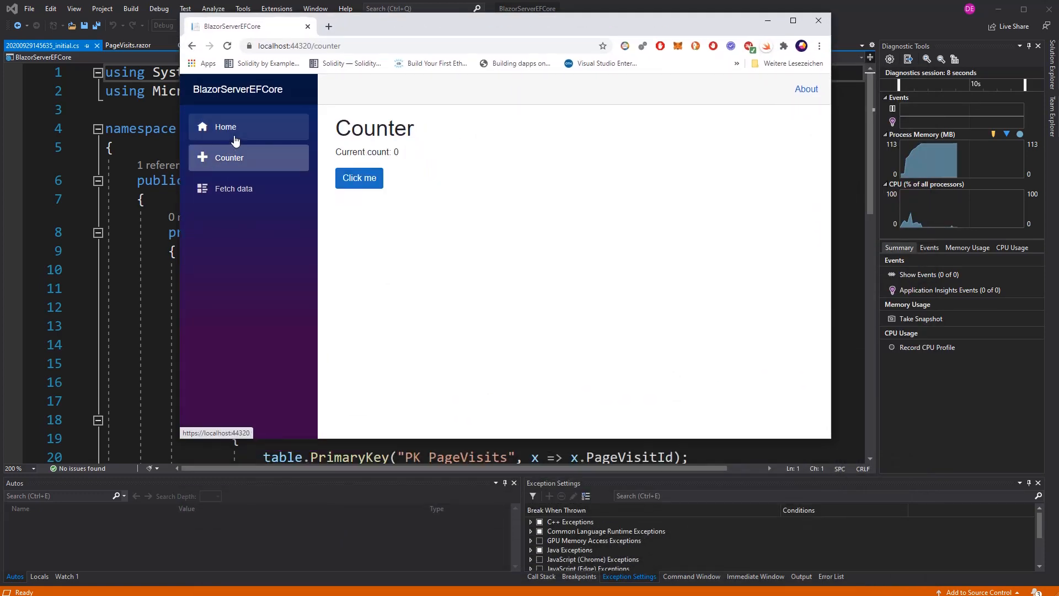
left_click(234, 189)
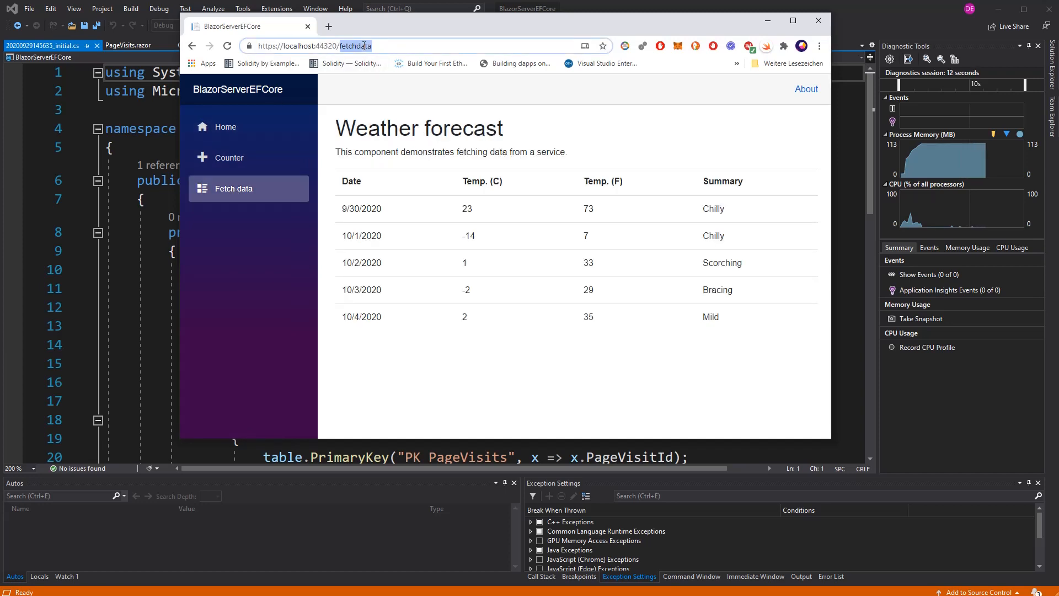
type("pagevisits")
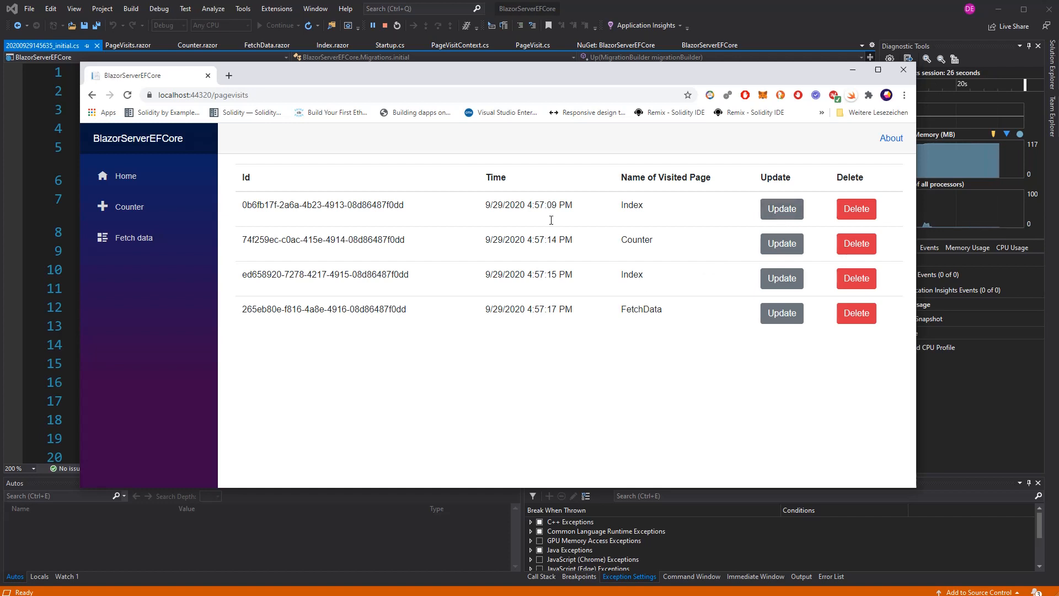
mouse_move(781, 209)
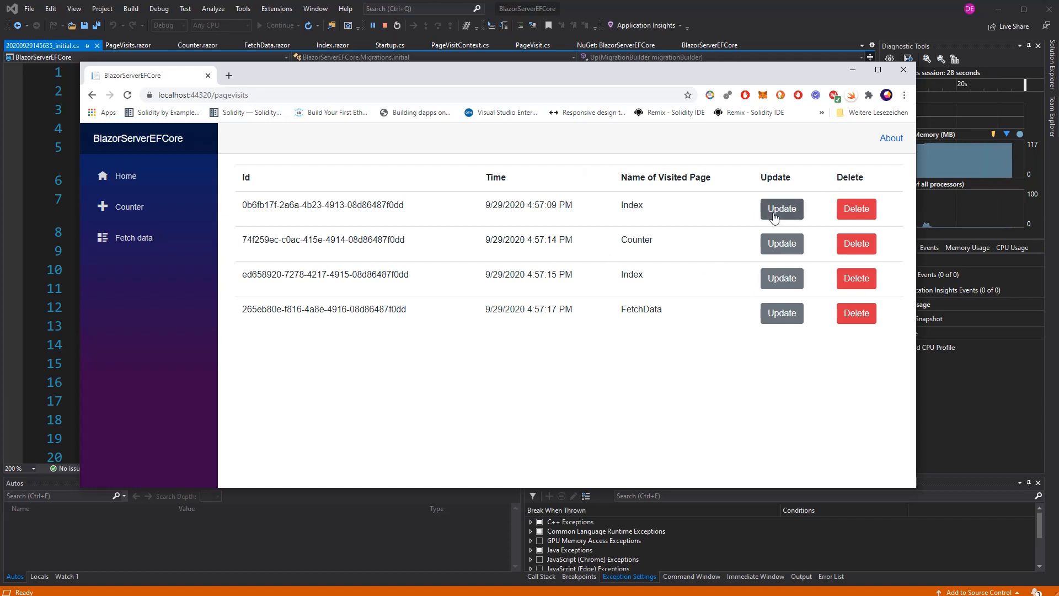
mouse_move(698, 220)
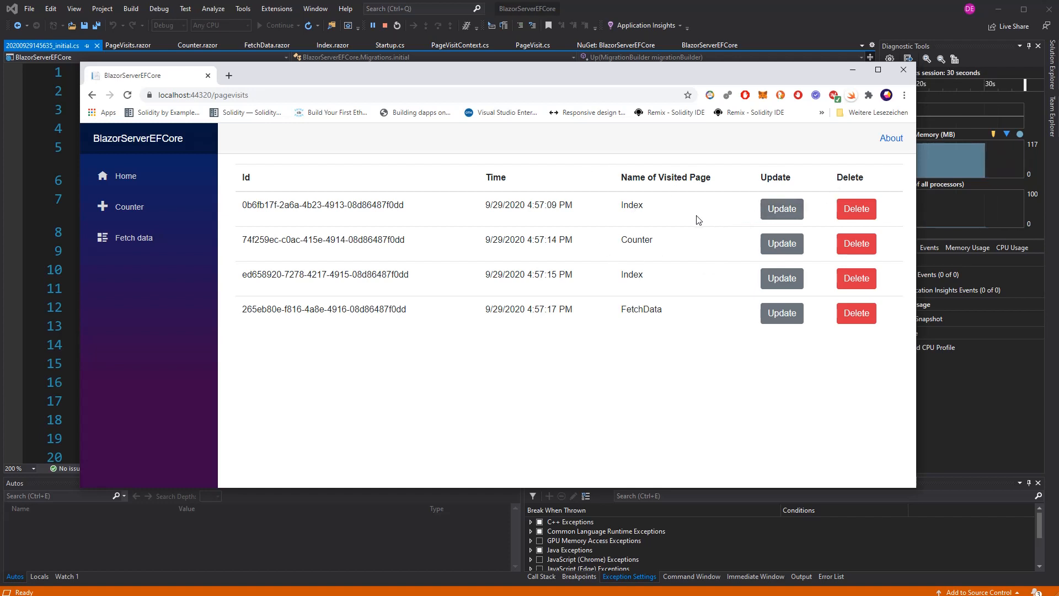
Step: Load /pagevisits and select the Index page name in the first row
double_click(632, 205)
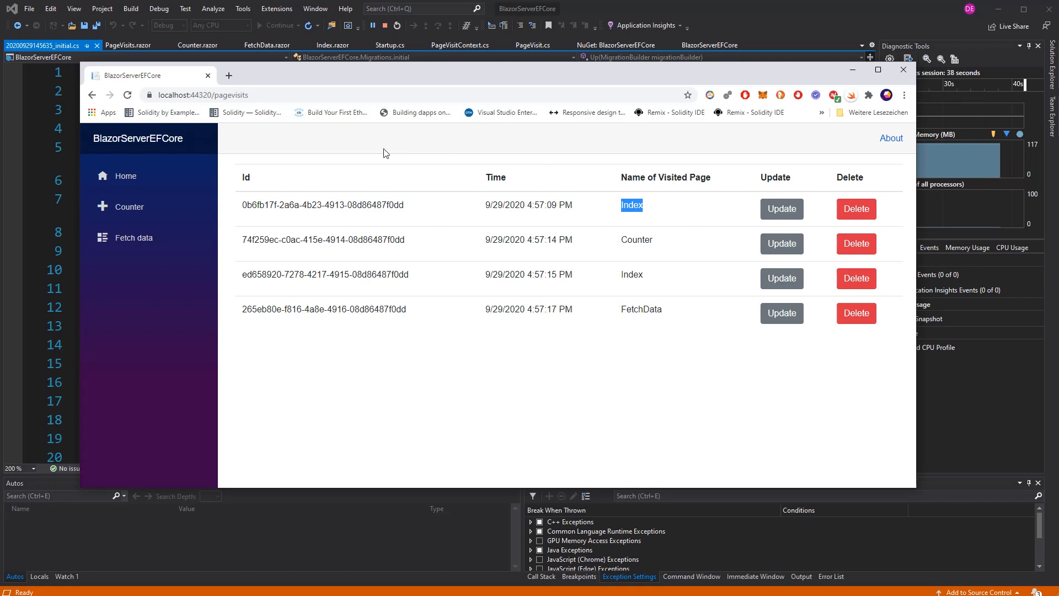
mouse_move(218, 72)
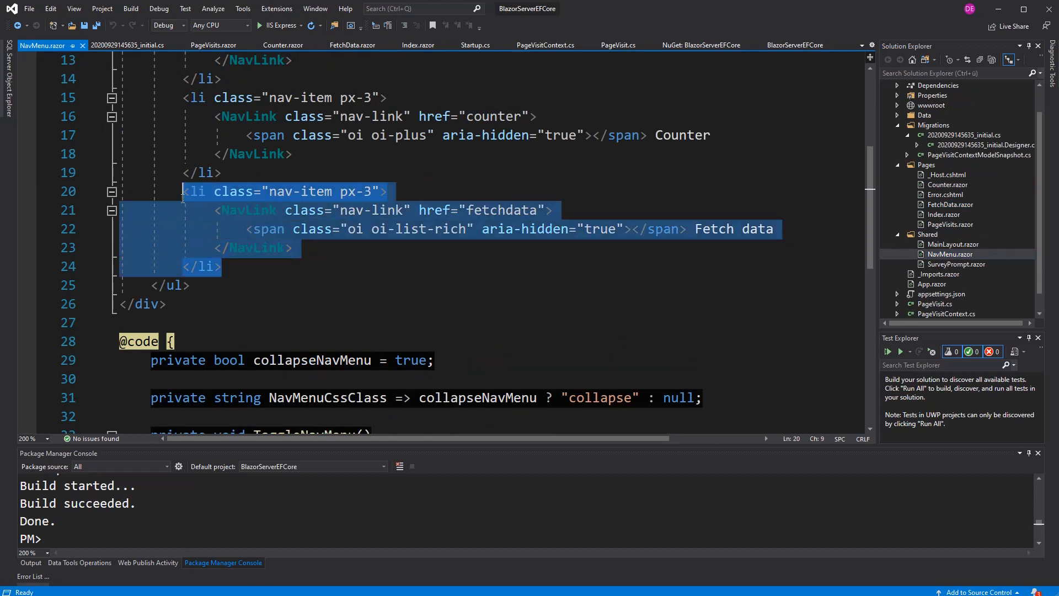
Step: Relabel the copied nav item PageVisits with href pagevisits, then return to PageVisits.razor
left_click(225, 265)
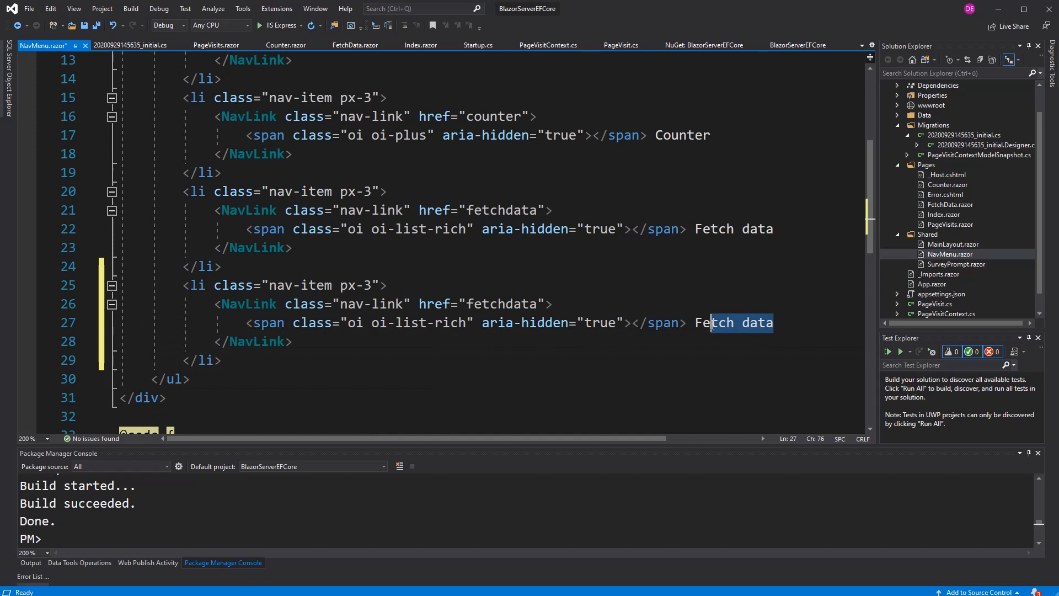
type("Page")
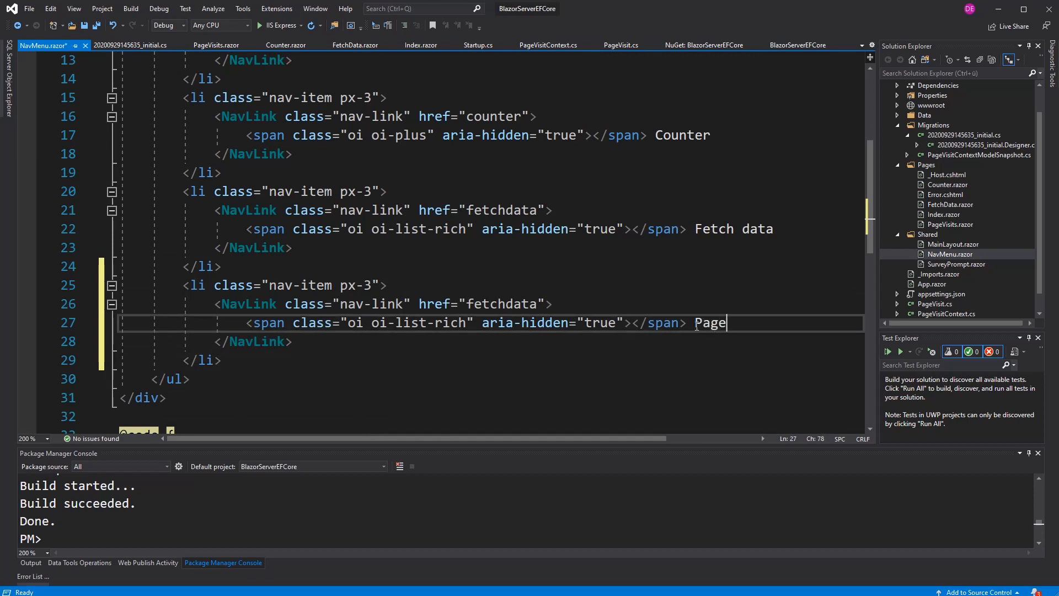
type("Visits")
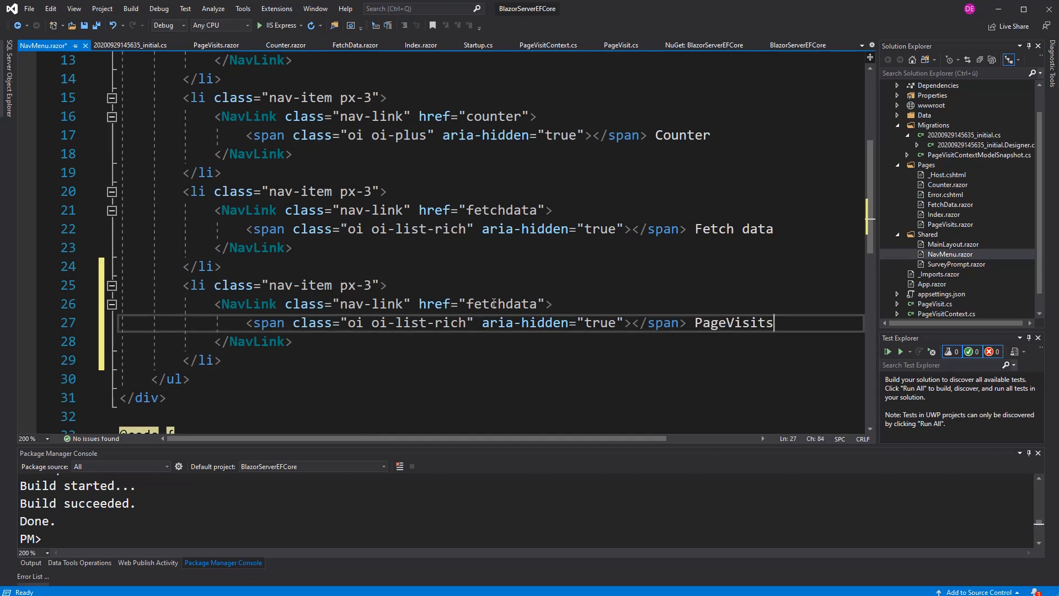
type("pagevis")
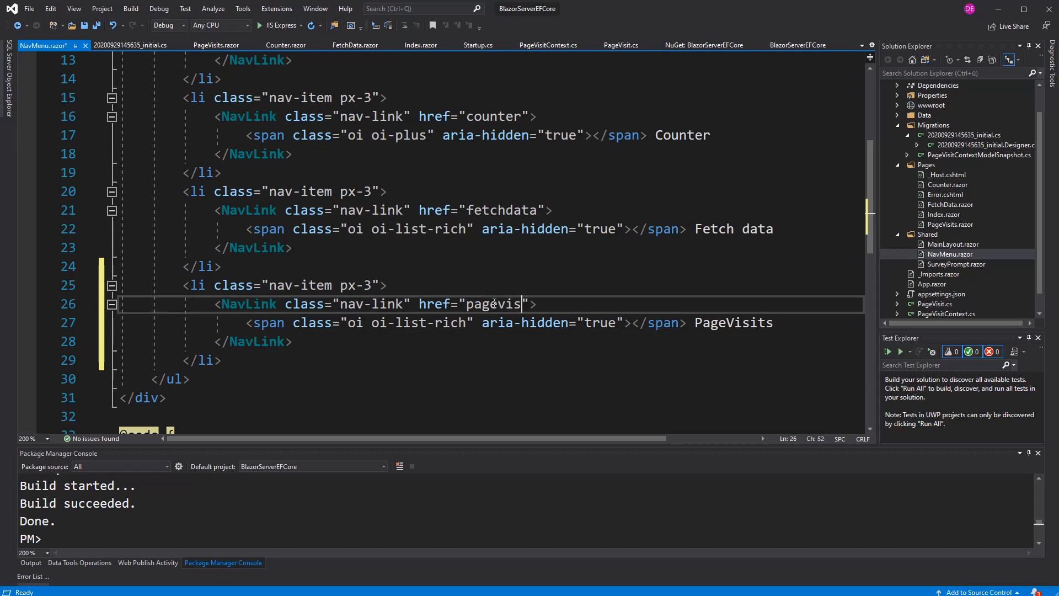
left_click(132, 46)
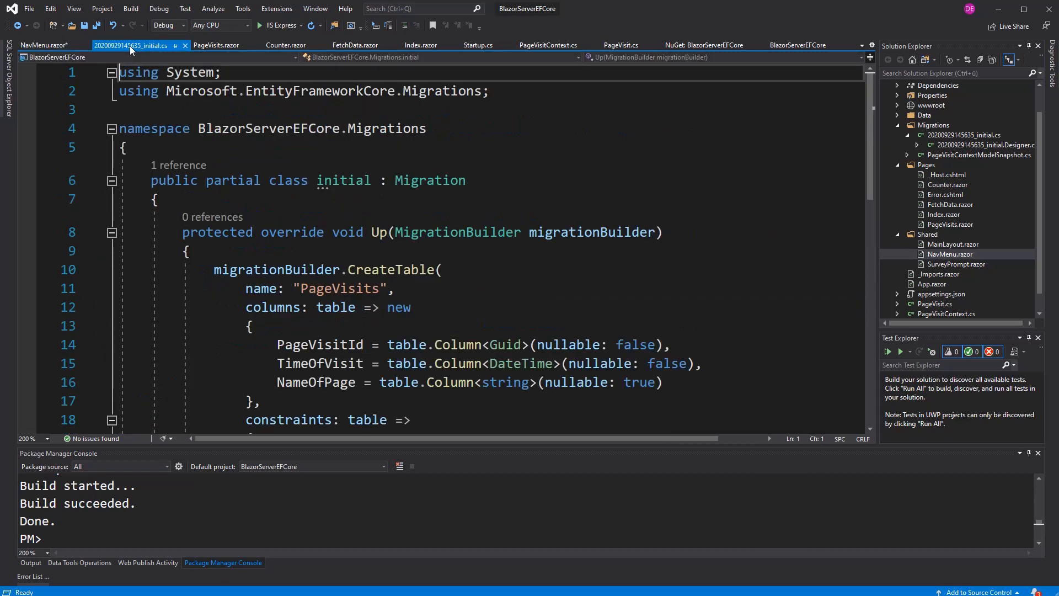
left_click(216, 45)
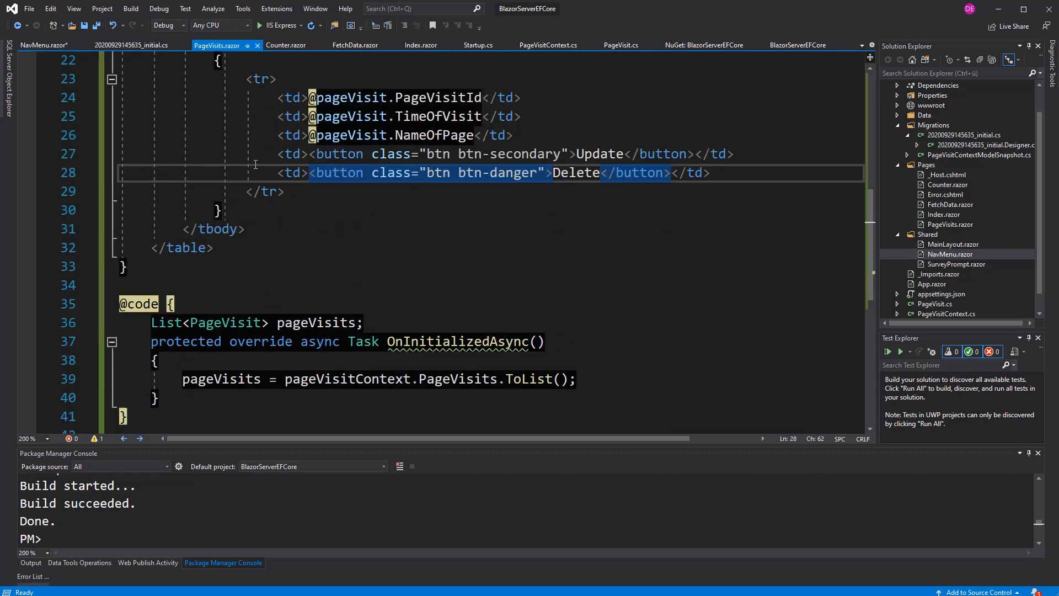
Step: Restyle the Update button as btn-info and start a text input in the name cell
scroll("up", 3)
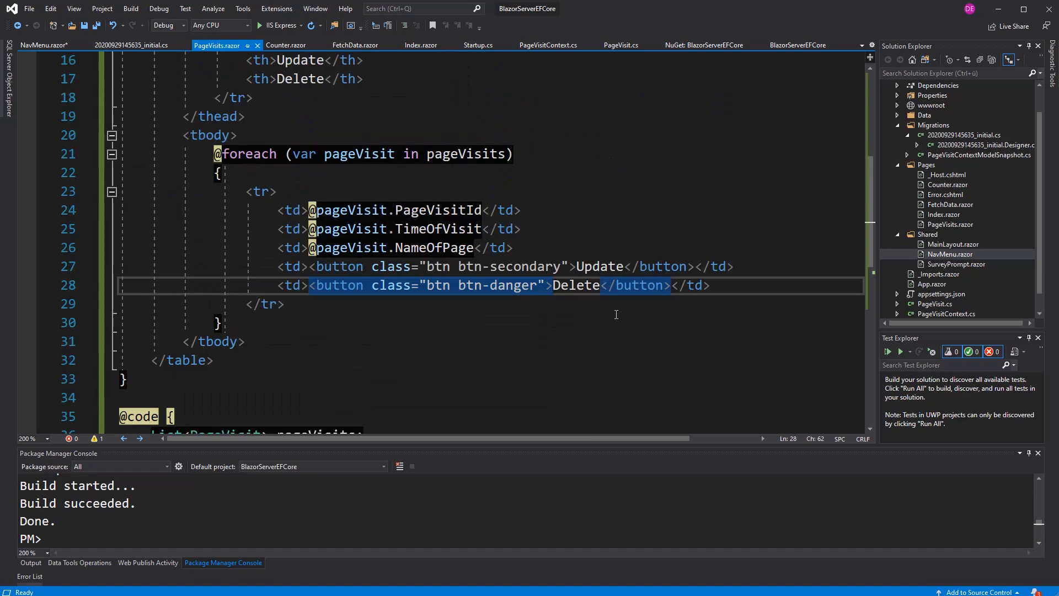
type("btn-inf")
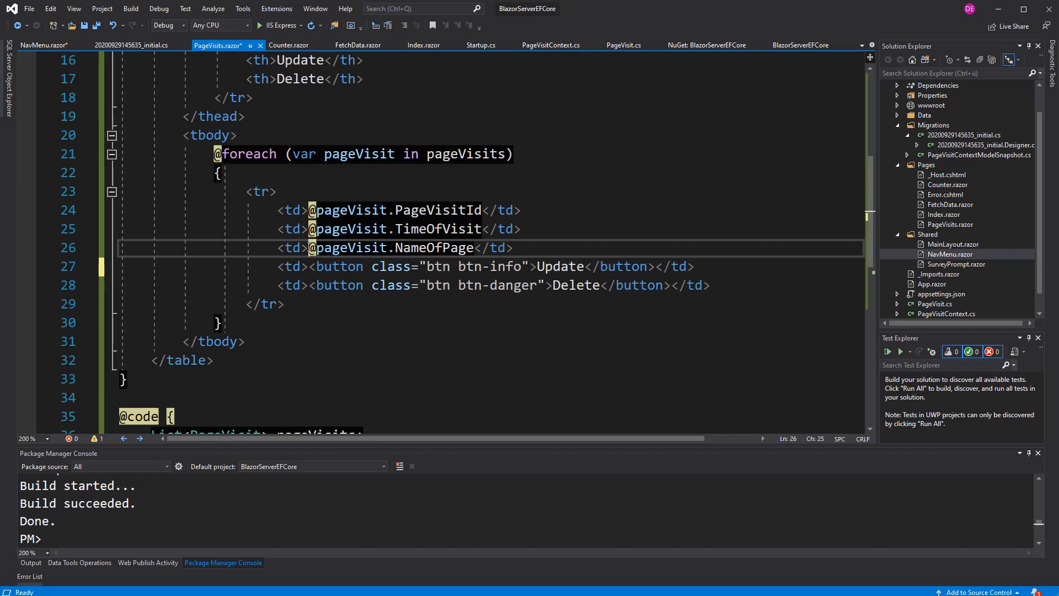
type("input /")
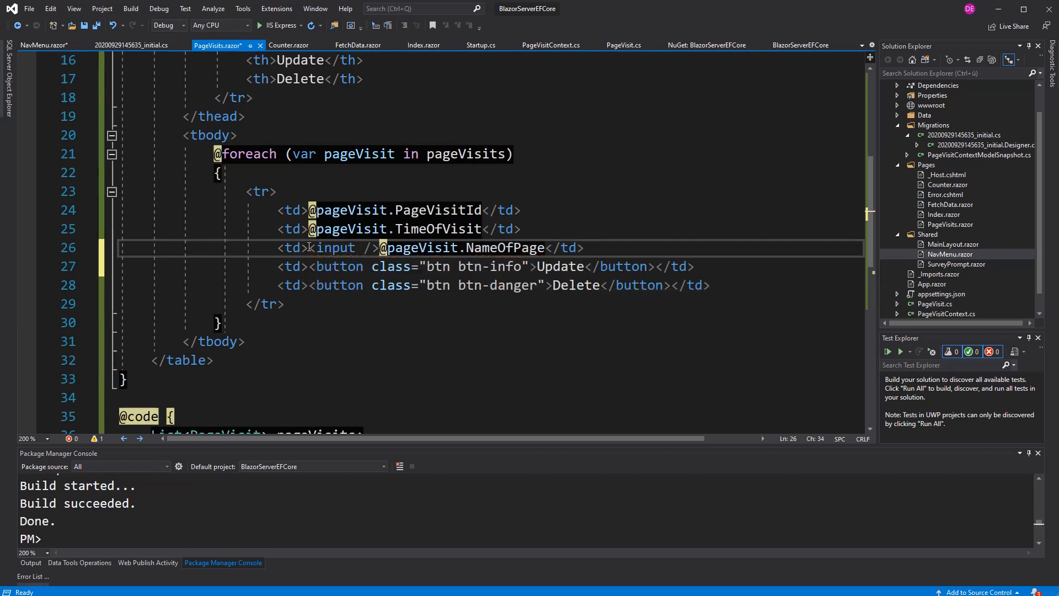
type("type=\"text\" class=\"form-control")
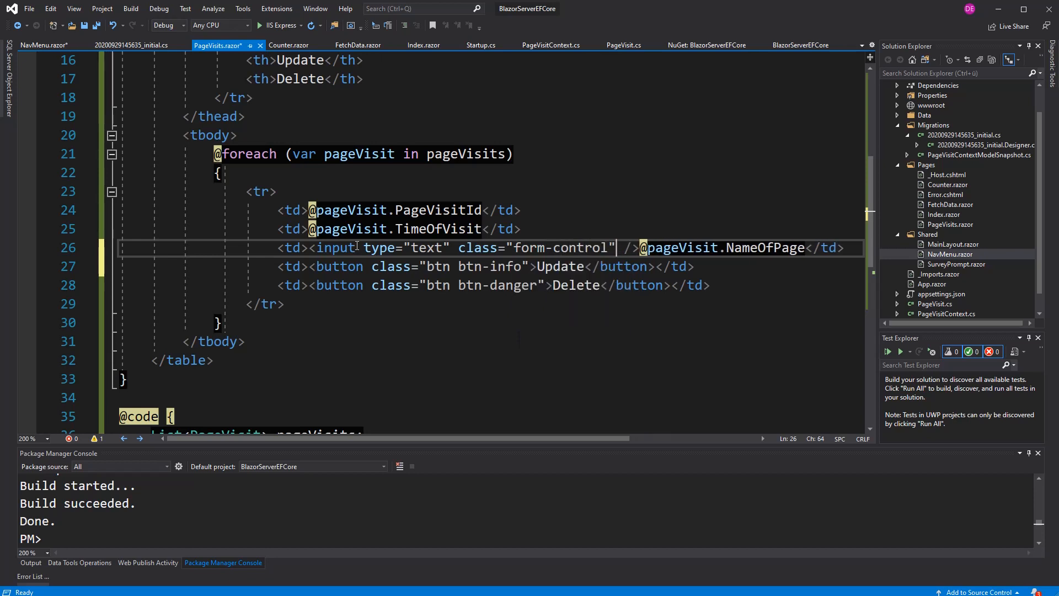
mouse_move(646, 230)
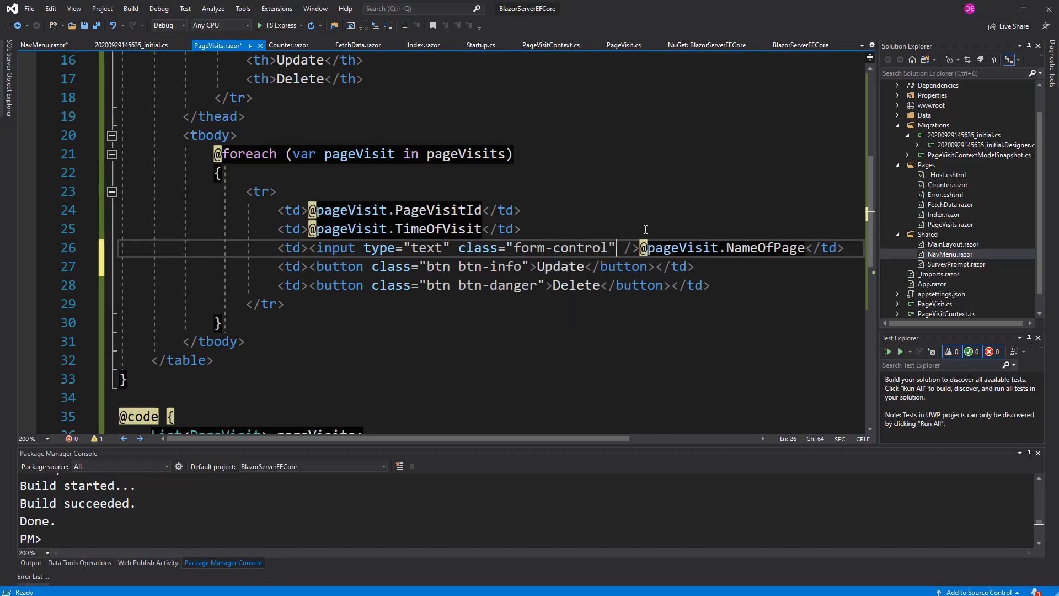
left_click_drag(642, 247, 804, 248)
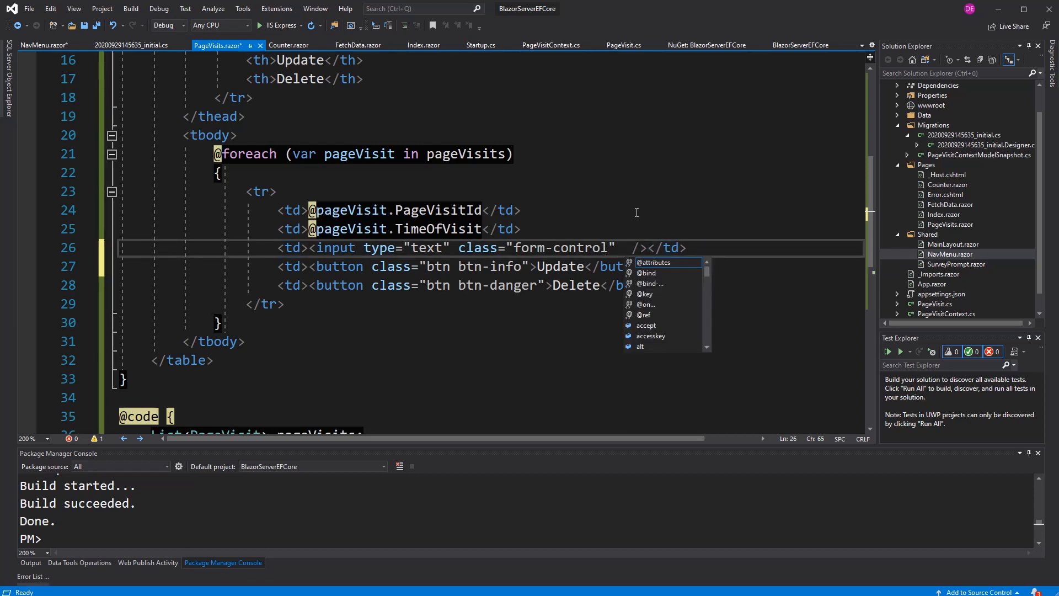
type("@bind=\"")
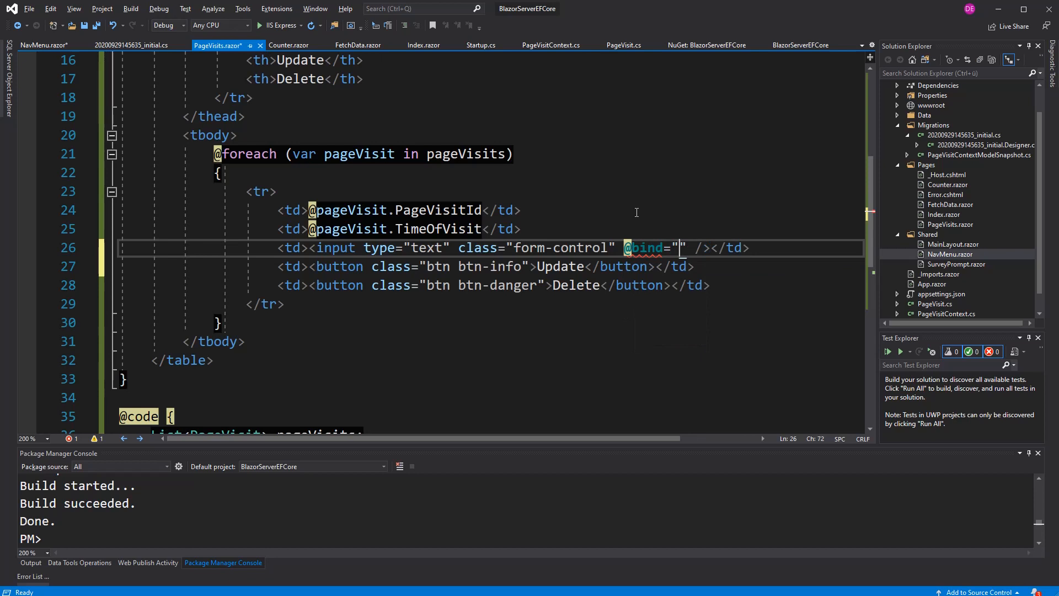
type("@pageVisit.NameOfPage")
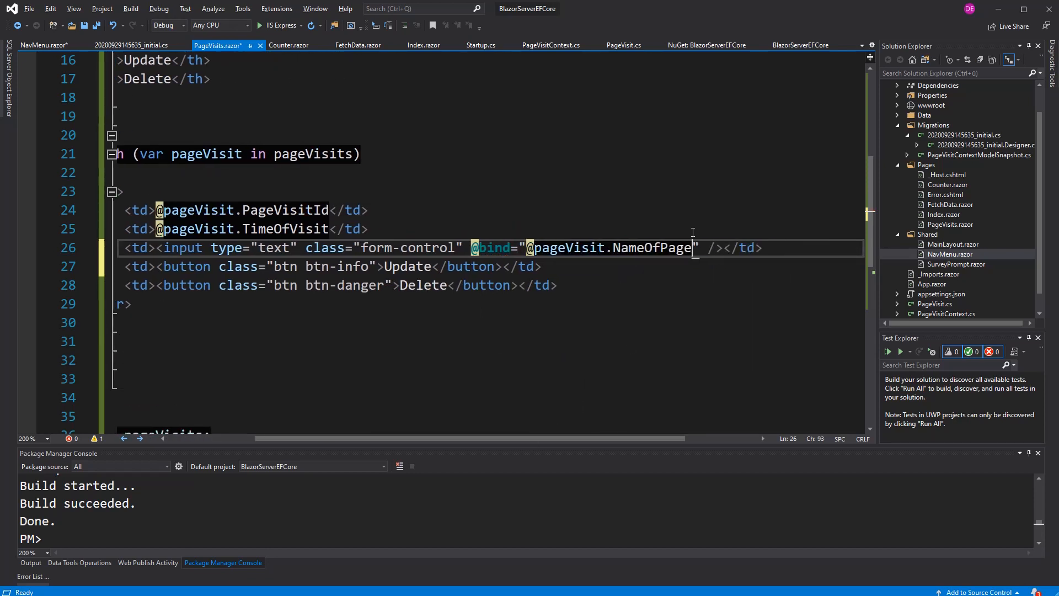
type("@b")
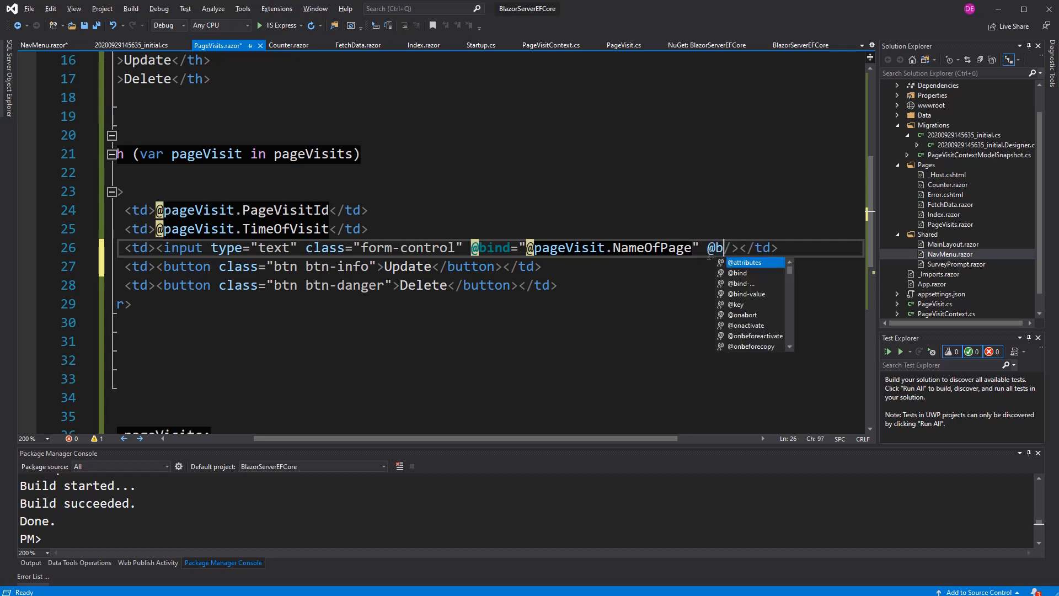
type("ind:event=\"")
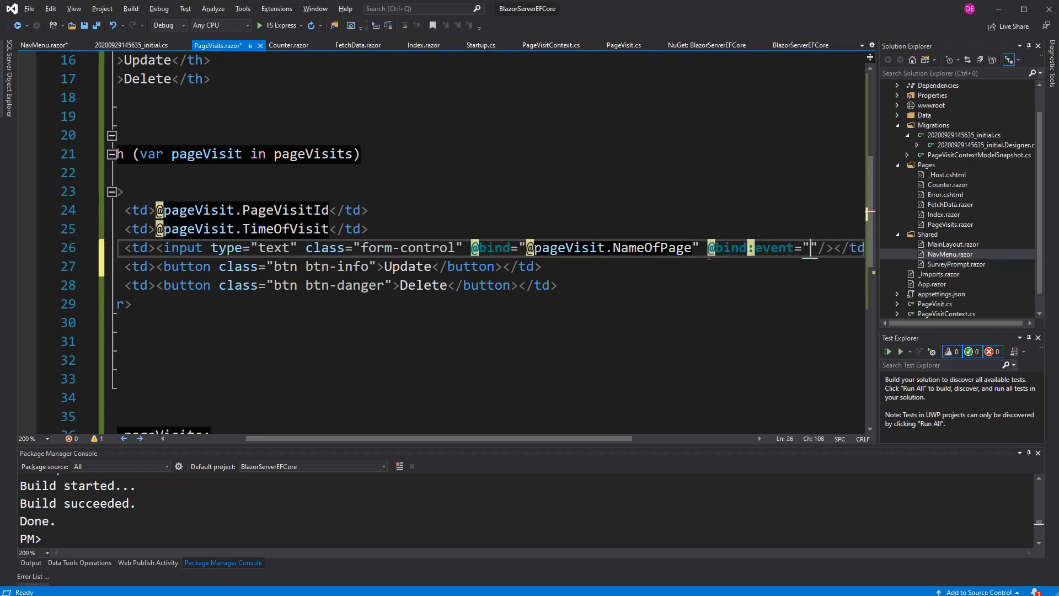
type("oninput")
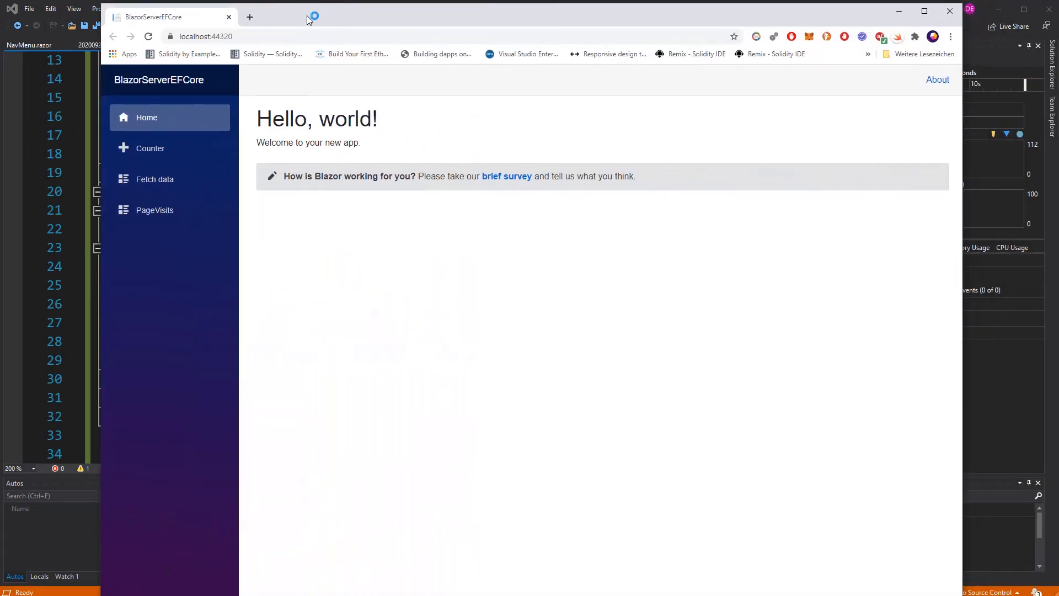
Step: Go via Counter to PageVisits, rename the fourth visit 'dafsdfasdfsdf', and click Update
left_click(150, 147)
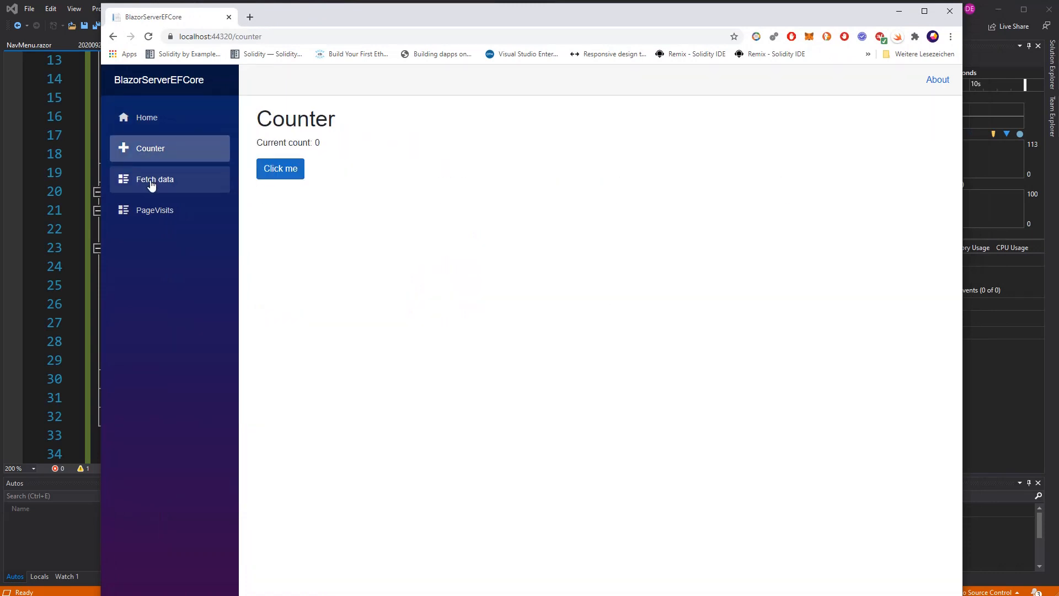
left_click(154, 211)
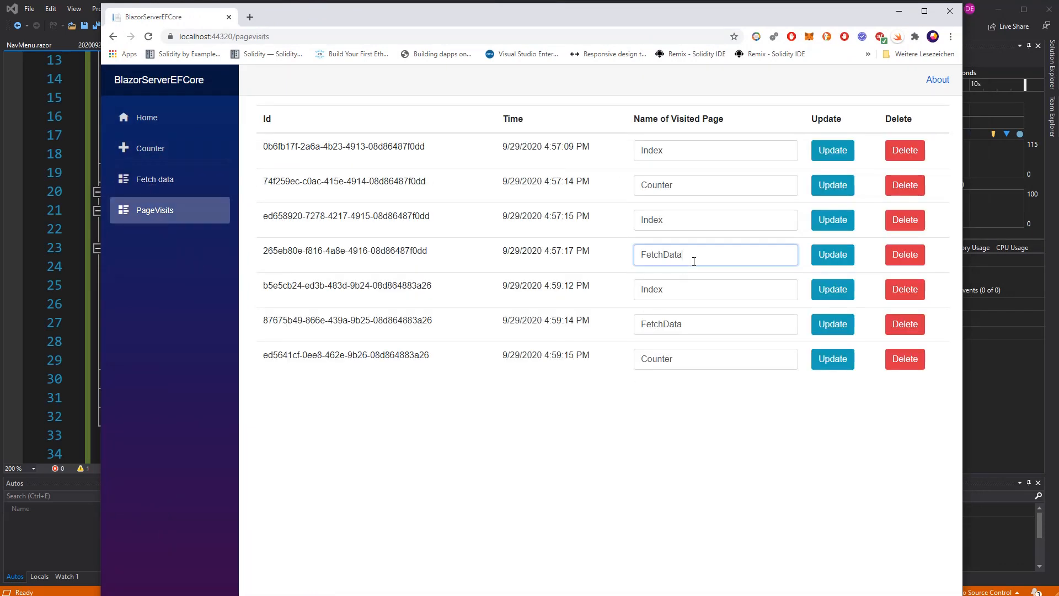
type("dafsdfasdfsdf")
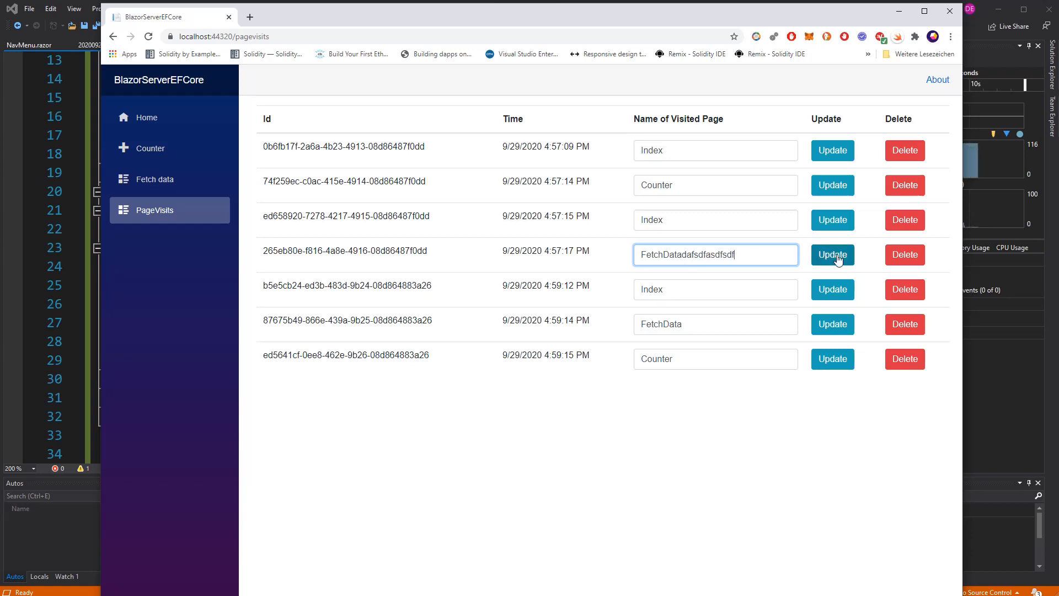
left_click(832, 255)
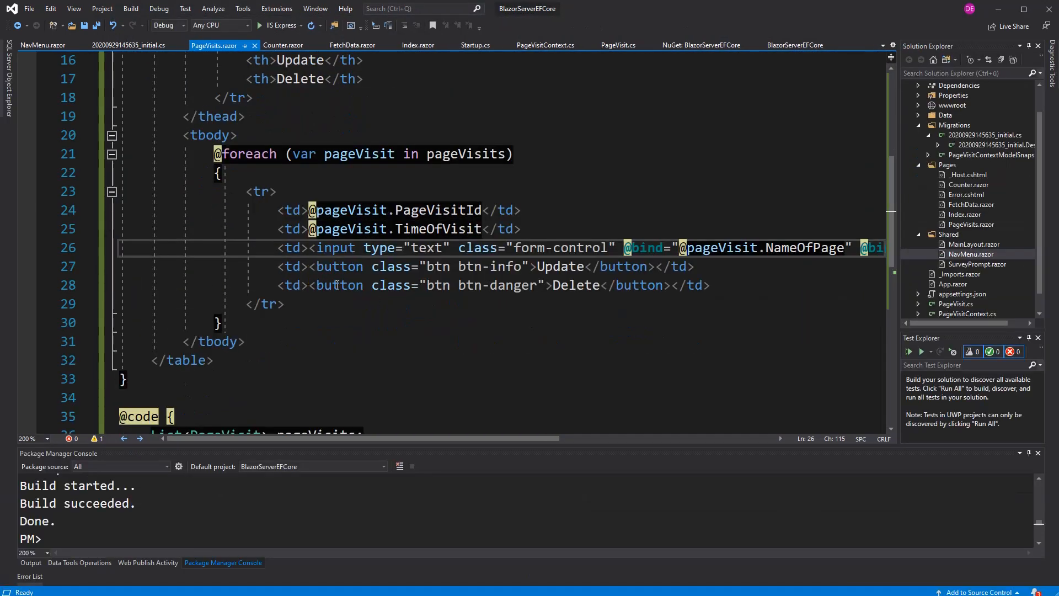
scroll("down", 3)
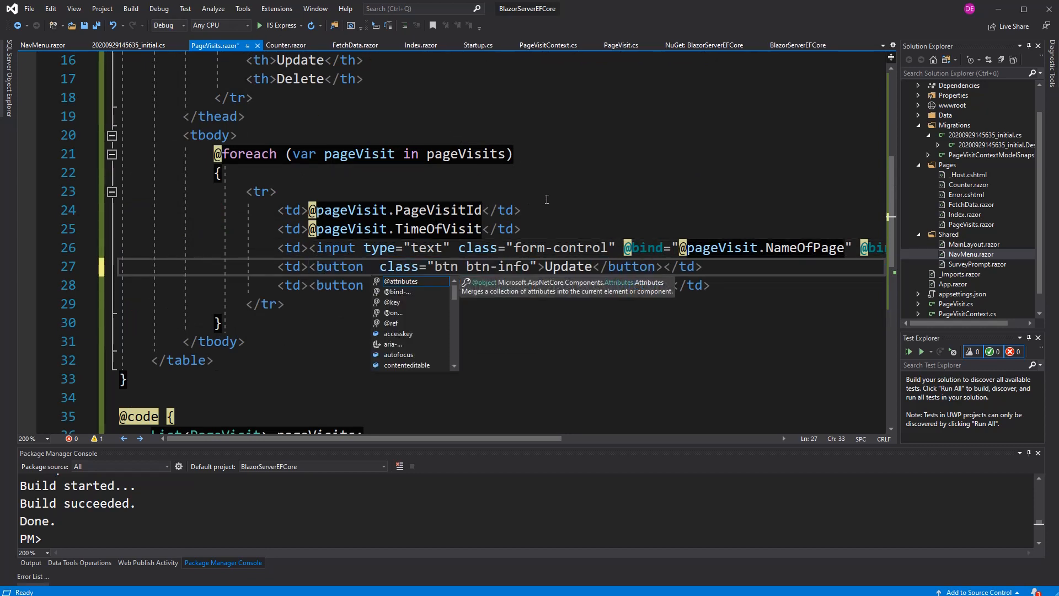
type("@onclick")
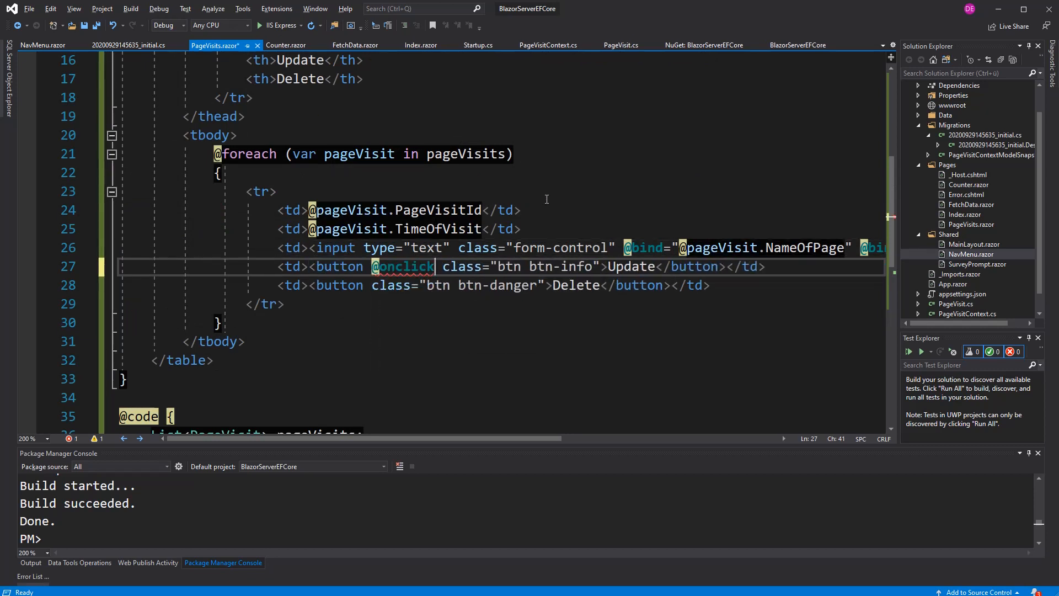
type("=\"as\"")
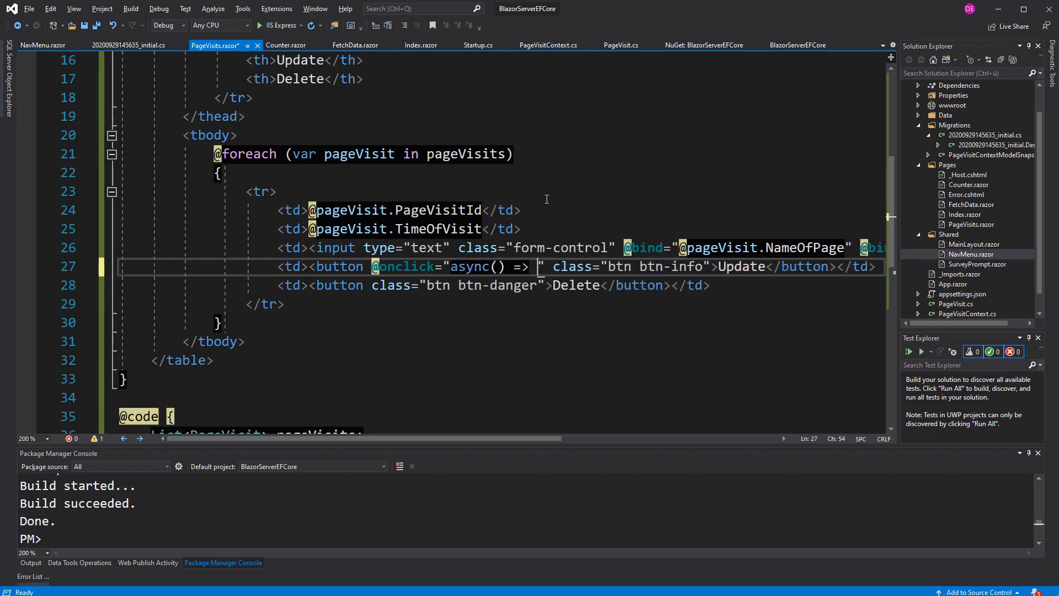
type("{ }")
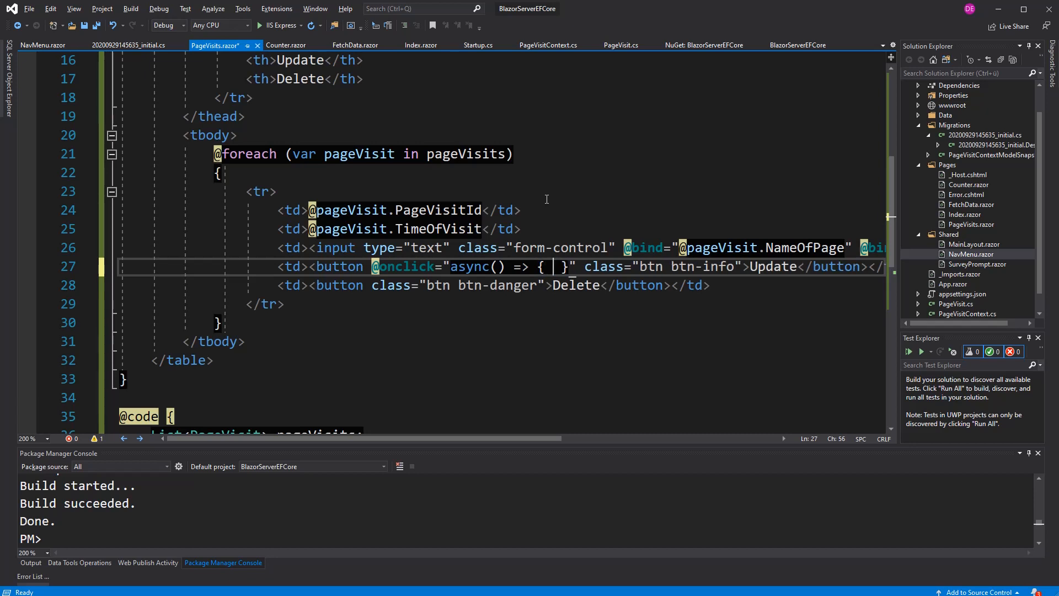
type("await")
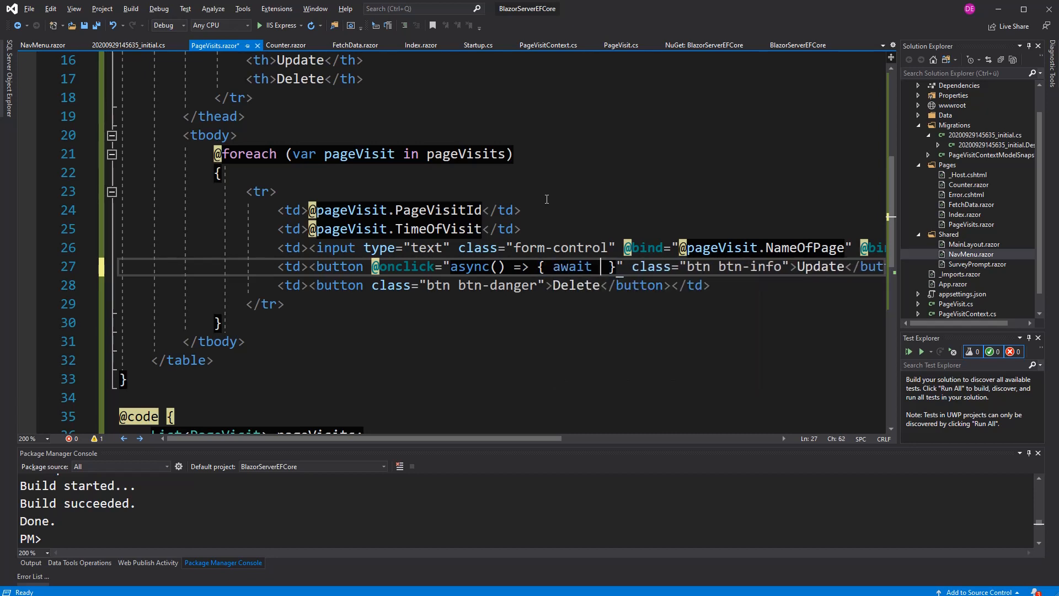
type("pa")
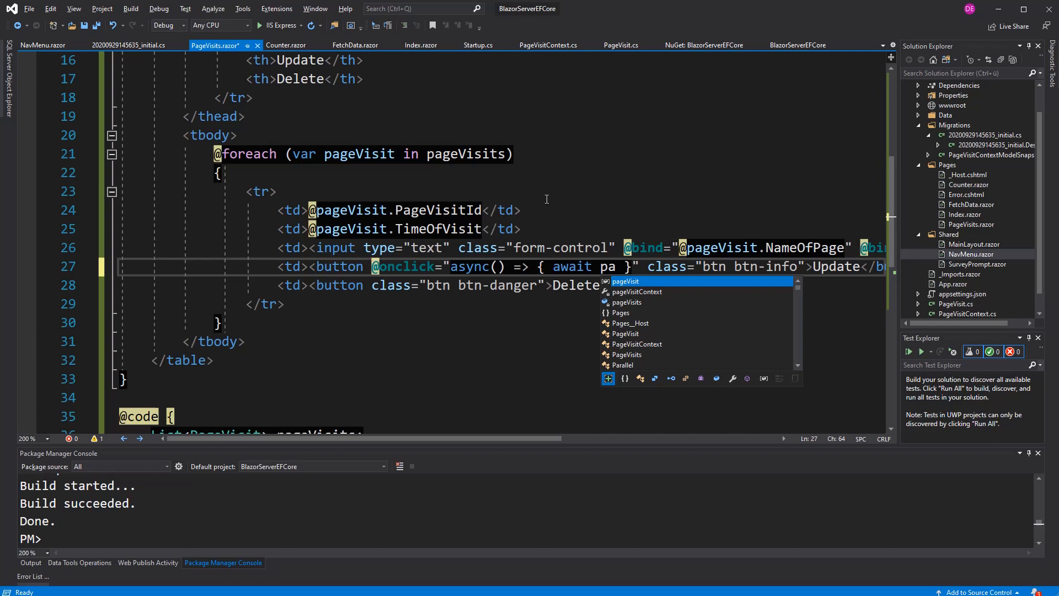
type("pageVisitContext.Sa")
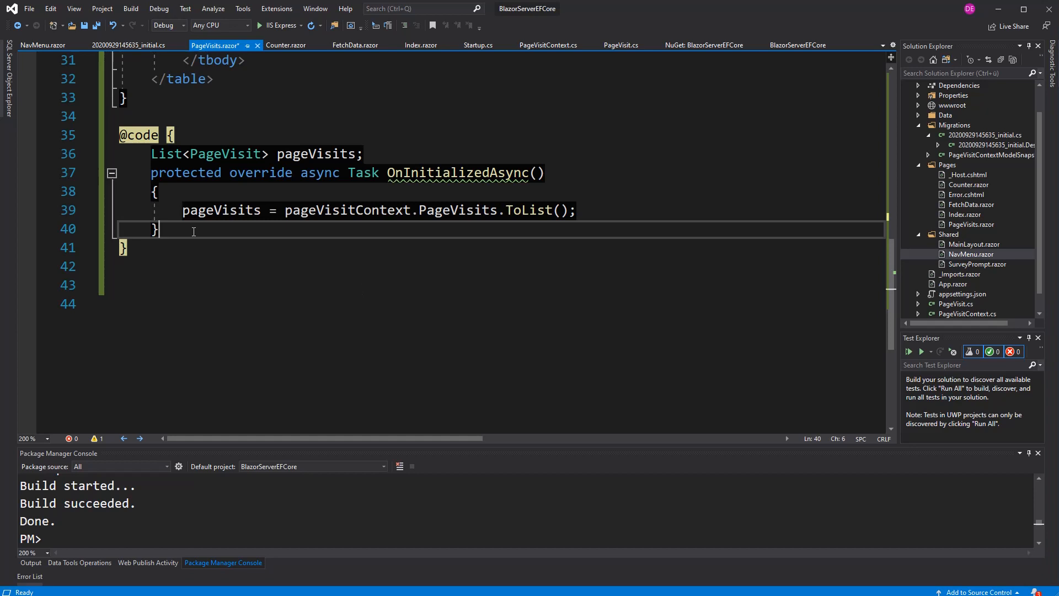
Step: Write public async Delete(PageVisit visit) calling pageVisitContext.Remove(visit), then relaunch the app
type("public async Task")
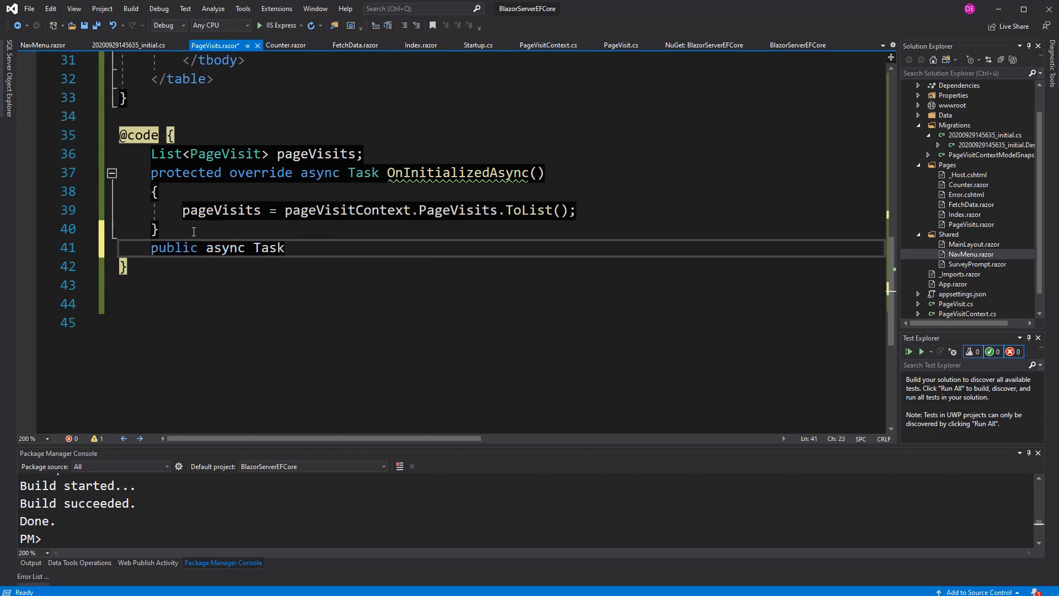
type("Delete(")
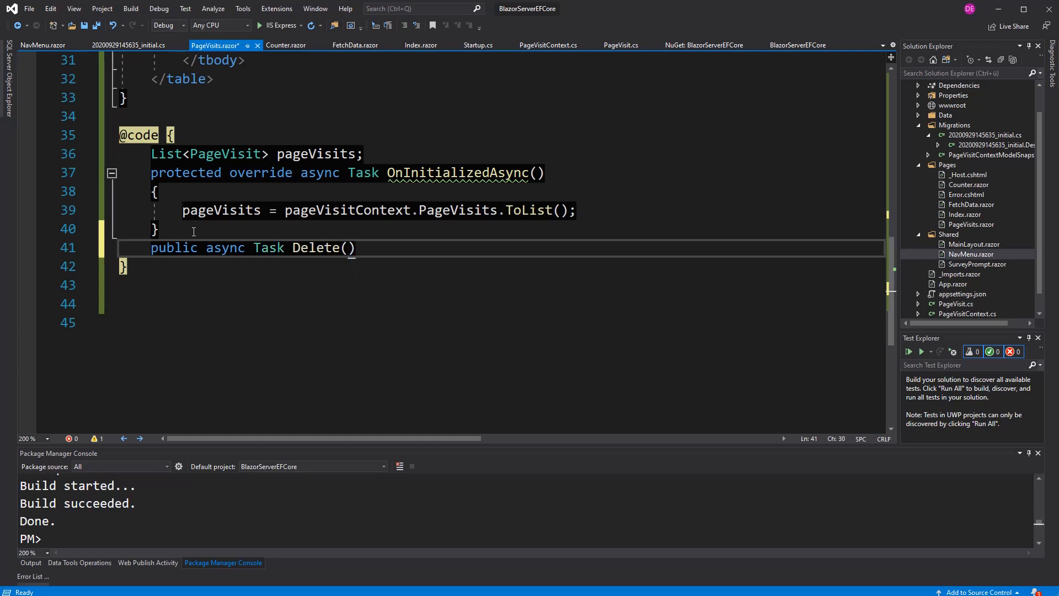
type("PageVisit")
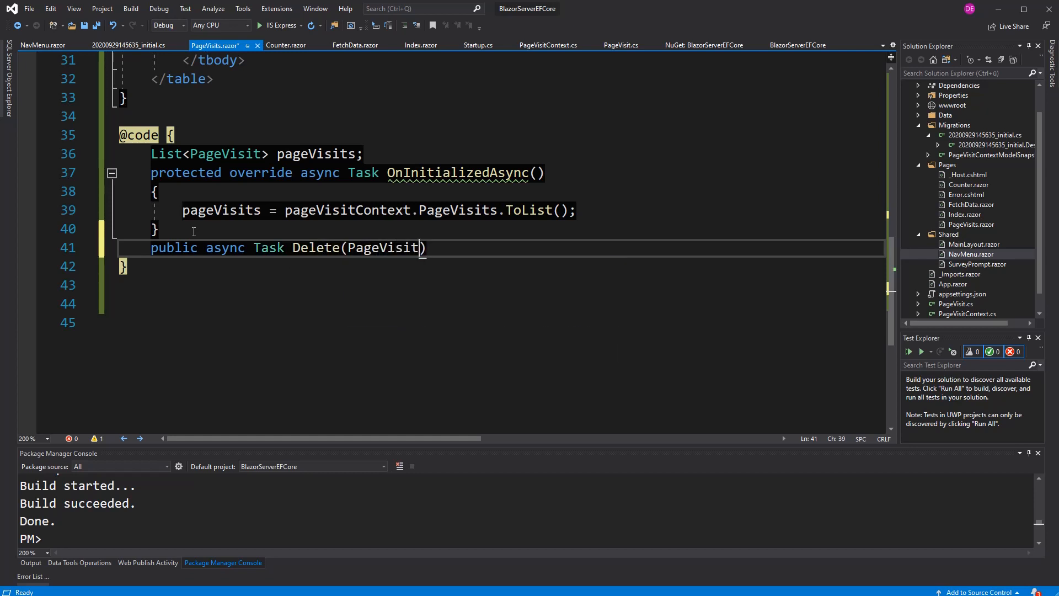
type("visit")
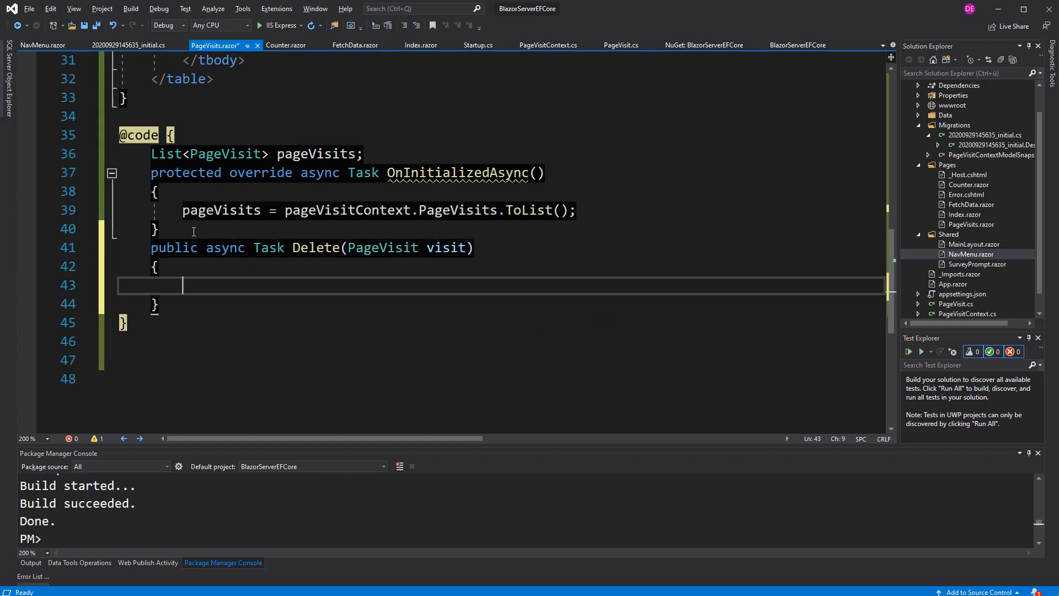
type("pageVisitContext")
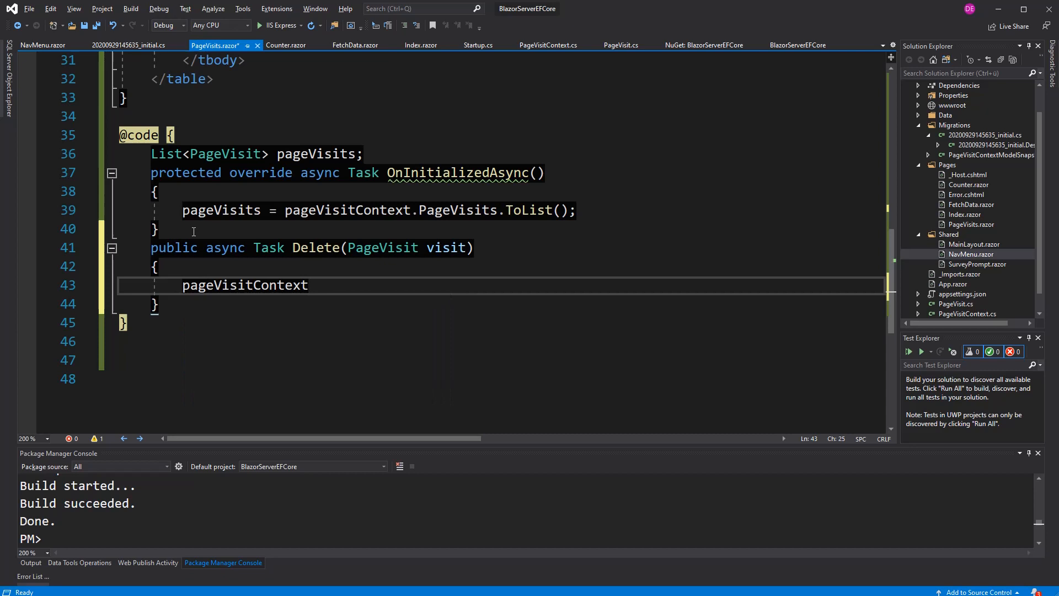
type(".Remove")
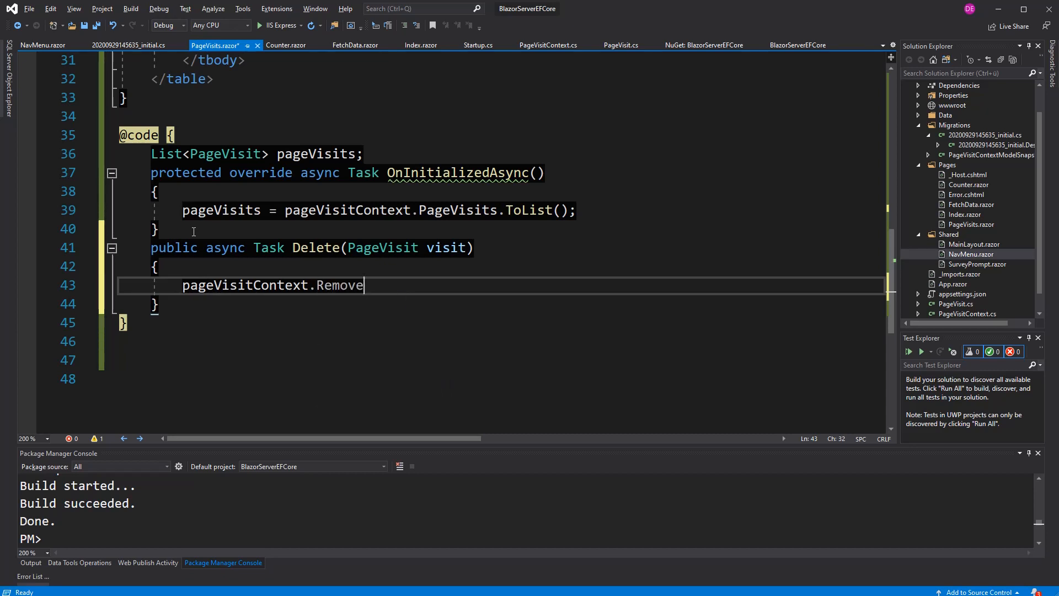
type("(visit);")
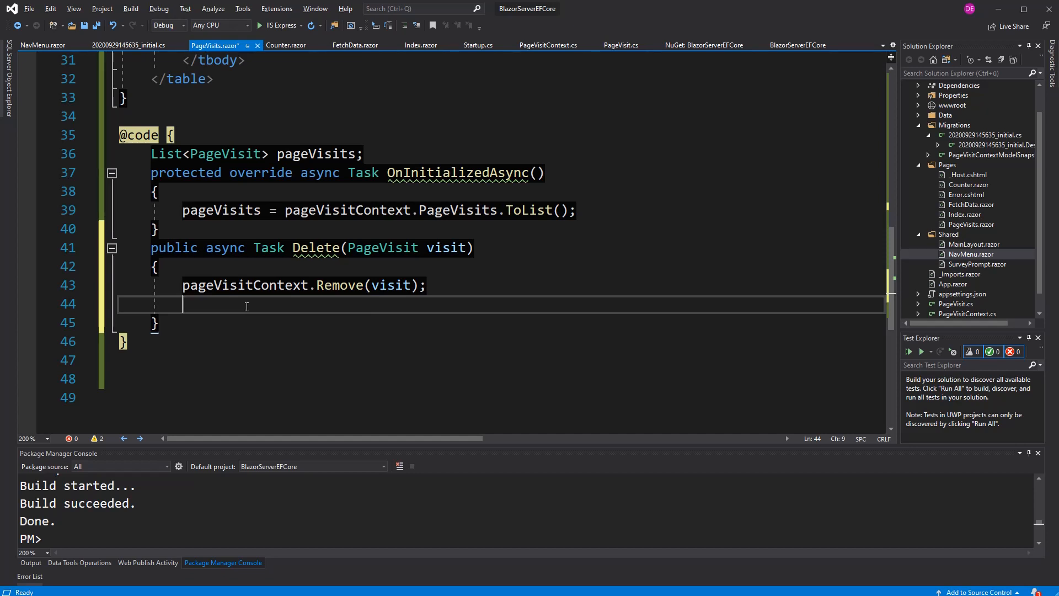
type("await a")
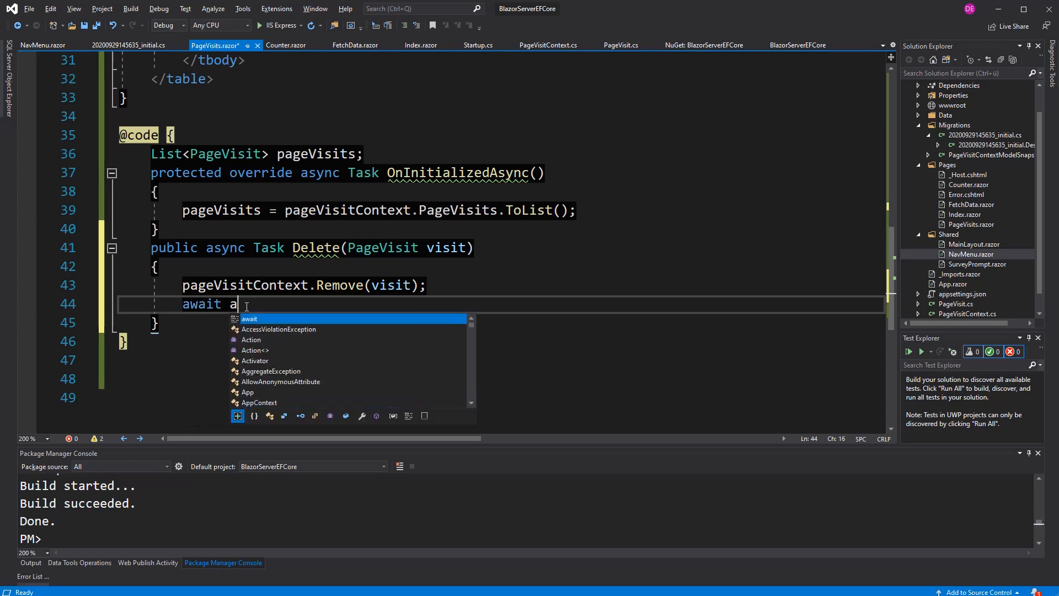
type("page")
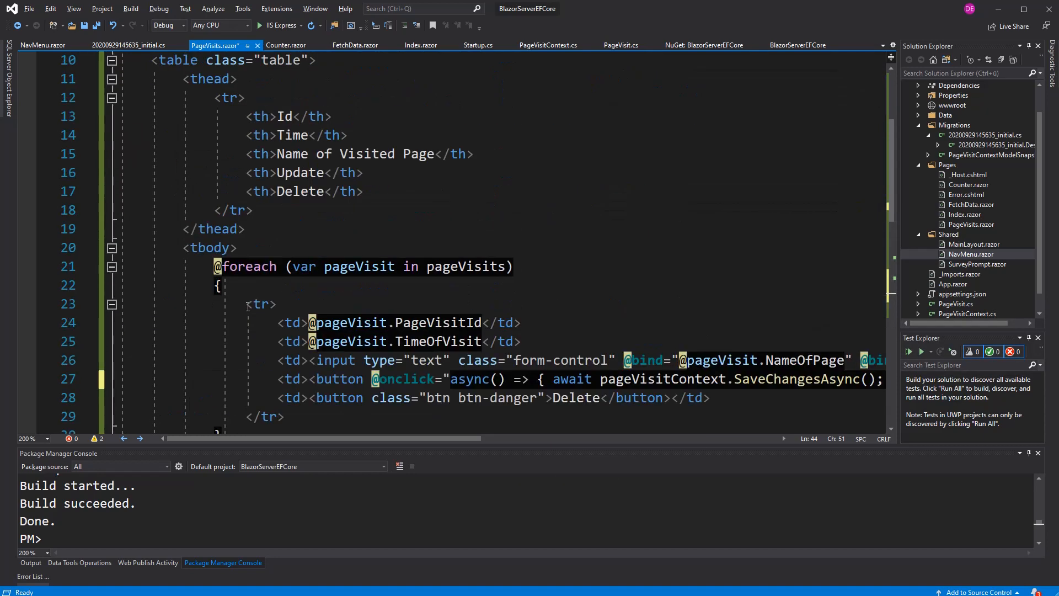
scroll("down", 3)
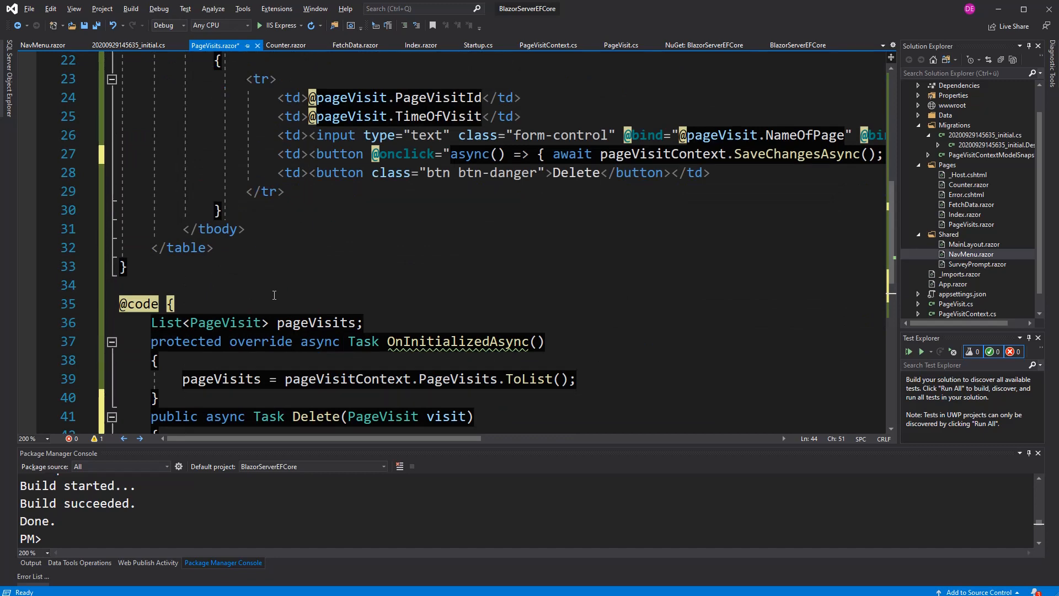
left_click(279, 26)
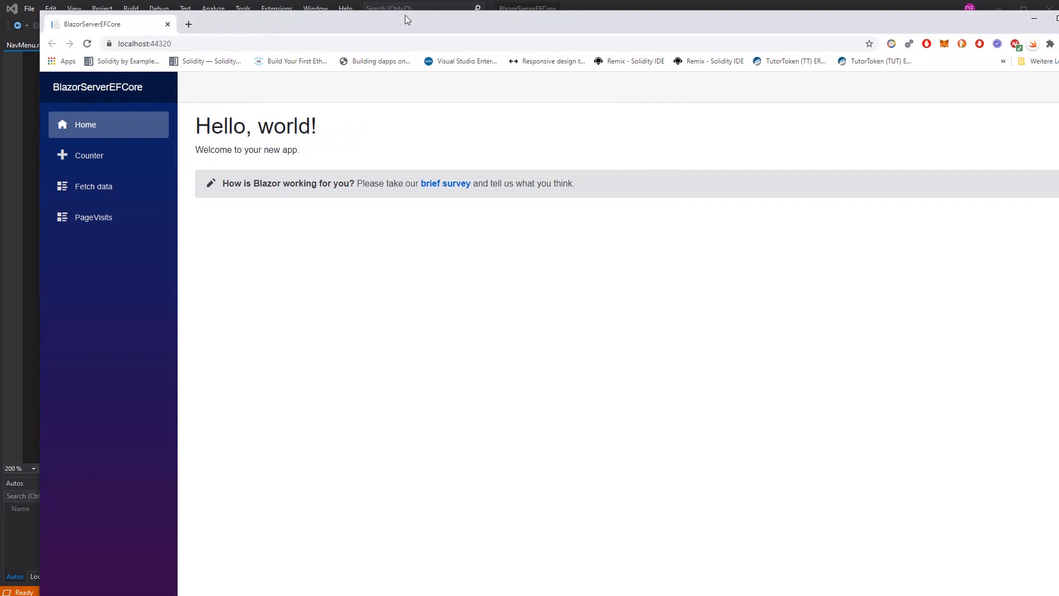
Step: Navigate through Fetch data to the PageVisits table of ten logged visits
left_click(93, 187)
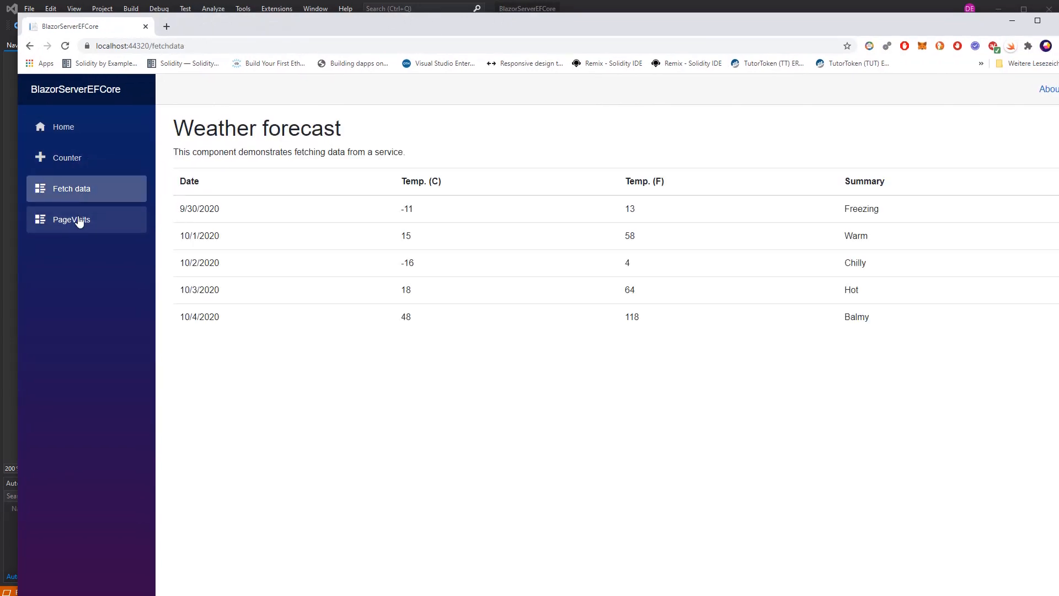
left_click(71, 219)
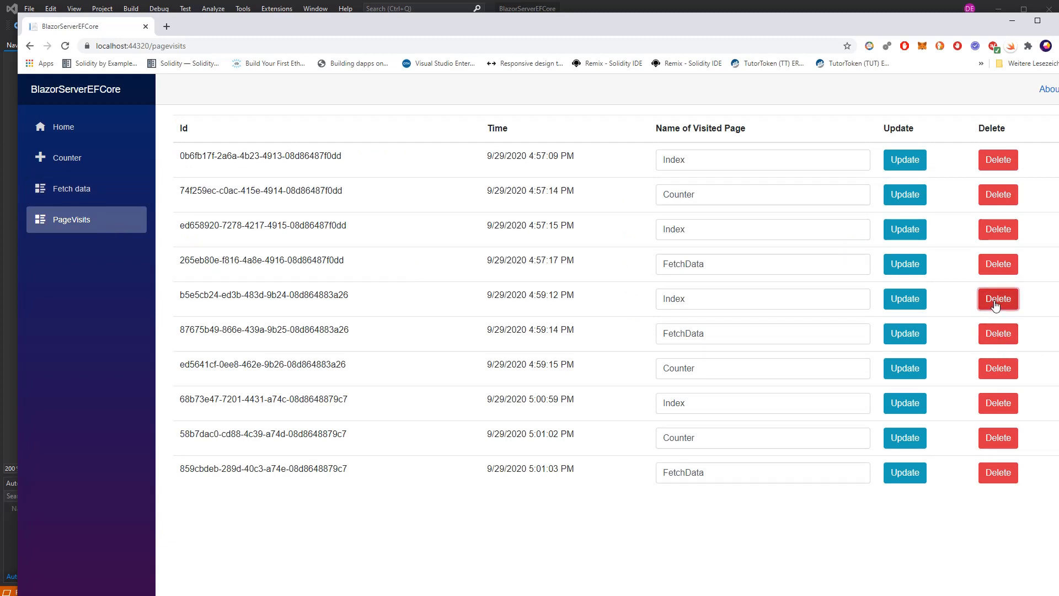
mouse_move(704, 302)
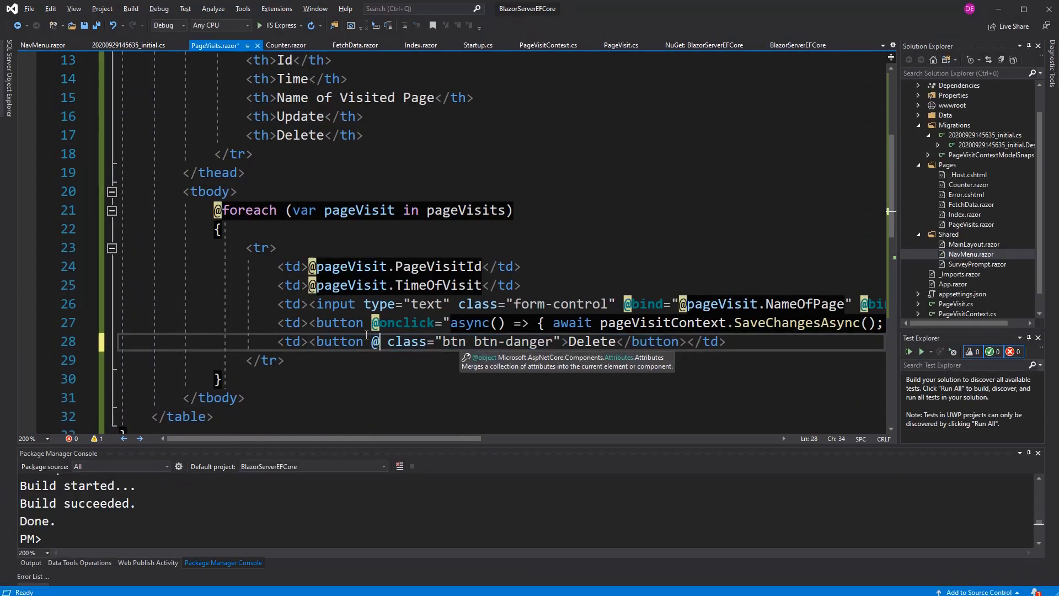
Step: Wire the Delete button to await Delete(pageVisit) and add StateHasChanged() to Delete
type("nclick=\"async() =>")
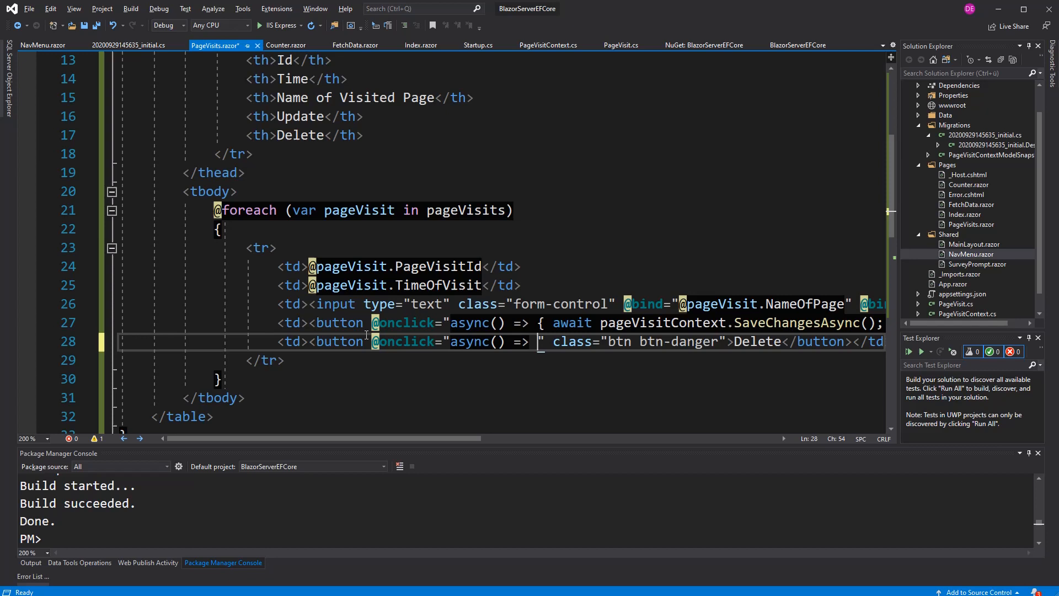
type("Delete")
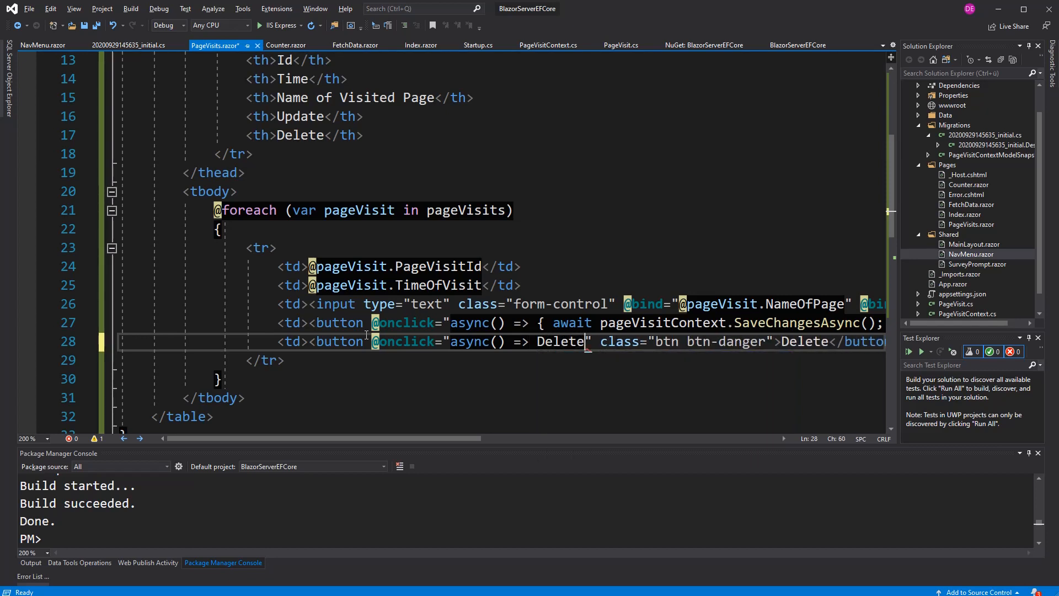
type("()")
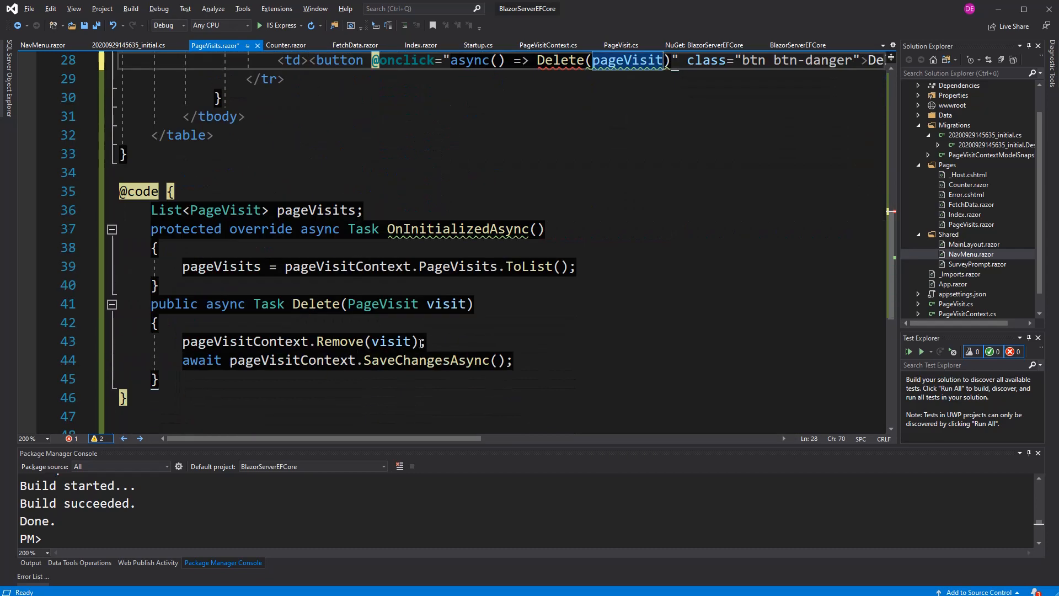
type("St")
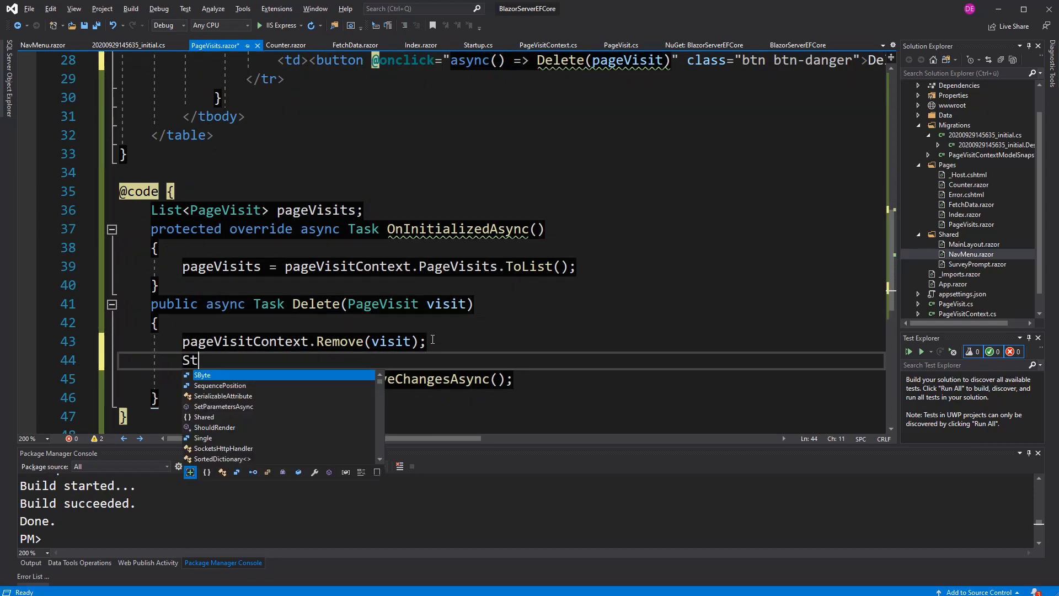
type("ate")
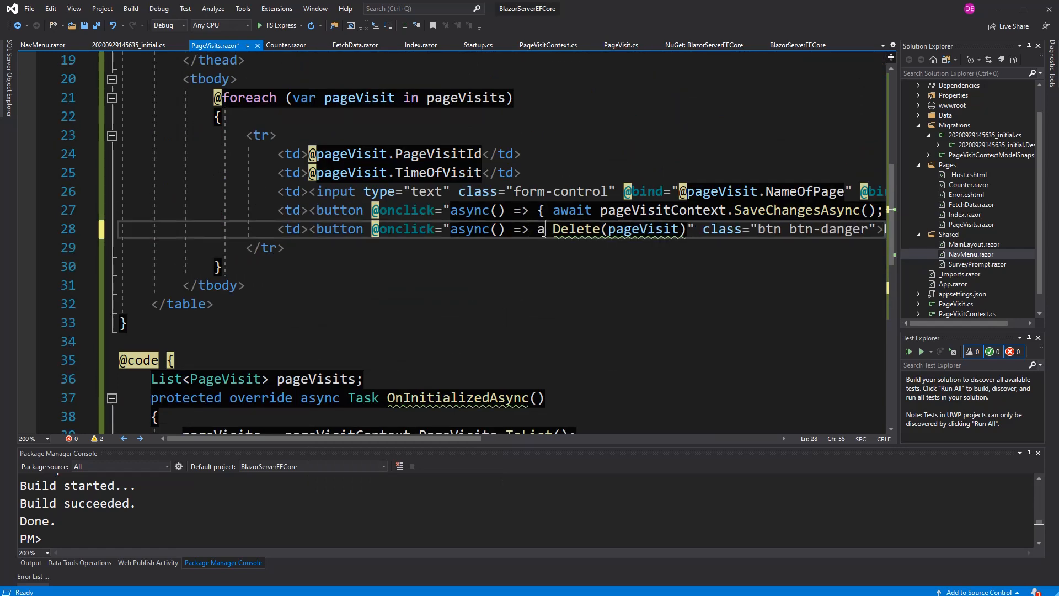
type("wait")
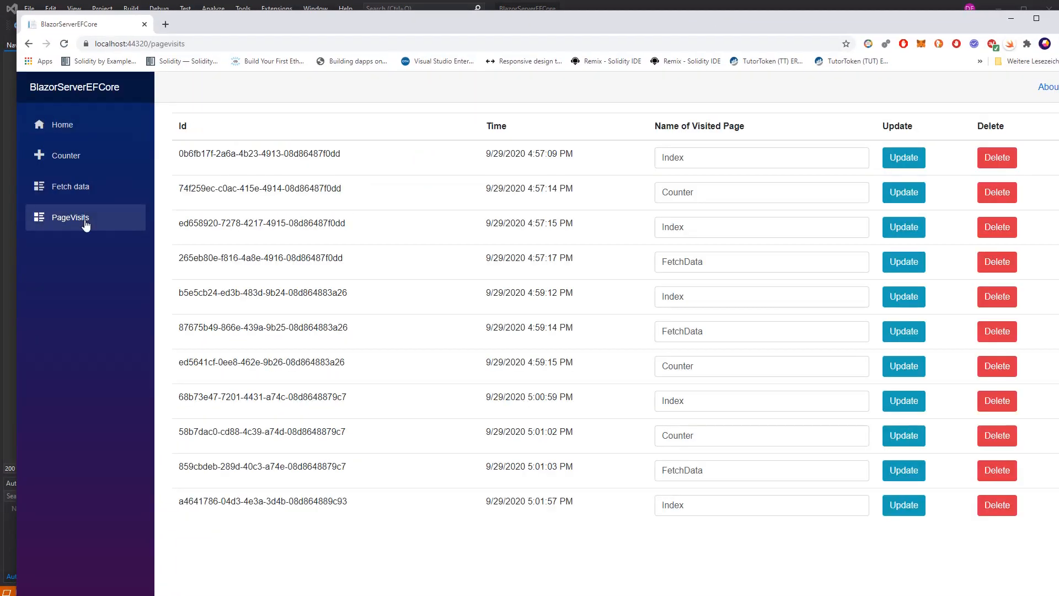
Step: Edit row names, delete the 5:01:02 PM visit, and reload PageVisits via Fetch data
type("fadsfasd")
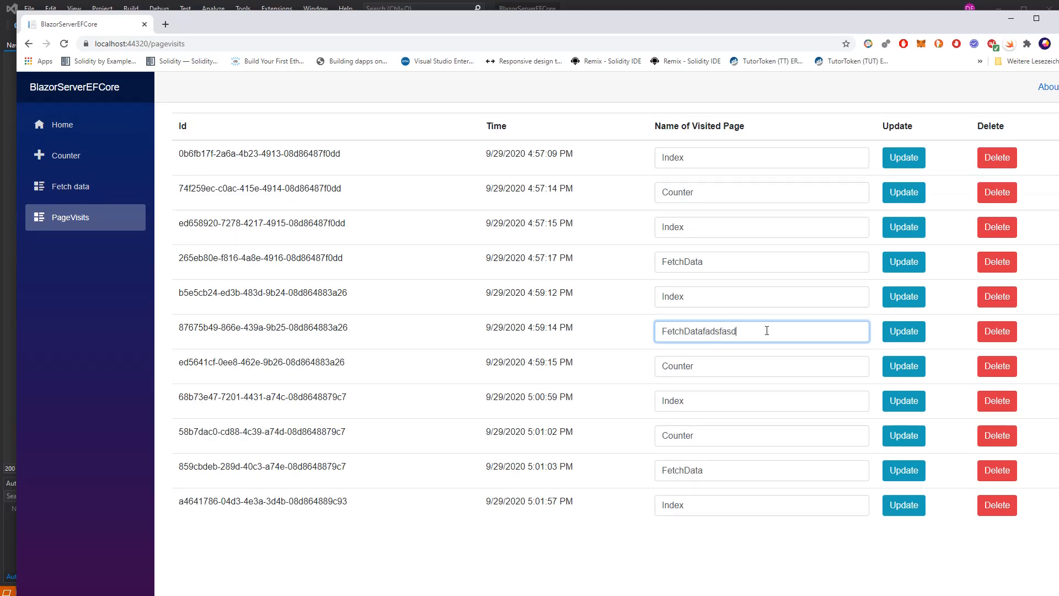
type("df")
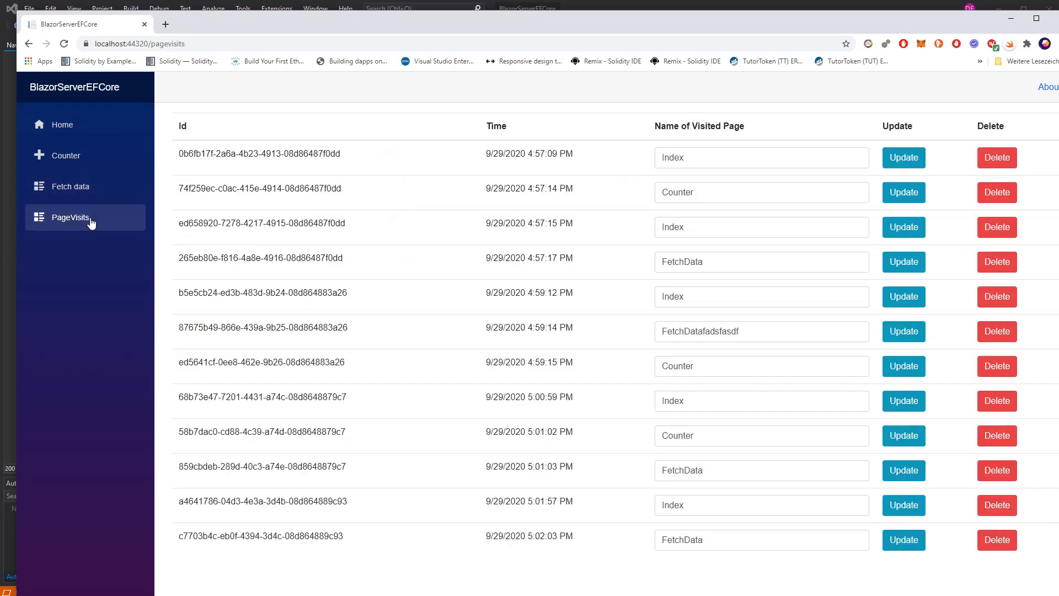
mouse_move(773, 367)
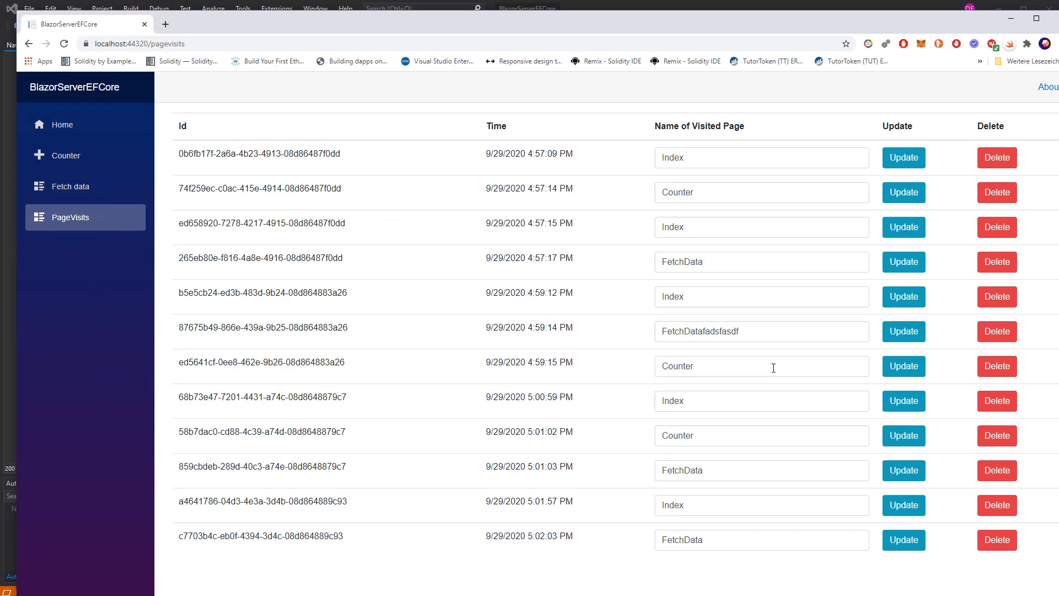
mouse_move(729, 331)
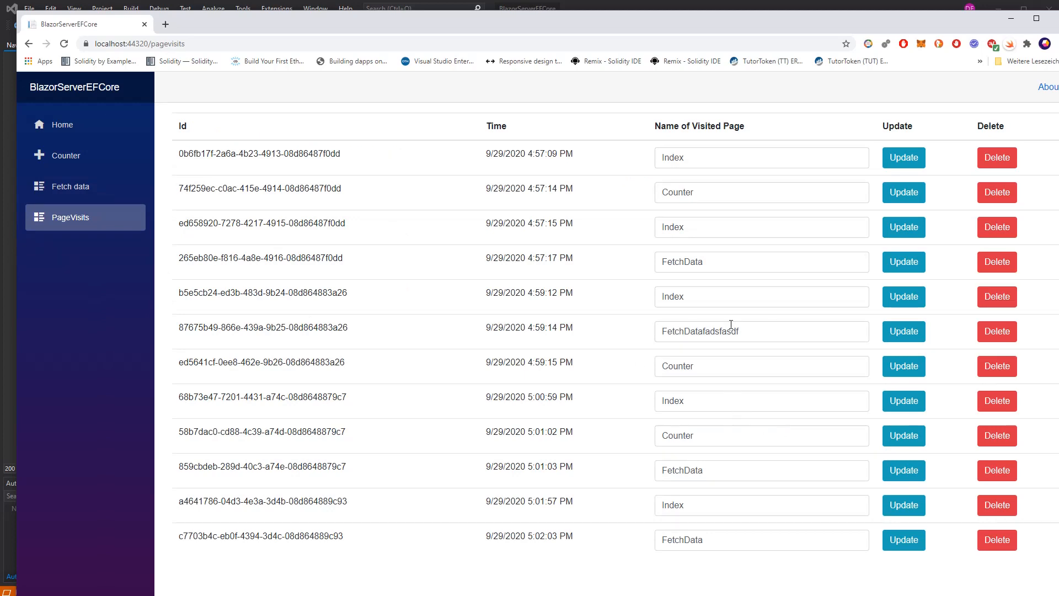
type("asdfasdfasfadsfasdfa")
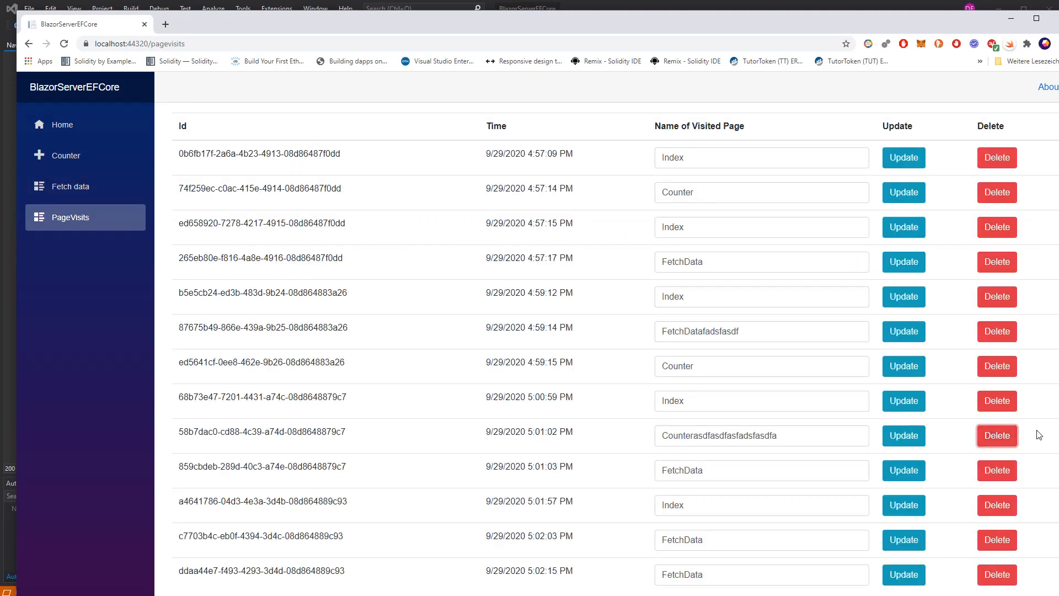
mouse_move(955, 442)
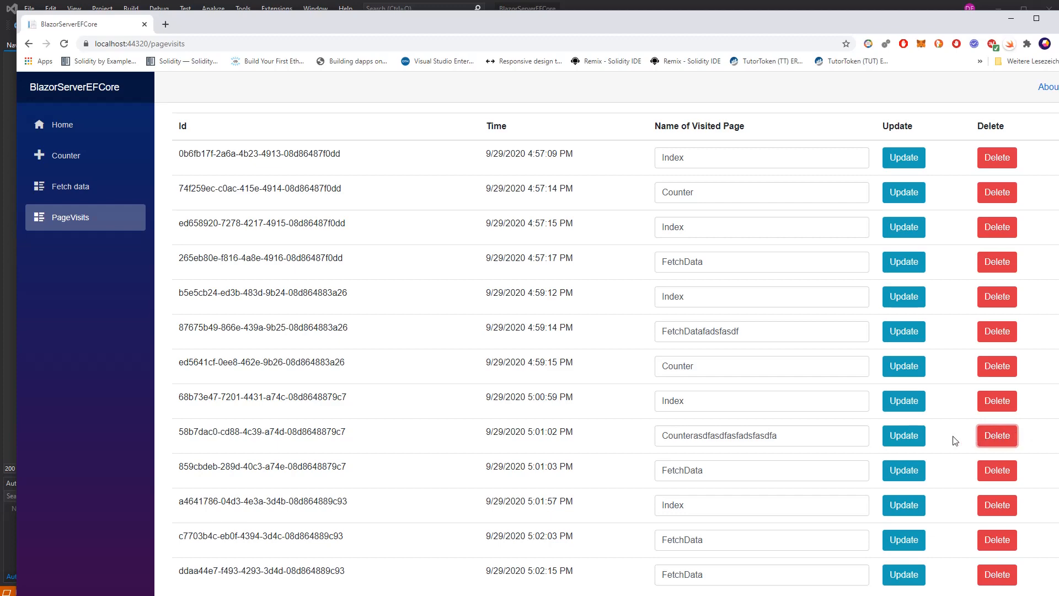
left_click(70, 187)
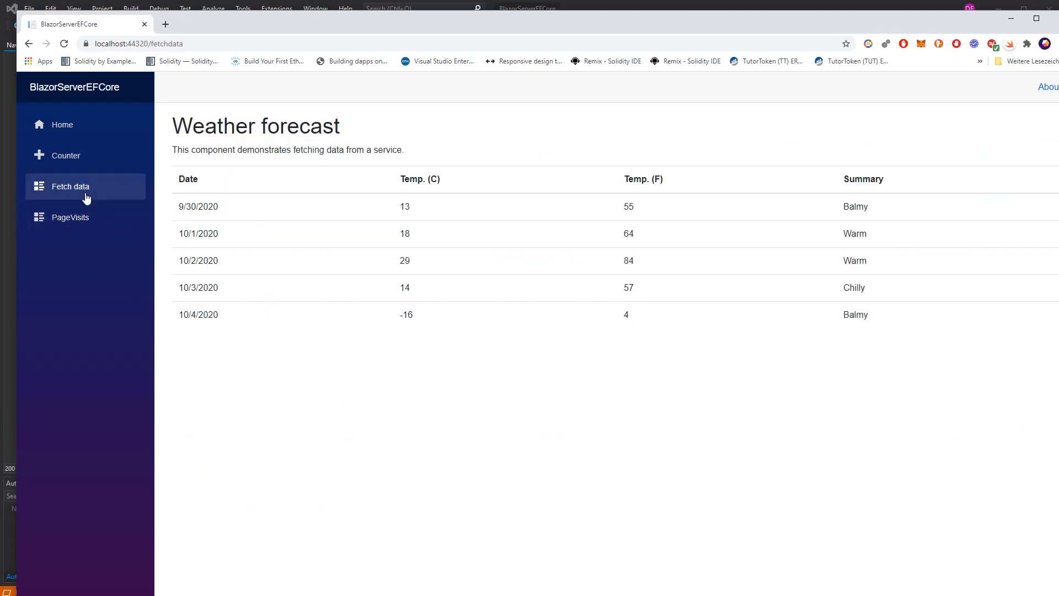
left_click(70, 217)
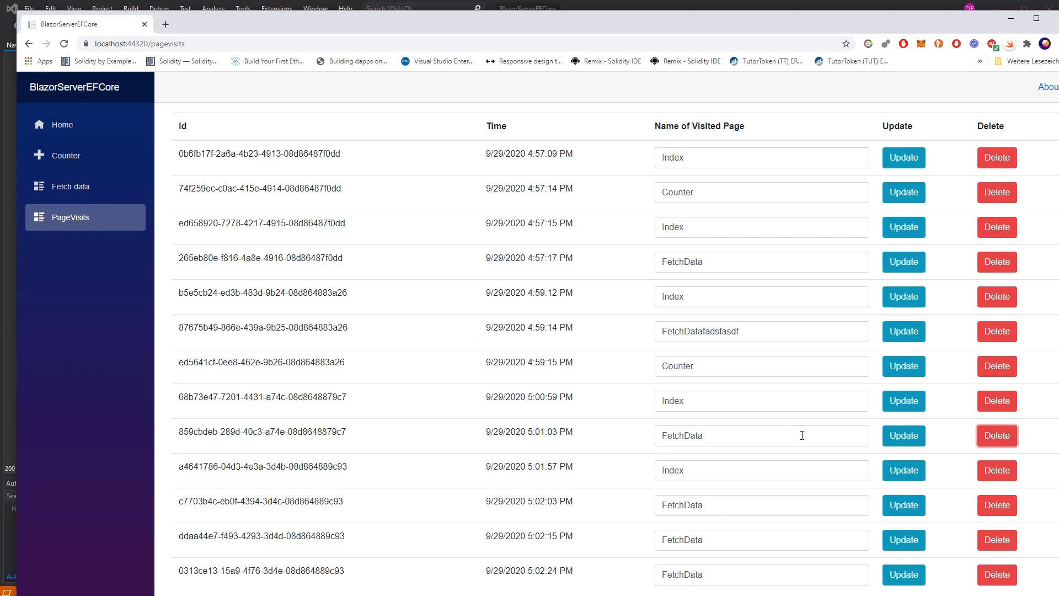
mouse_move(899, 258)
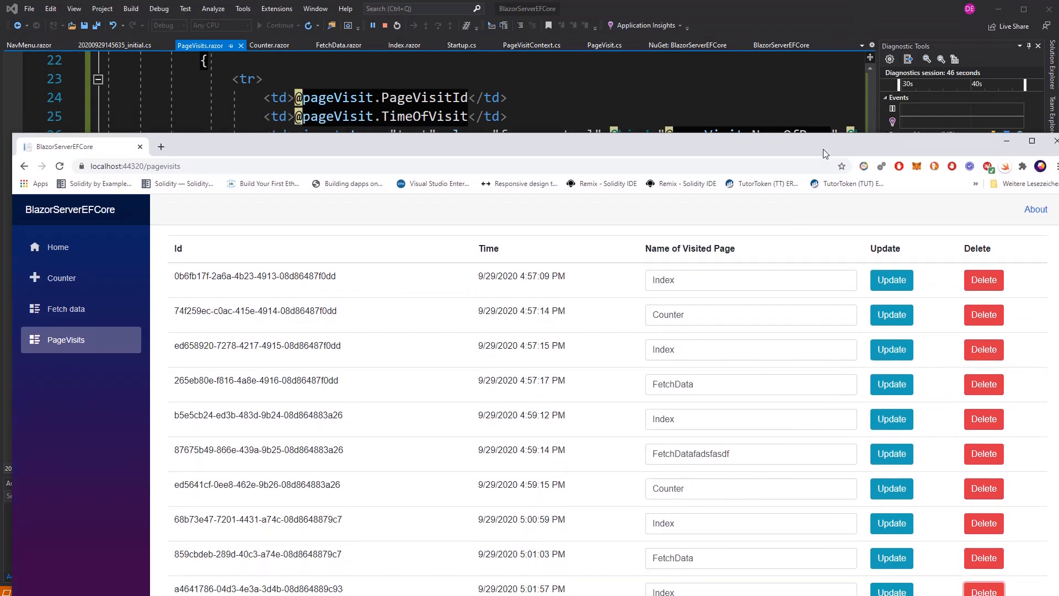
Step: Scroll the visit list and delete the 4:59:12 PM page visit
scroll("down", 3)
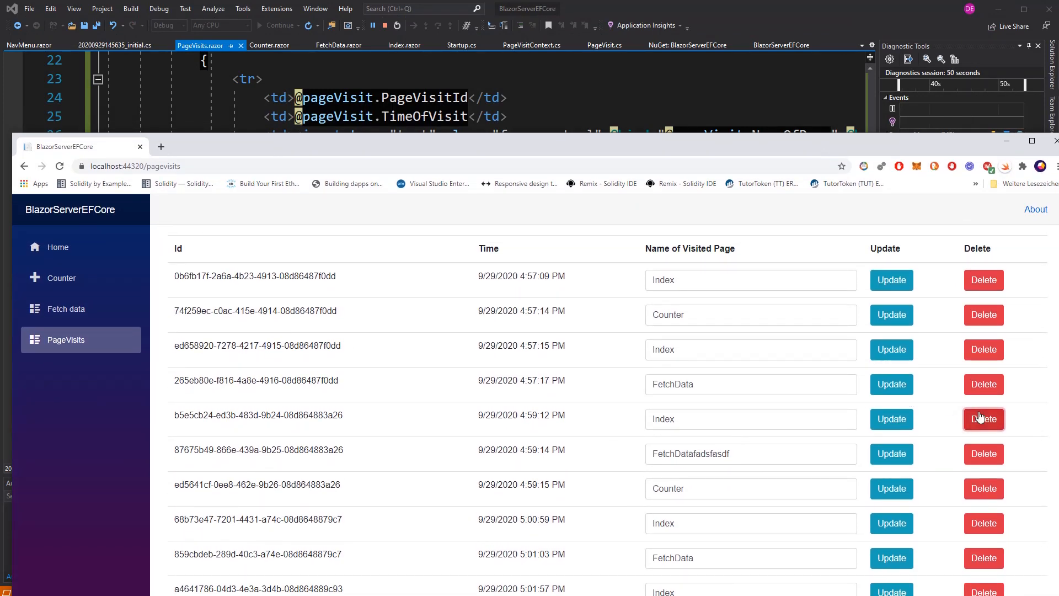
left_click(984, 418)
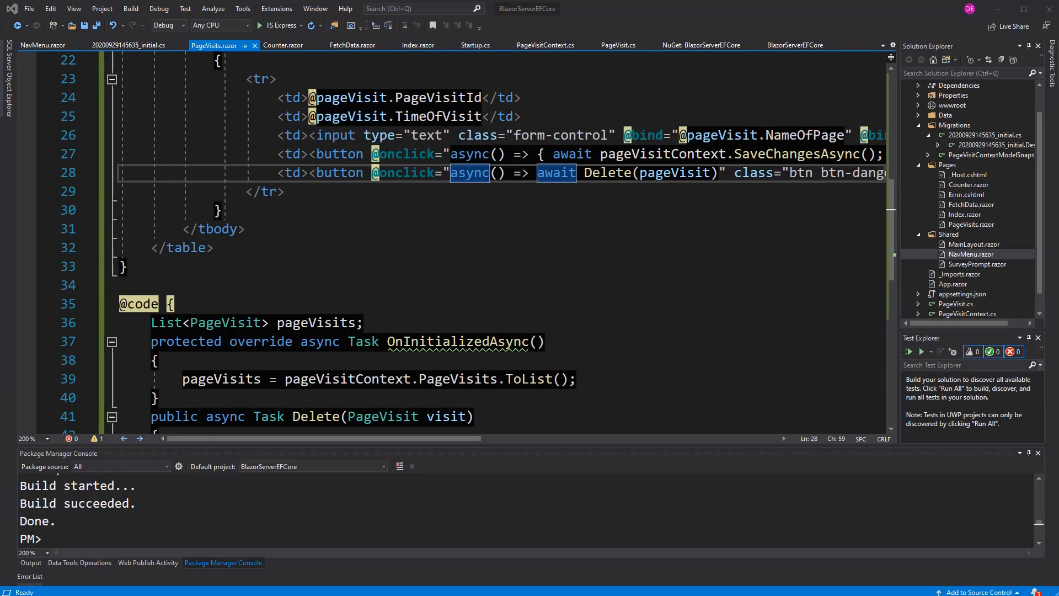
Step: Move the StateHasChanged(); call in Delete to after await SaveChangesAsync()
scroll("down", 3)
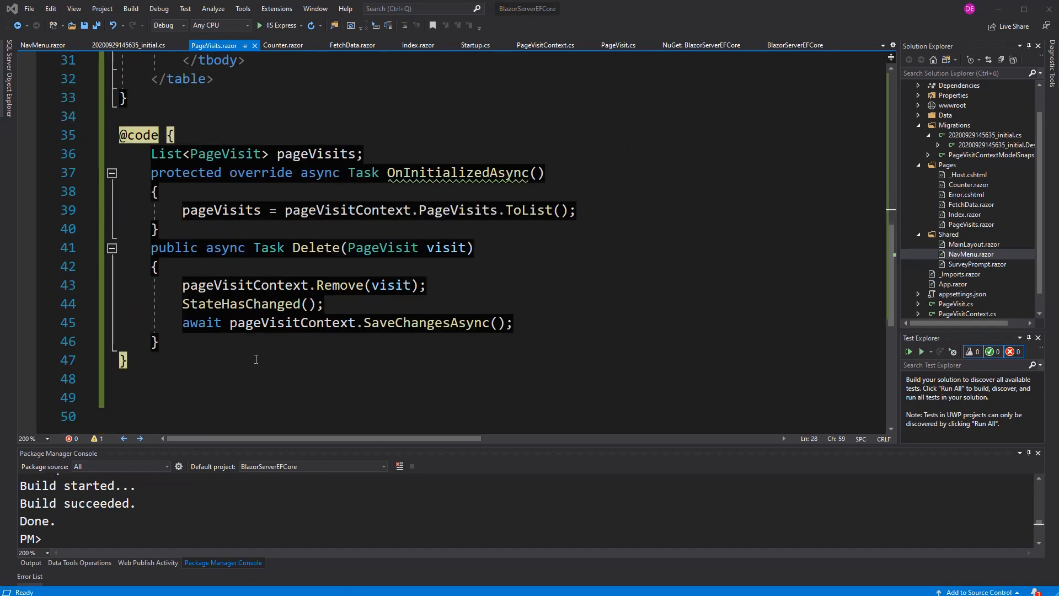
triple_click(252, 304)
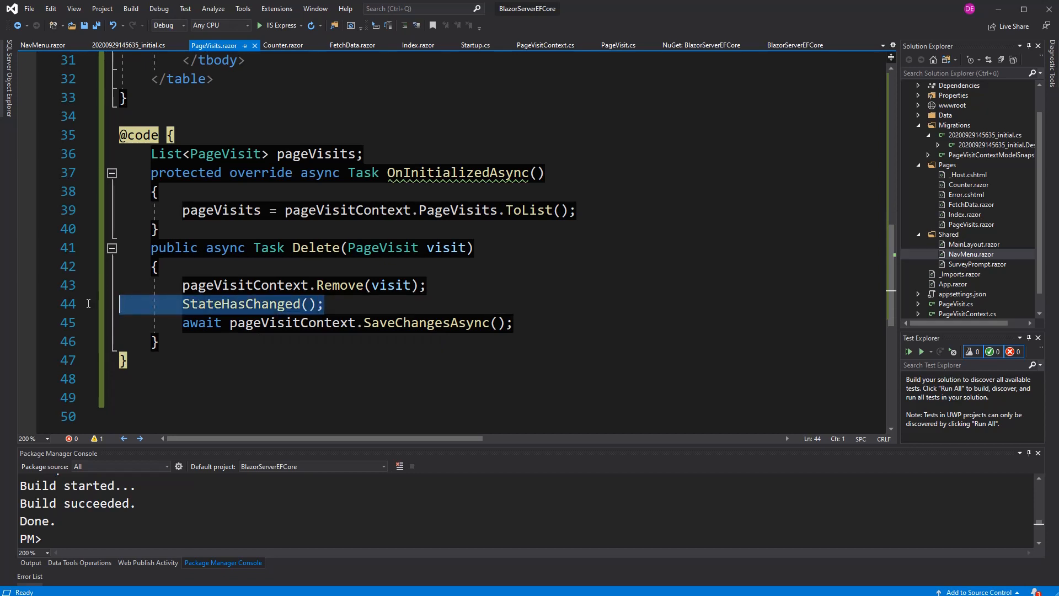
key("Delete")
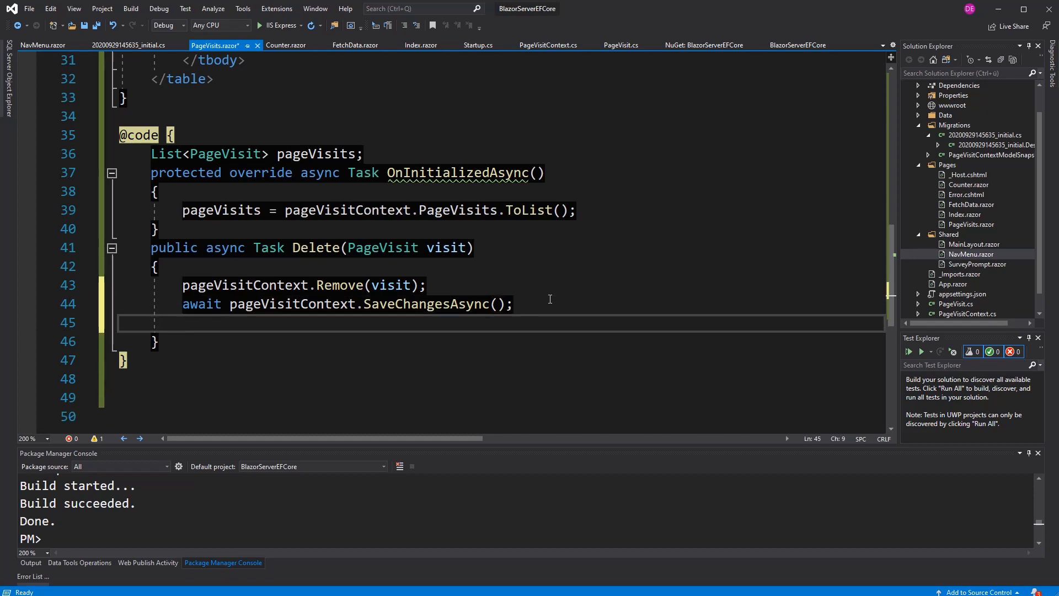
type("StateHasChanged();")
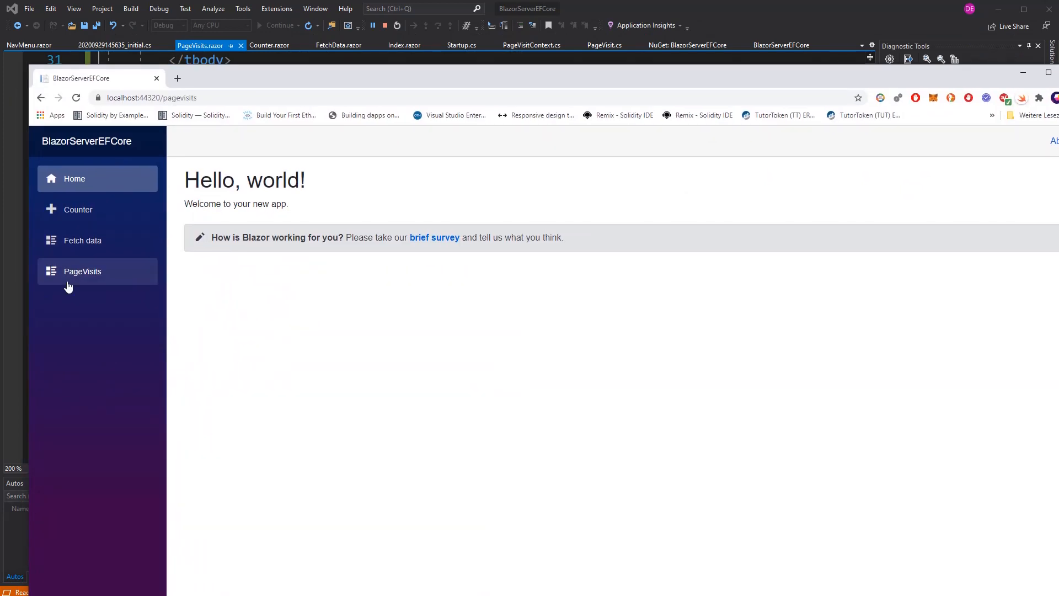
Step: Edit the 4:59:15 PM visit's name, delete it, and reload via Fetch data
left_click(82, 270)
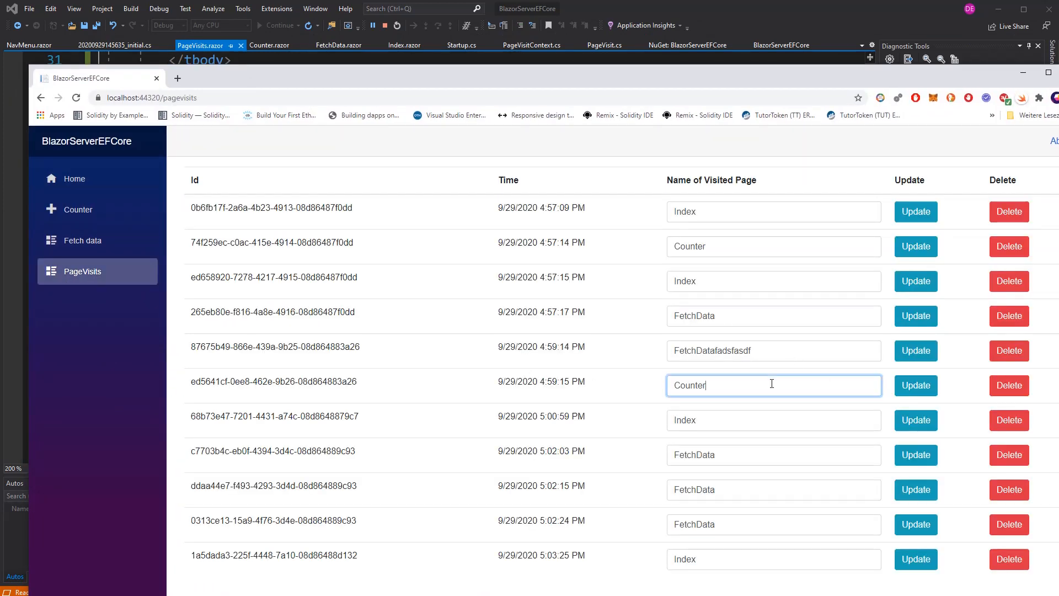
type("dsafdsaf")
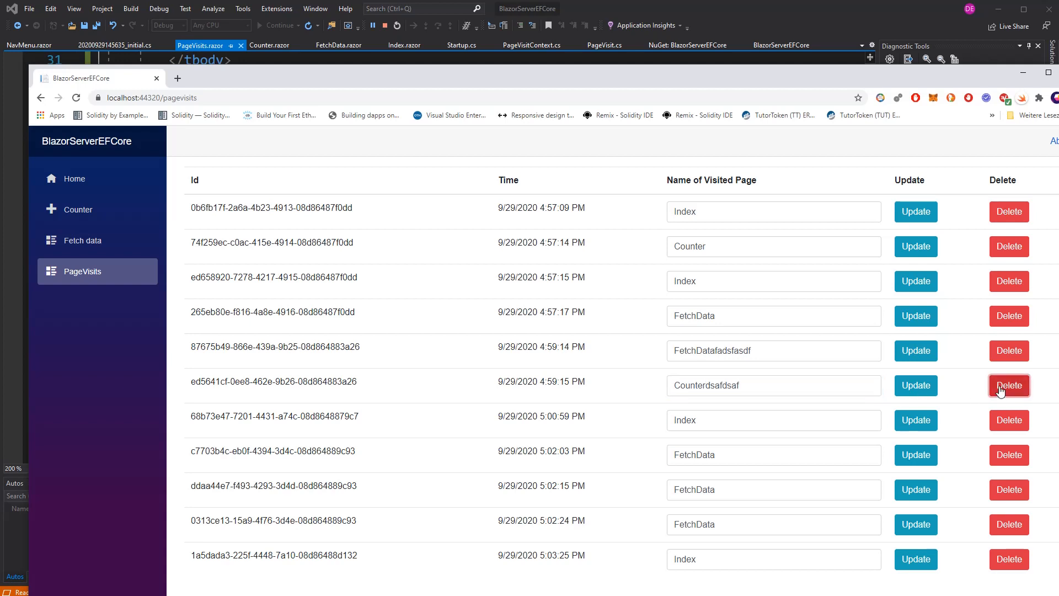
mouse_move(969, 391)
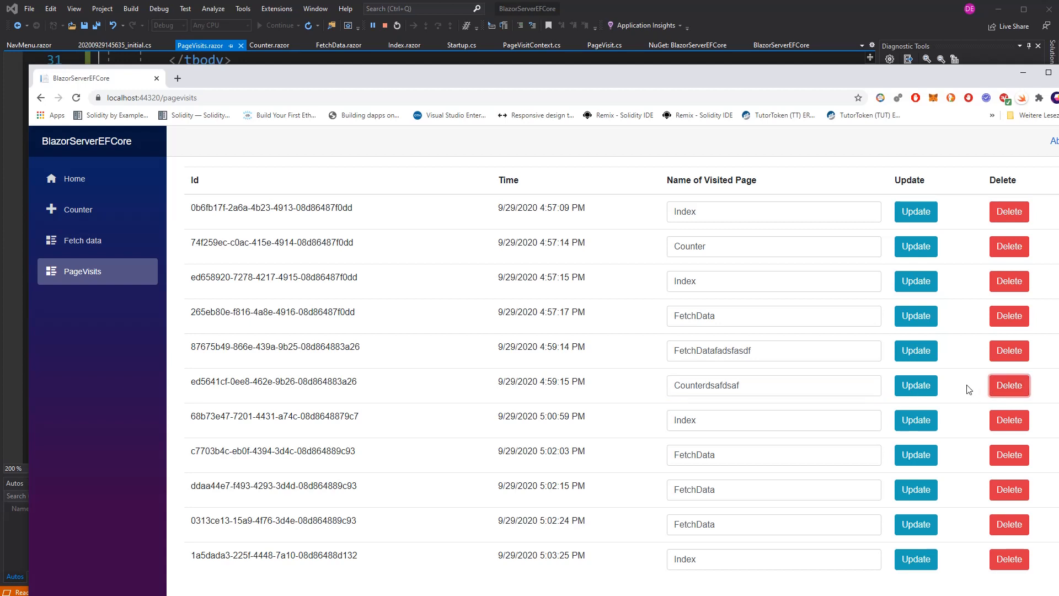
mouse_move(93, 241)
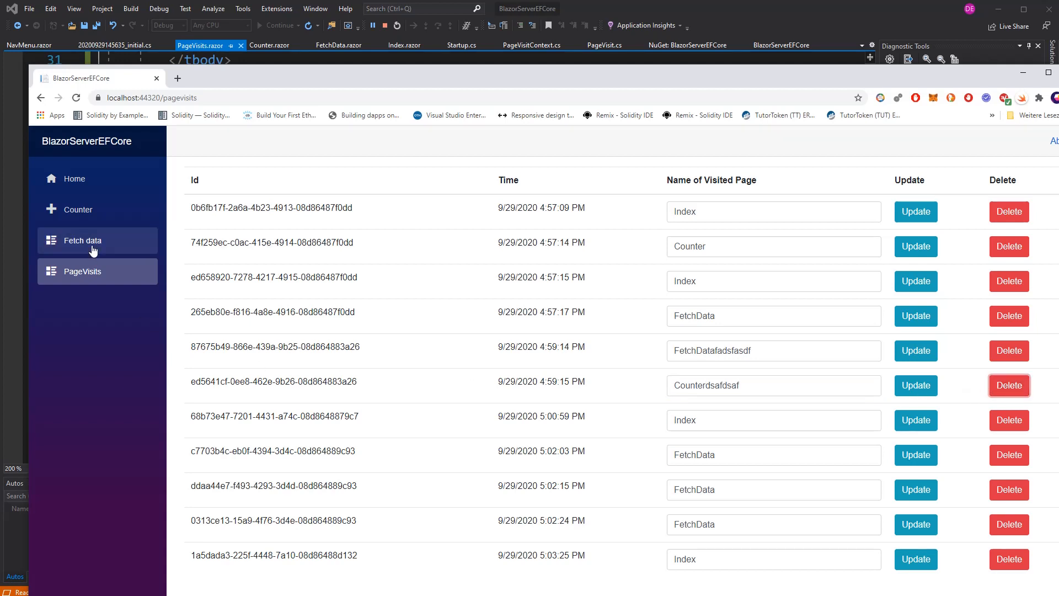
left_click(1010, 385)
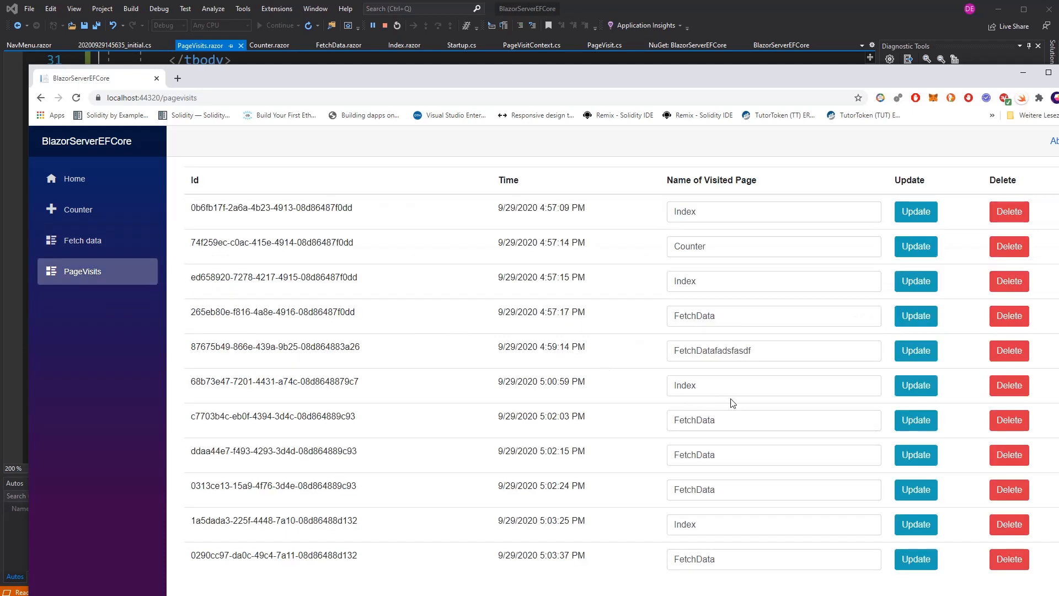
Step: Rename the 5:02:03 PM visit and save the new name with Update
type("dsafsdaf")
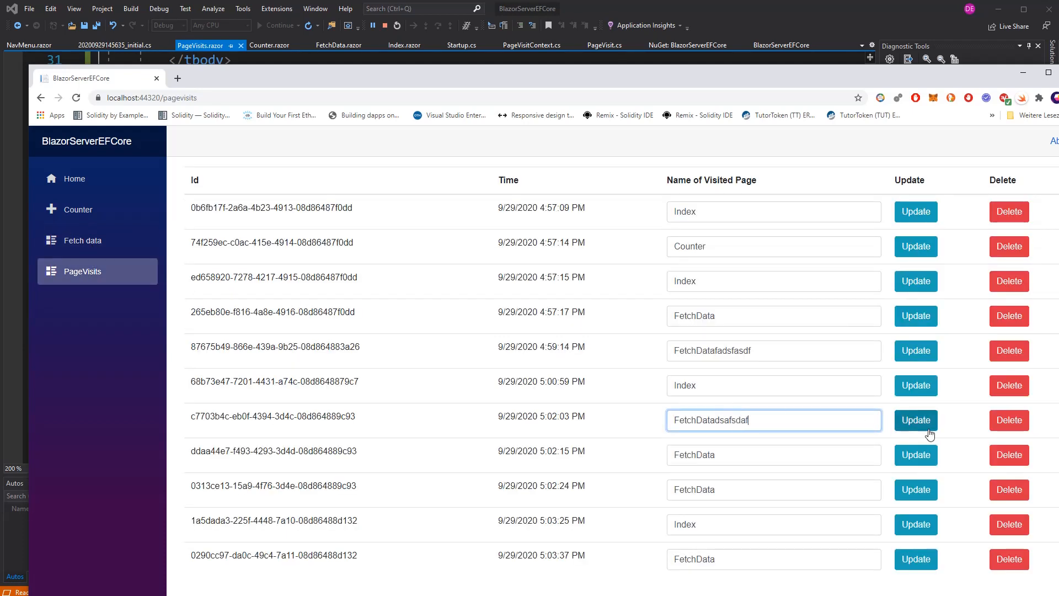
left_click(916, 420)
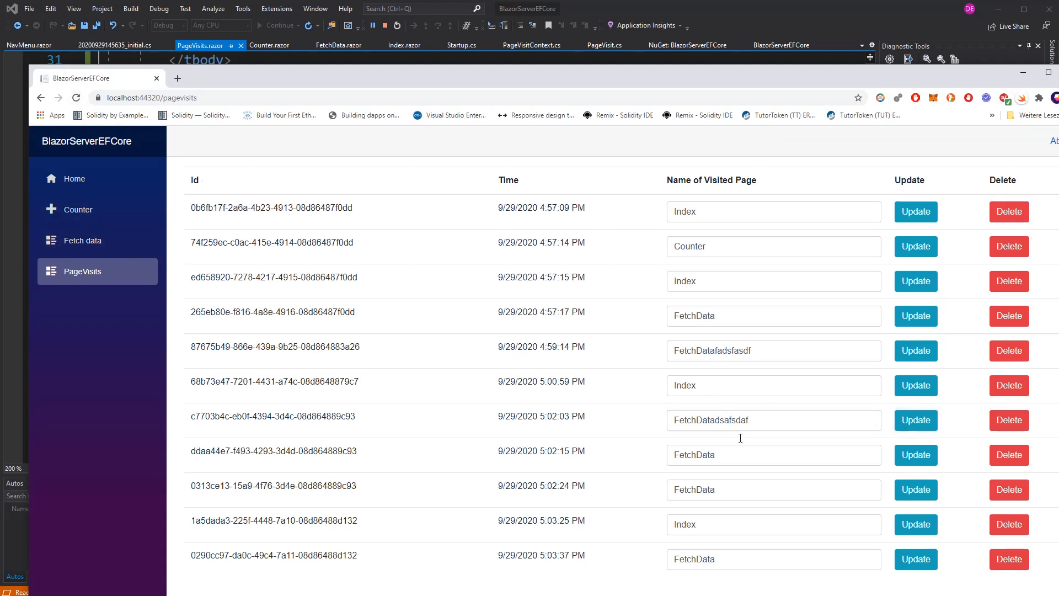
type("asdfasdfdsaf")
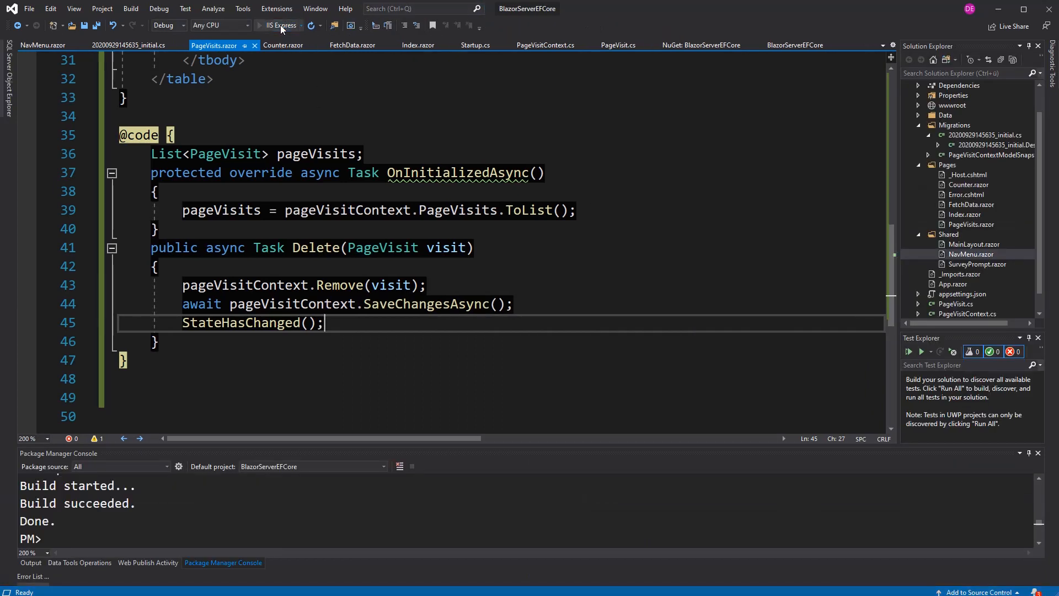
Step: Start the app with IIS Express and click in the launched page
left_click(311, 25)
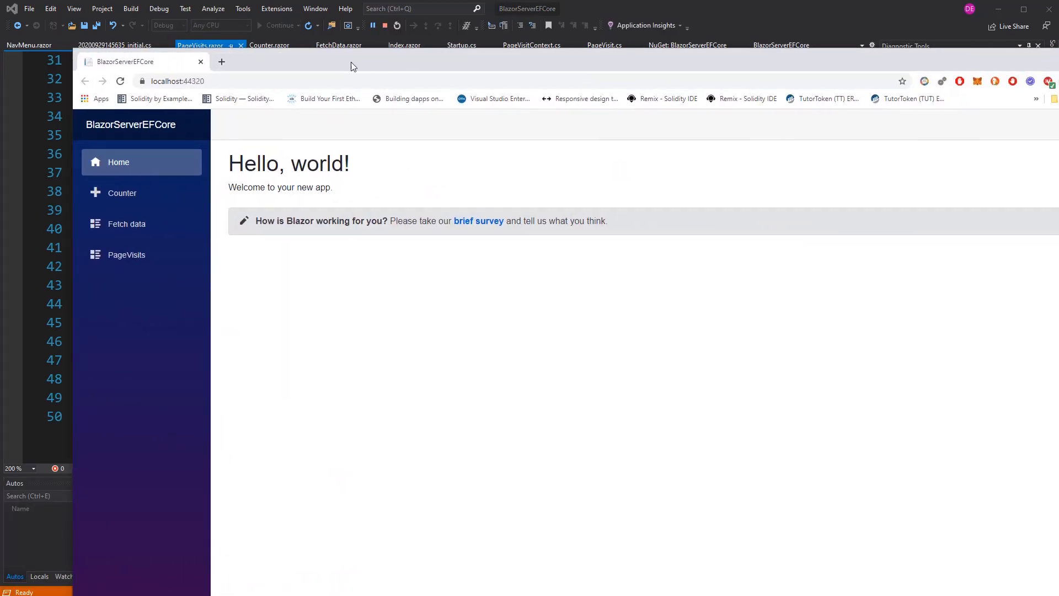
left_click(126, 255)
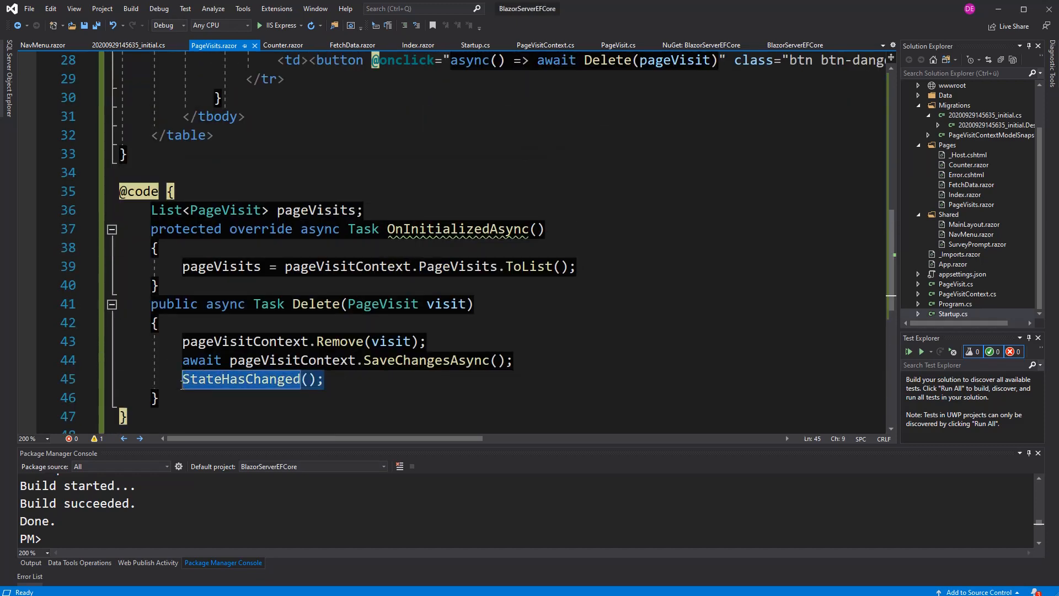
Step: In PageVisits.razor Delete, swap StateHasChanged() for await OnInitializedAsync(); and relaunch with IIS Express
type("await")
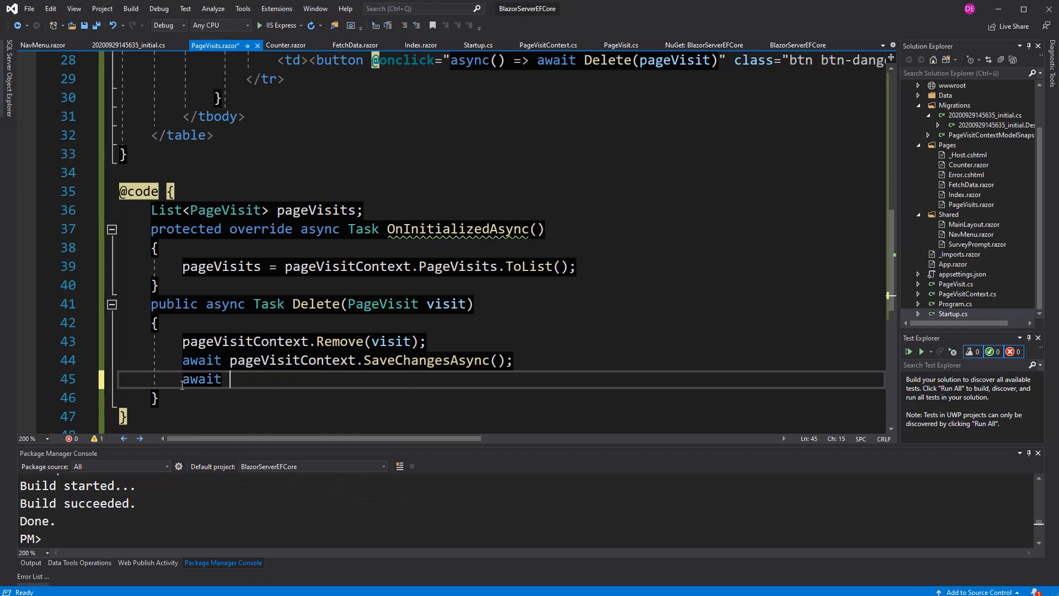
type("OnInitializedAsync(")
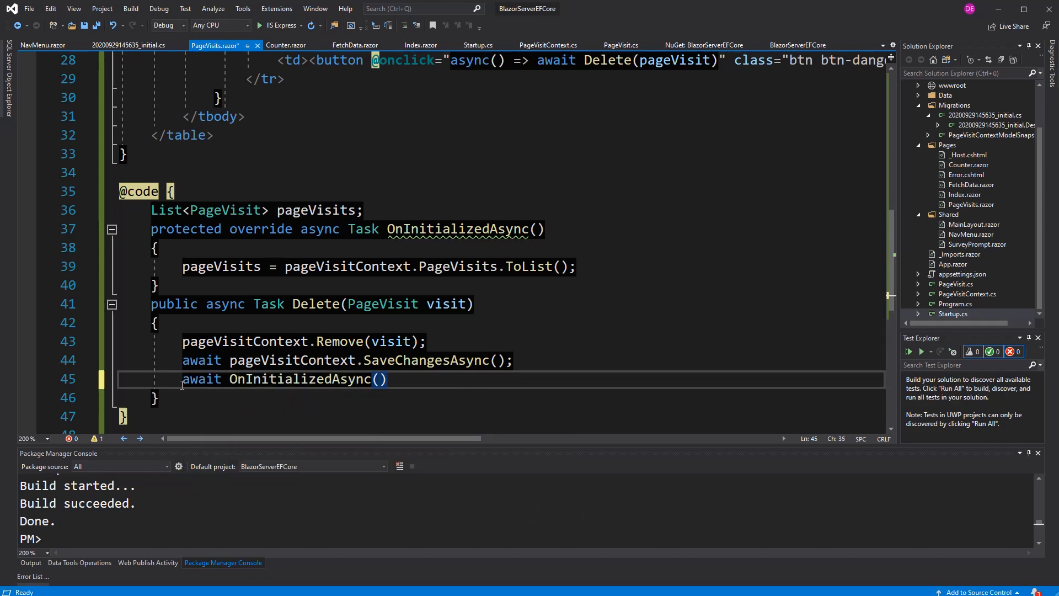
type(";")
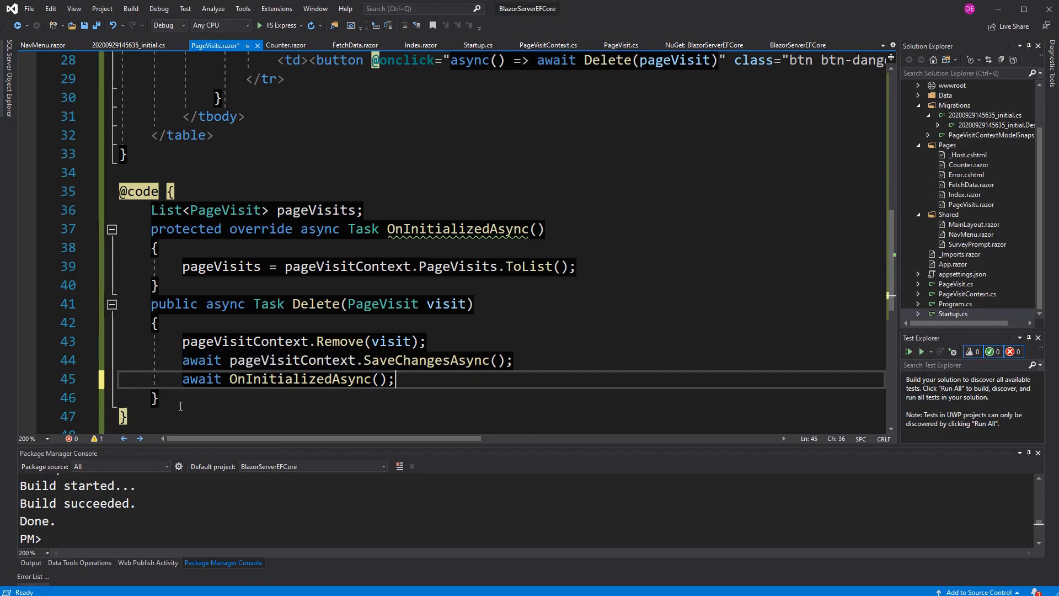
left_click(260, 25)
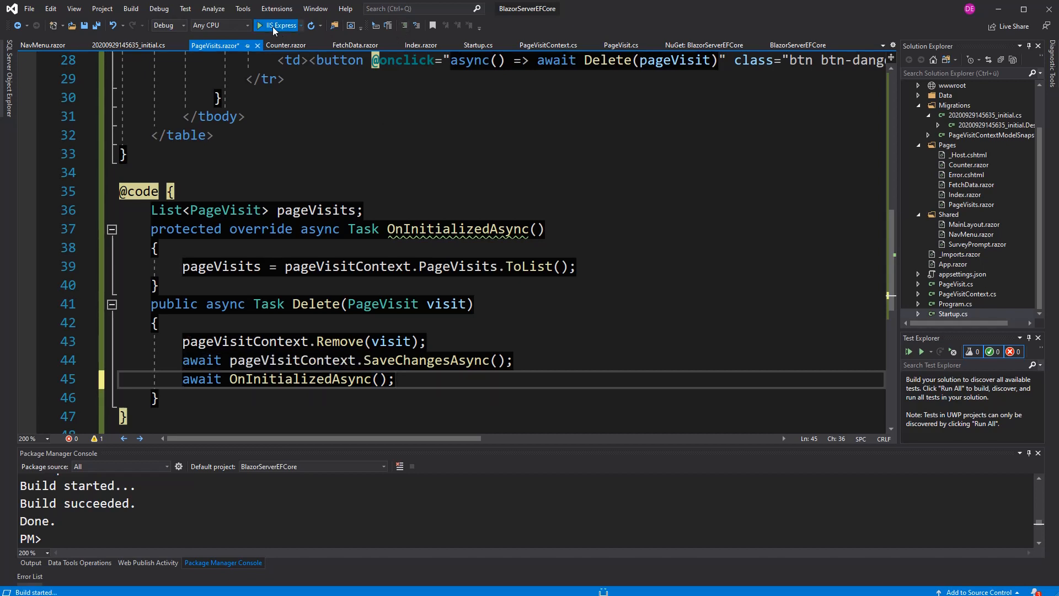
left_click(267, 25)
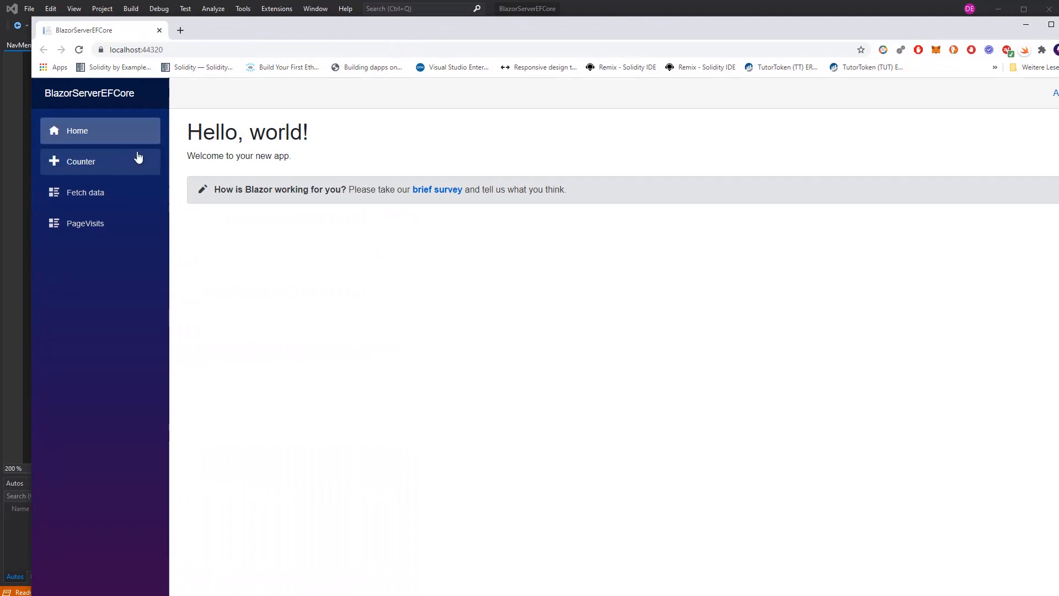
Step: Go through Fetch data to the PageVisits page listing ten logged visits
left_click(85, 192)
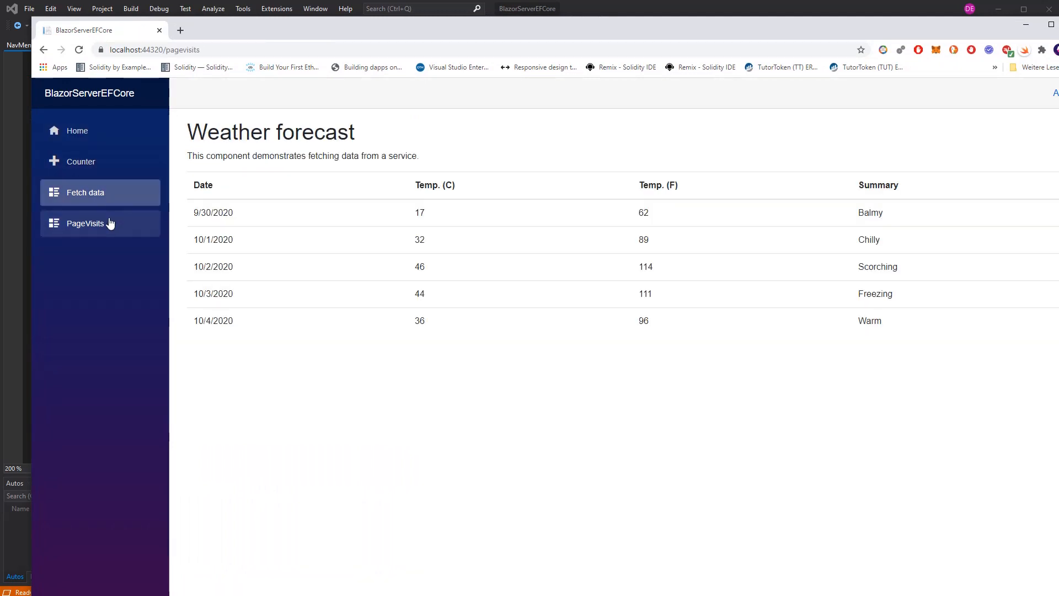
left_click(85, 223)
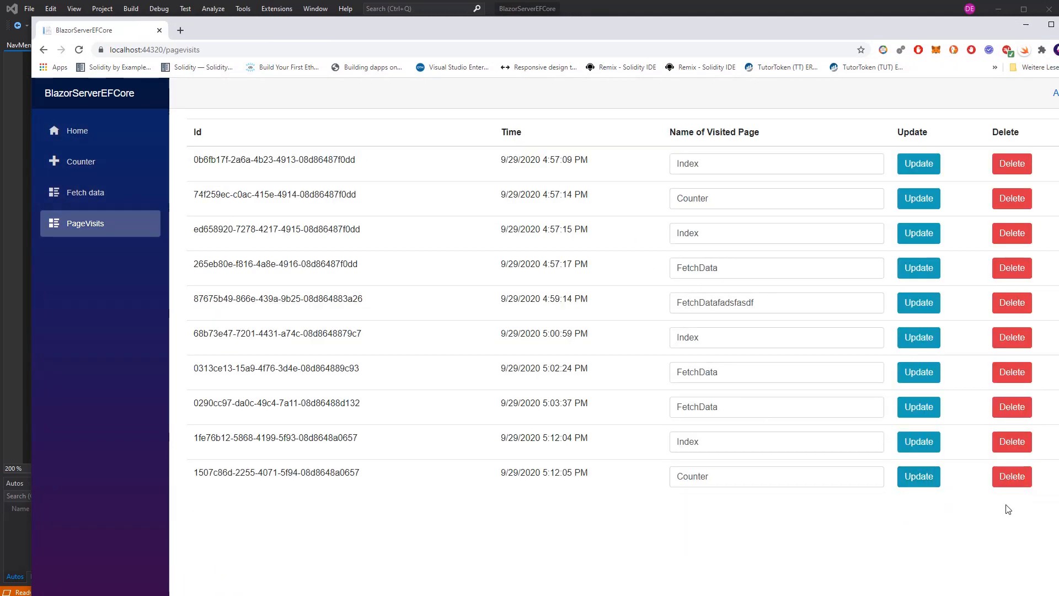